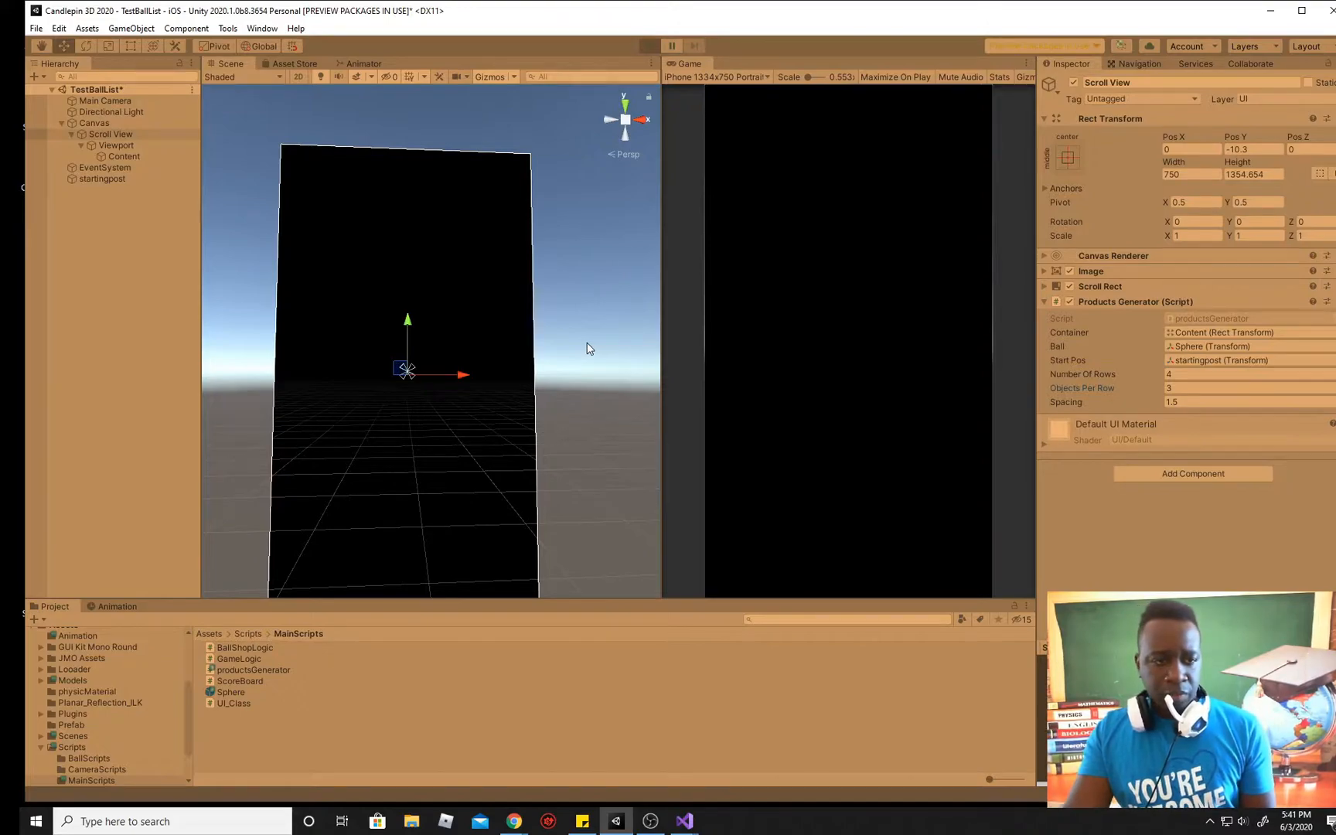
# Step: Enter Play mode so twelve Sphere(Clone) objects spawn under Content in a 4×3 grid
pyautogui.click(650, 46)
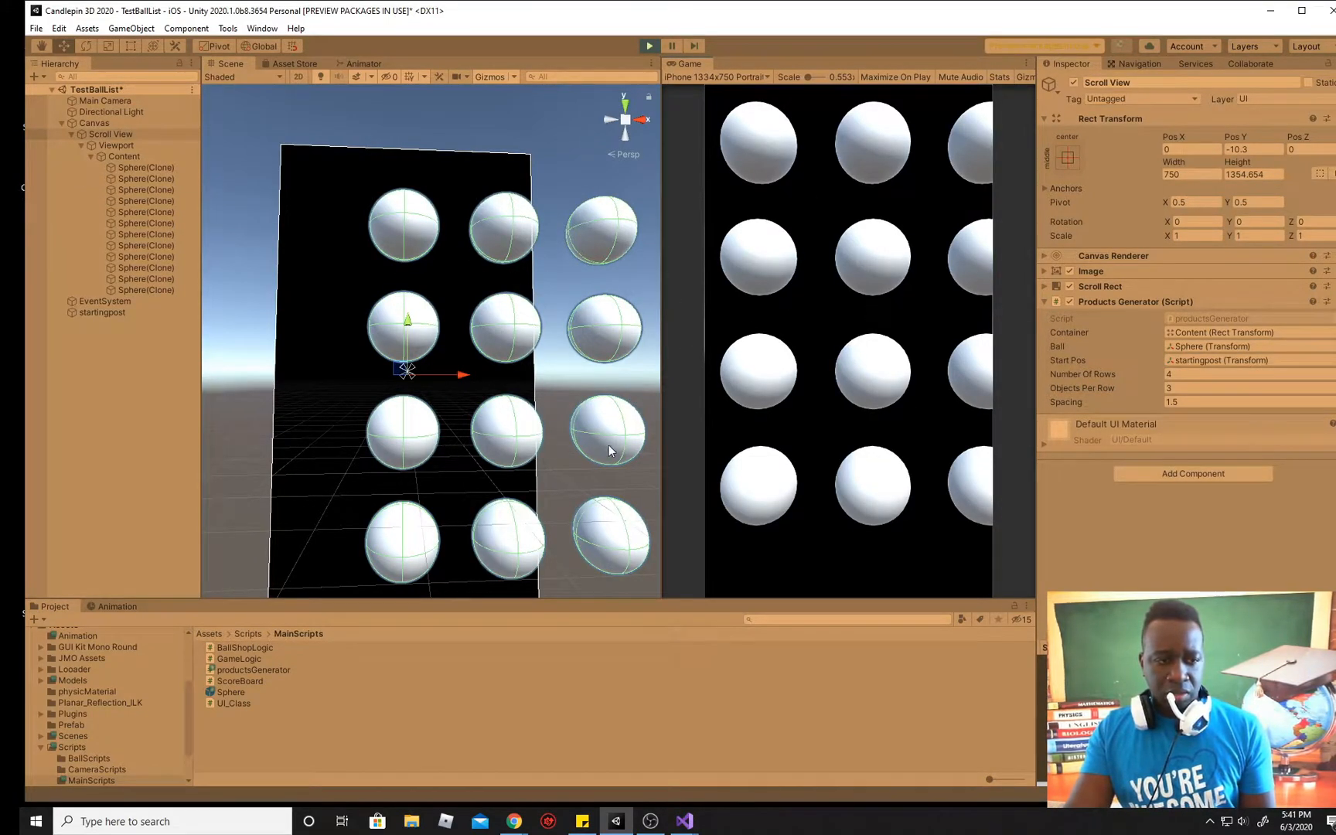
pyautogui.moveTo(456, 337)
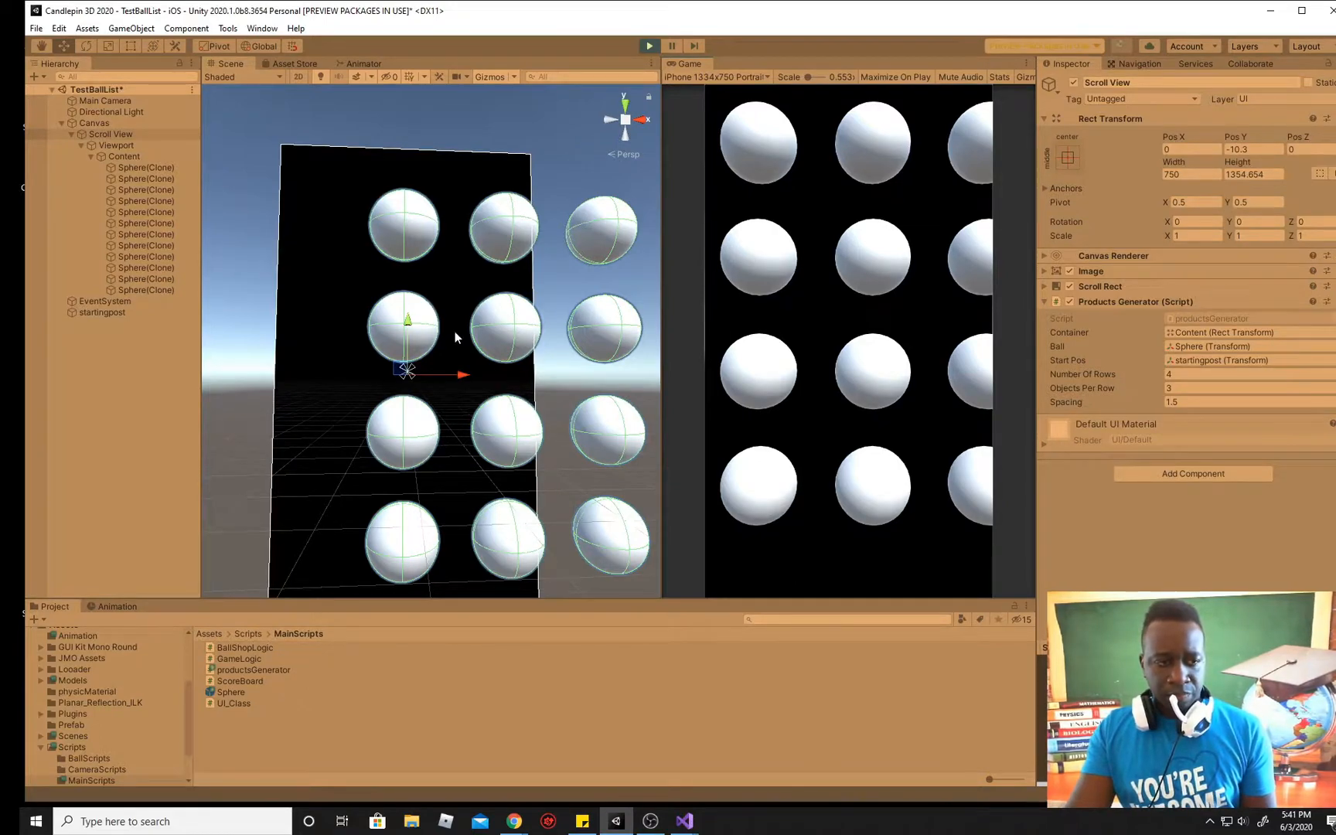
pyautogui.moveTo(270, 269)
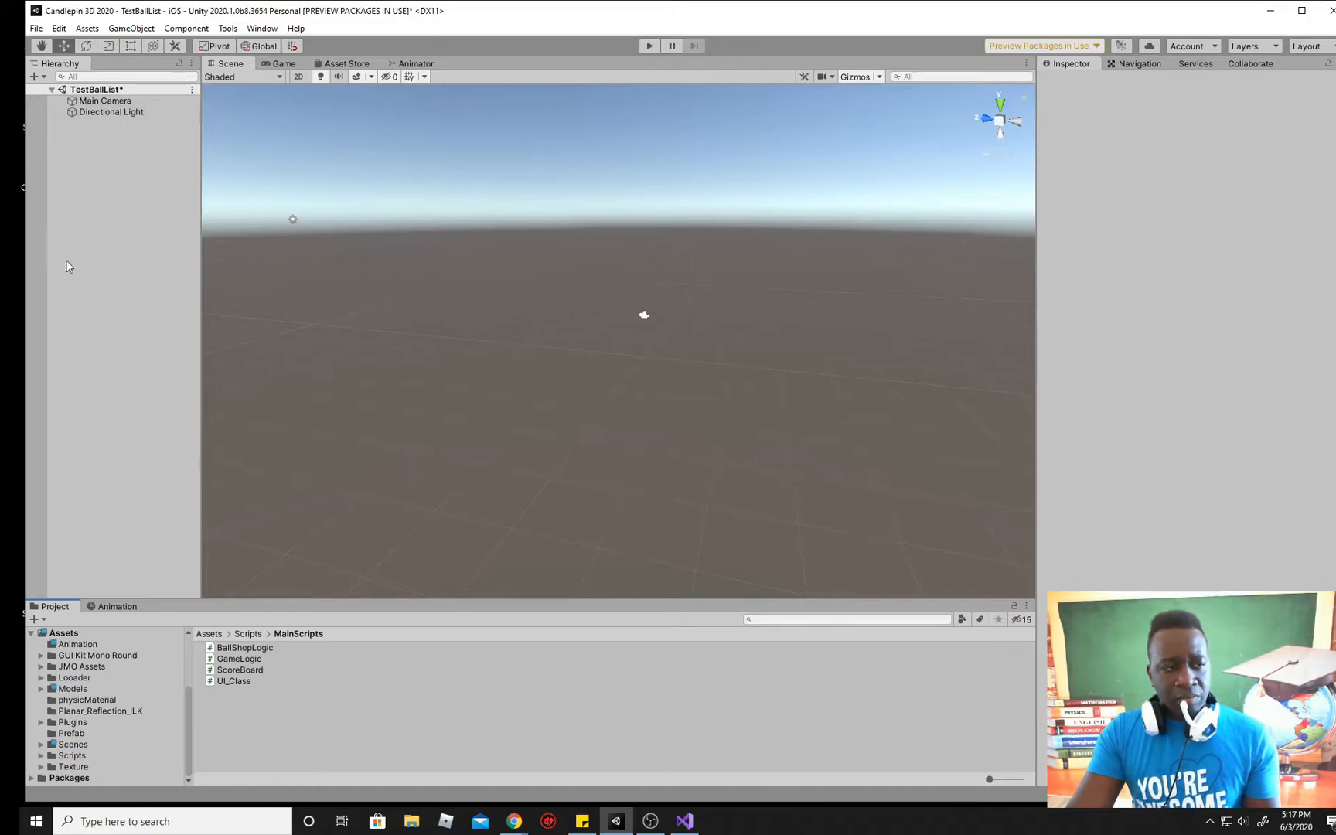
pyautogui.moveTo(413, 309)
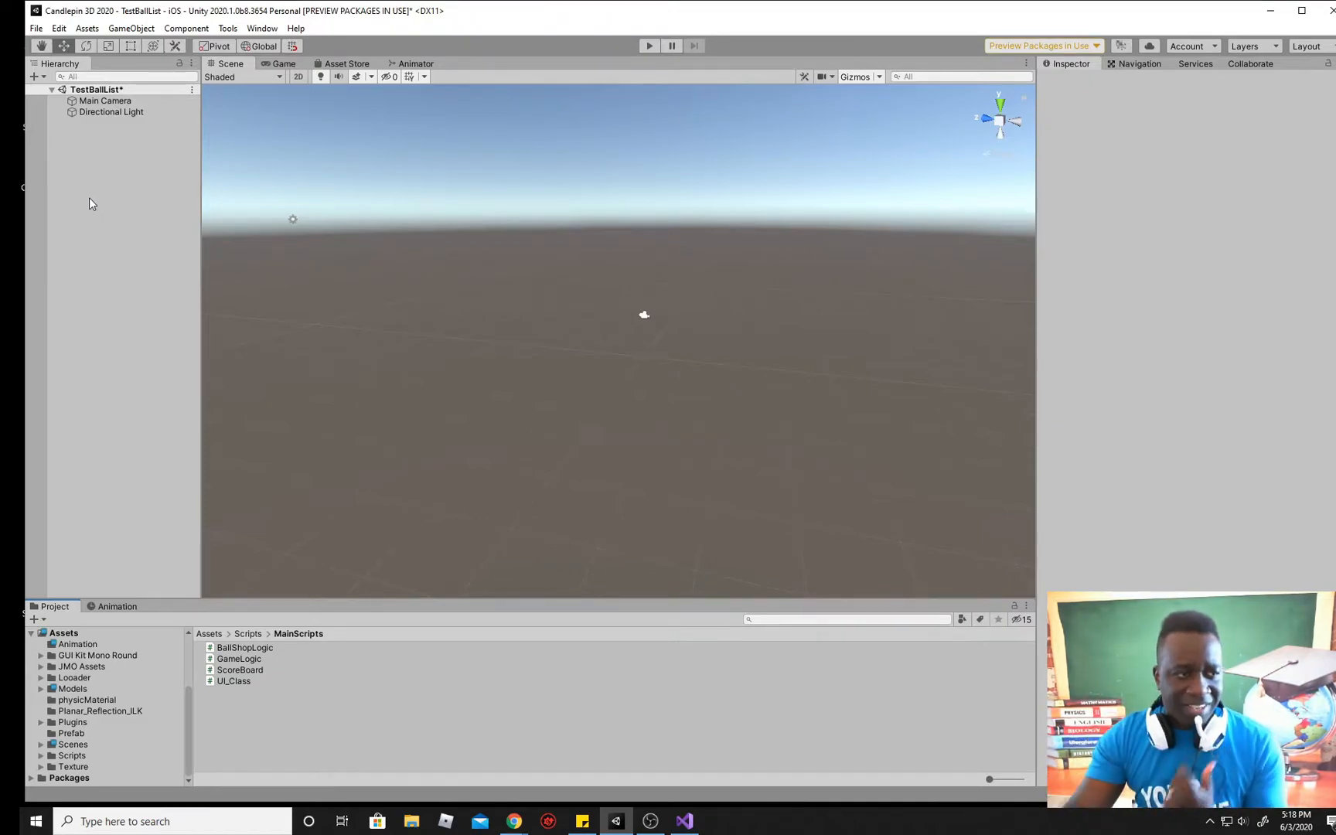
# Step: Add a UI Scroll View from the Hierarchy menu, check the Game view, and select Canvas
pyautogui.rightClick(92, 203)
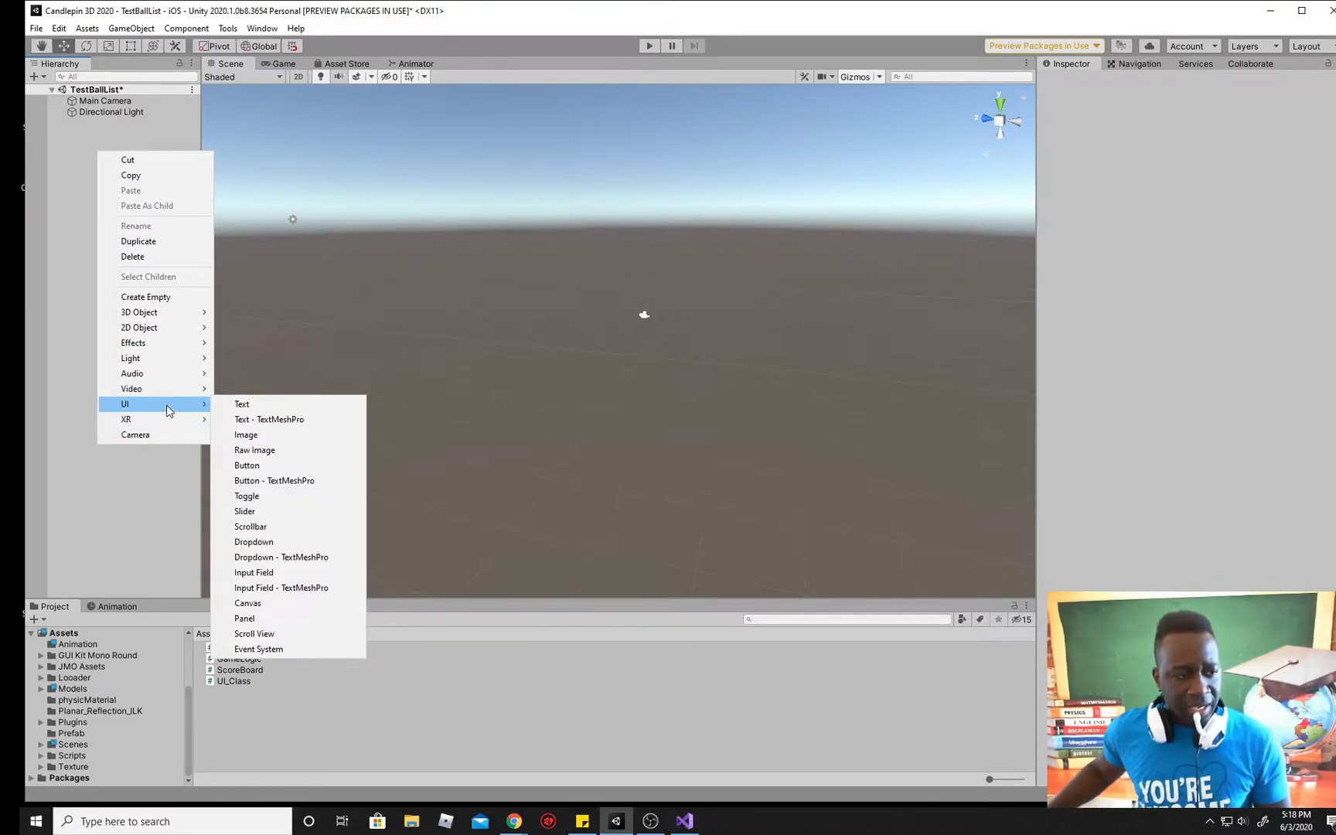
pyautogui.moveTo(245, 434)
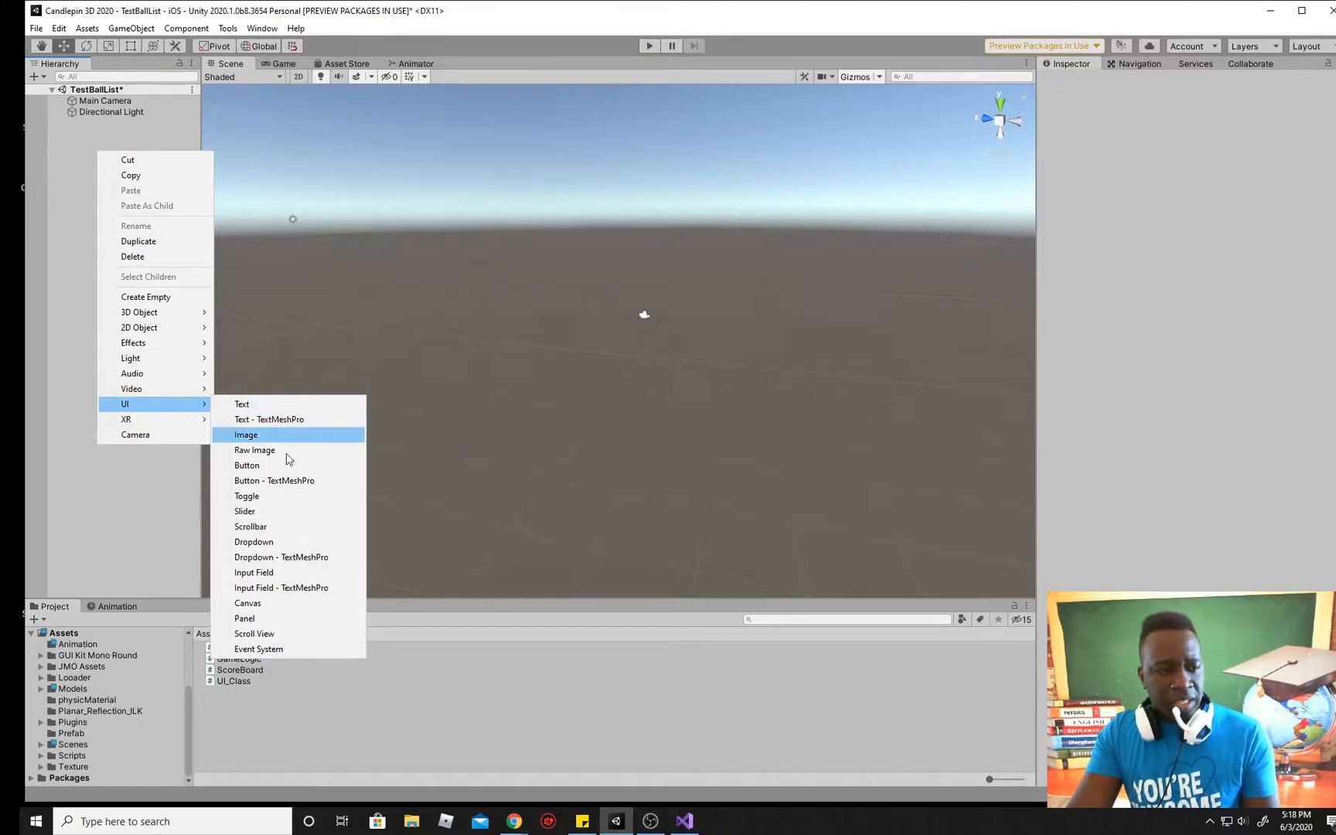
pyautogui.click(253, 633)
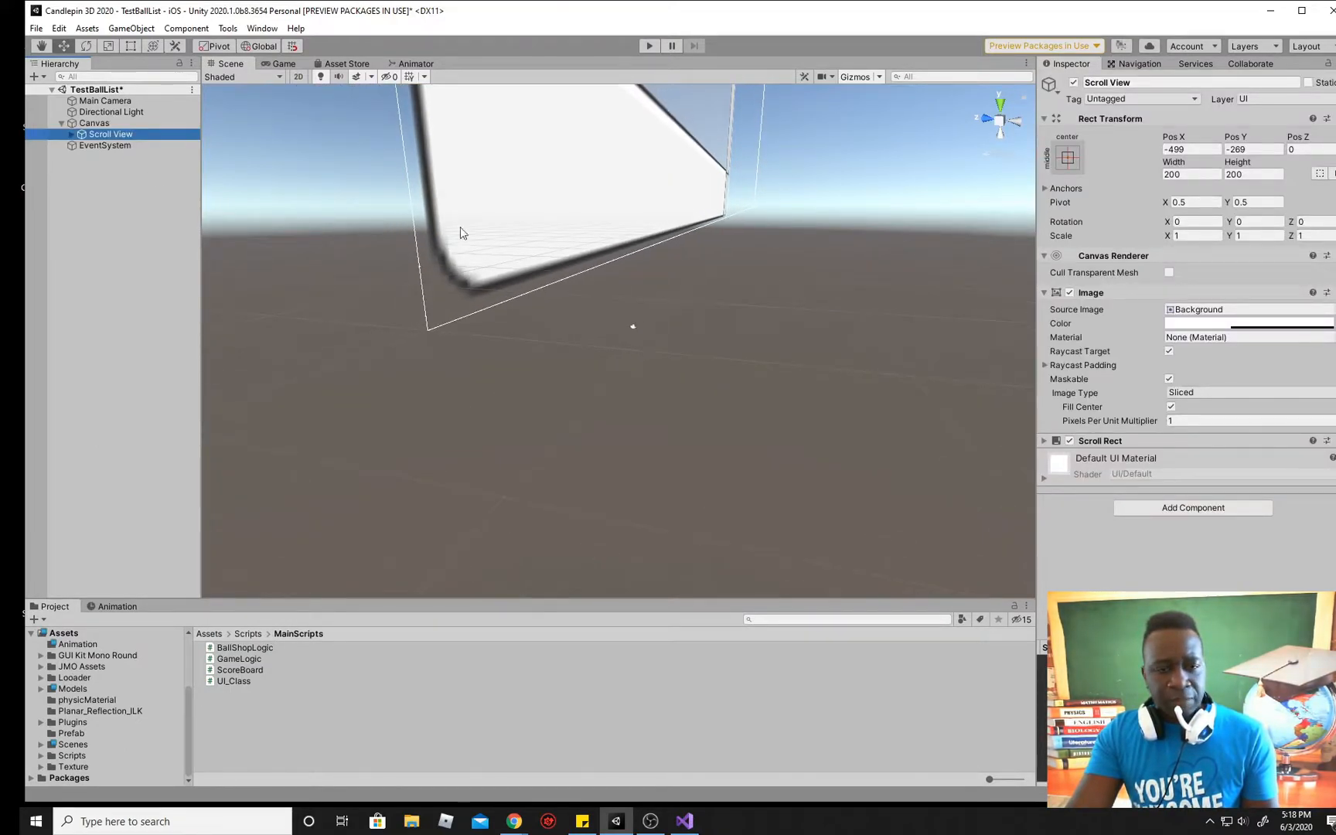
pyautogui.click(284, 64)
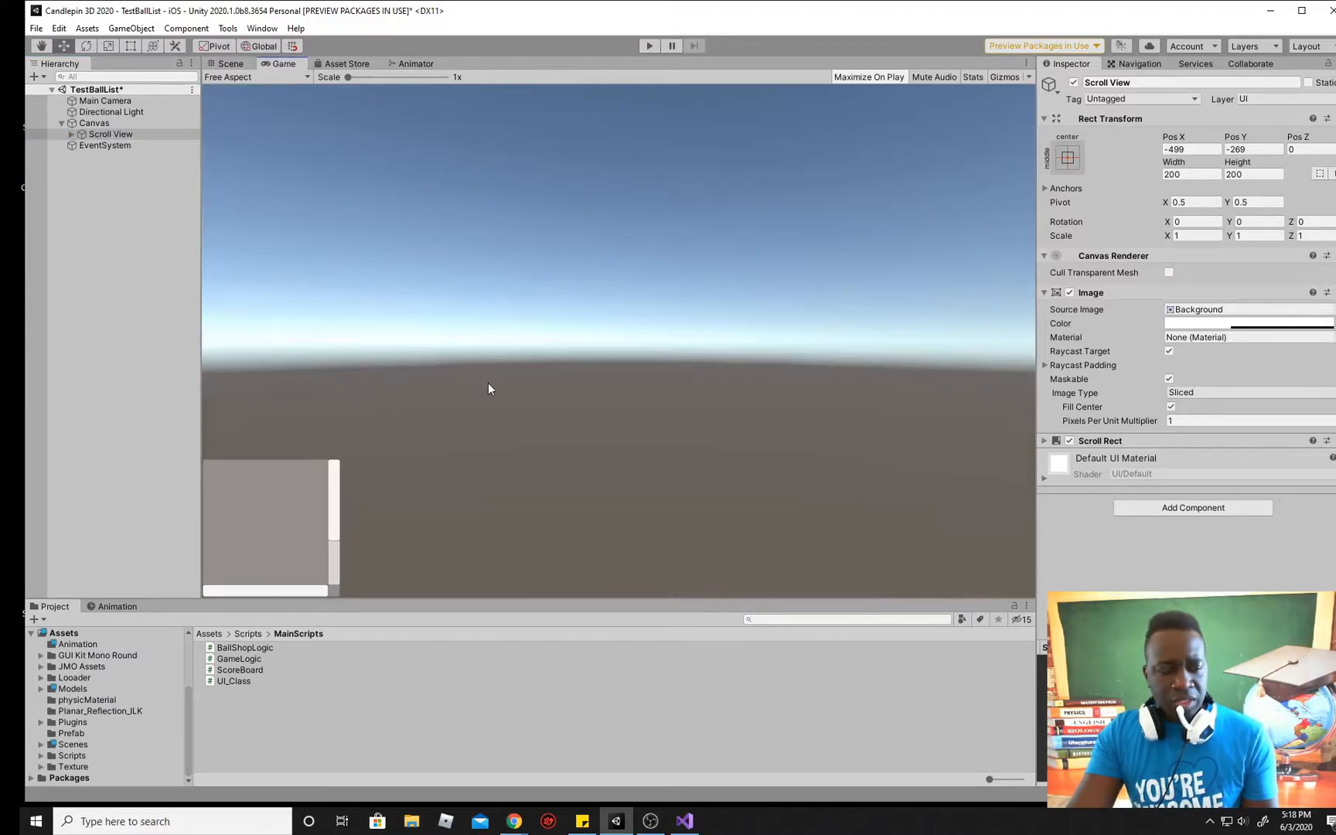
pyautogui.click(94, 123)
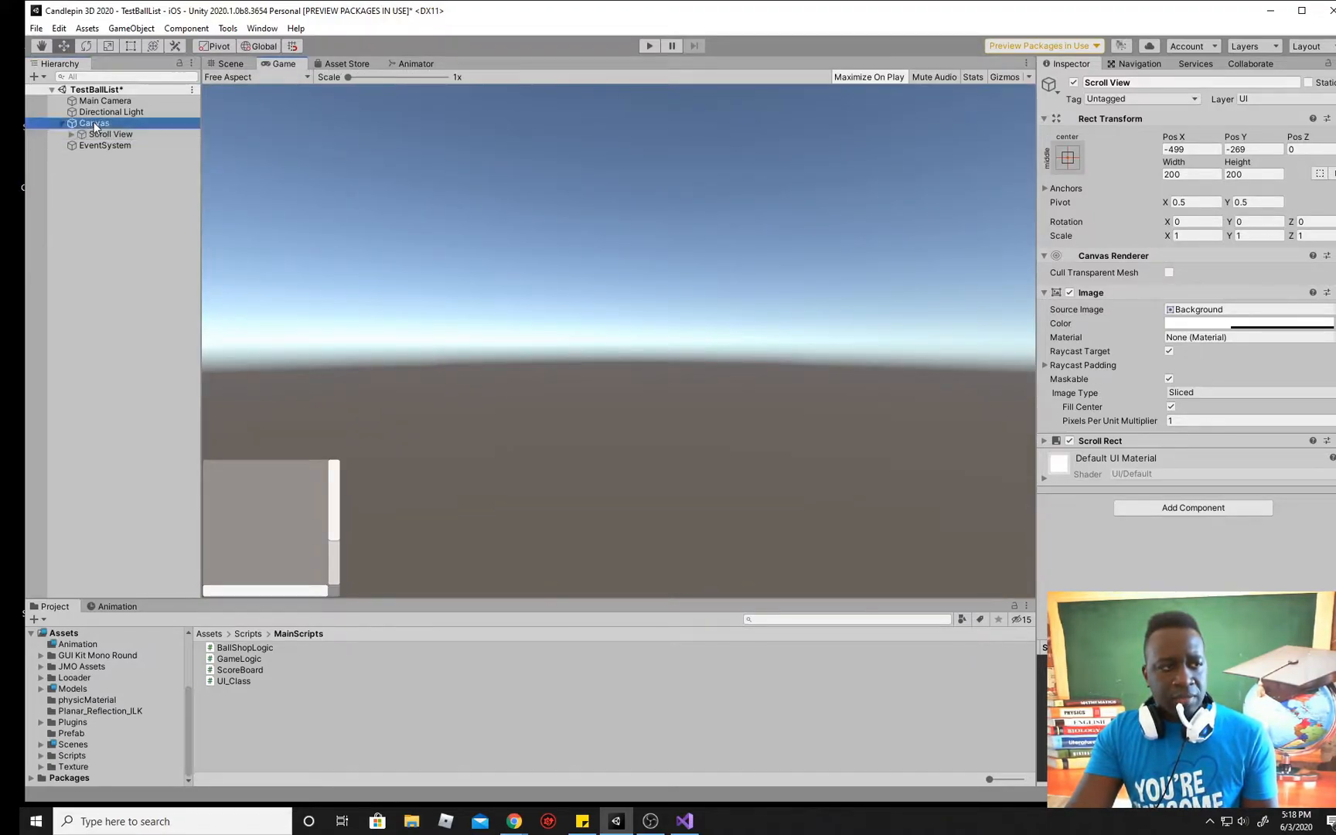
pyautogui.click(228, 64)
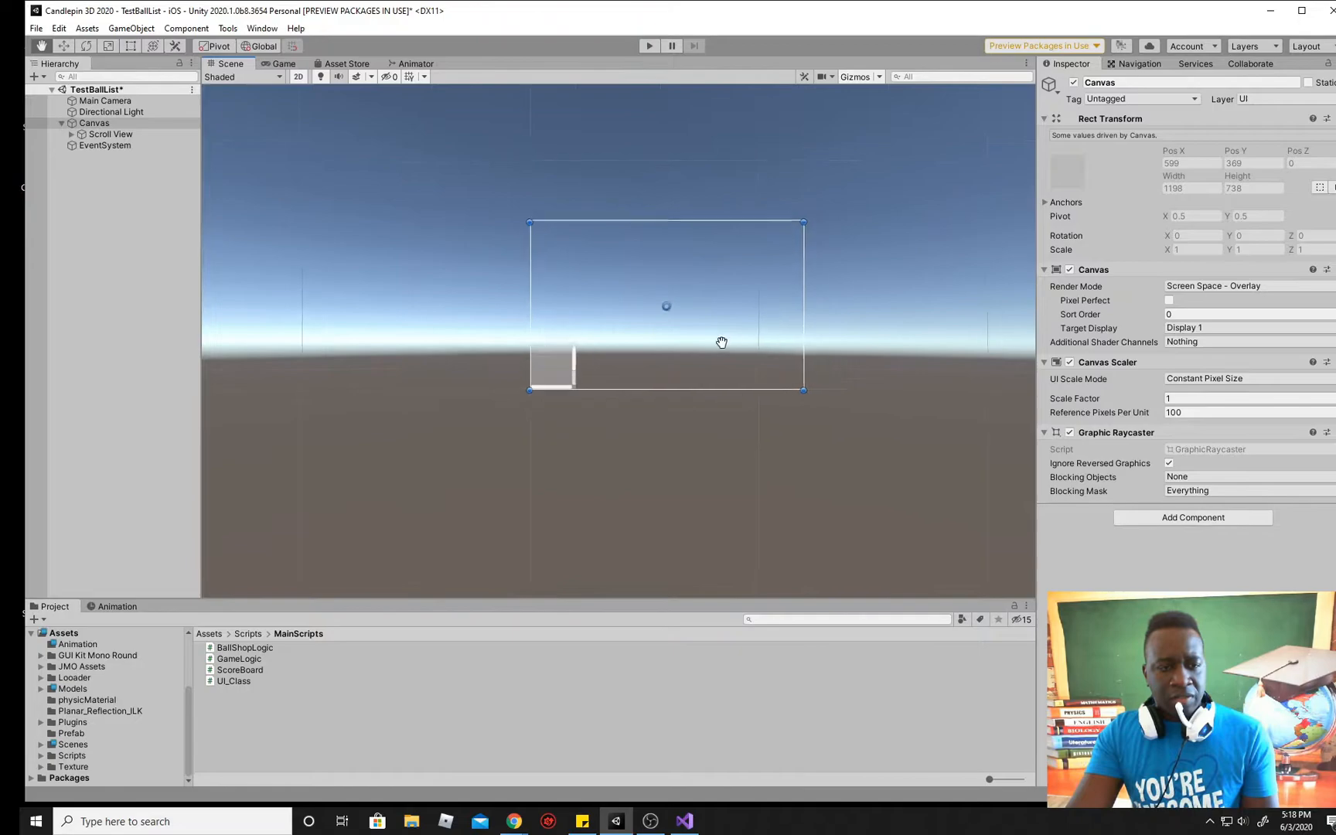
# Step: Set the Game preview to iPhone 1334x750 Portrait, select Scroll View, and dock Game beside Scene
pyautogui.click(284, 64)
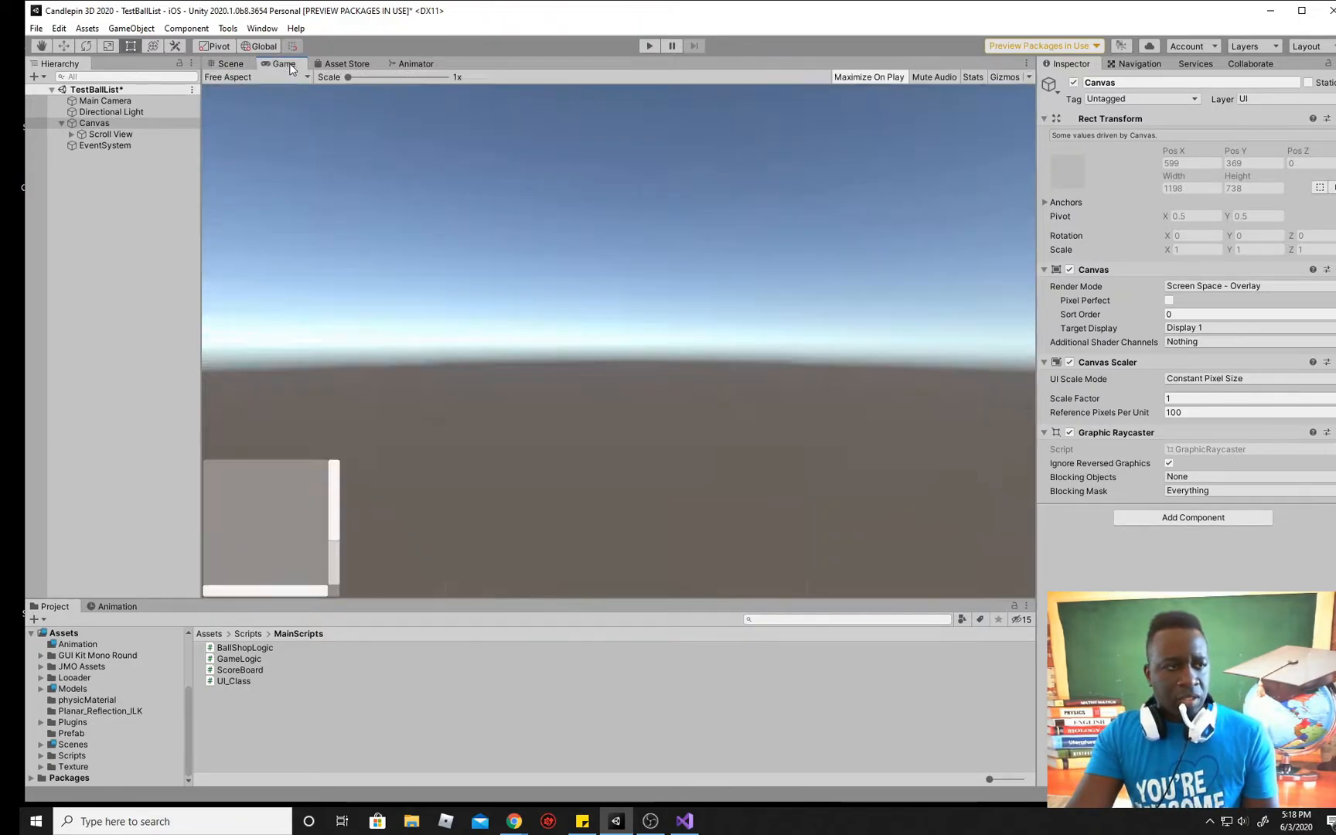
pyautogui.click(243, 76)
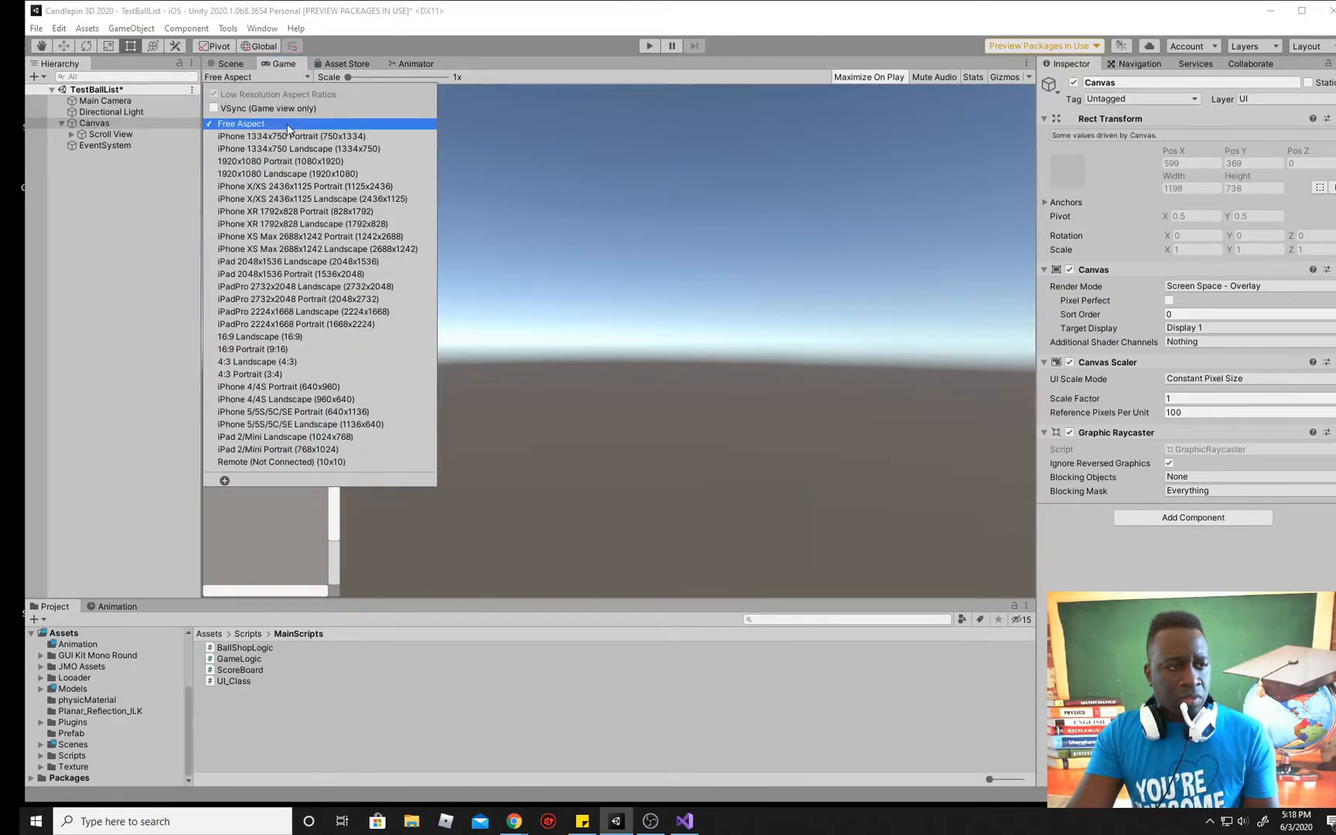
pyautogui.click(229, 63)
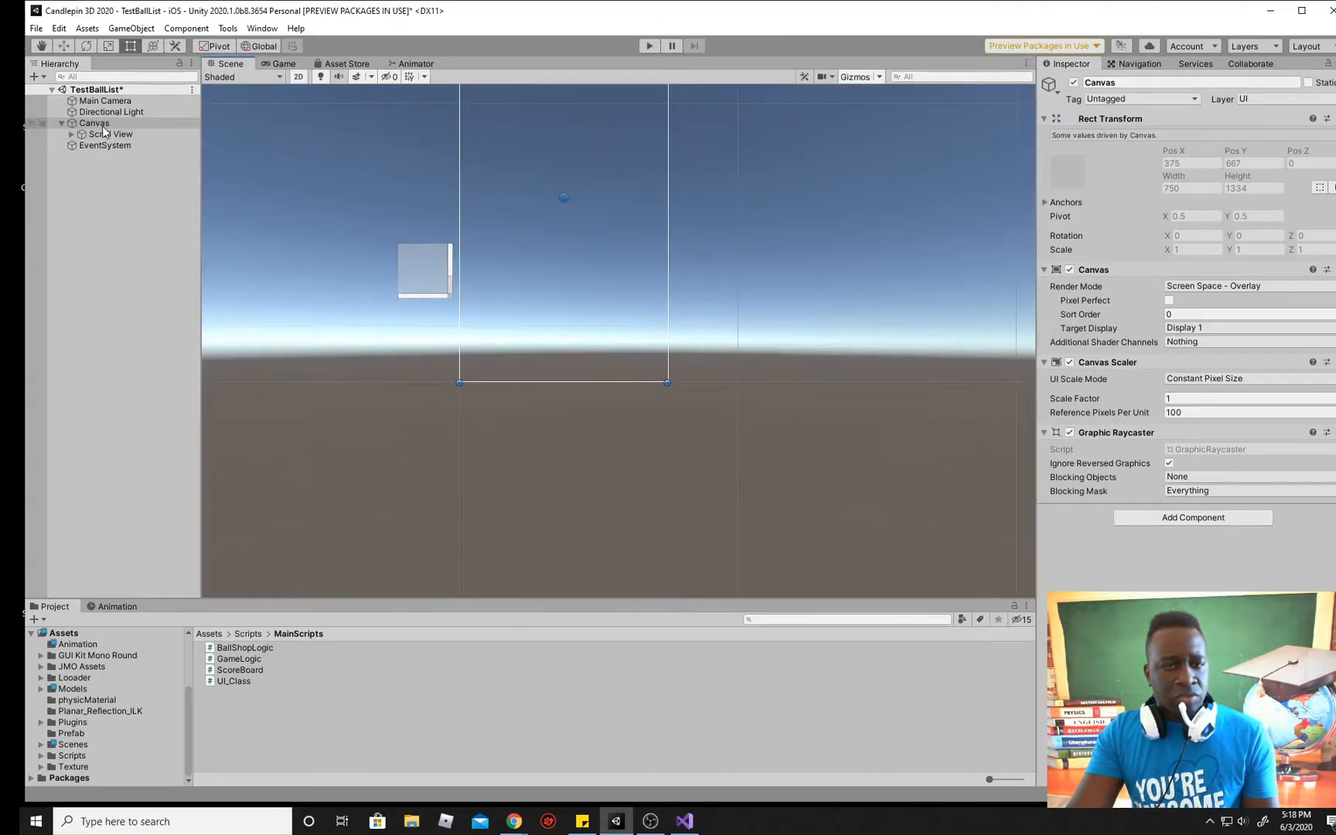
pyautogui.click(110, 134)
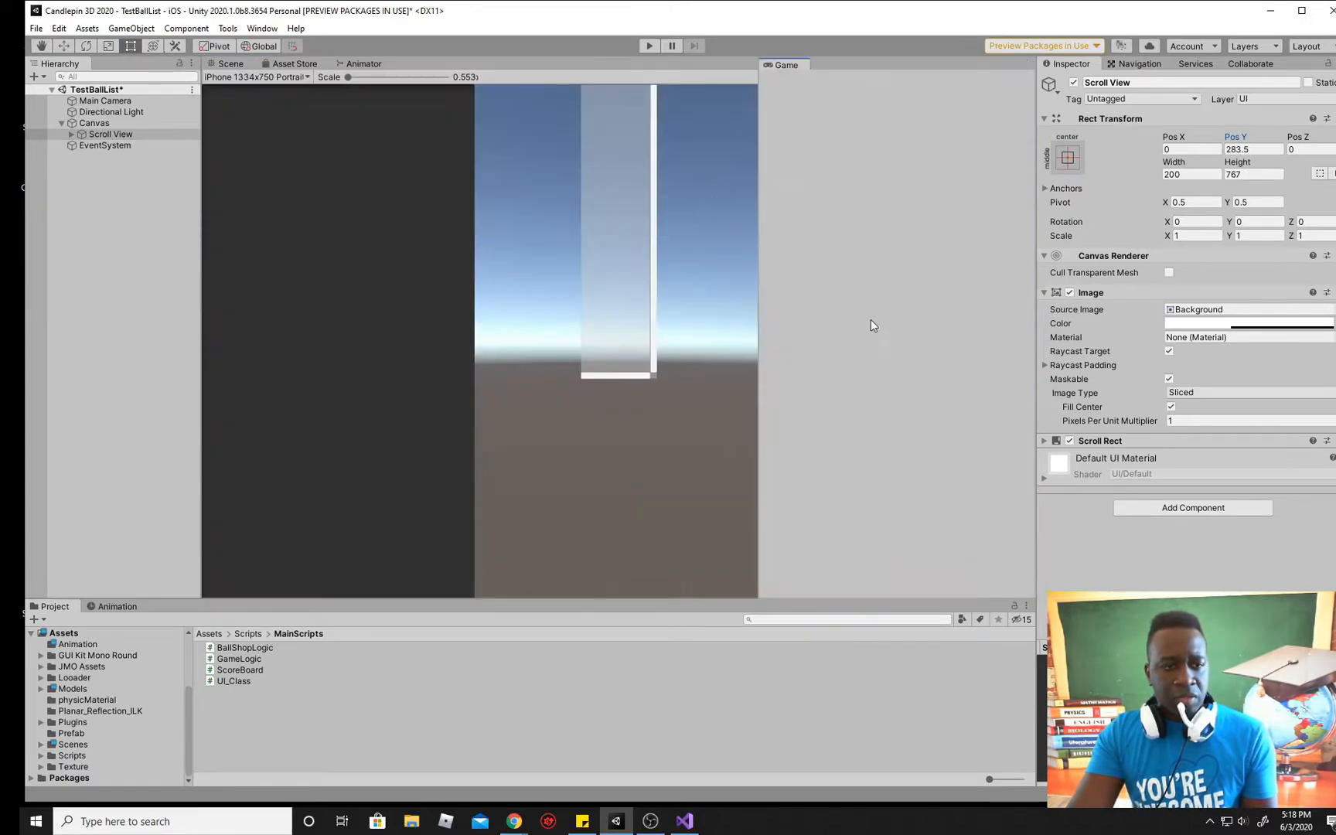
pyautogui.click(229, 64)
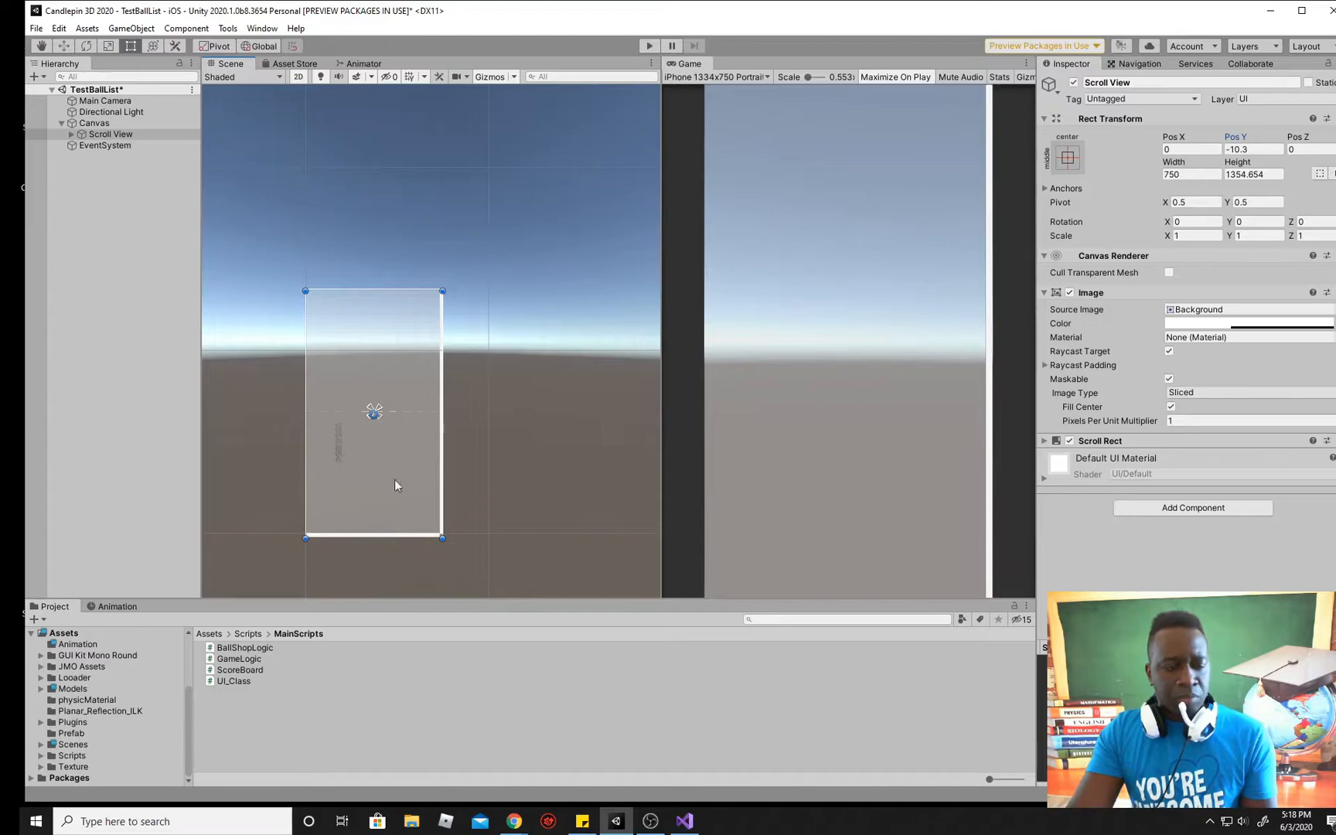
pyautogui.moveTo(357, 385)
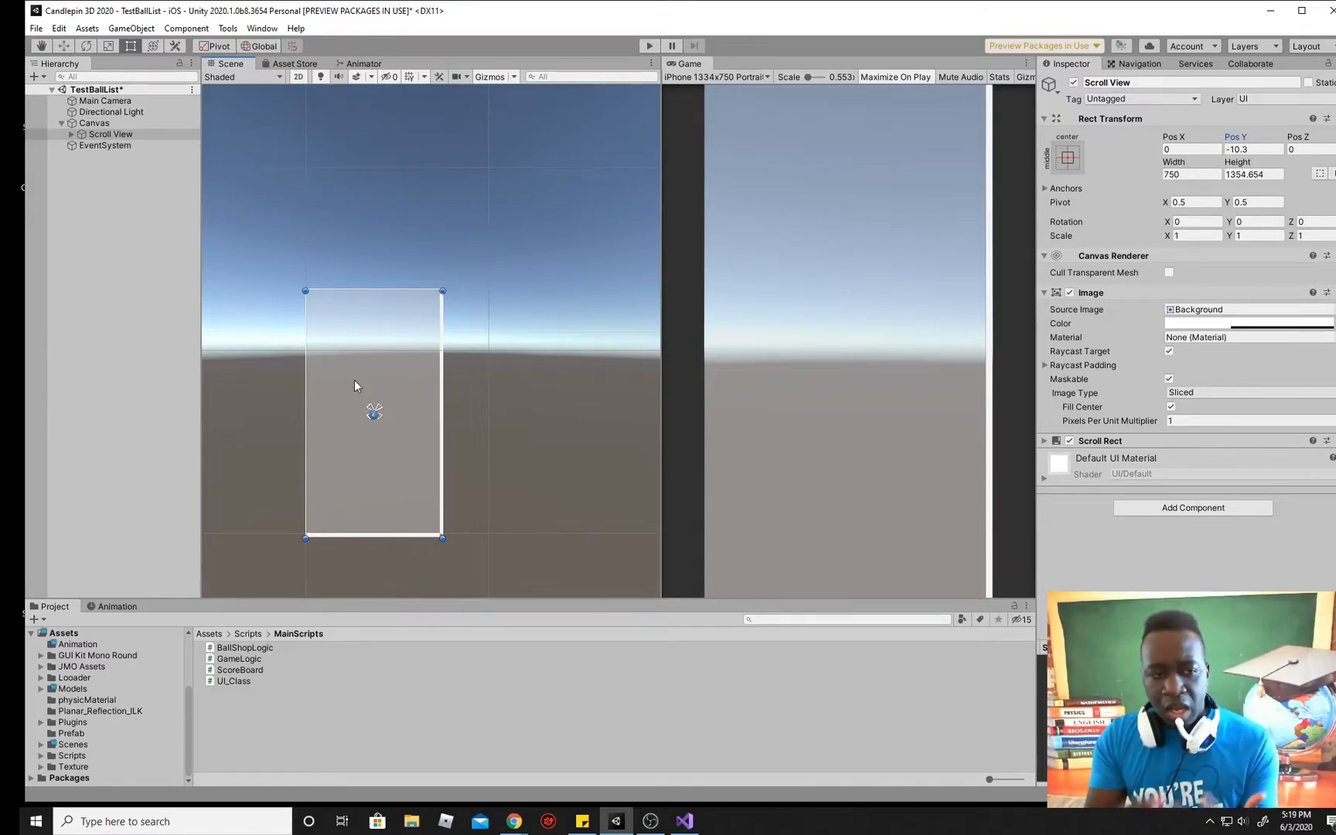
pyautogui.moveTo(813, 319)
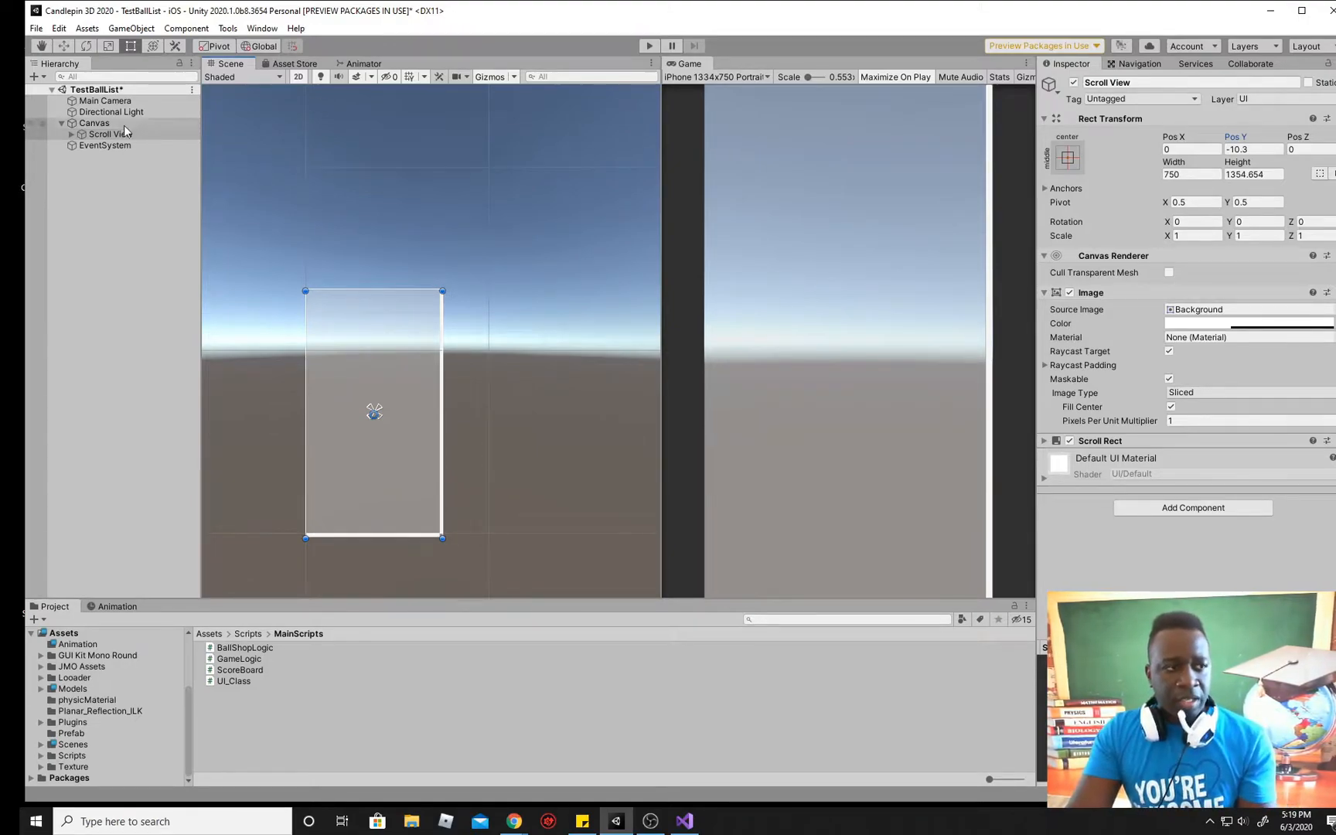
# Step: Expand Scroll View, select Scrollbar Horizontal for removal, and expand the Viewport
pyautogui.click(109, 133)
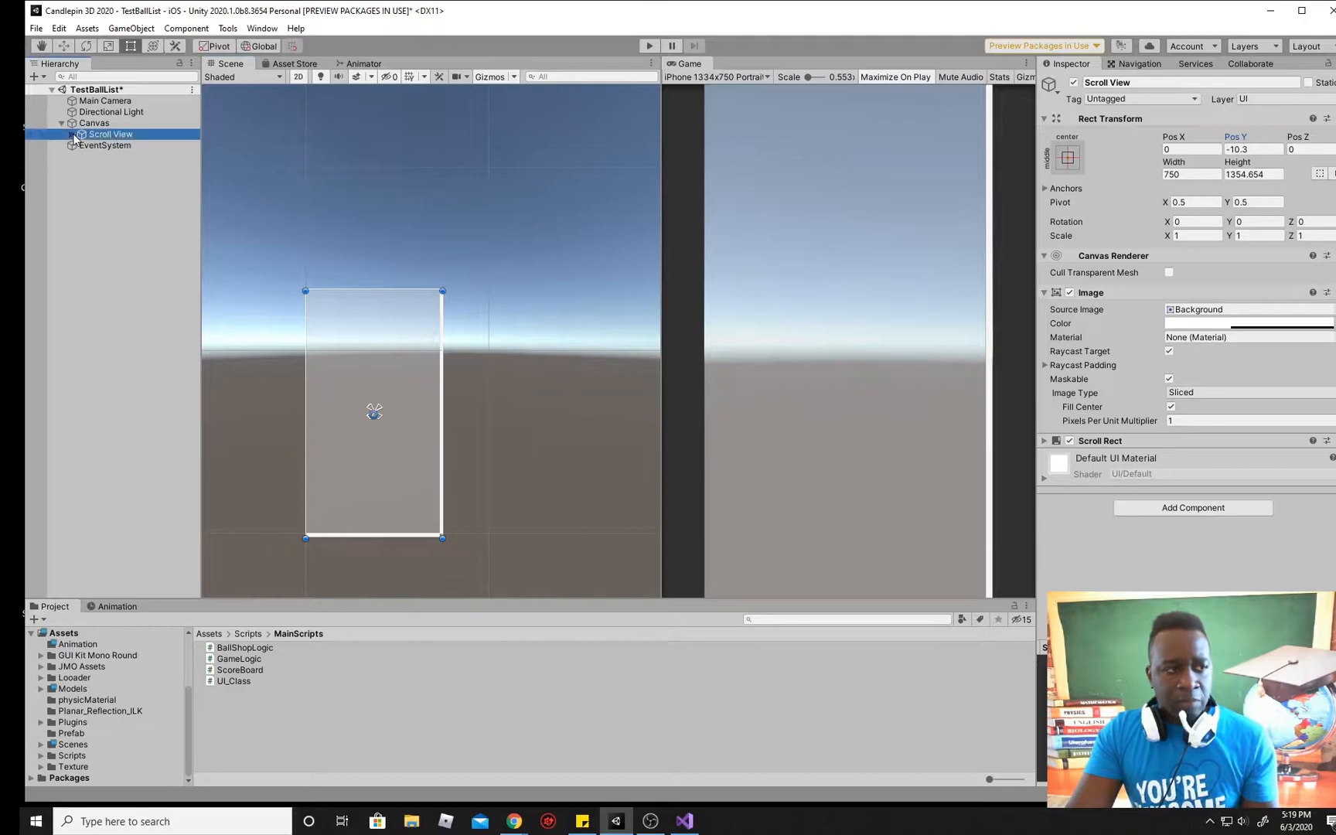
pyautogui.click(136, 156)
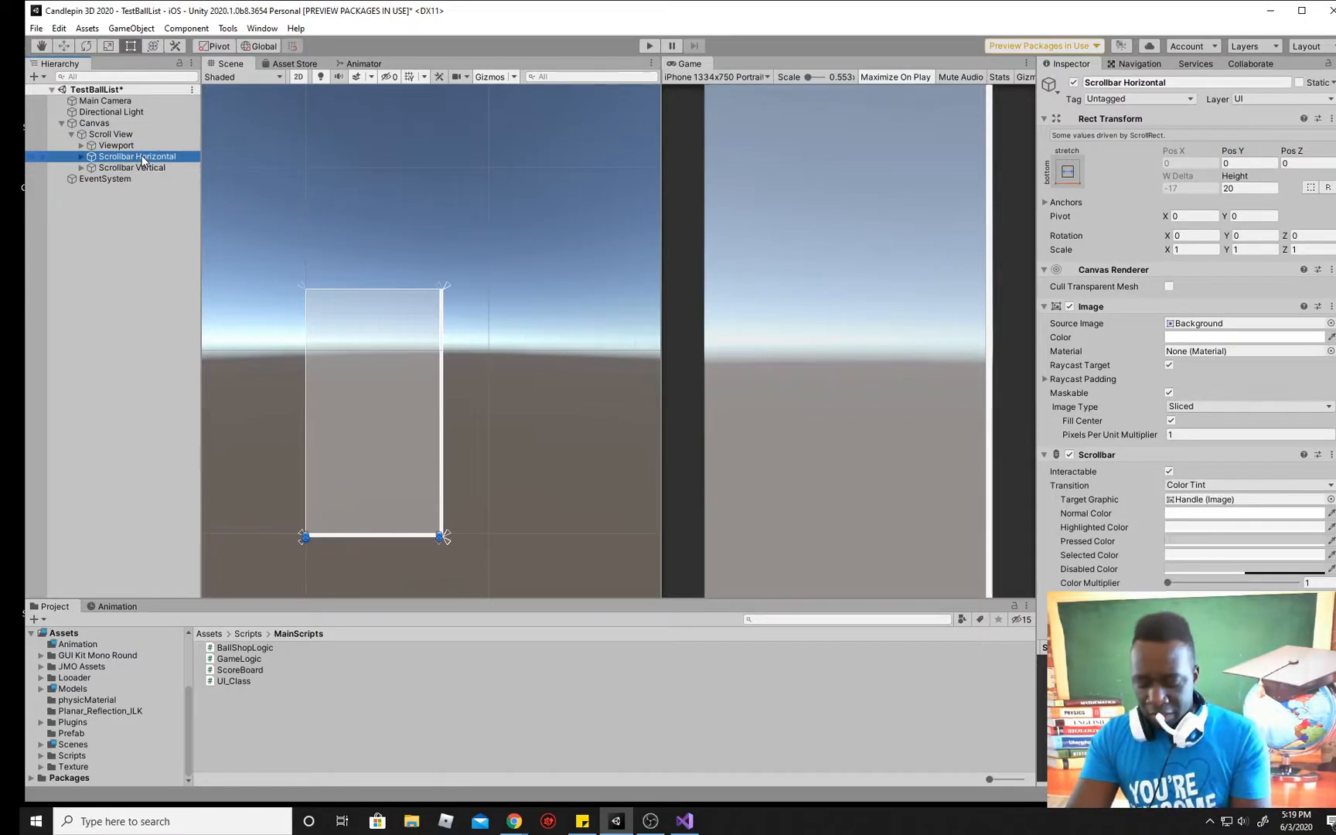
pyautogui.click(133, 156)
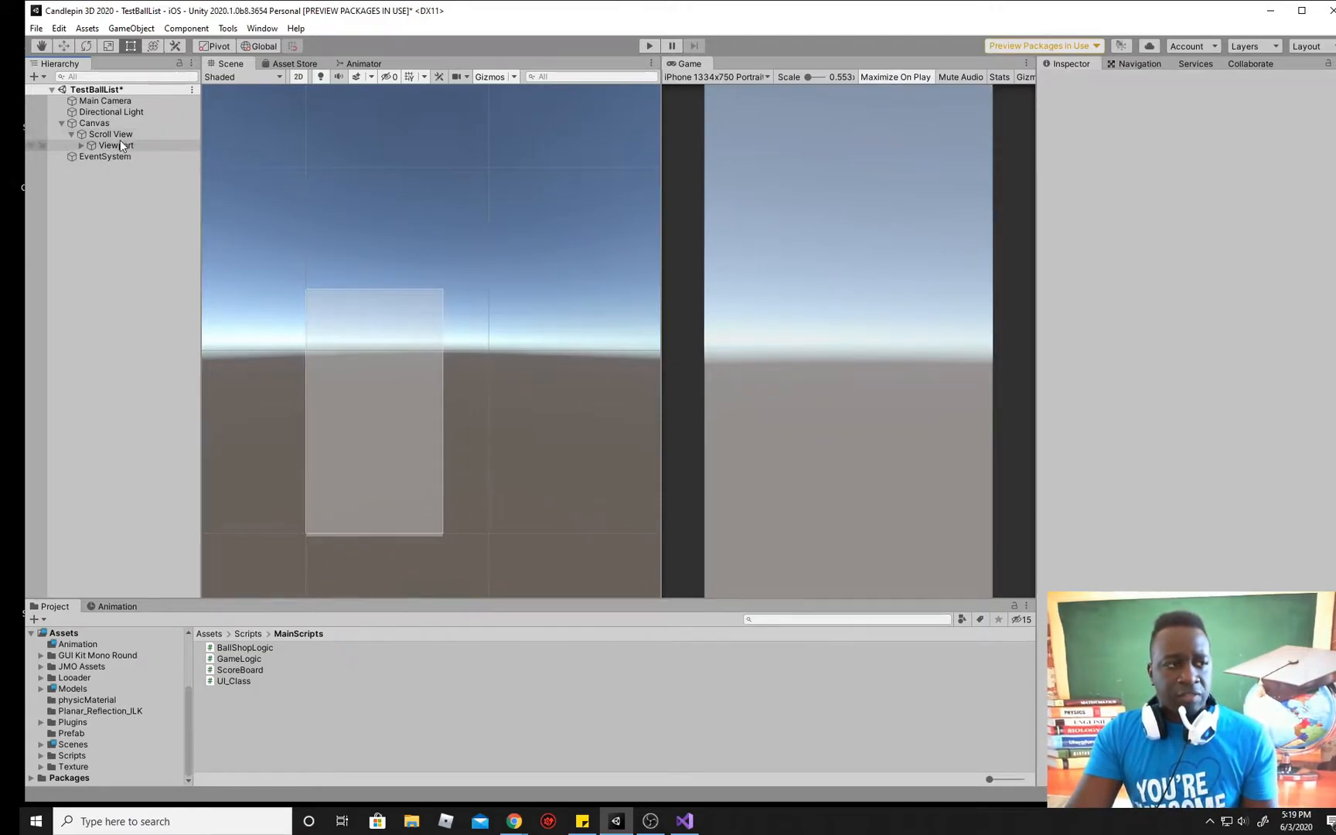
pyautogui.click(115, 144)
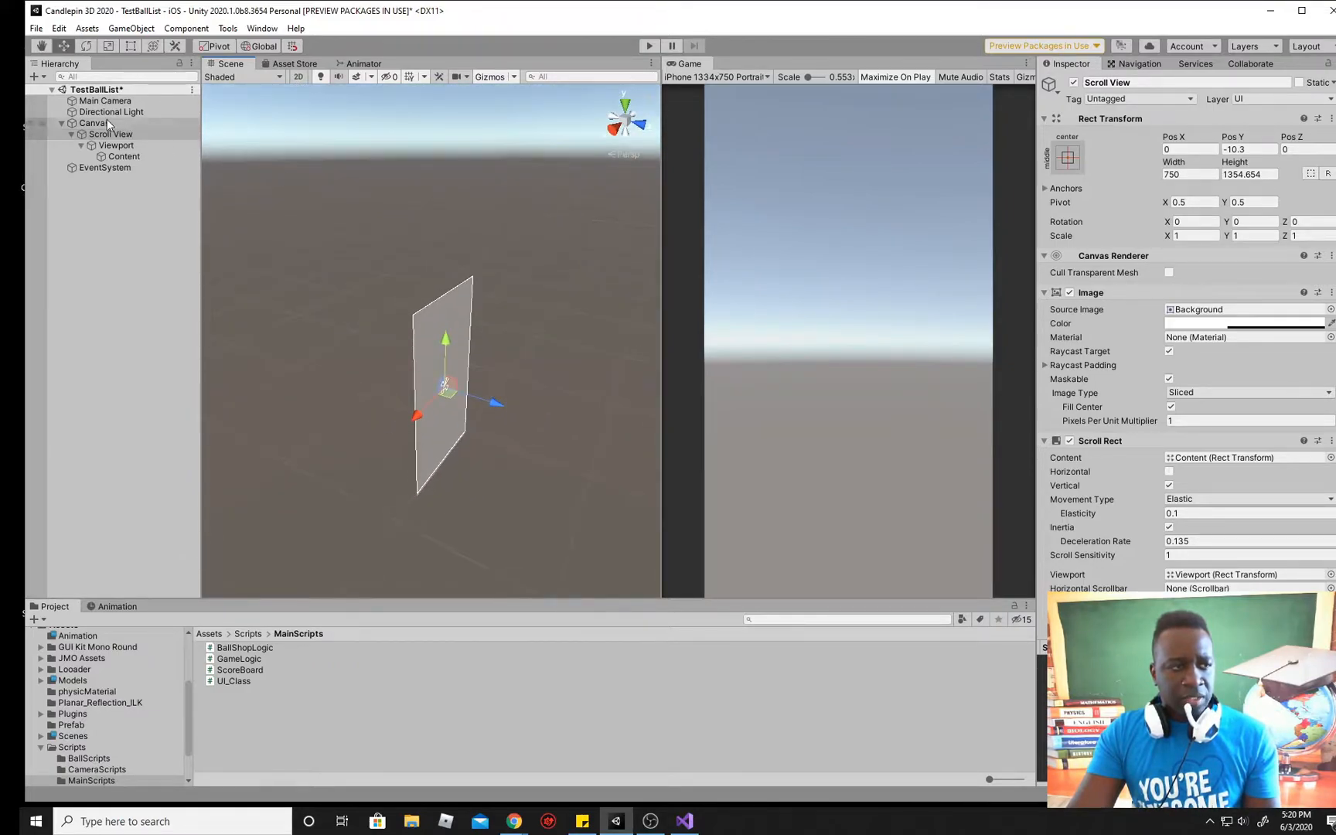
# Step: Add a 3D Sphere object to the scene, then select Scroll View
pyautogui.click(105, 101)
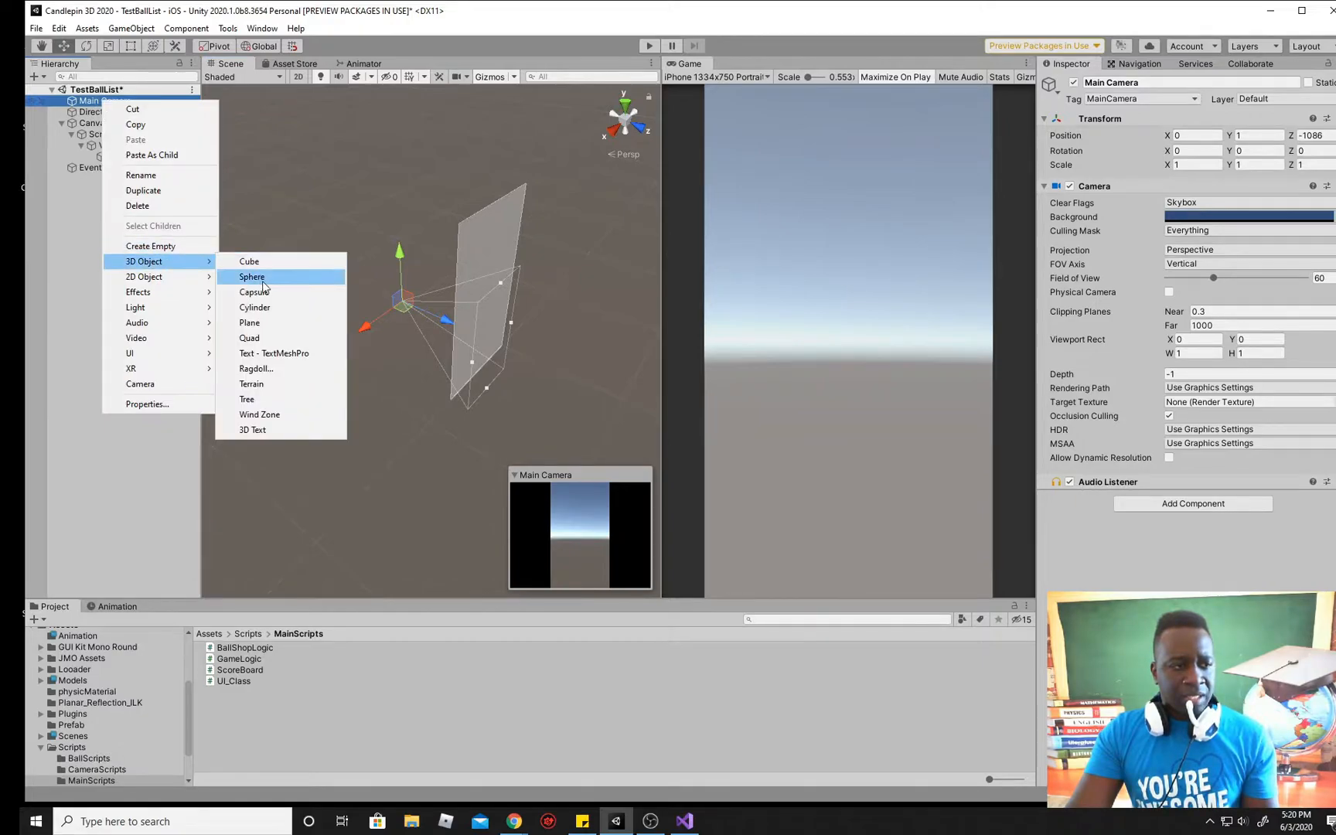
pyautogui.click(252, 276)
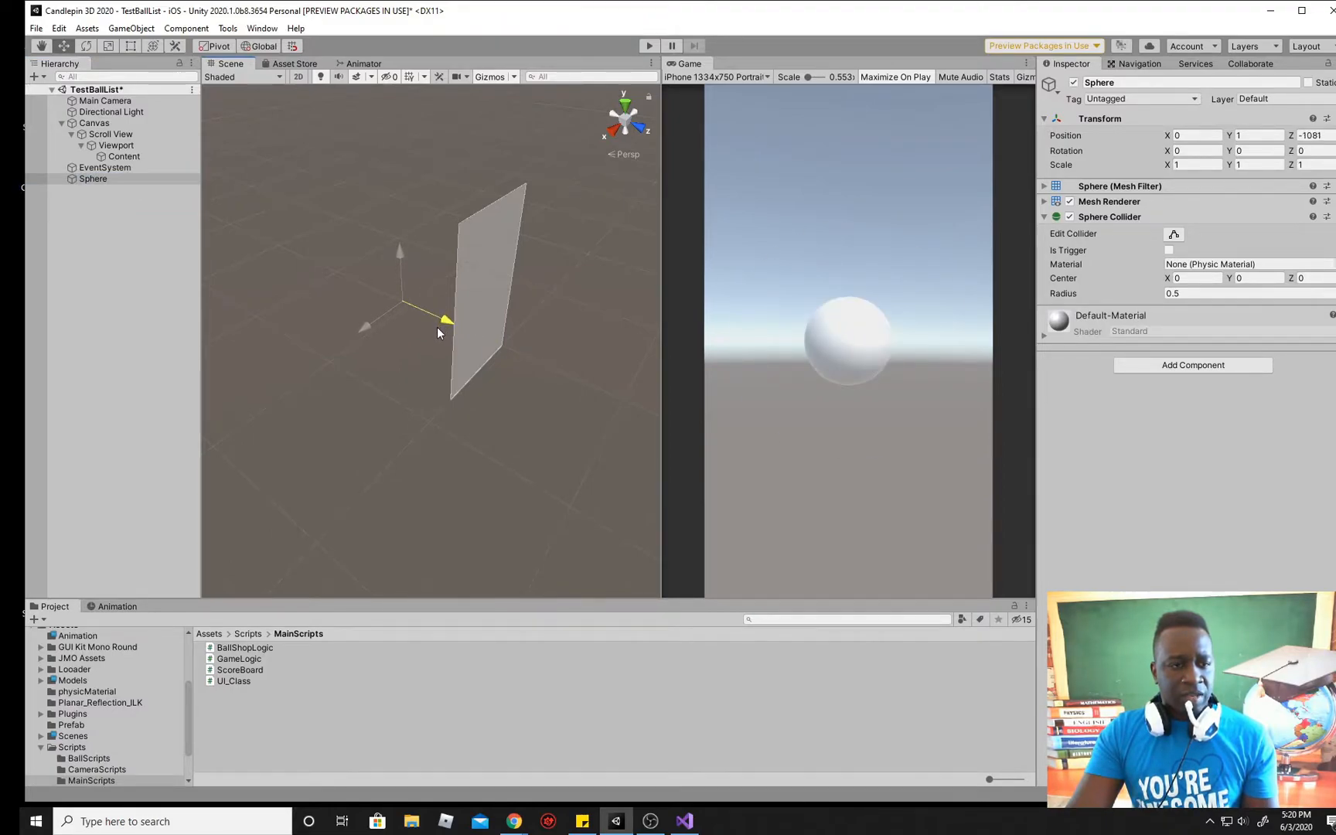
pyautogui.click(110, 133)
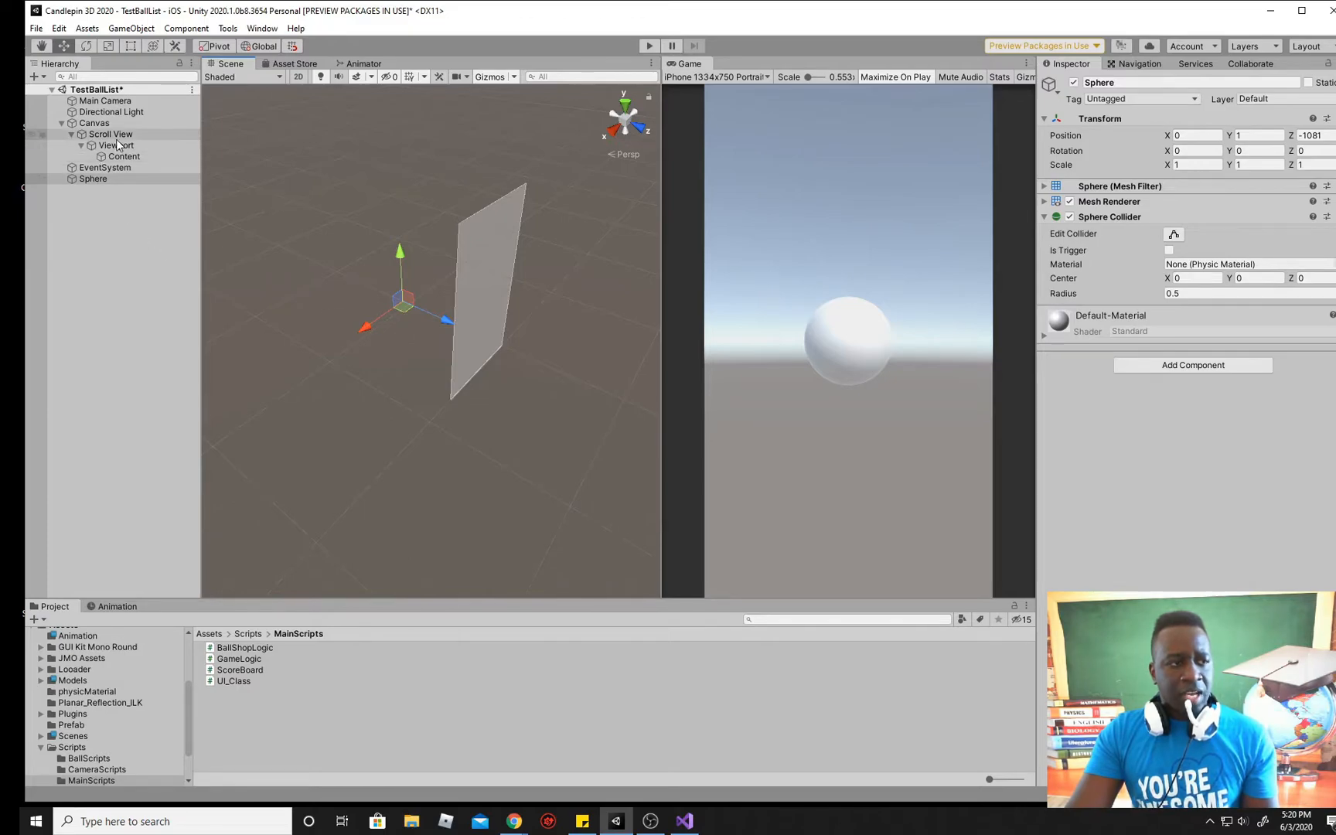
# Step: Set the Scroll View Image color to black, then inspect the Sphere and Main Camera
pyautogui.click(110, 133)
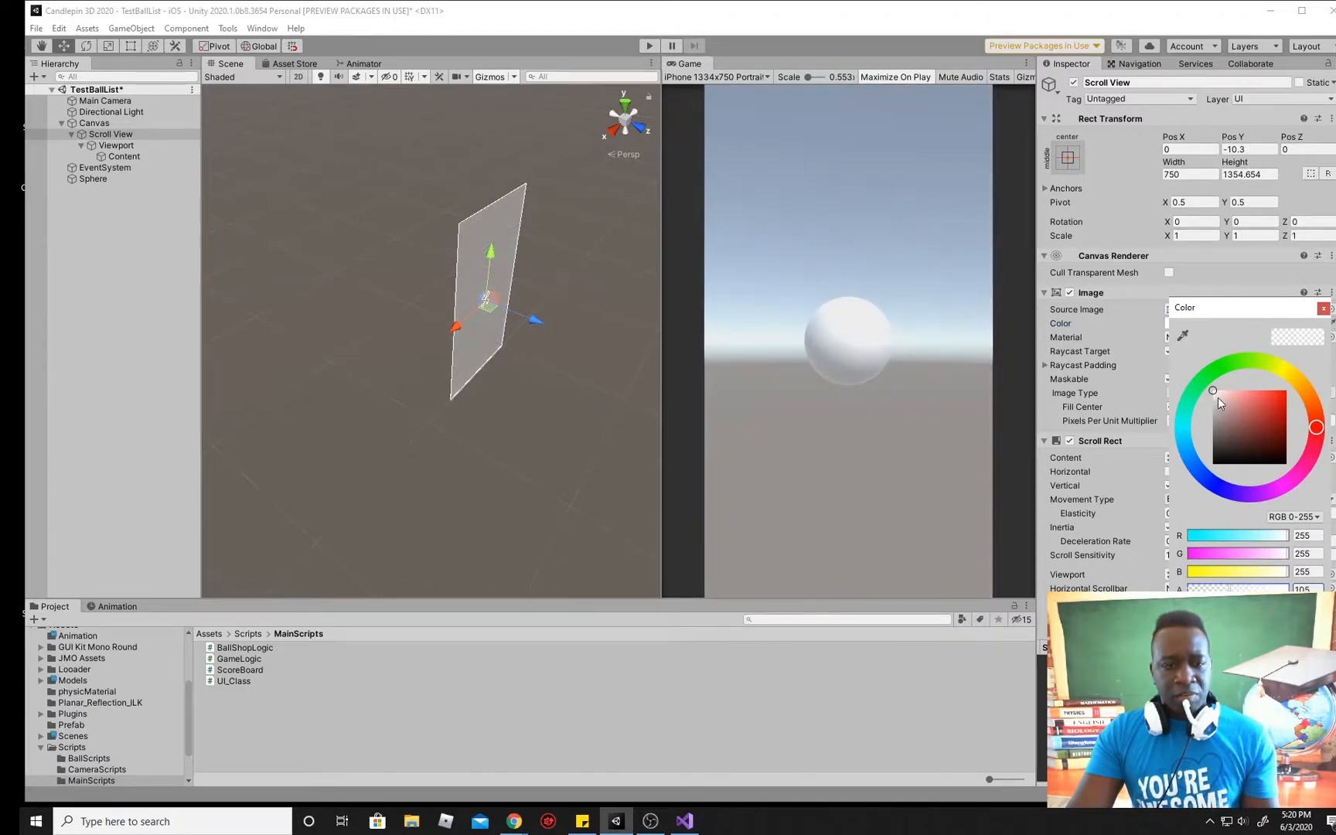
pyautogui.moveTo(1211, 391); pyautogui.dragTo(1224, 460)
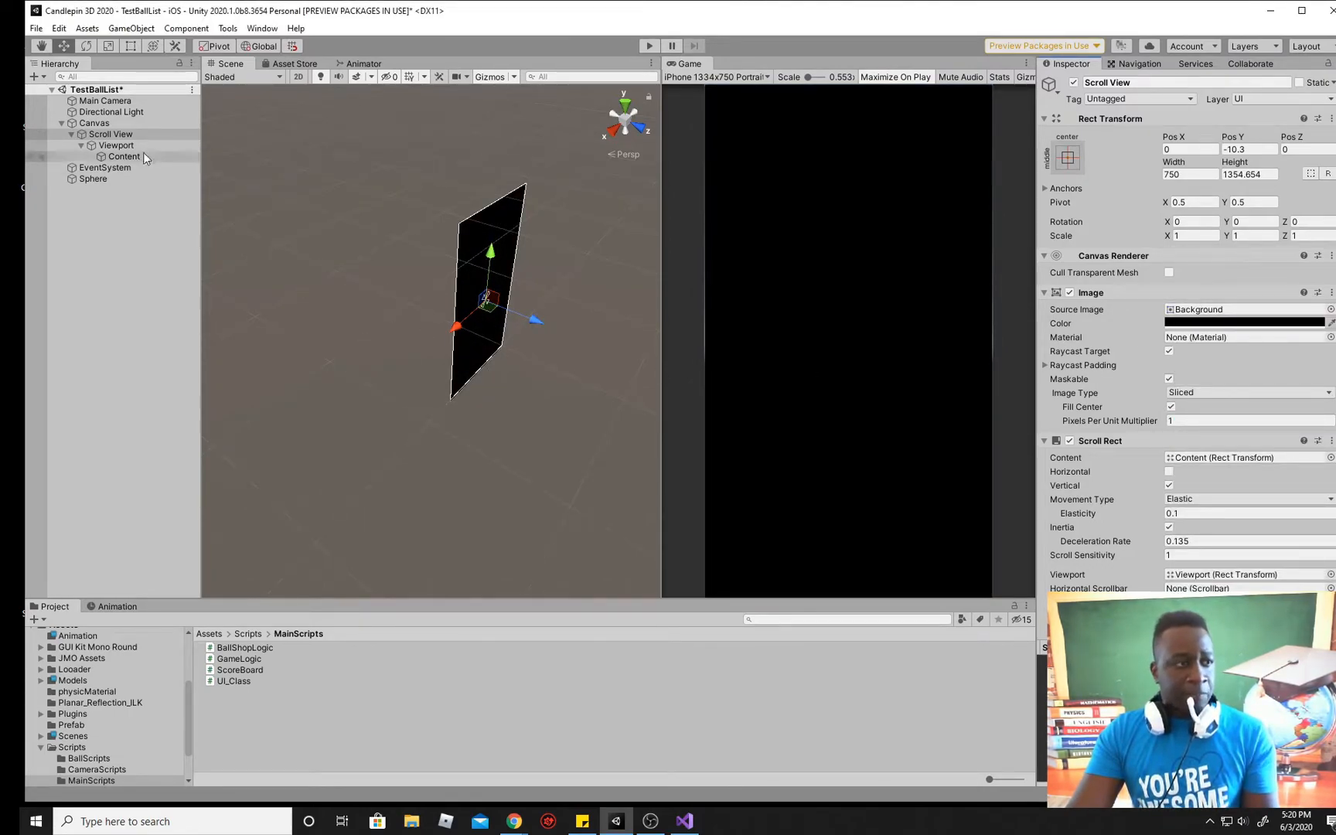
pyautogui.click(92, 178)
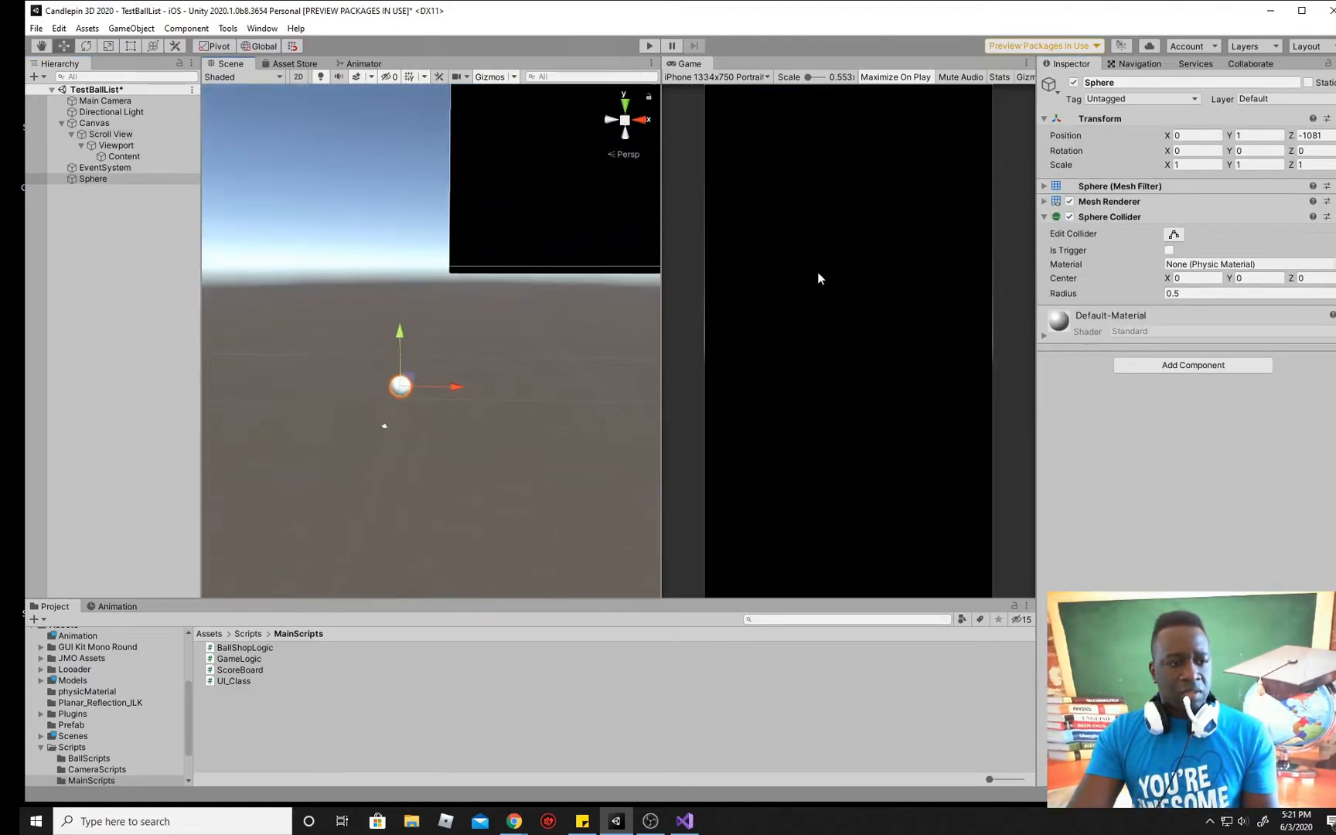
pyautogui.moveTo(400, 383); pyautogui.dragTo(431, 502)
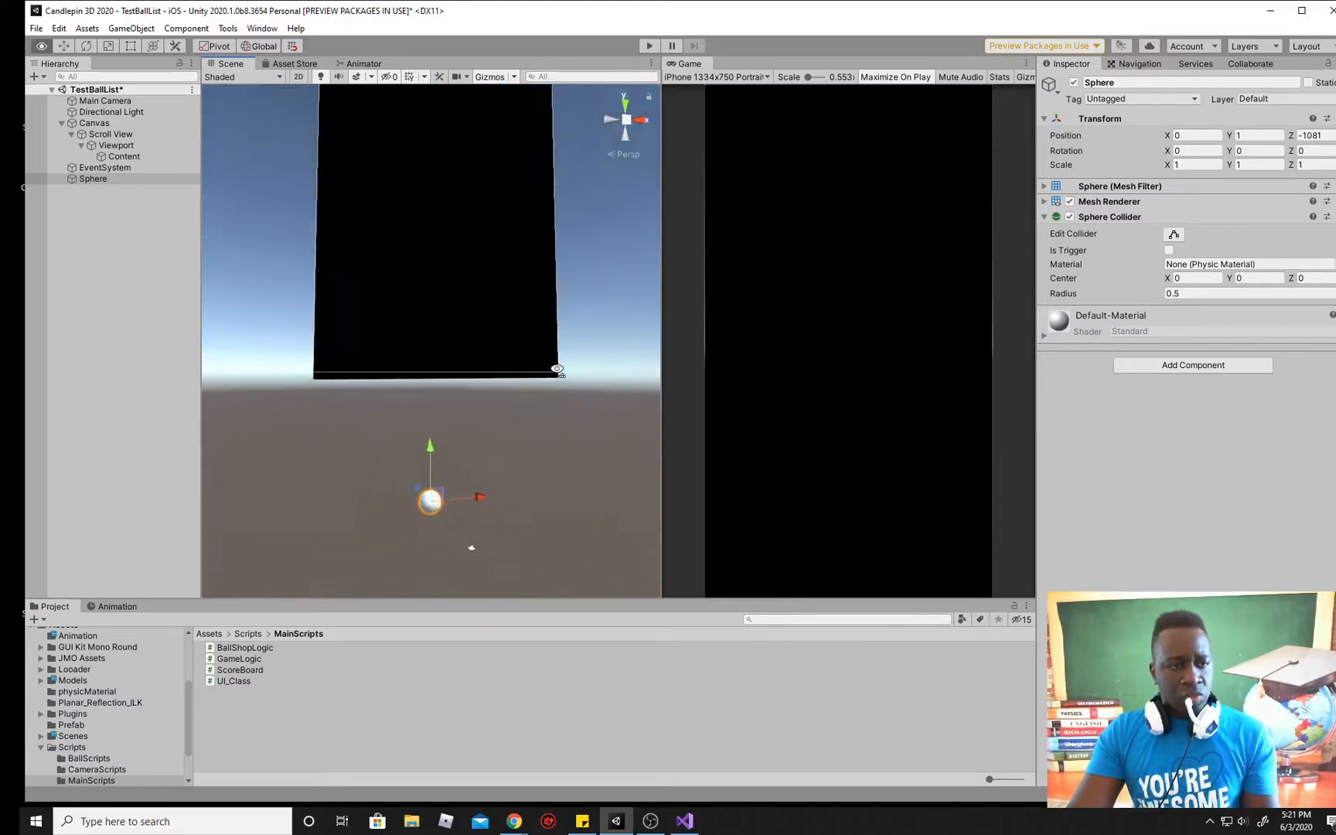
pyautogui.click(106, 101)
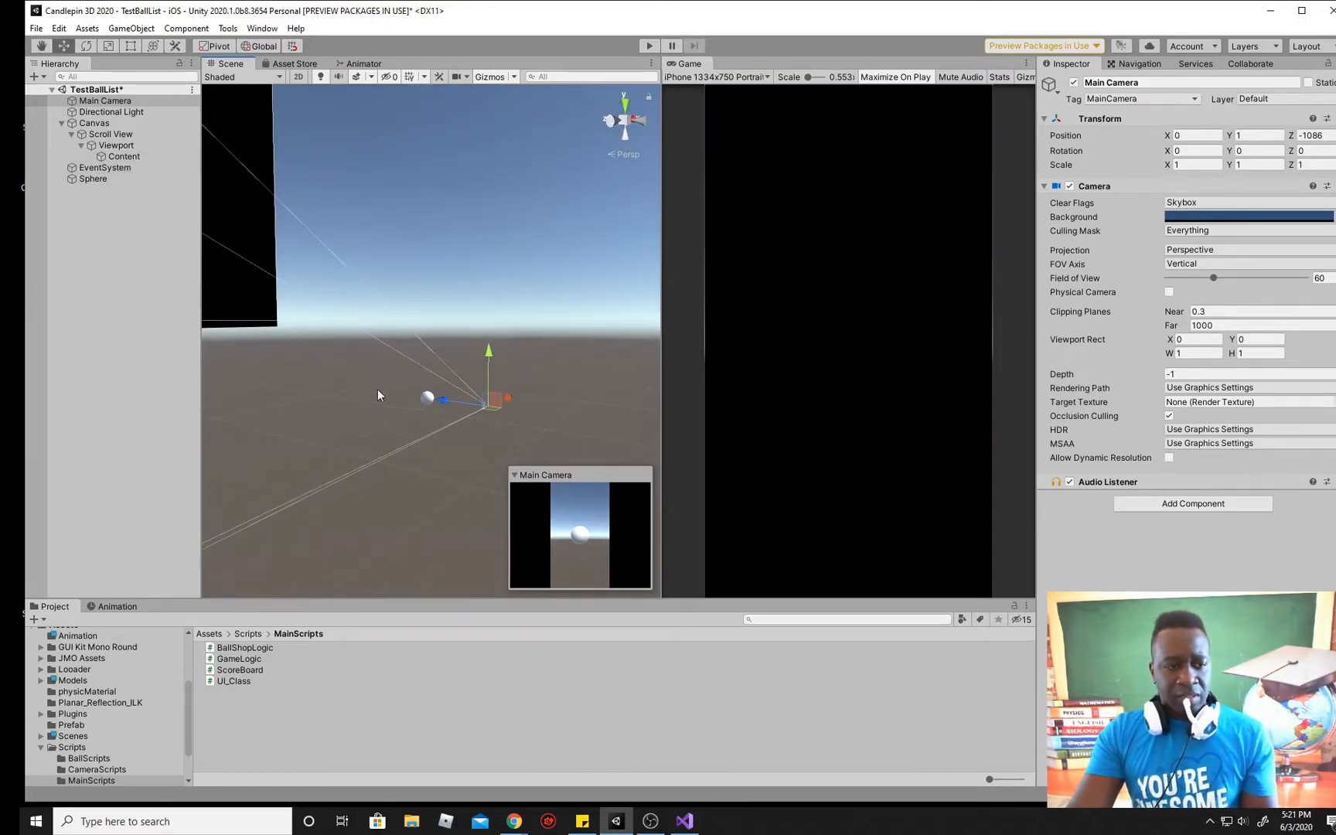
# Step: Set Canvas Render Mode to Screen Space - Camera with Main Camera as Render Camera
pyautogui.click(94, 122)
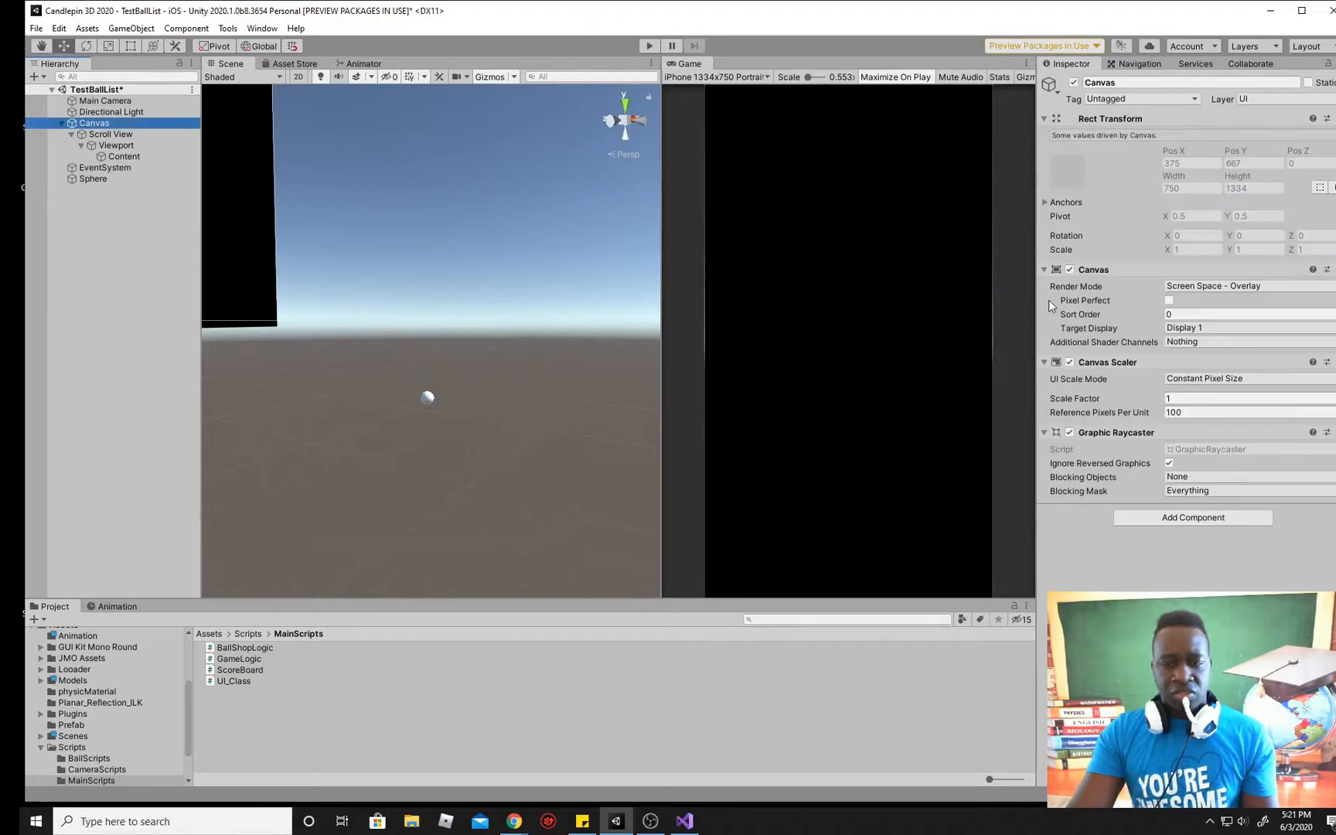
pyautogui.moveTo(1263, 296)
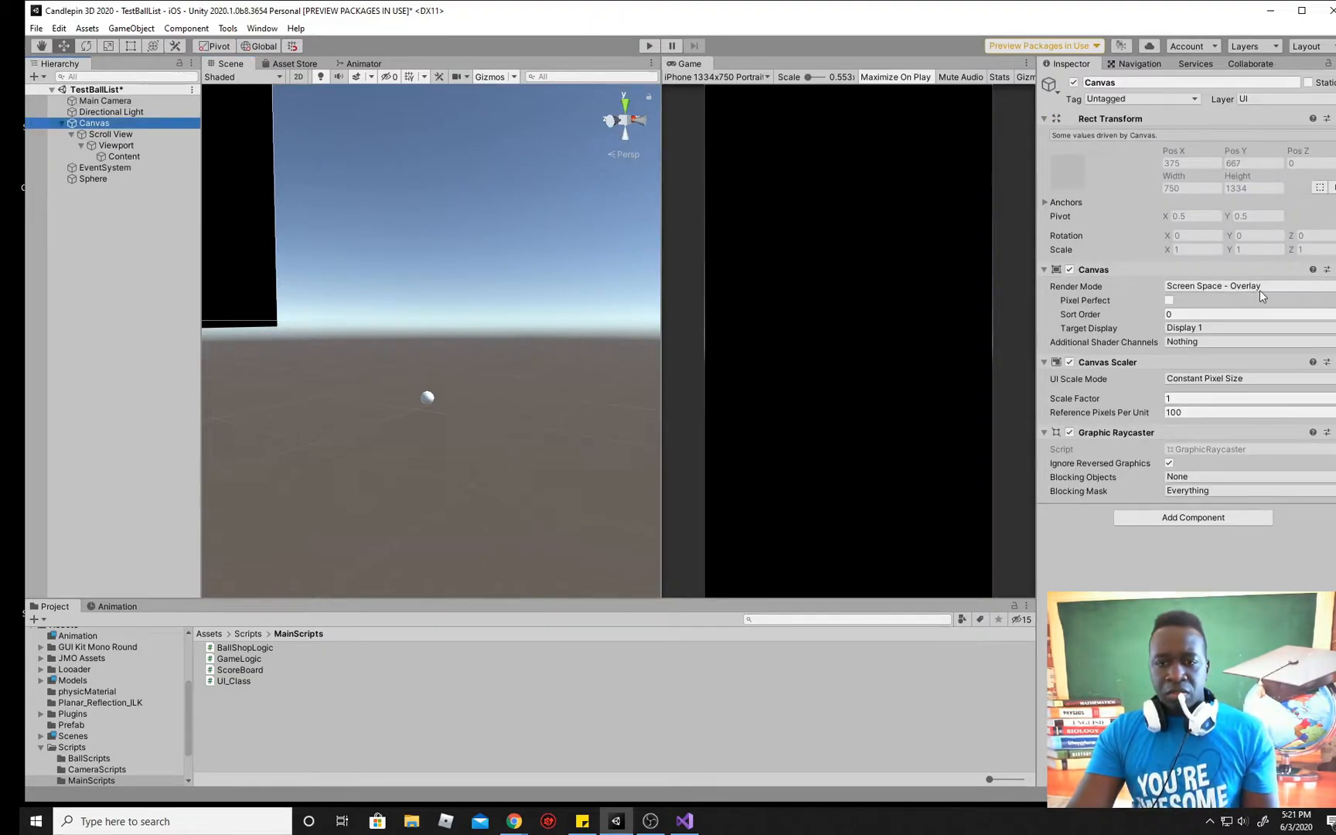
pyautogui.click(1218, 285)
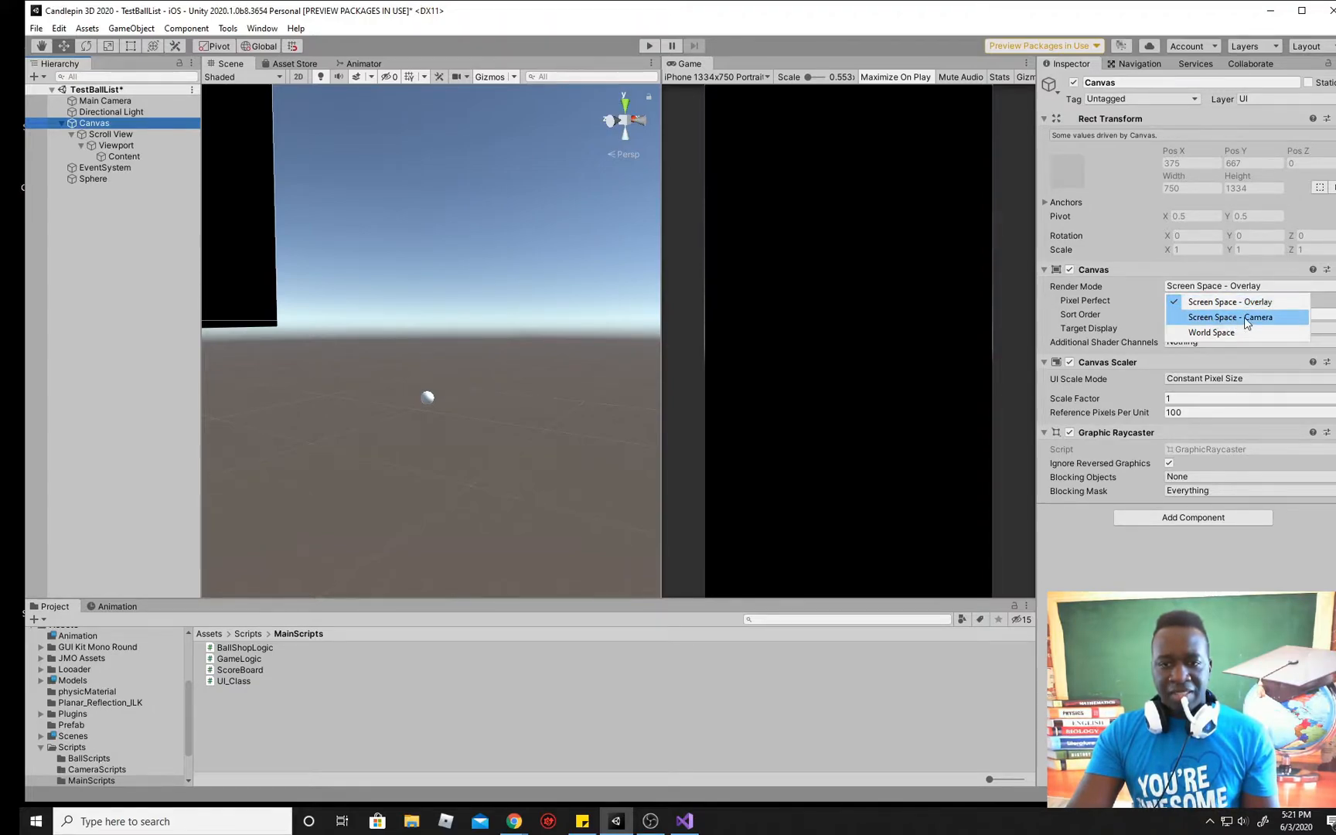
pyautogui.click(1229, 317)
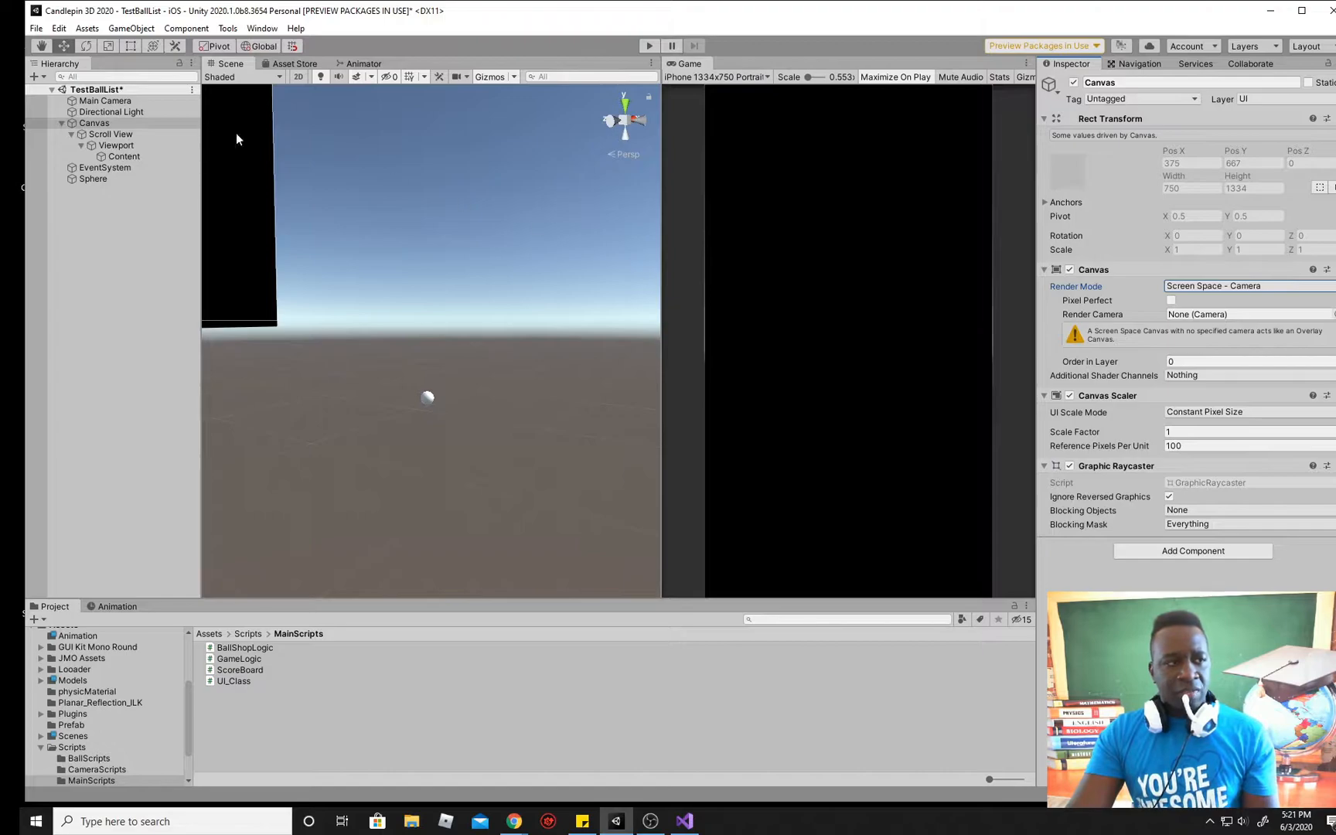
pyautogui.click(1244, 314)
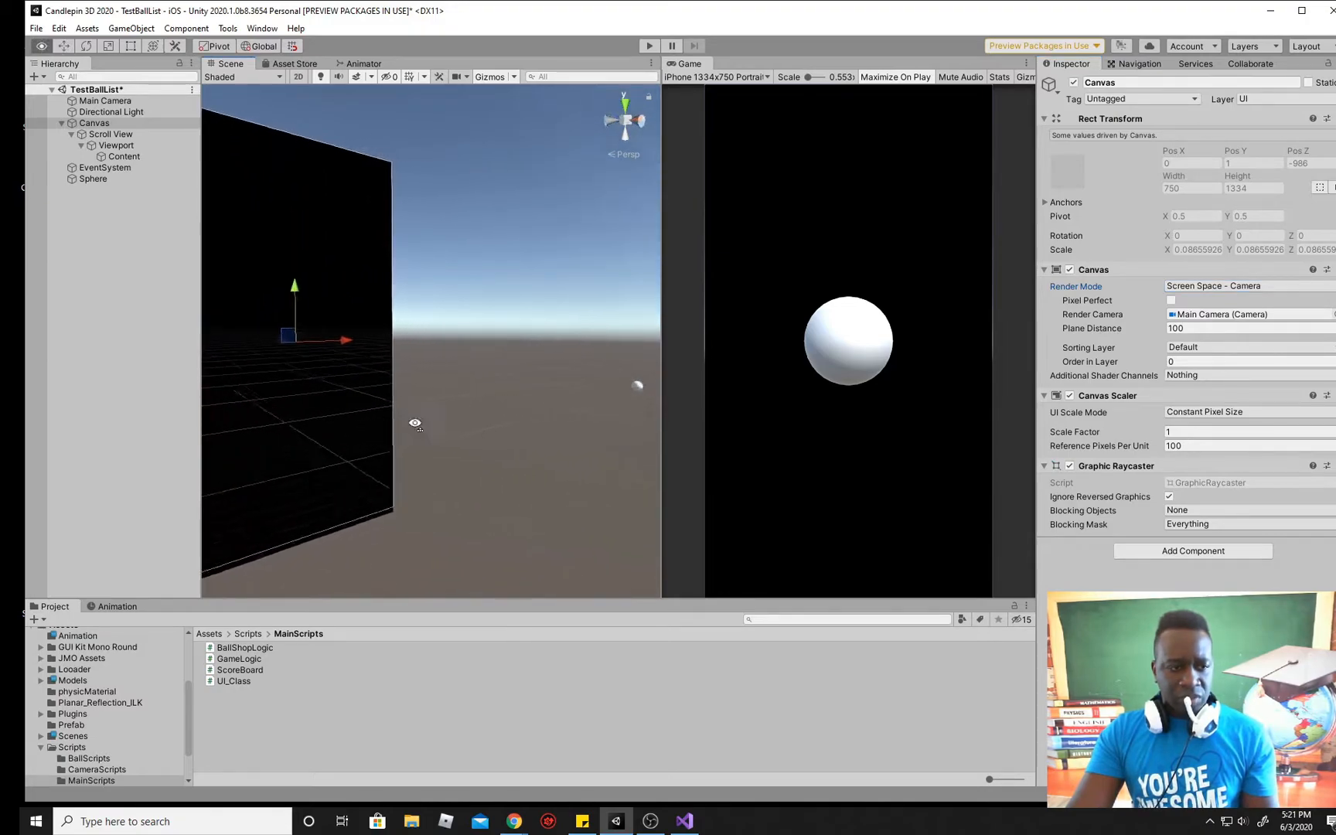
pyautogui.moveTo(415, 424); pyautogui.dragTo(514, 392)
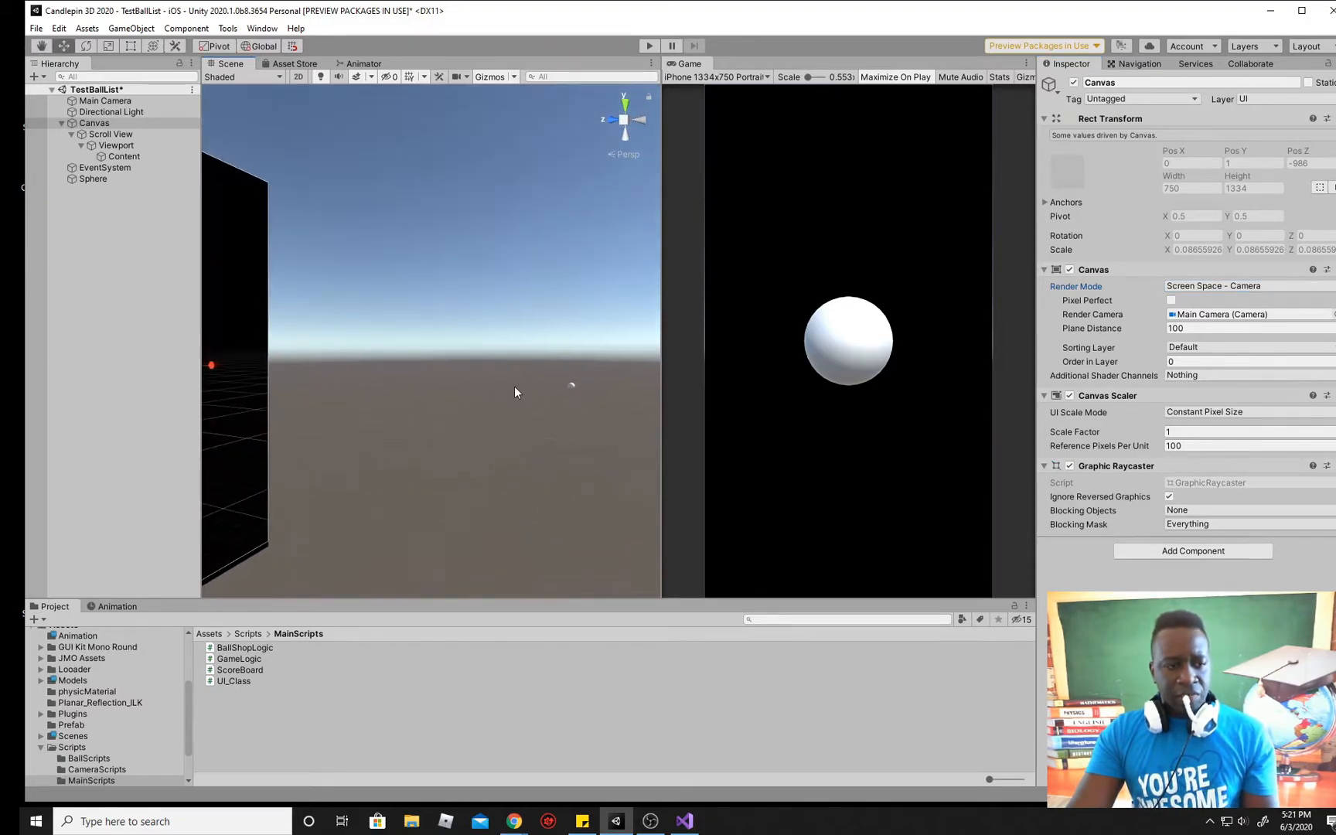
pyautogui.click(124, 156)
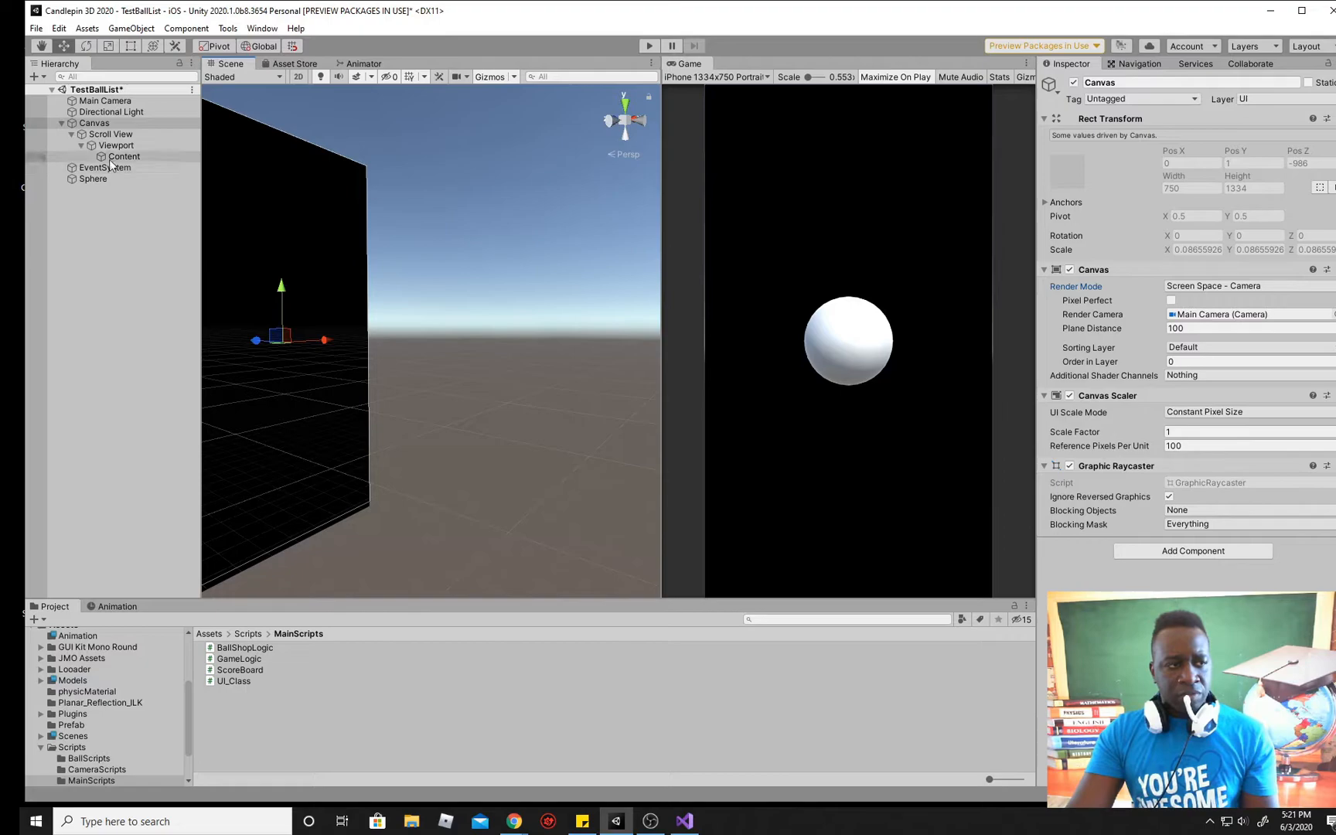
pyautogui.click(92, 179)
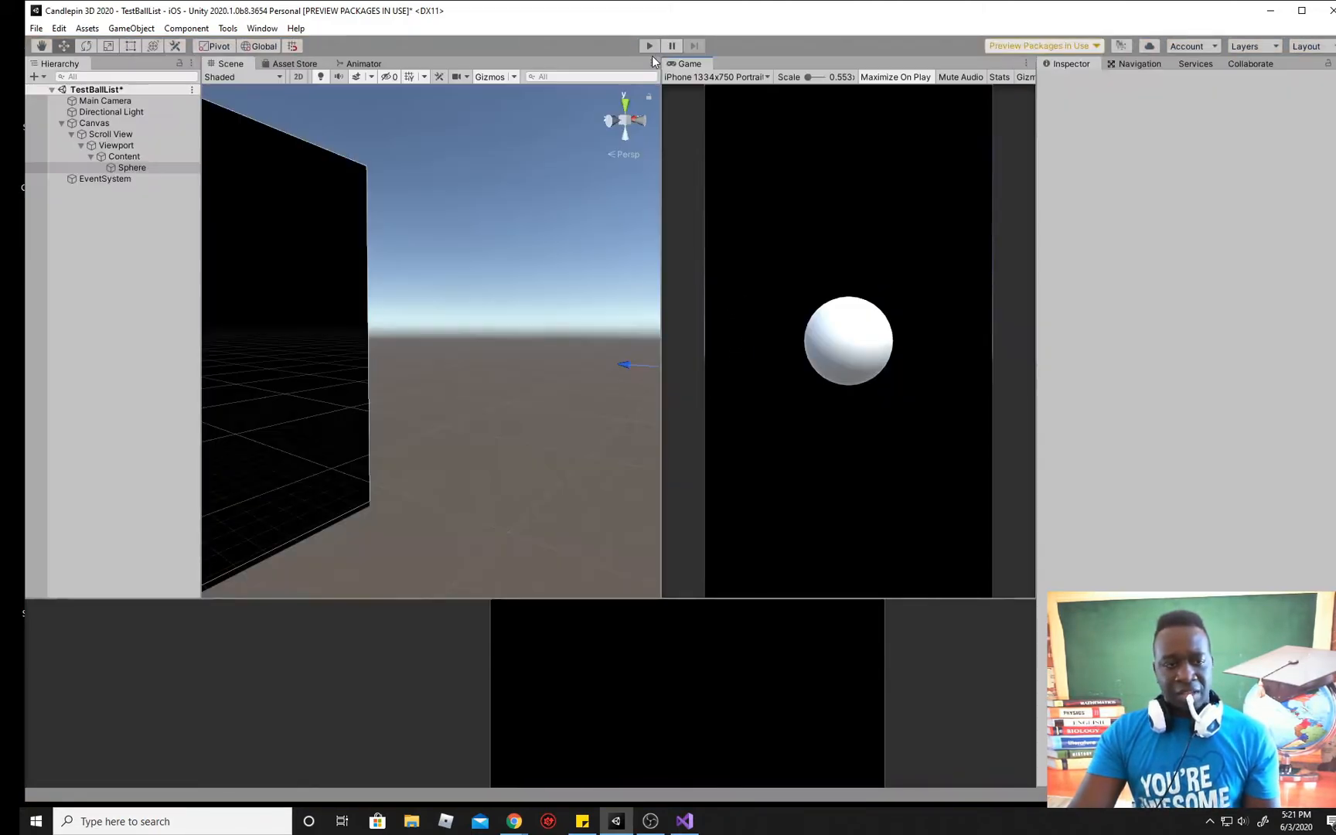
pyautogui.click(132, 167)
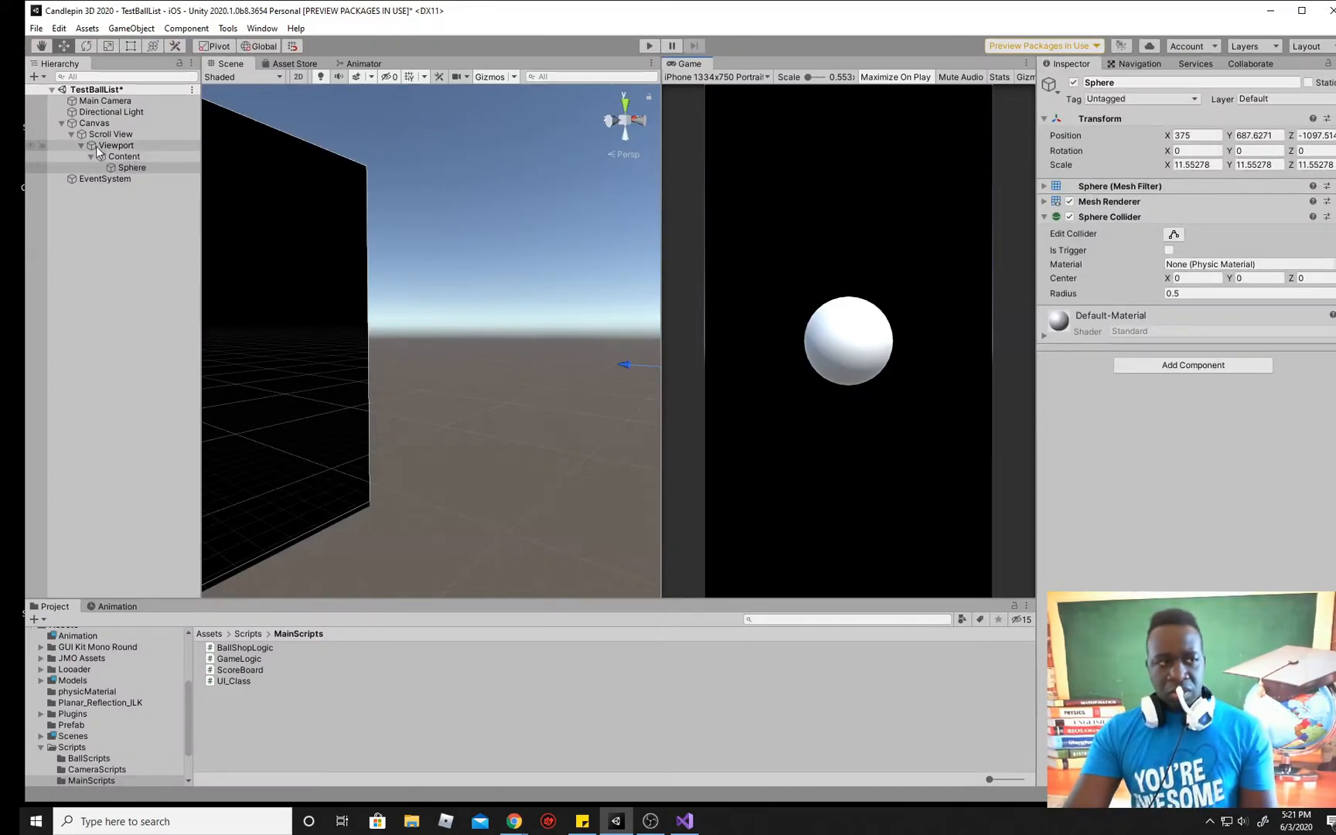
pyautogui.click(131, 168)
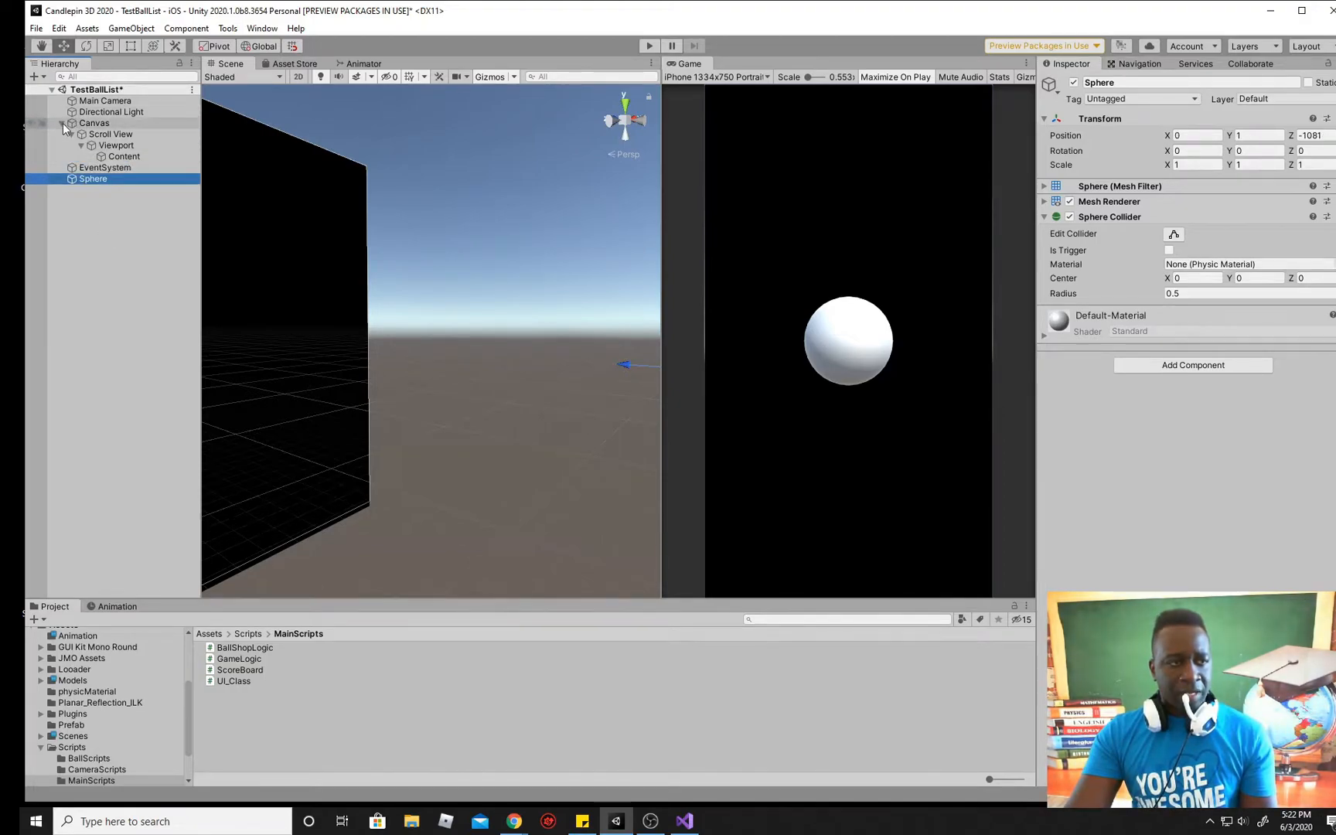
# Step: Select Canvas and fold up the Scroll View's children in the Hierarchy
pyautogui.click(94, 122)
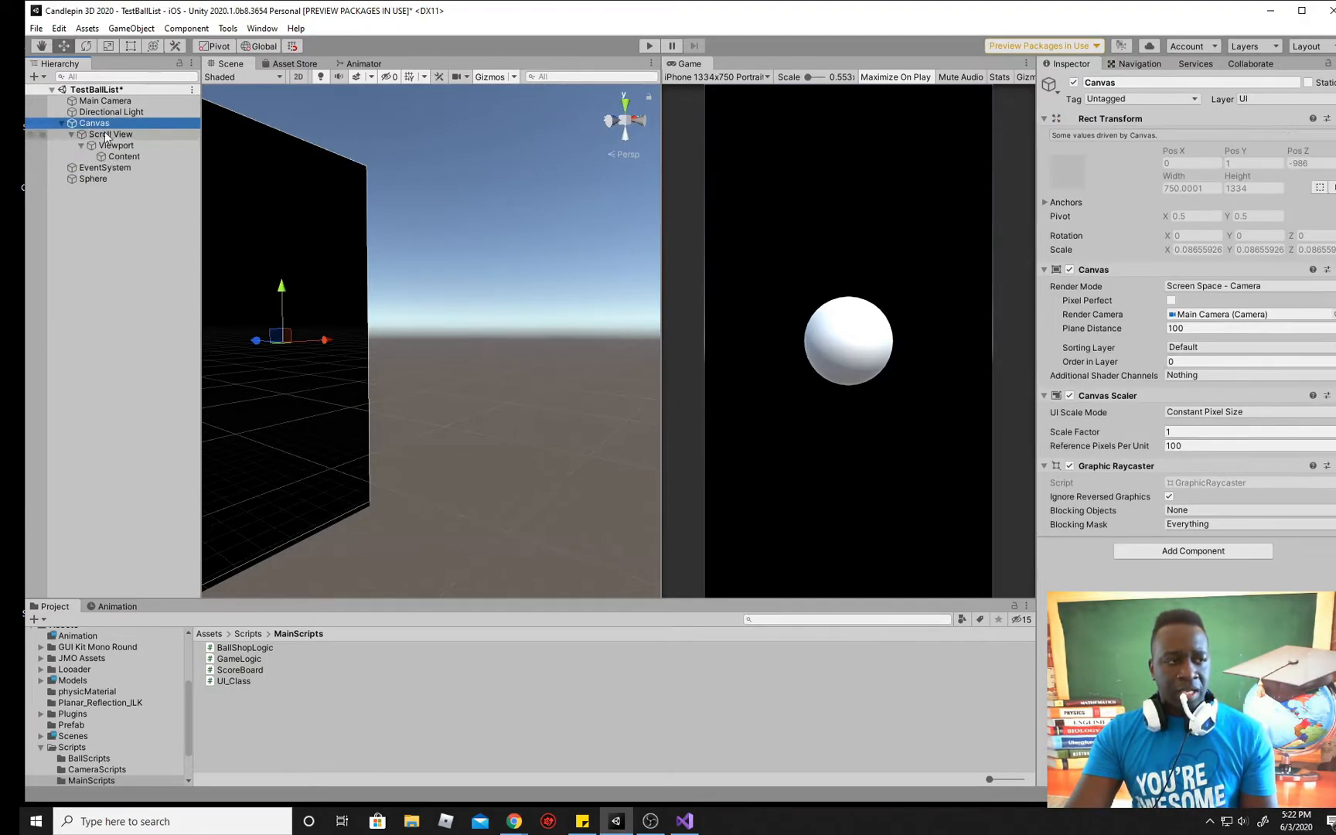
pyautogui.click(81, 134)
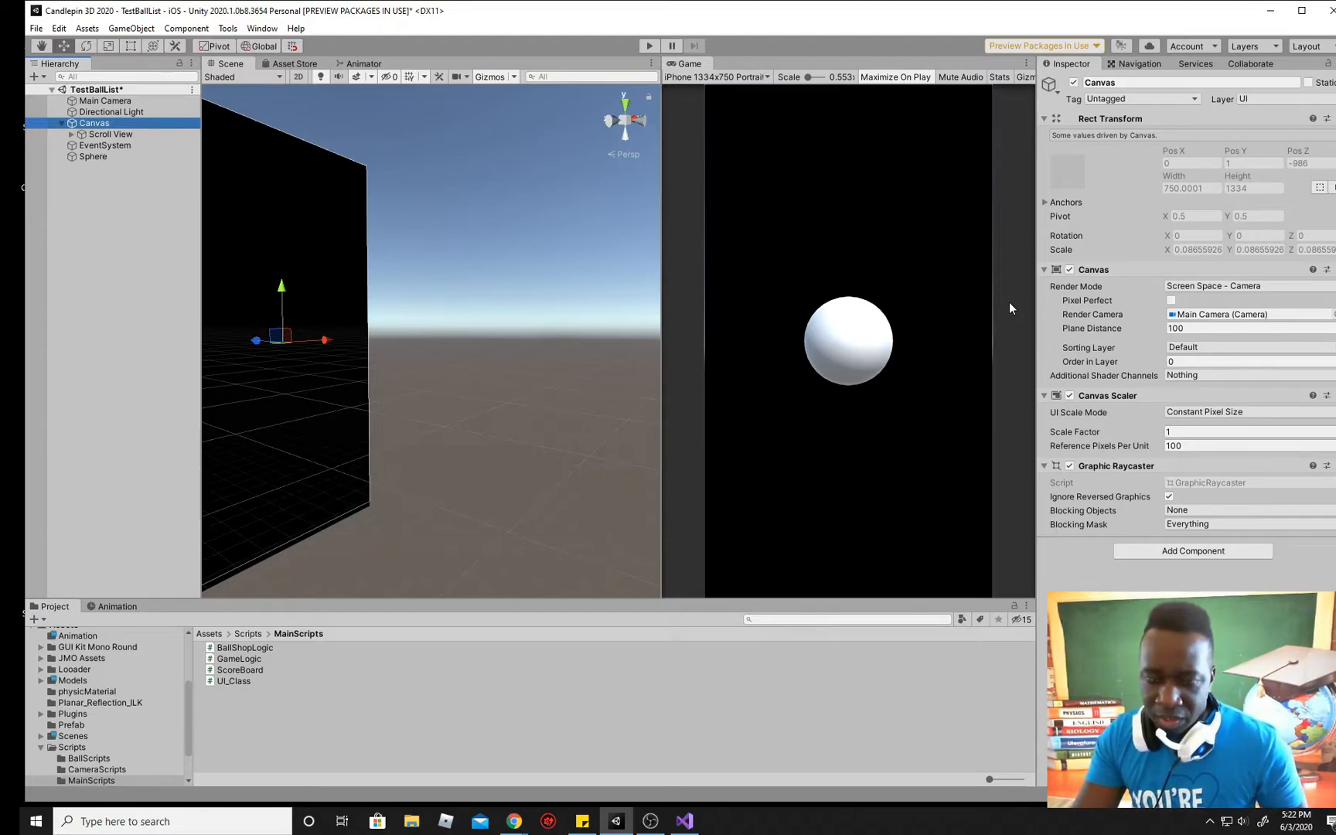
pyautogui.moveTo(964, 283)
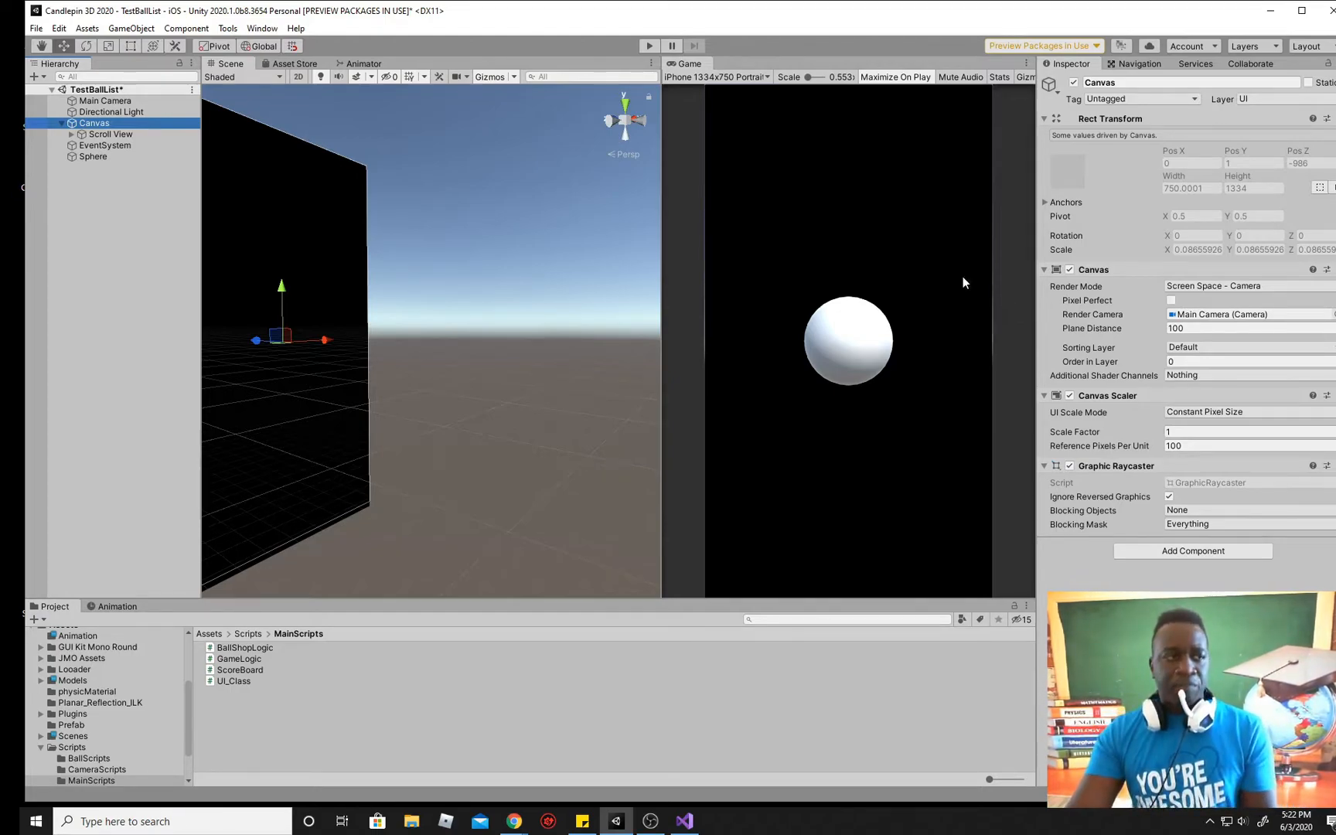
pyautogui.moveTo(39, 209)
pyautogui.write('productsGenerator')
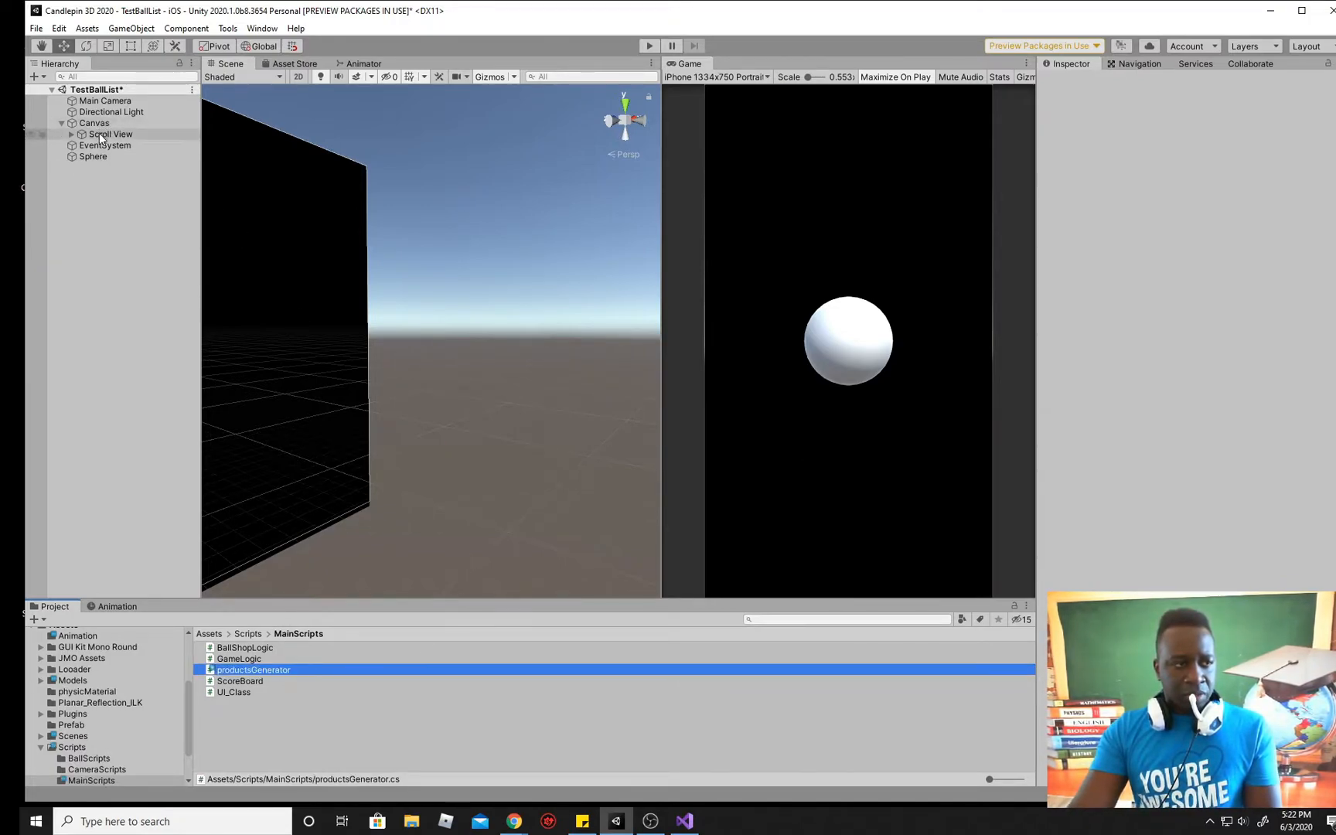
# Step: Select Scroll View and open the productsGenerator script in the code editor
pyautogui.click(110, 134)
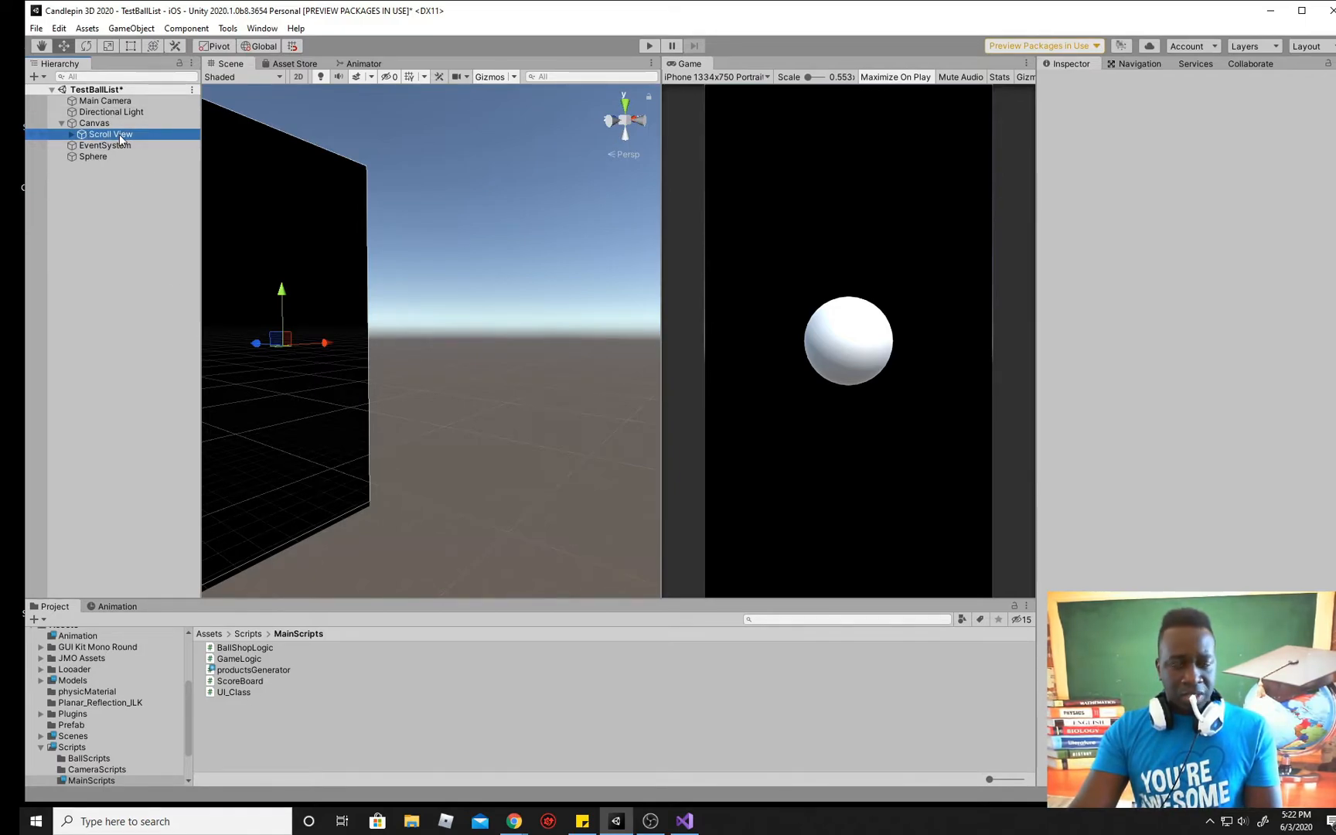
pyautogui.click(252, 669)
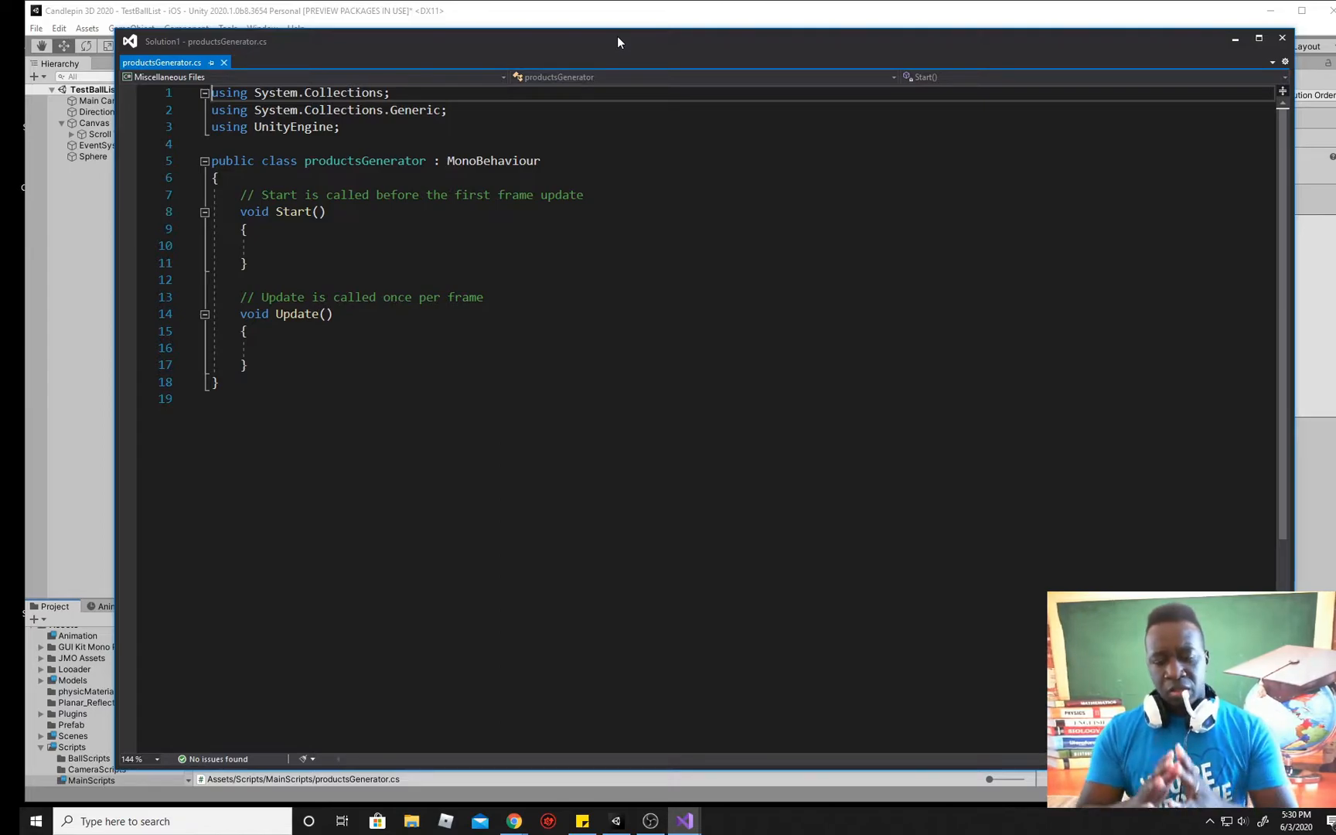
pyautogui.moveTo(528, 69)
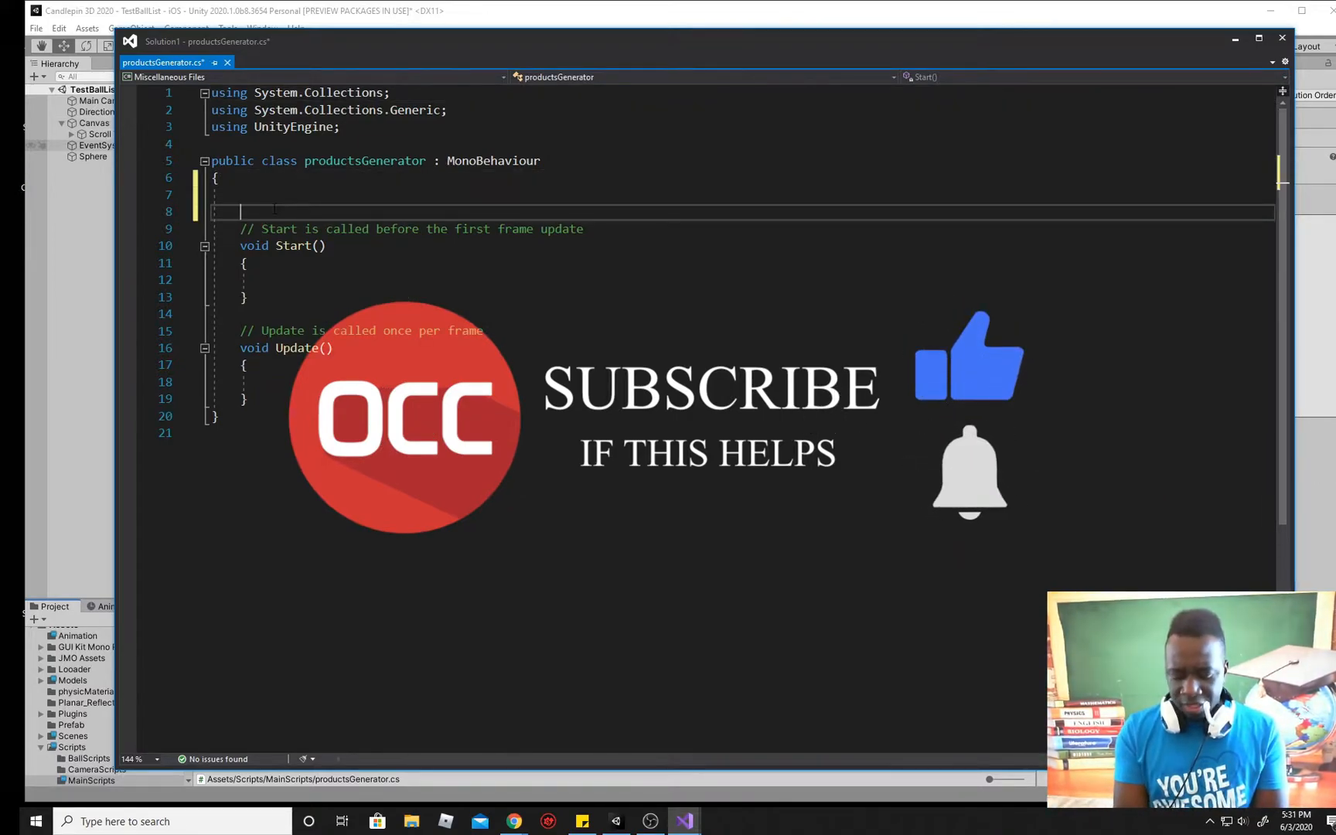
# Step: Declare 'public Transform container;' above Start() in productsGenerator
pyautogui.write('public')
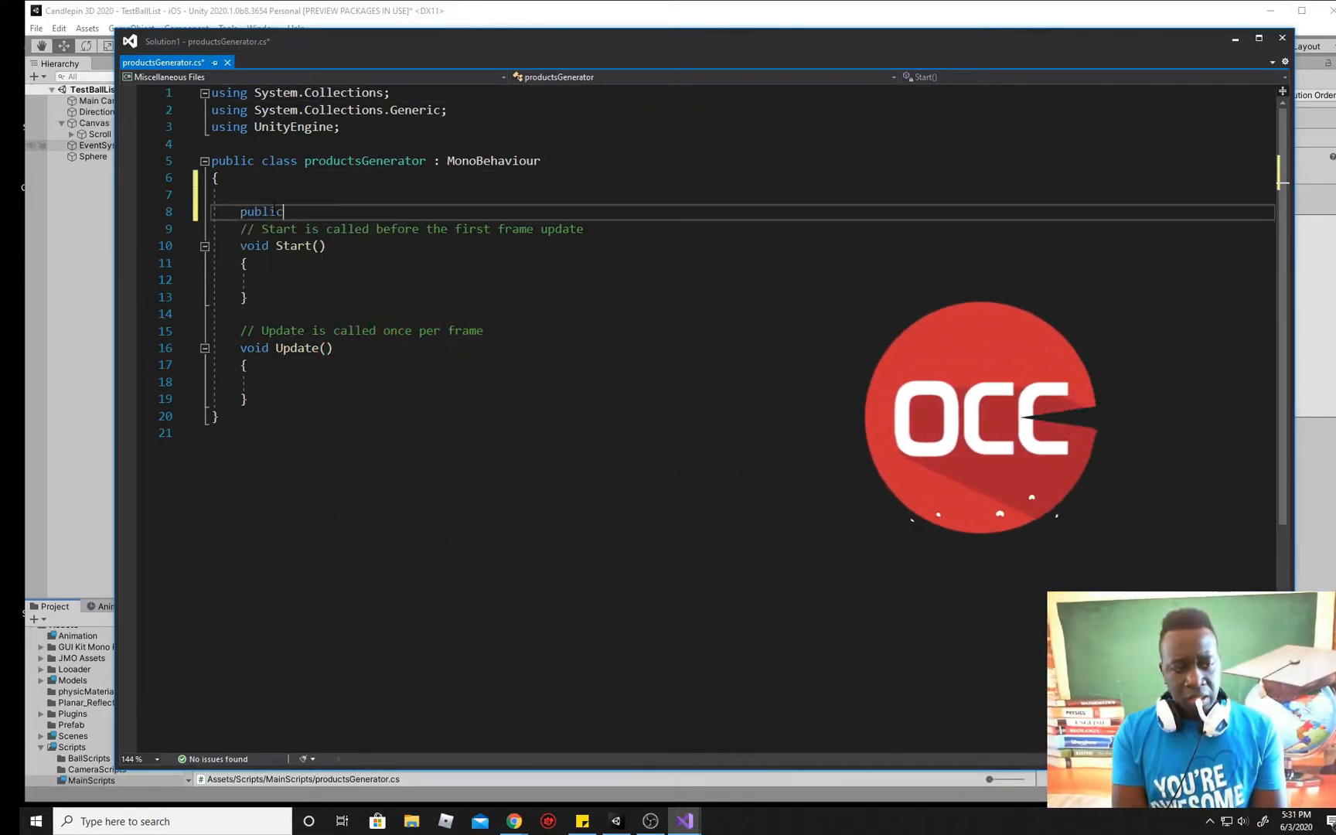
pyautogui.write('Tr')
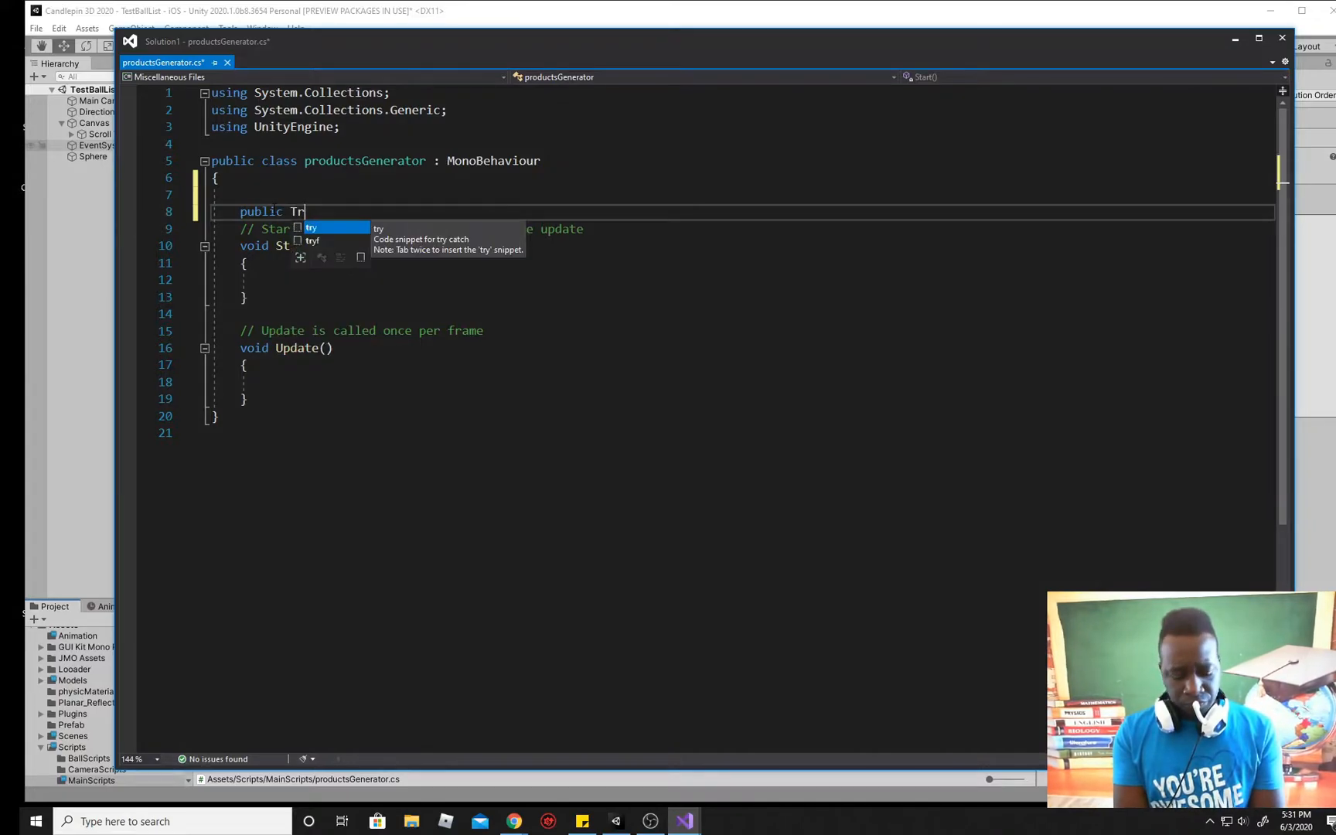
pyautogui.write('ansform')
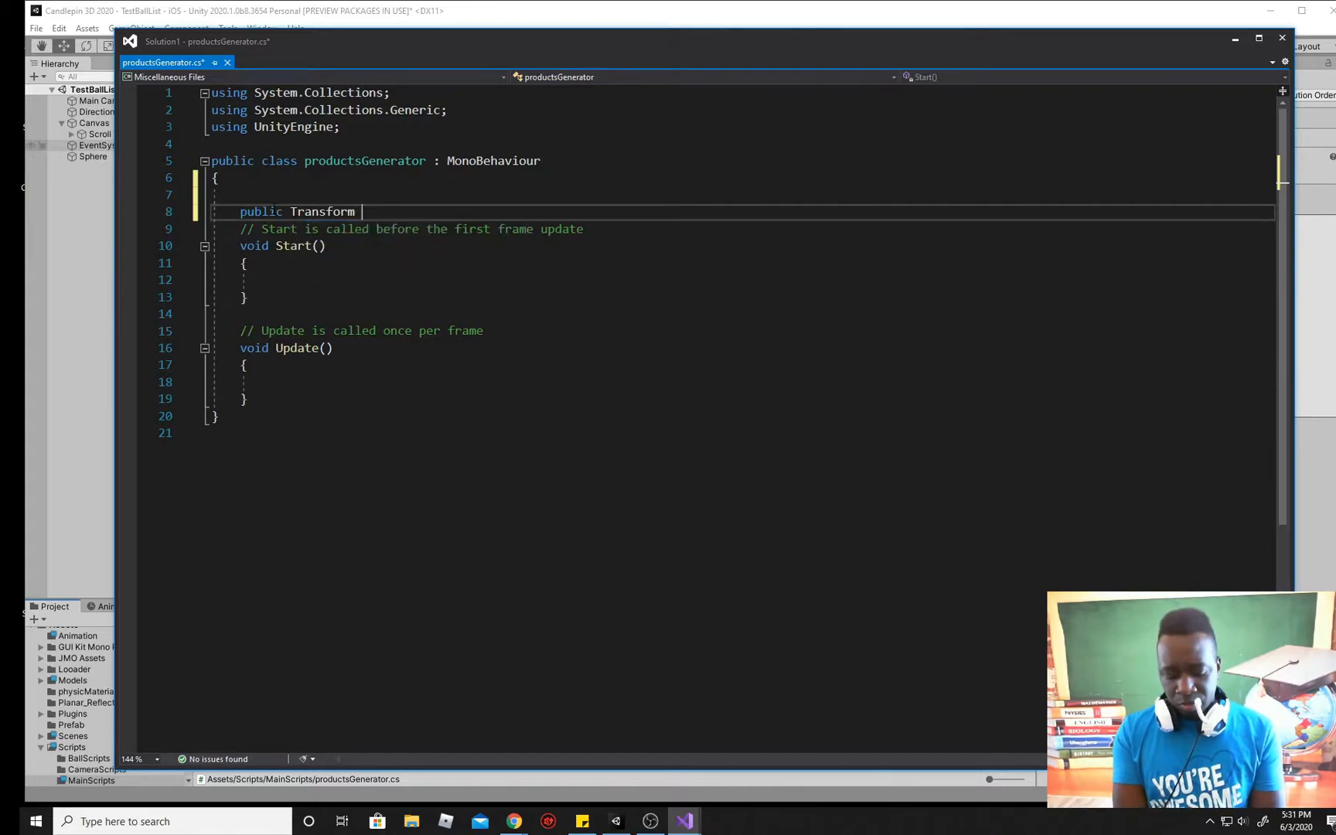
pyautogui.write('container')
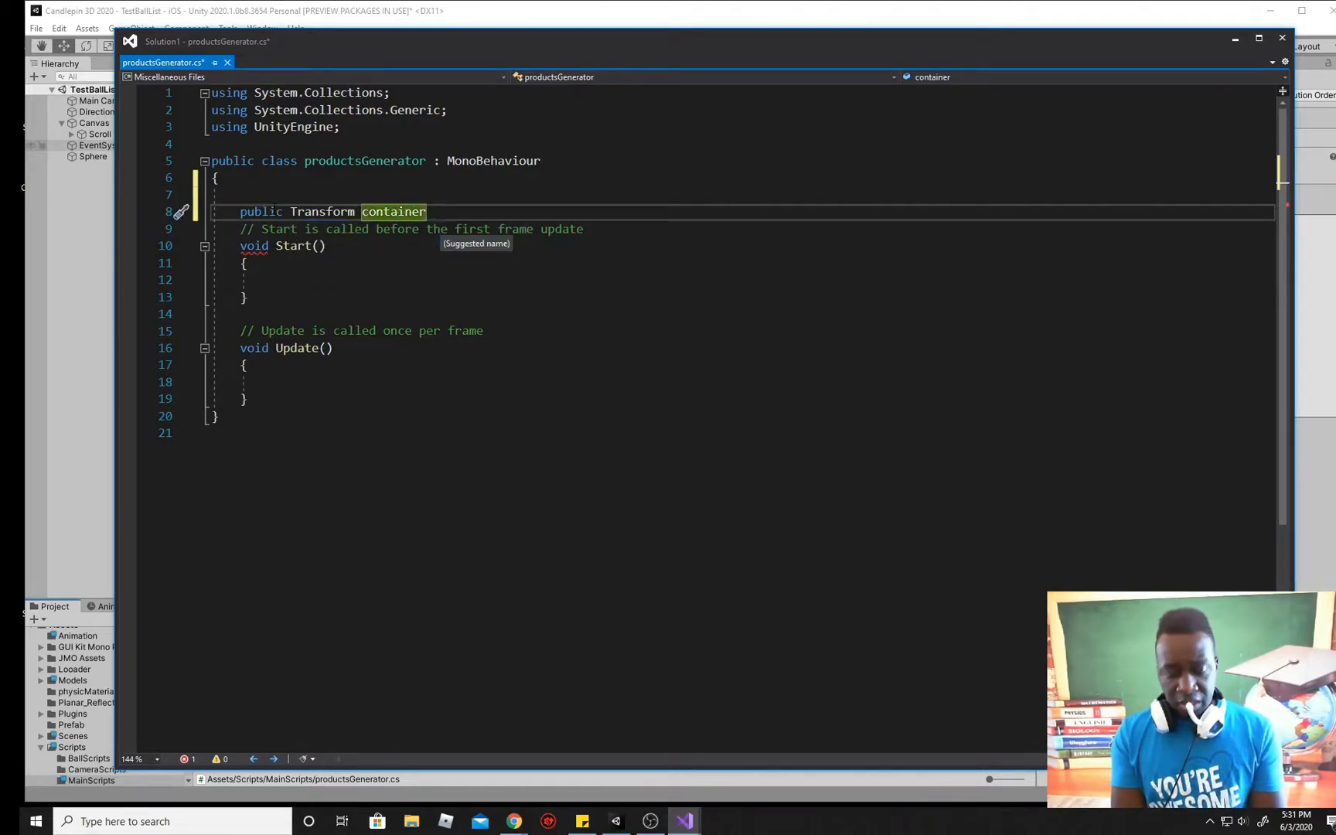
pyautogui.write(';')
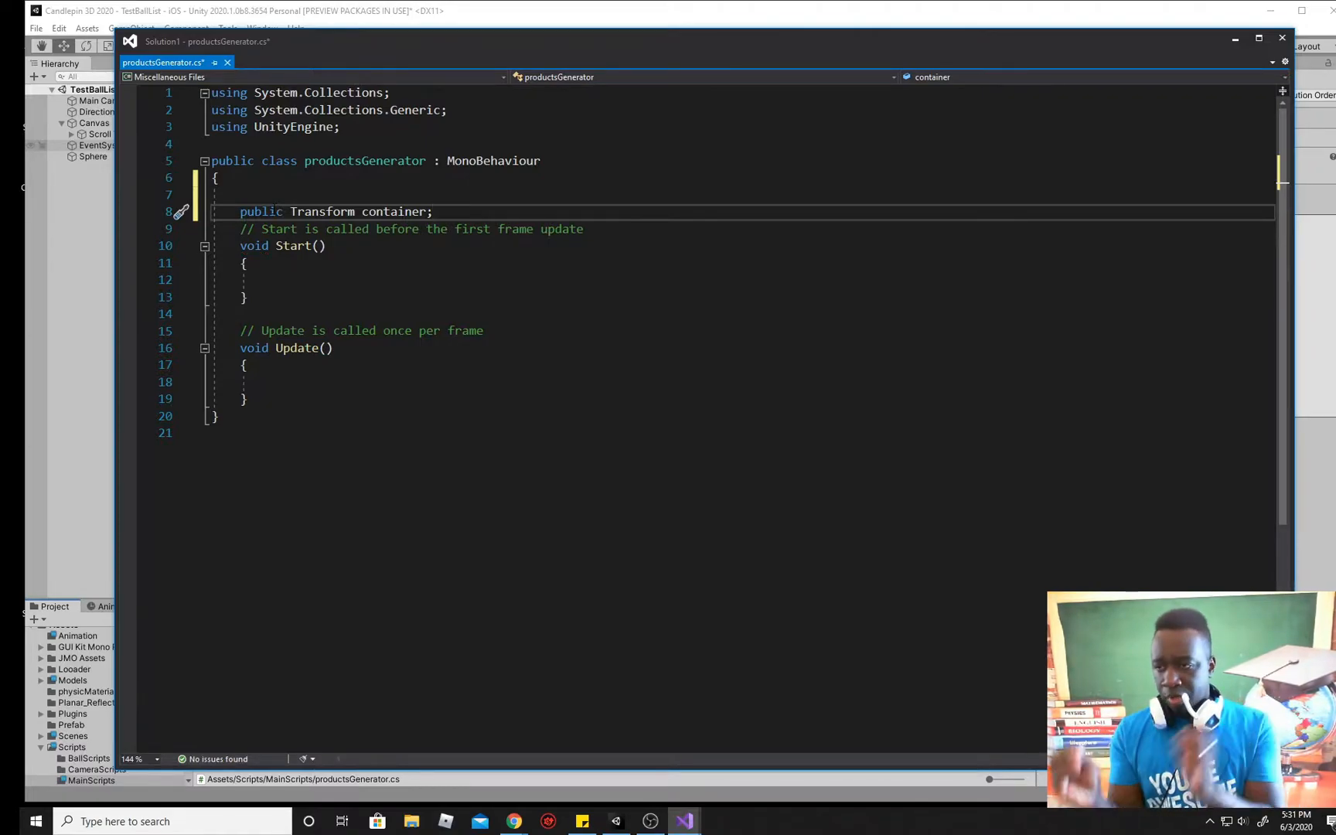
pyautogui.press('enter')
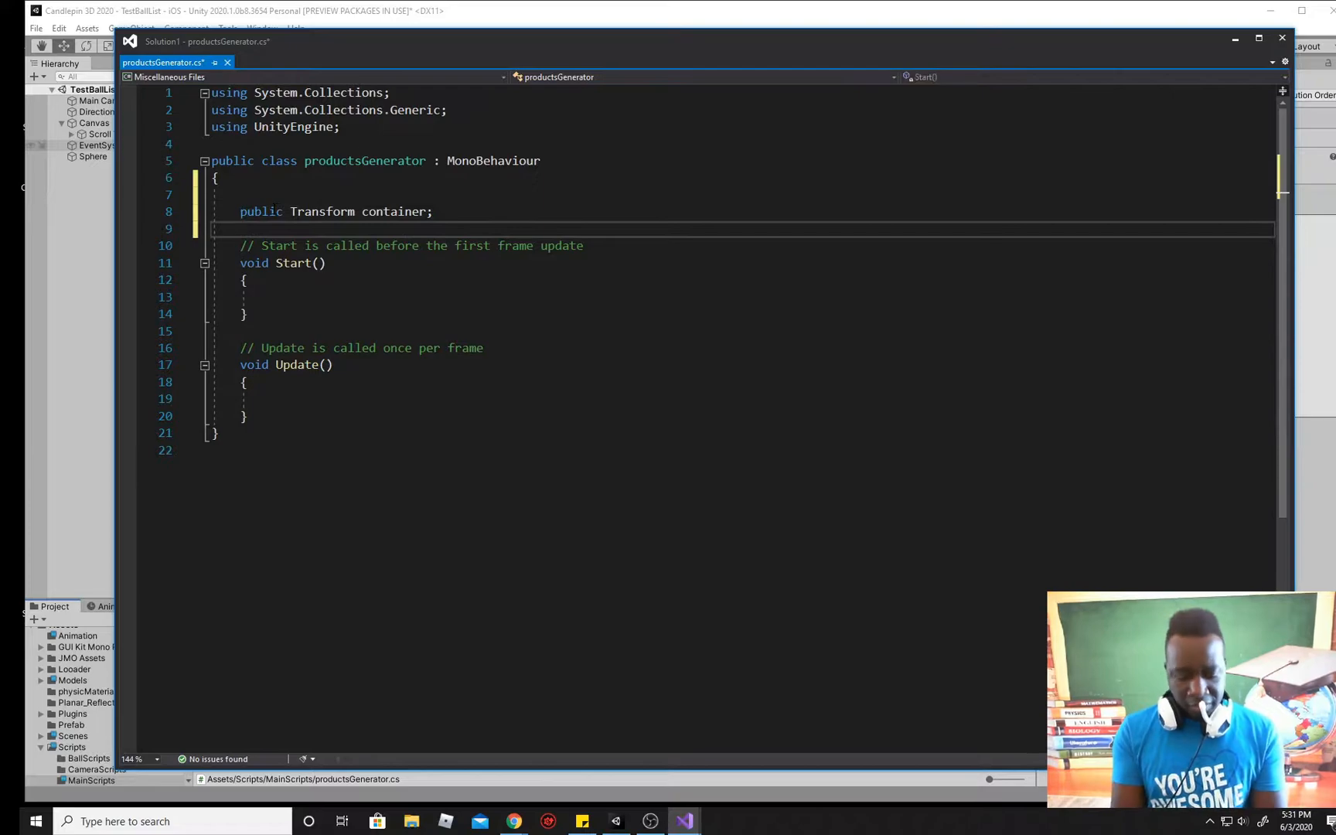
# Step: Declare 'public Transform ball;' on the next line
pyautogui.write('b')
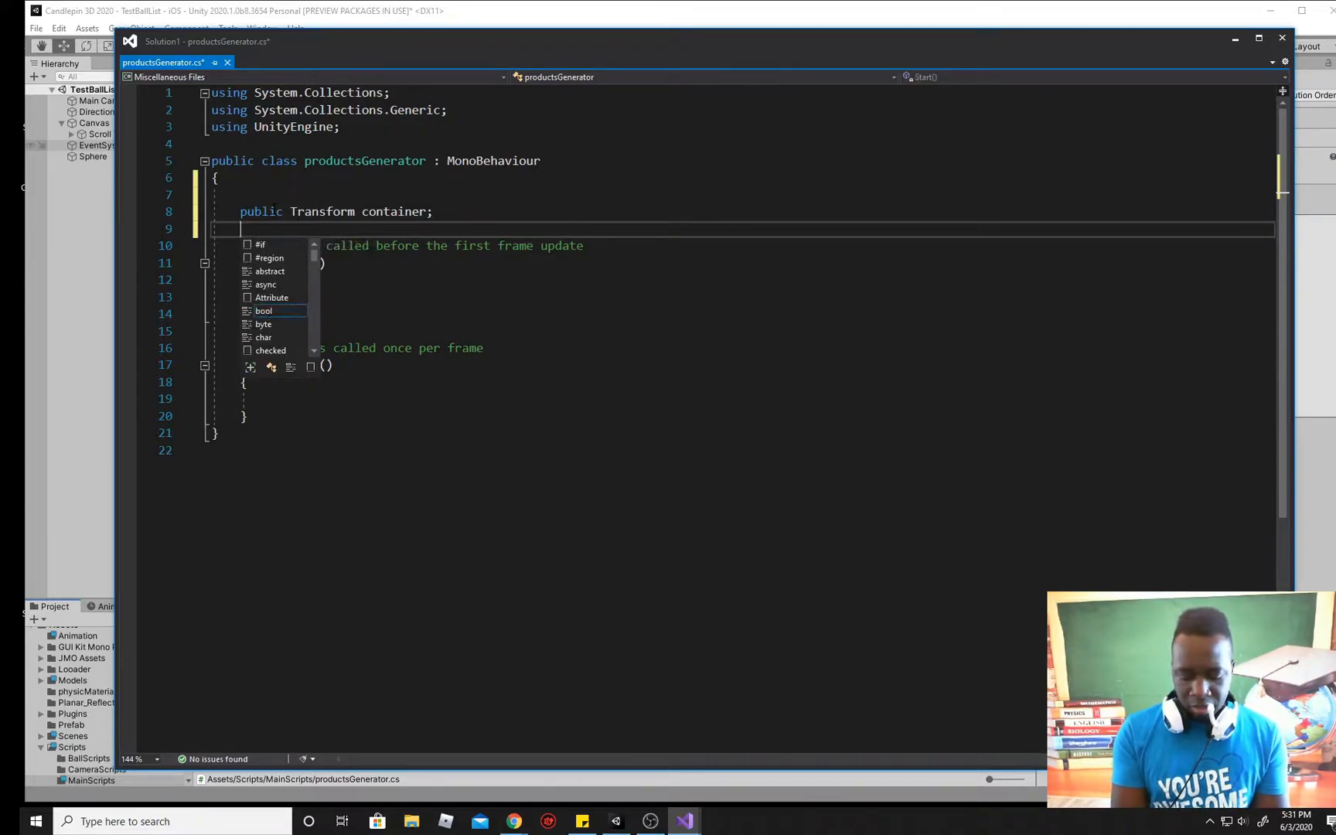
pyautogui.write('public')
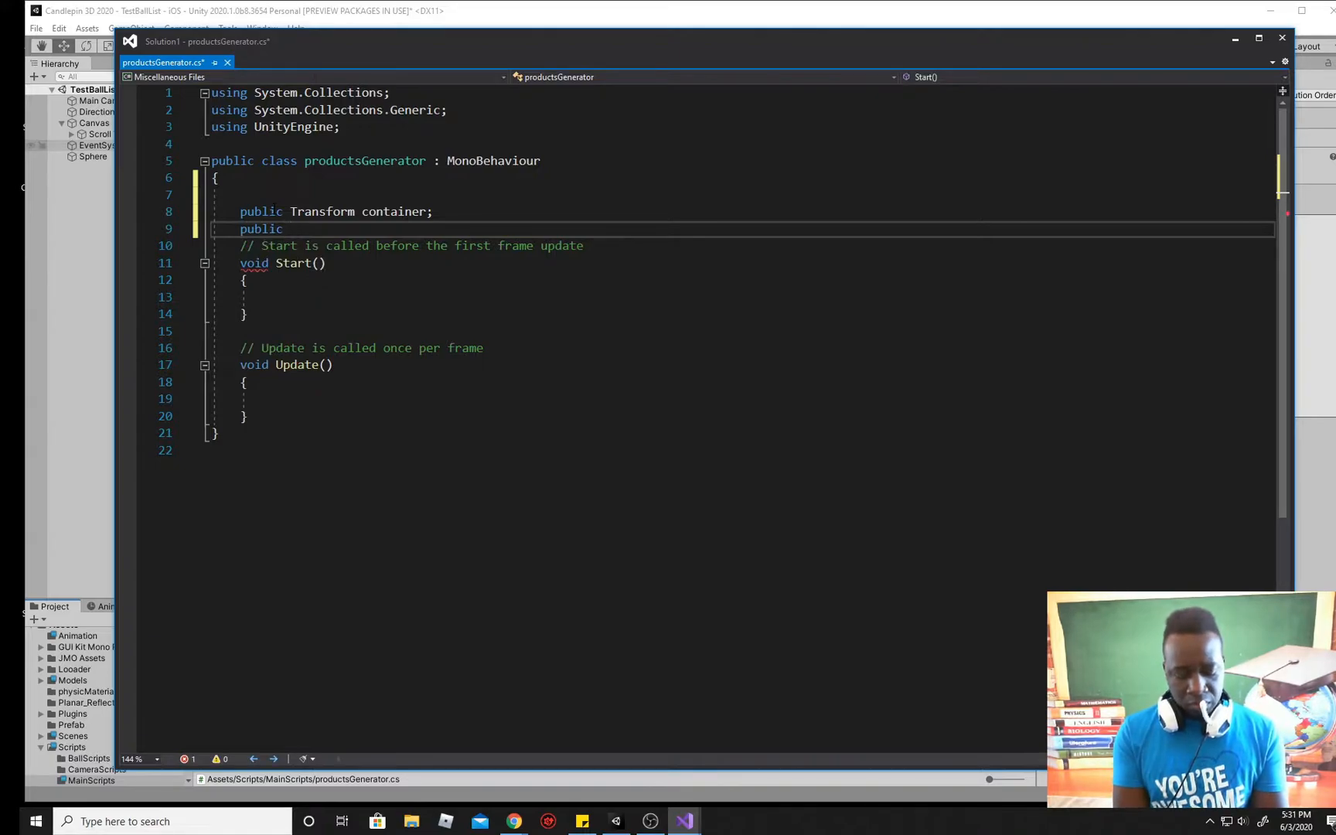
pyautogui.write('Tran')
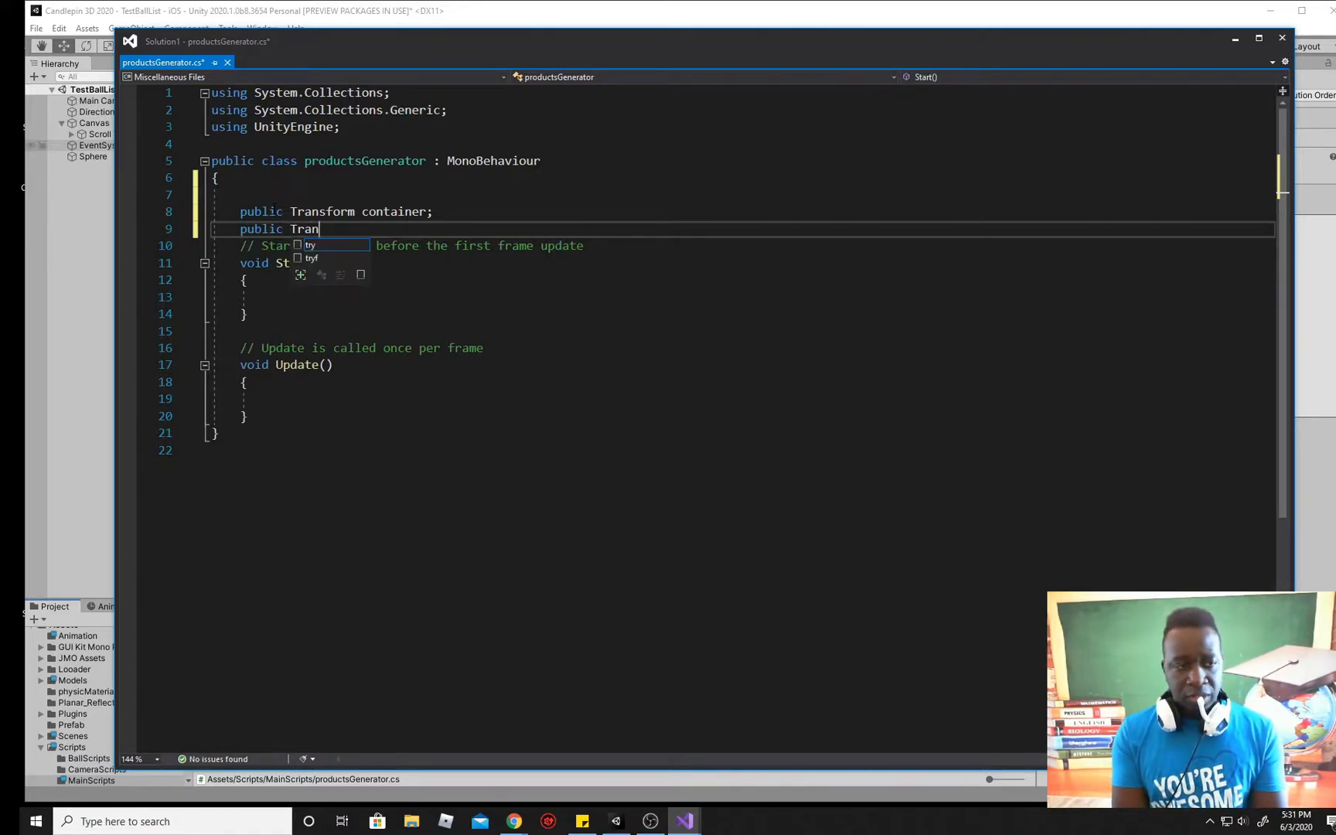
pyautogui.write('sform')
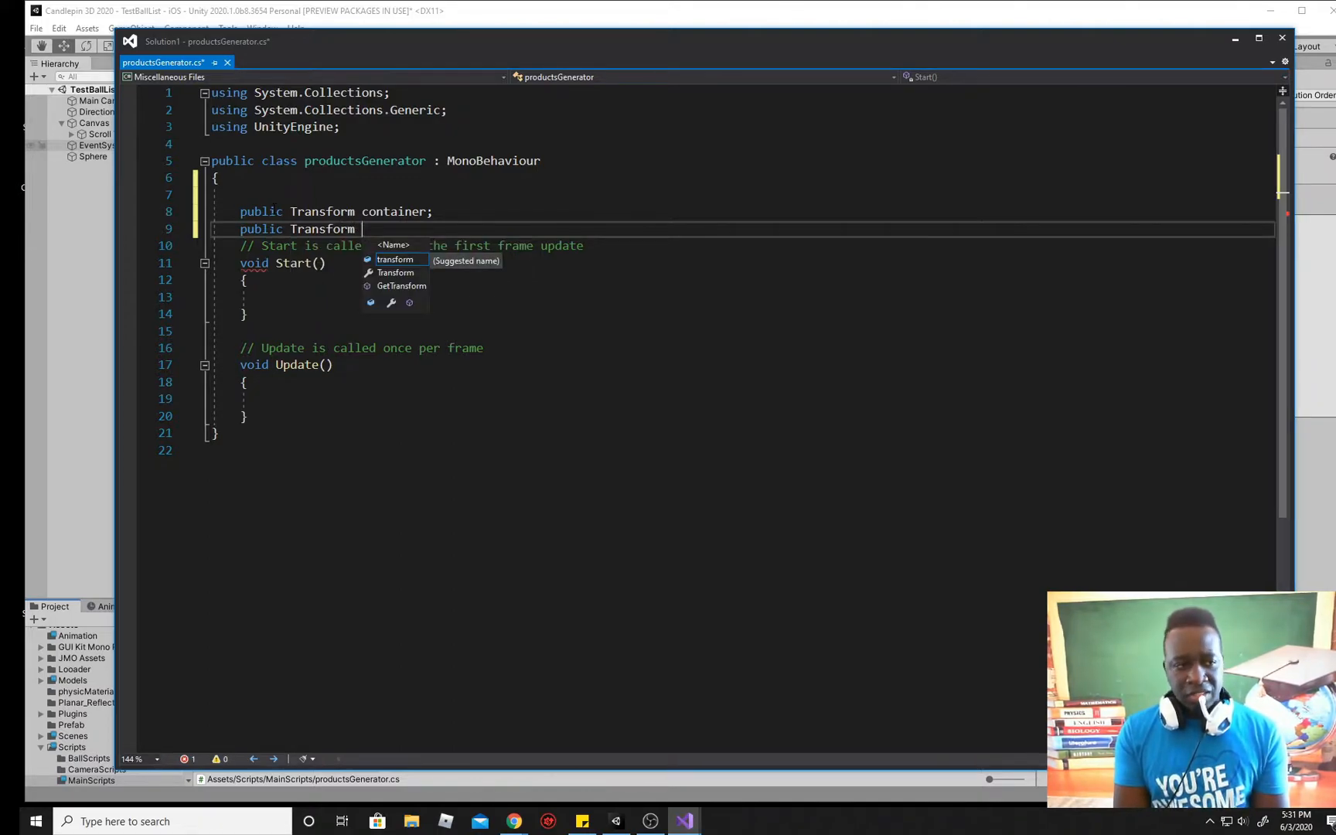
pyautogui.write('ball;')
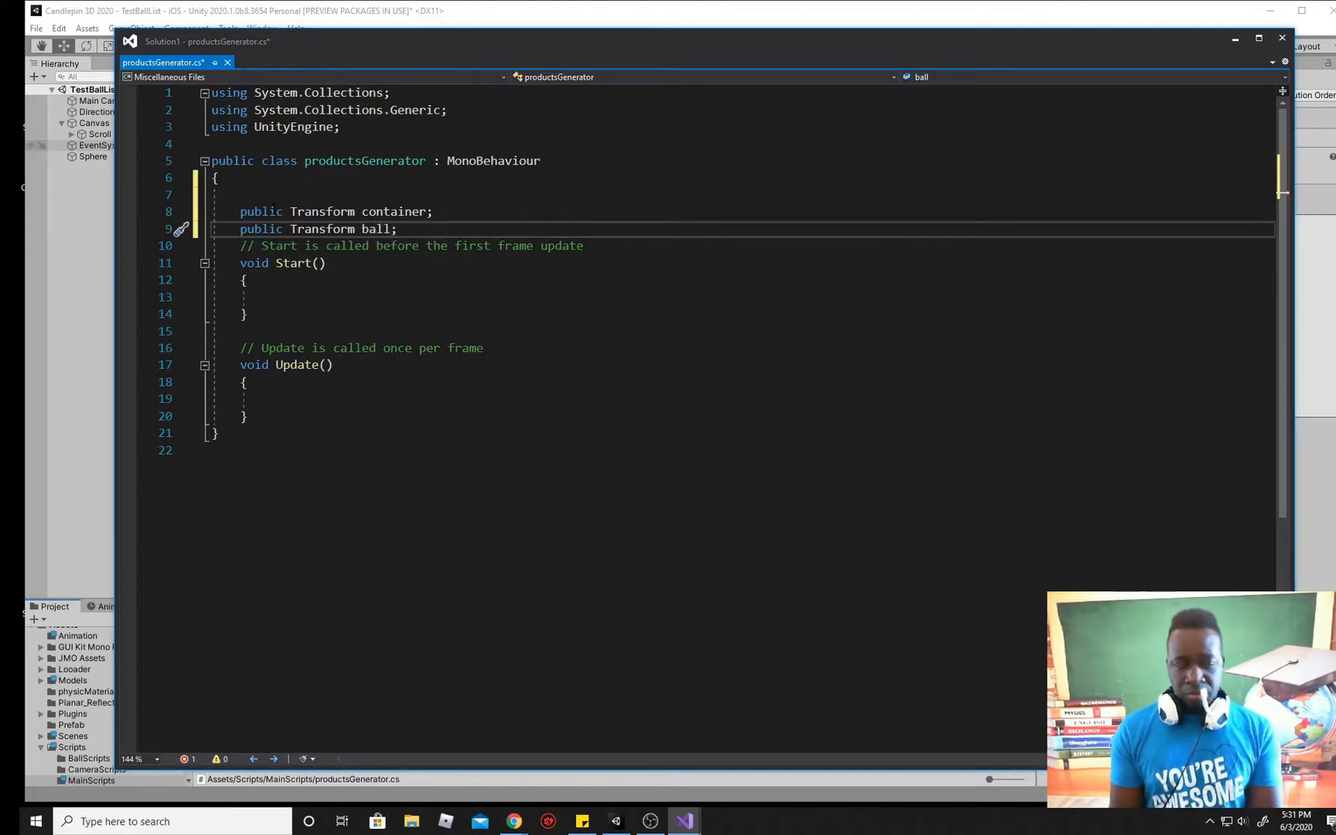
pyautogui.press('enter')
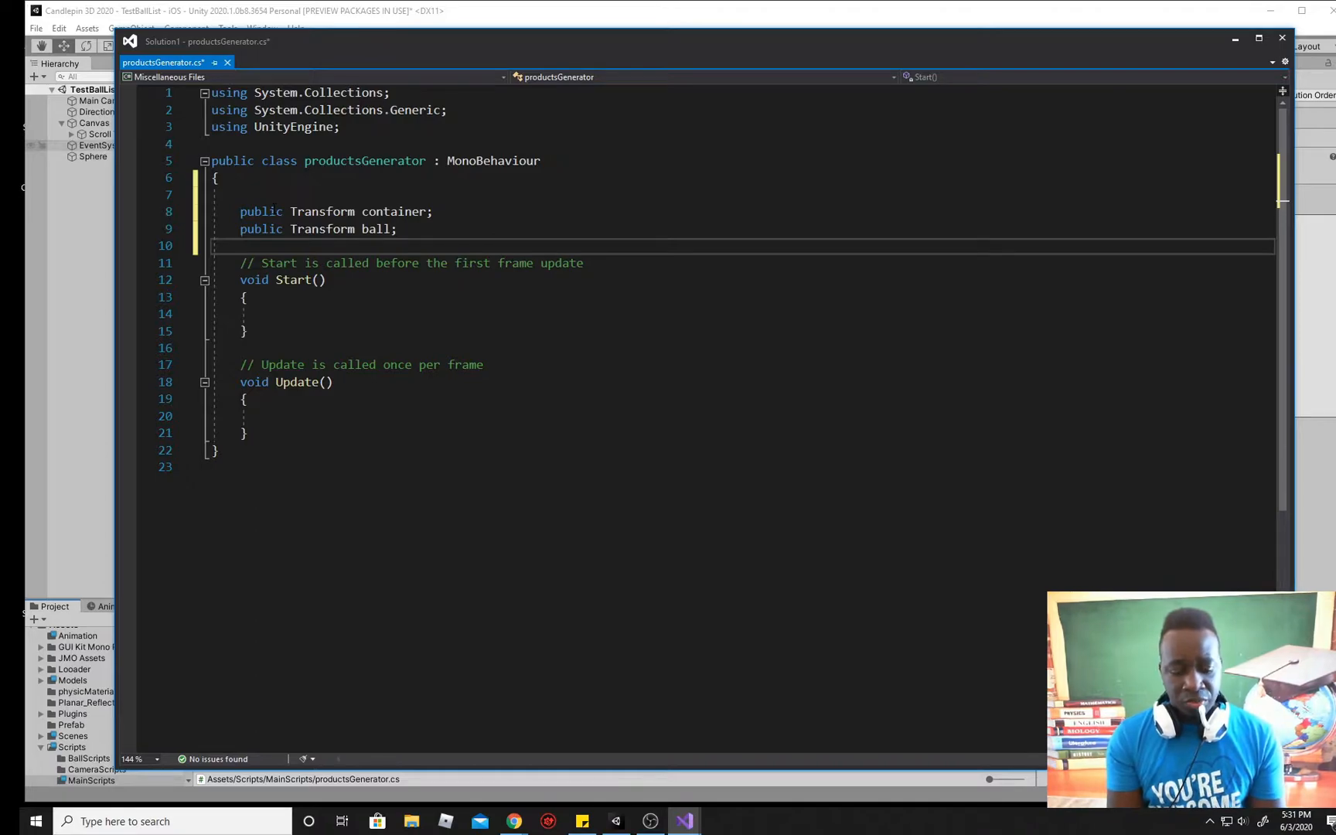
# Step: Declare a public Transform field named startPos below the ball field
pyautogui.write('public')
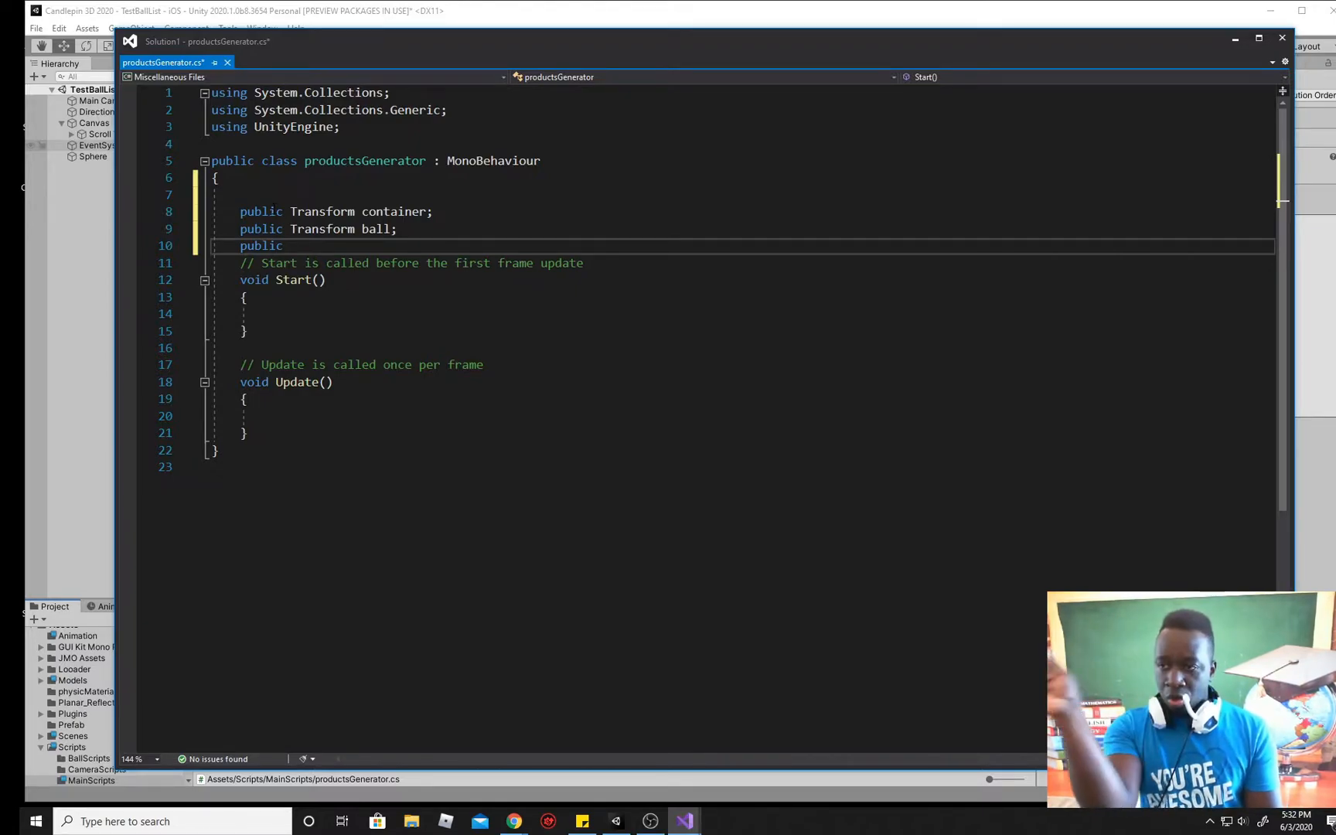
pyautogui.write('t')
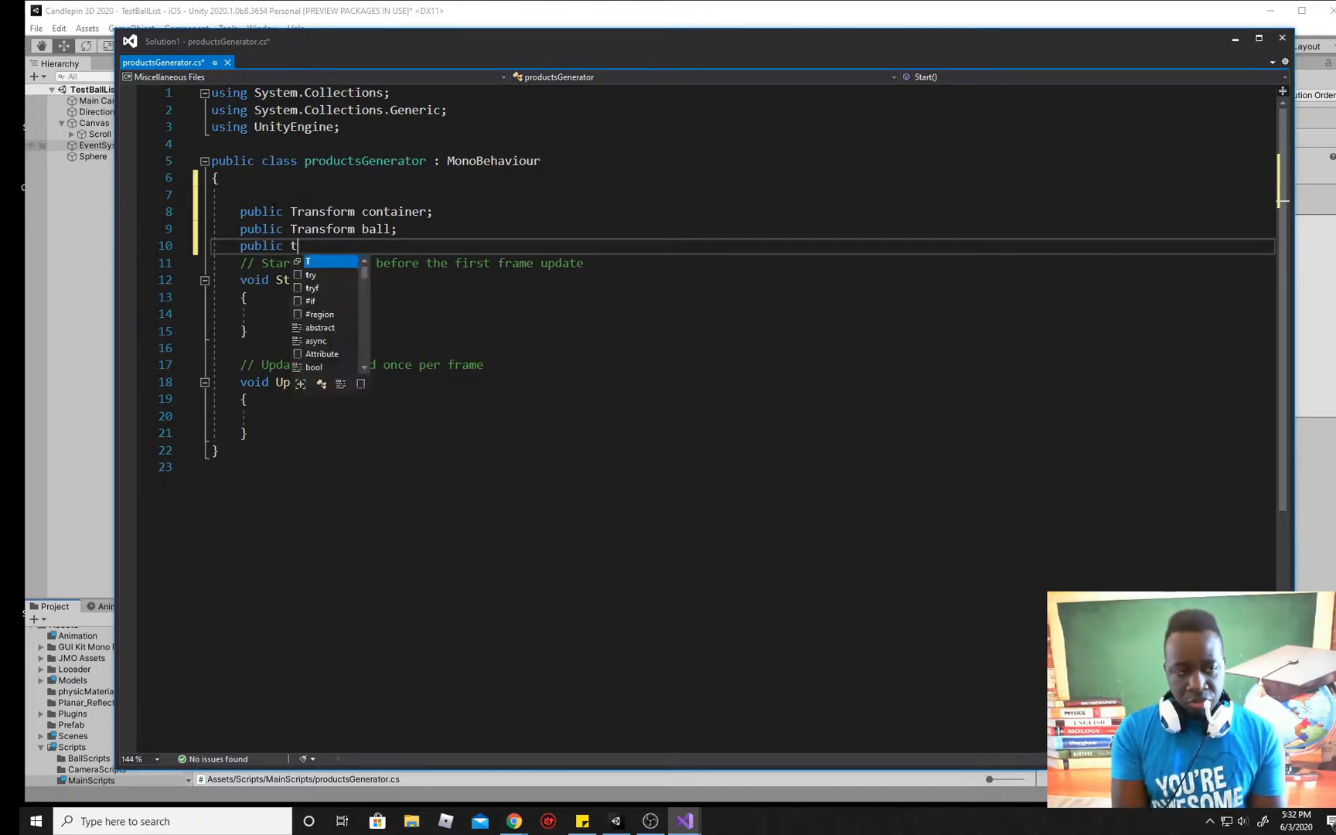
pyautogui.press('backspace')
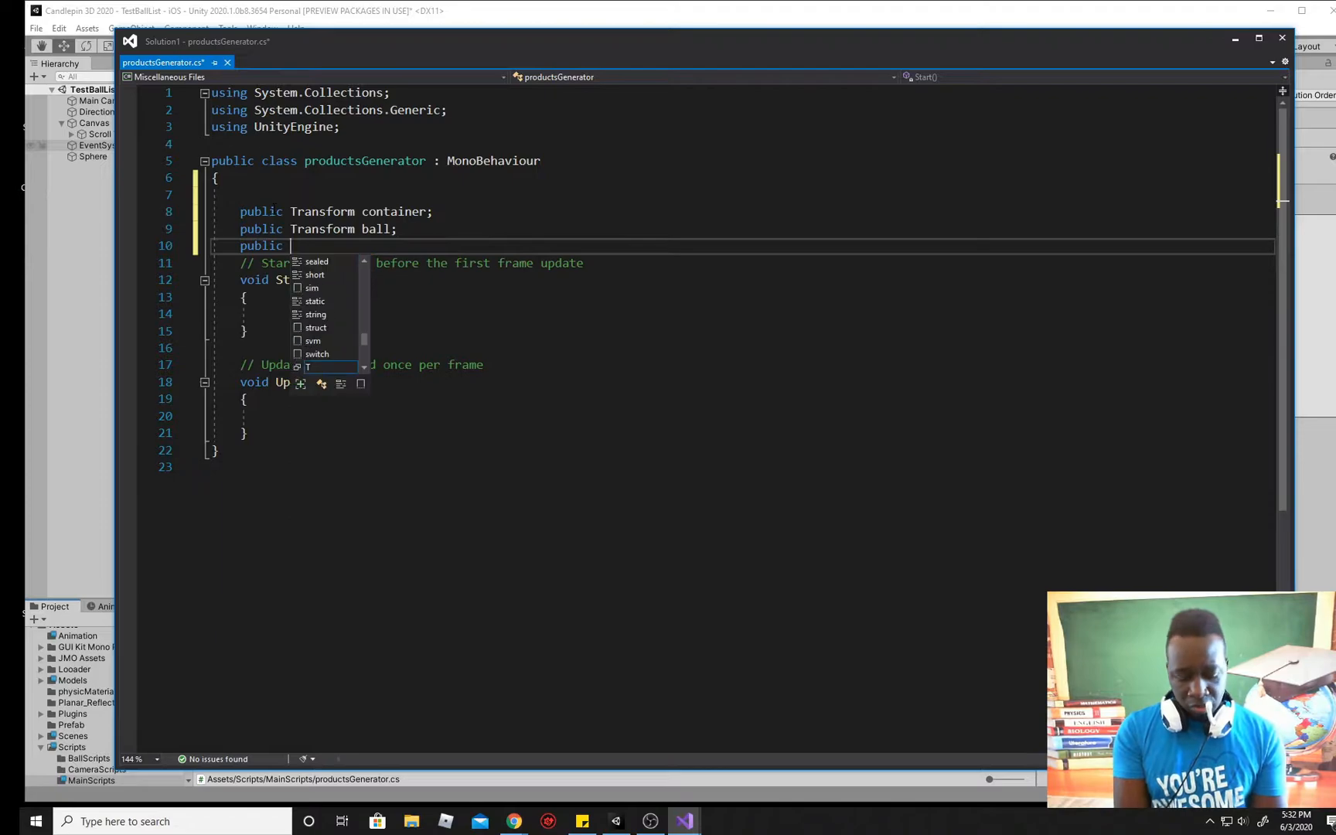
pyautogui.write('Trans')
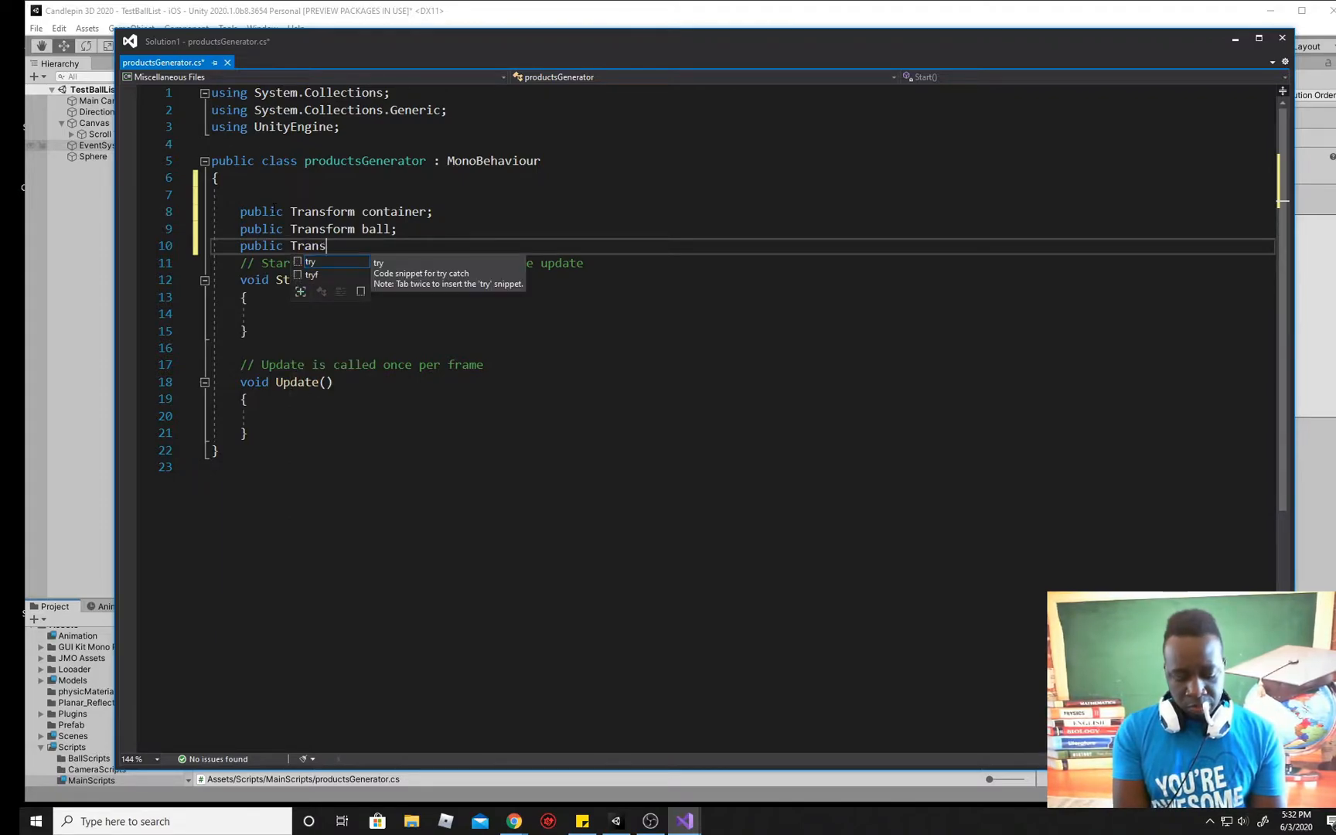
pyautogui.write('form')
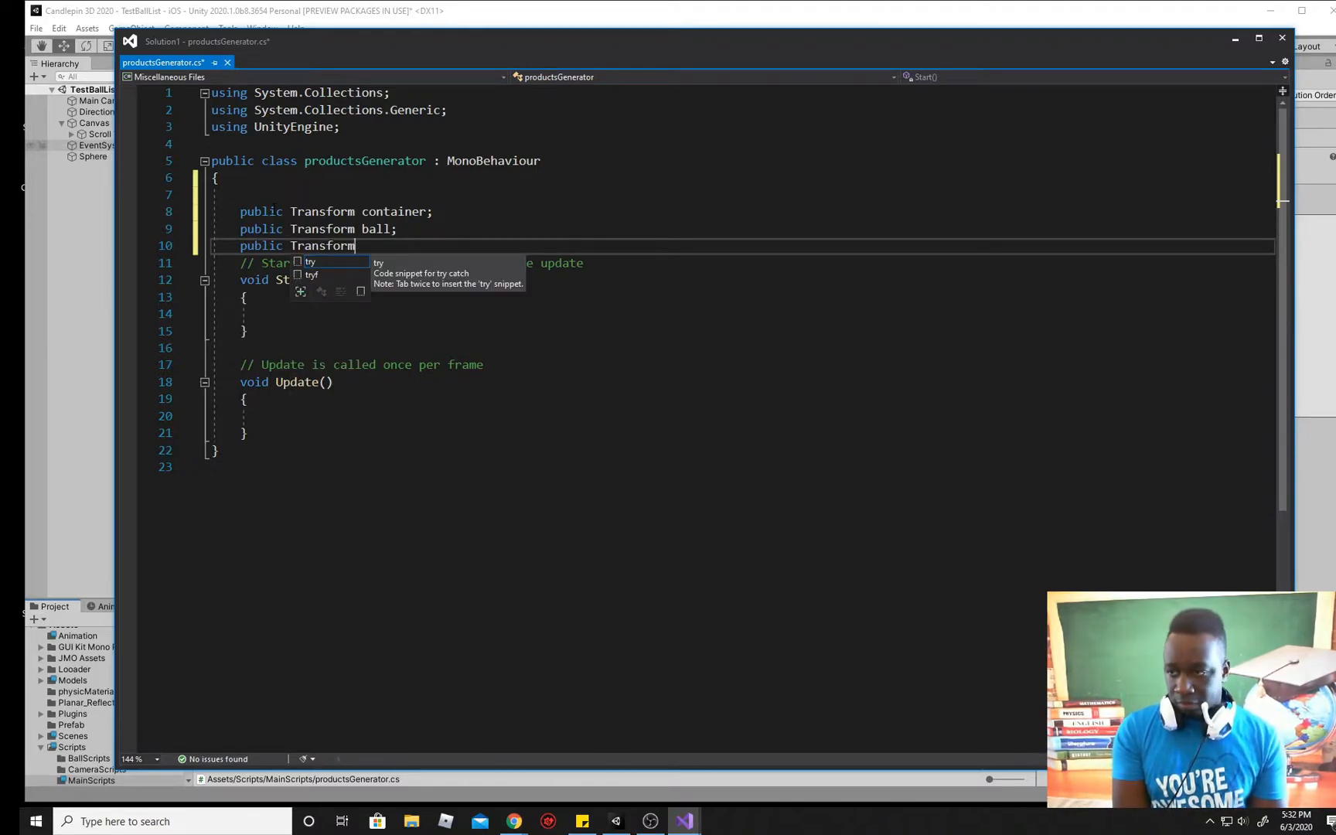
pyautogui.write('start')
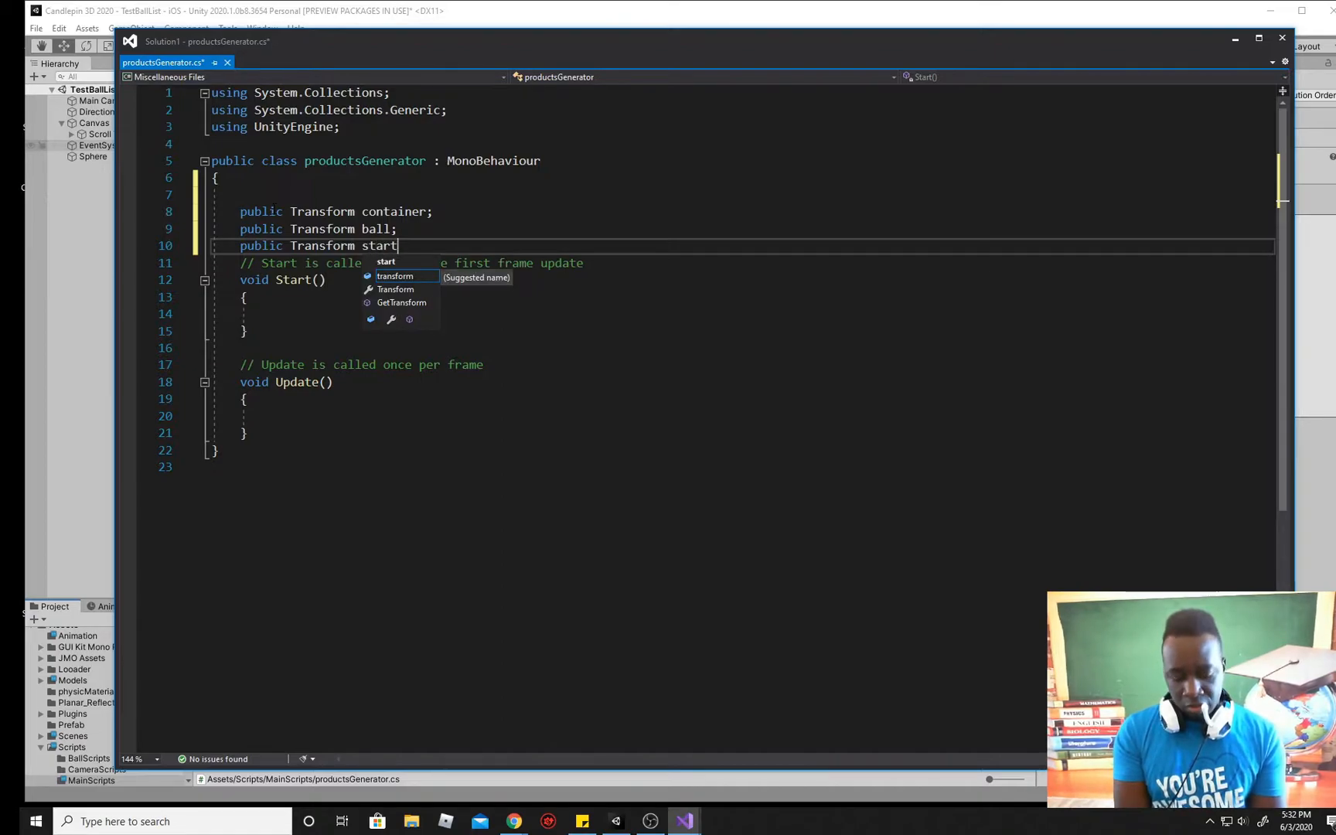
pyautogui.write('Pos;')
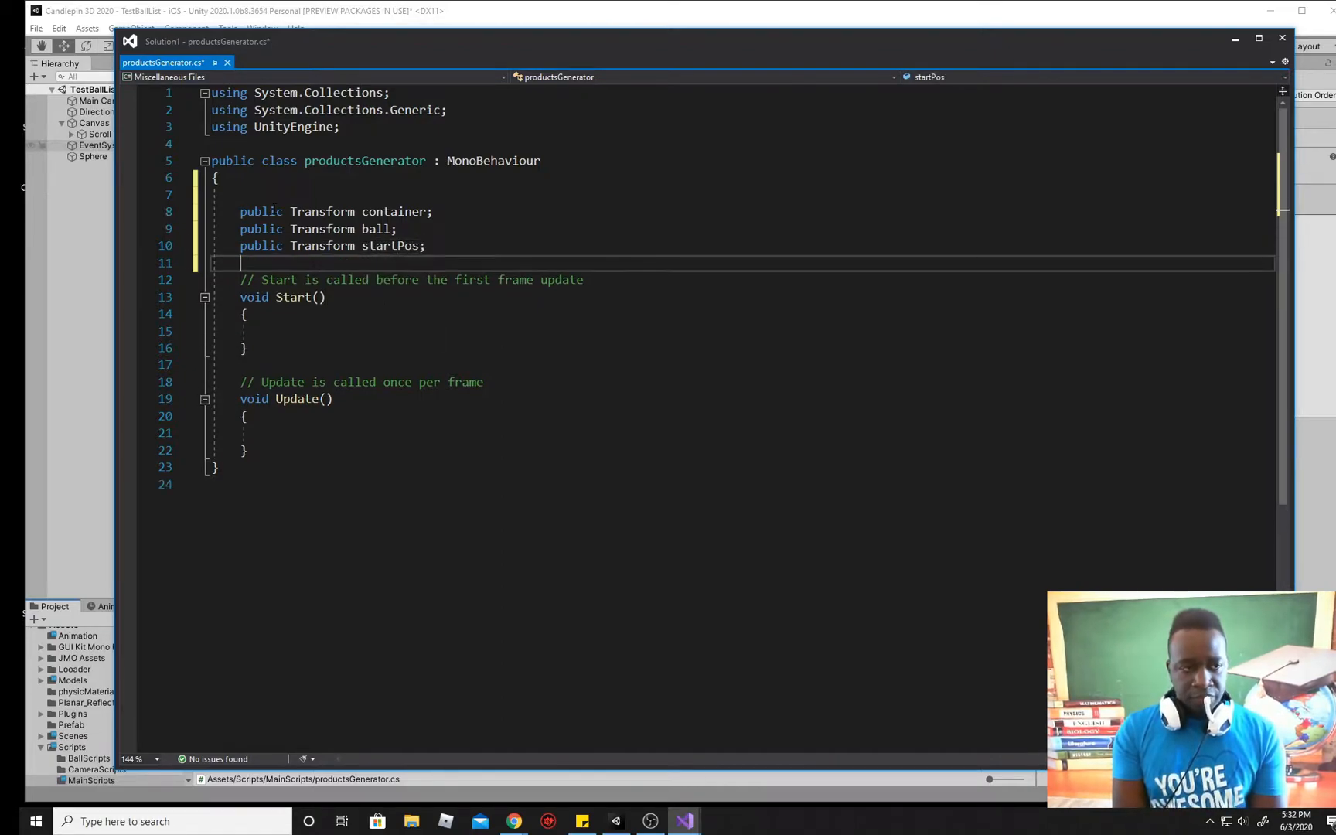
pyautogui.press('enter')
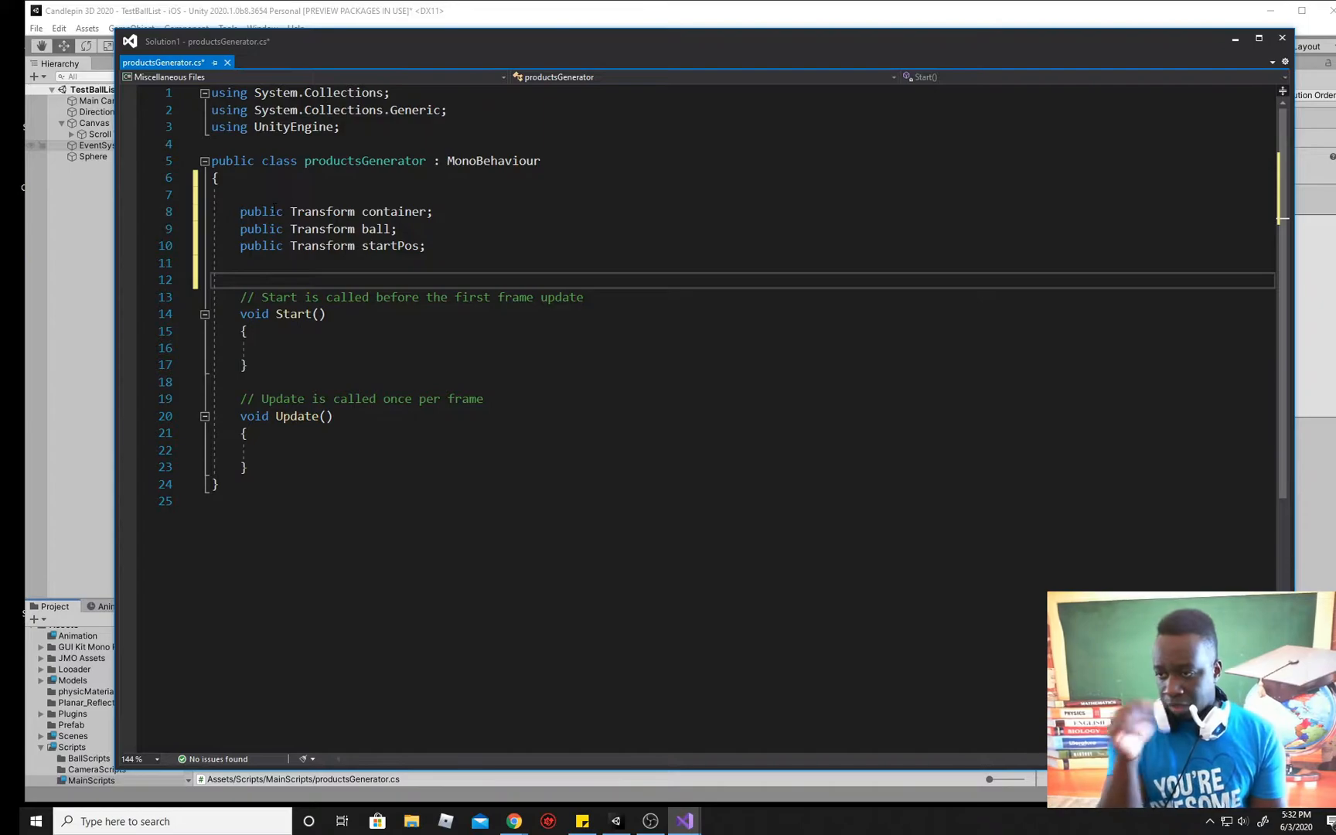
# Step: Add public int numberOfRows, int objectsPerRow and float spacing field declarations
pyautogui.write('public int')
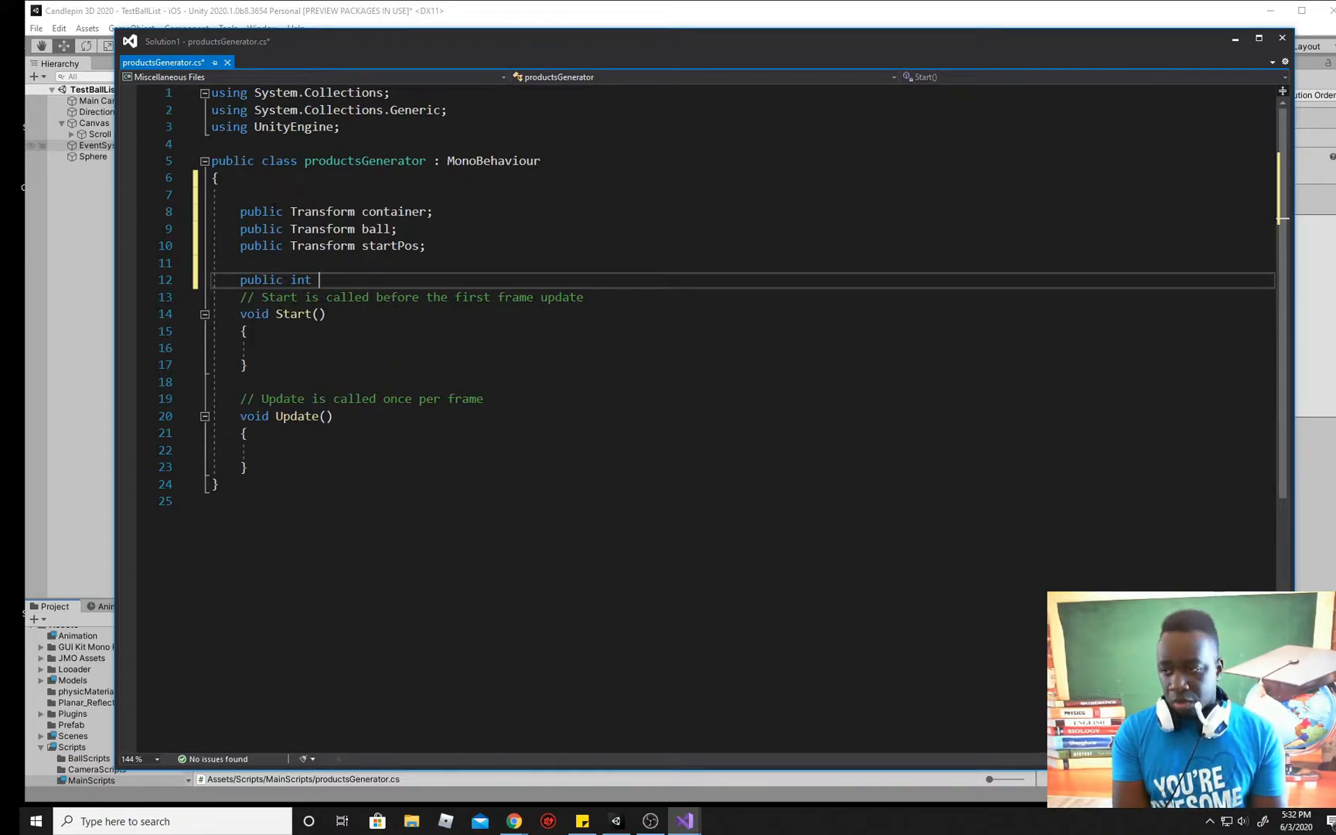
pyautogui.write('numberOF')
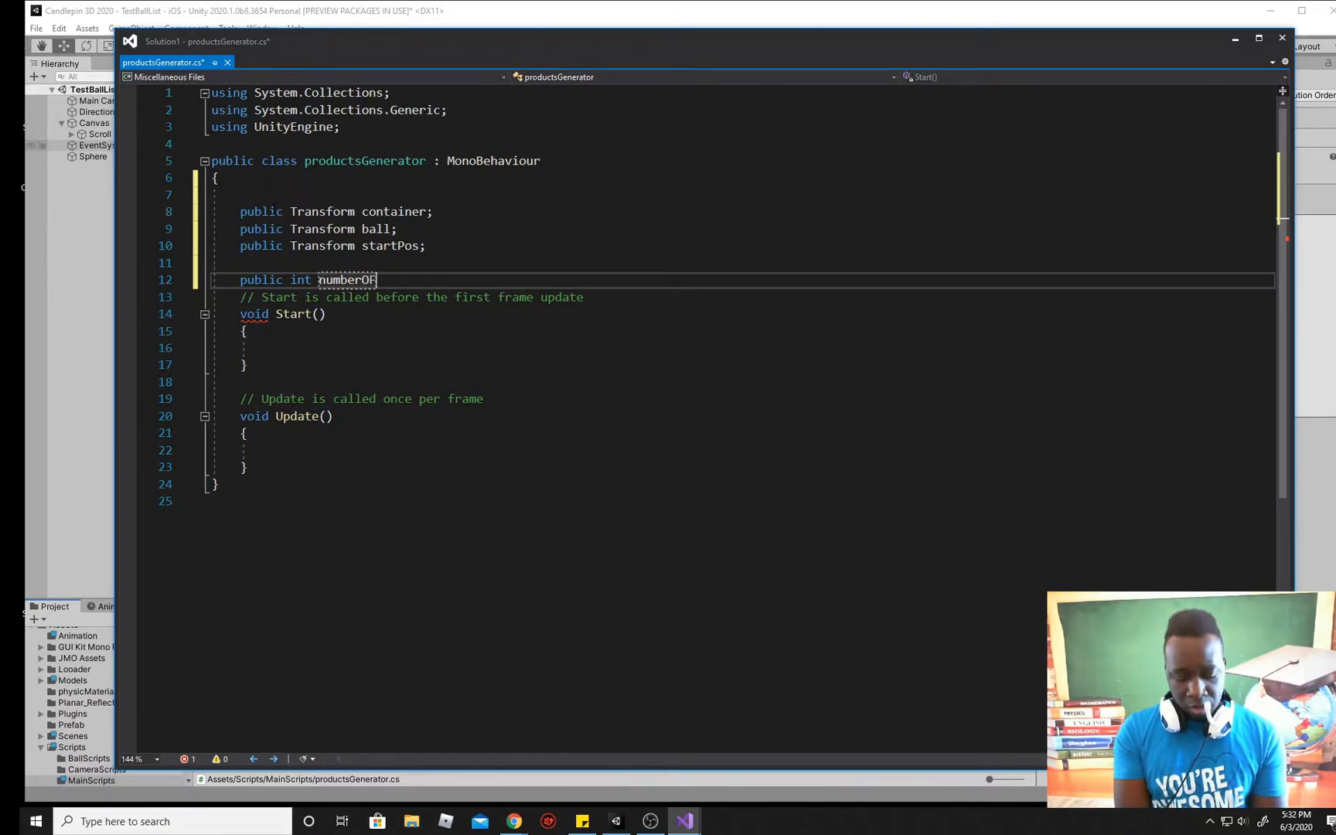
pyautogui.write('Ro')
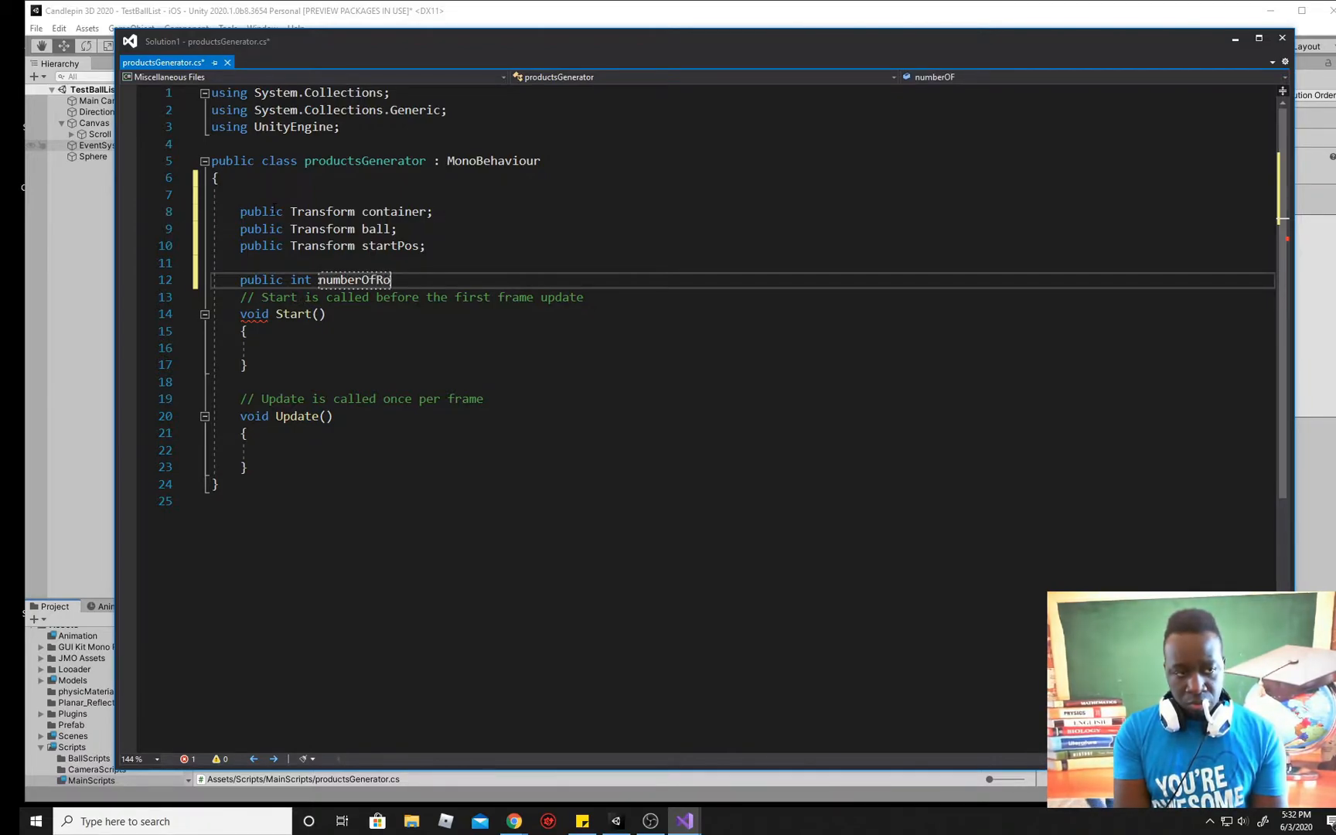
pyautogui.write('ws;')
pyautogui.write('public int n;')
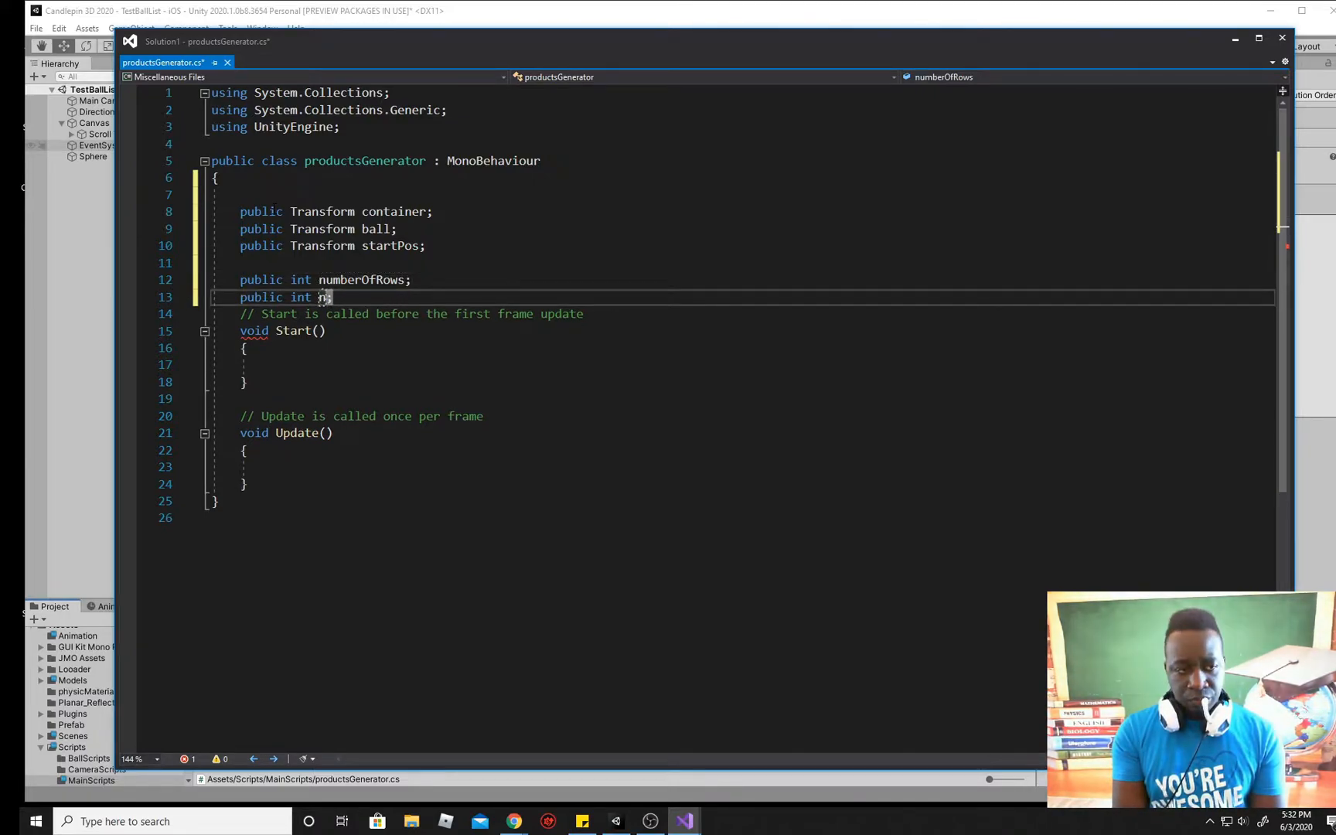
pyautogui.press('Backspace')
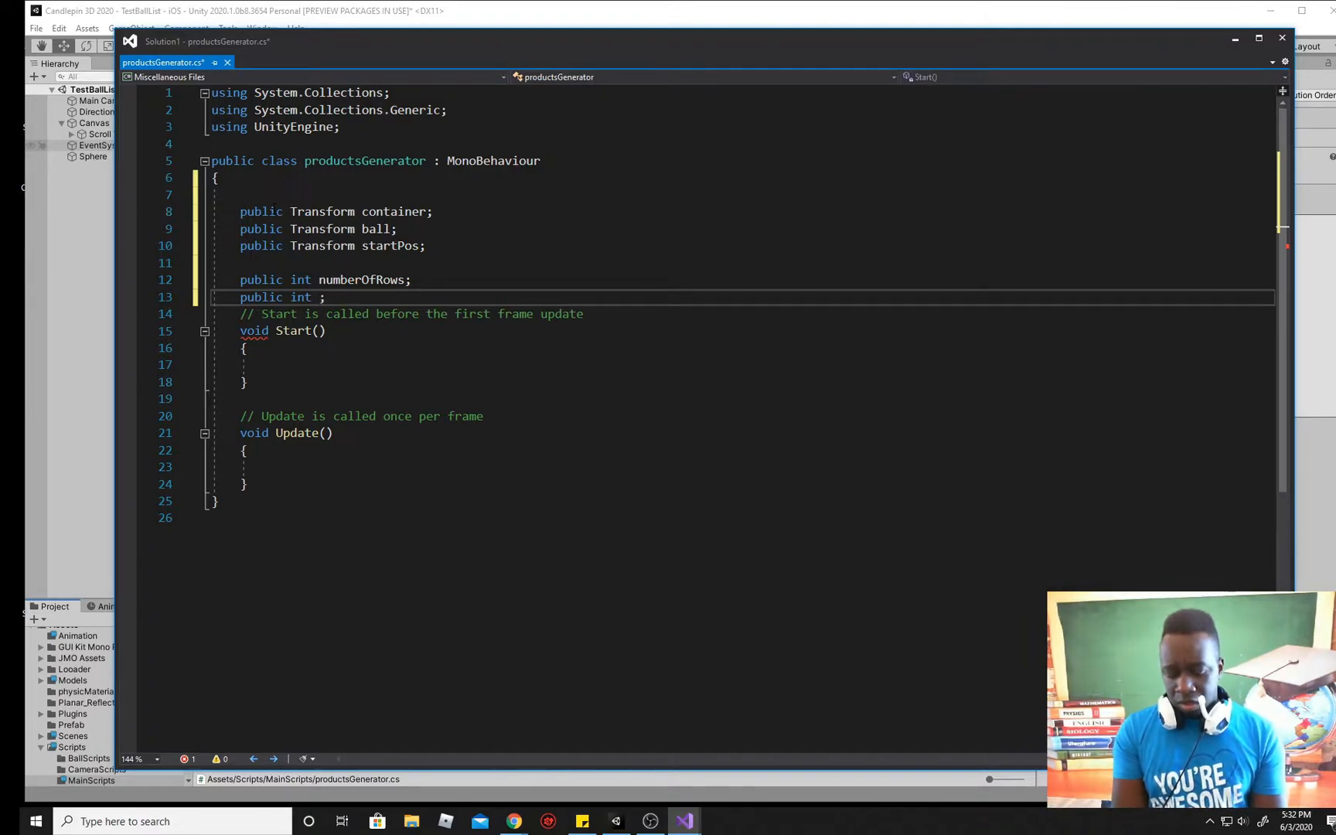
pyautogui.write('object')
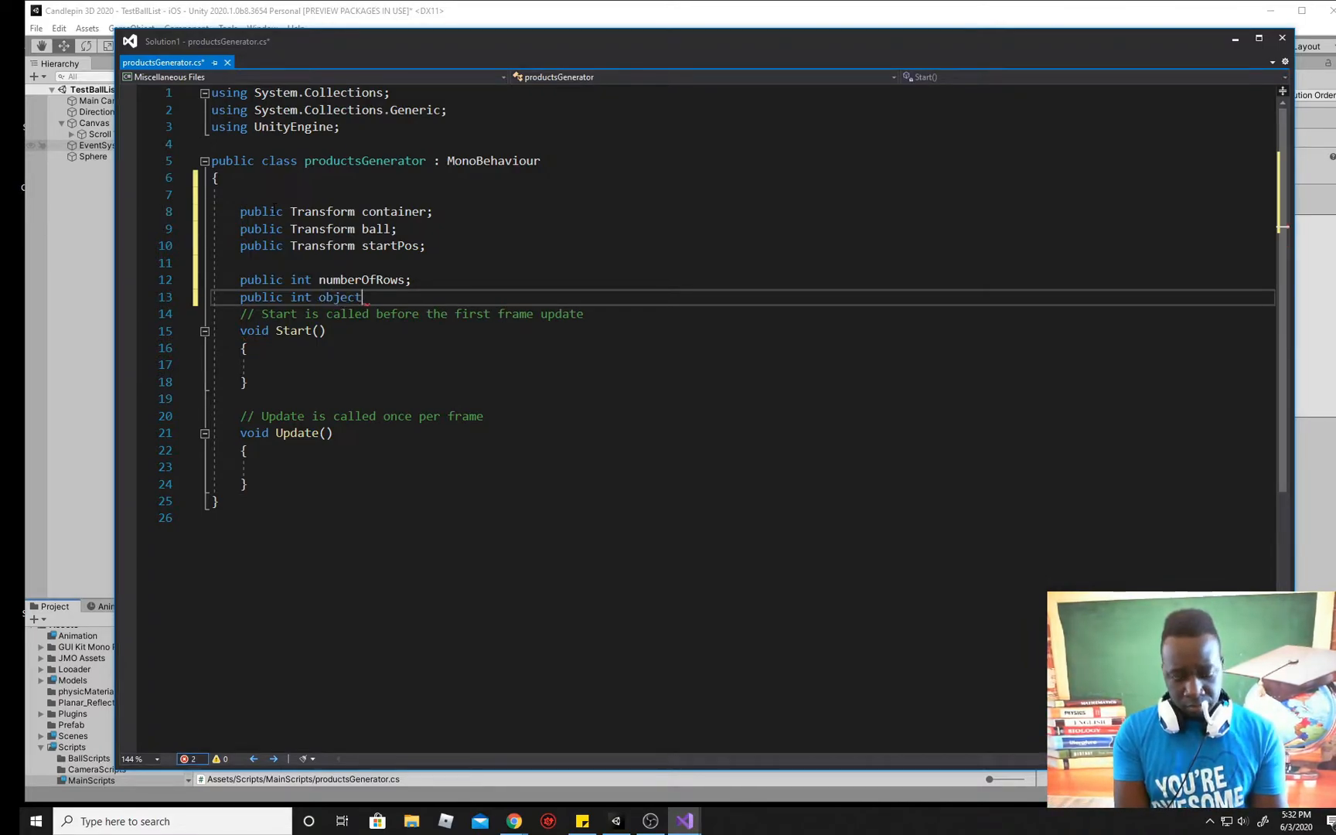
pyautogui.write('sPe')
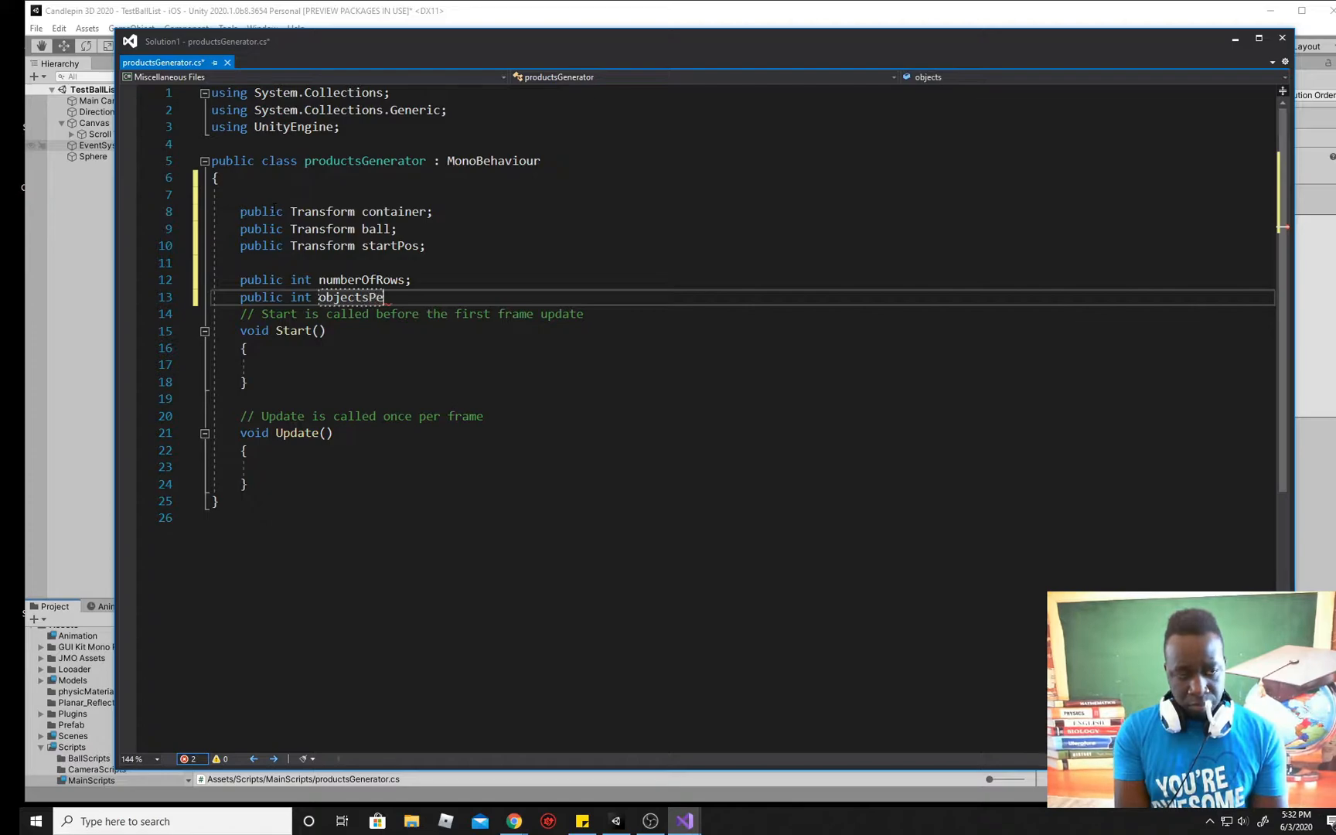
pyautogui.write('rRow;')
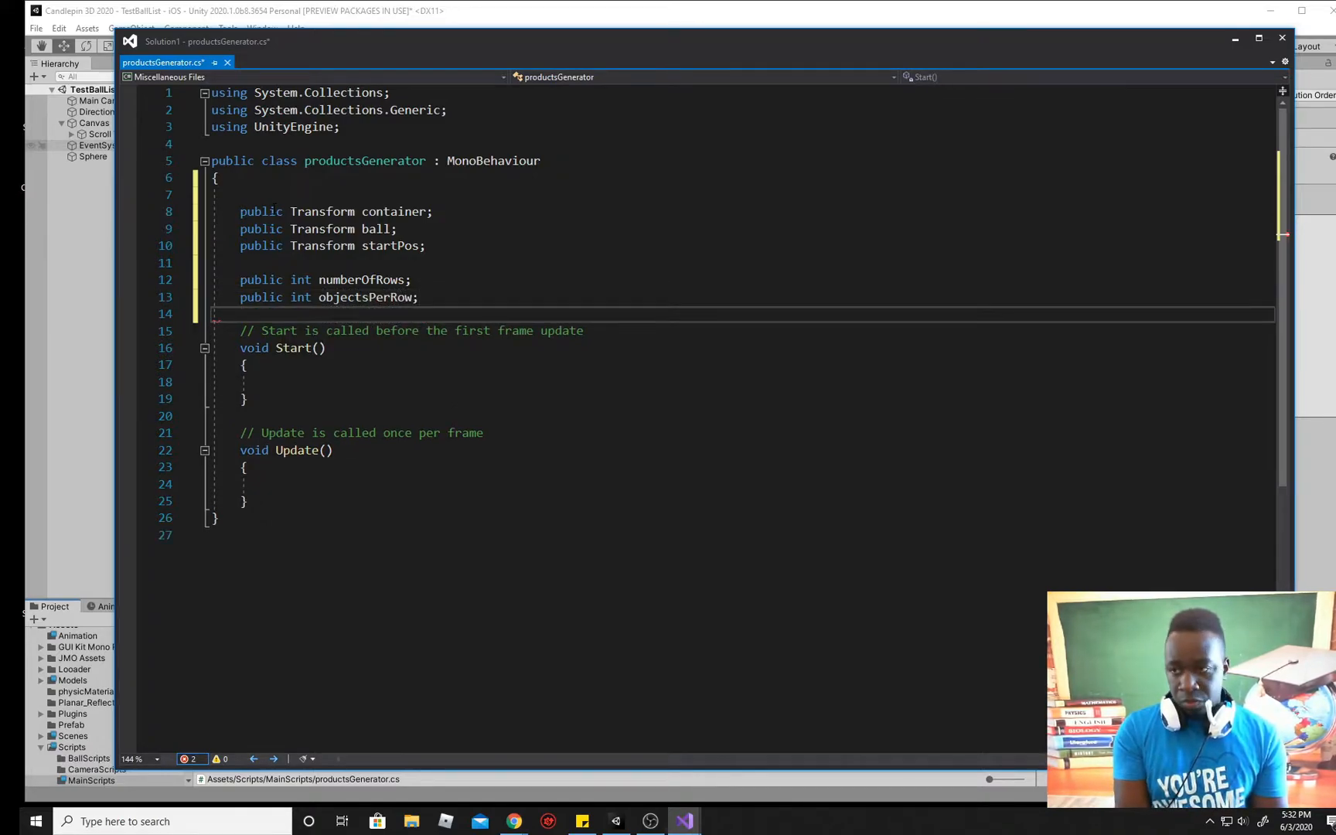
pyautogui.write('public float')
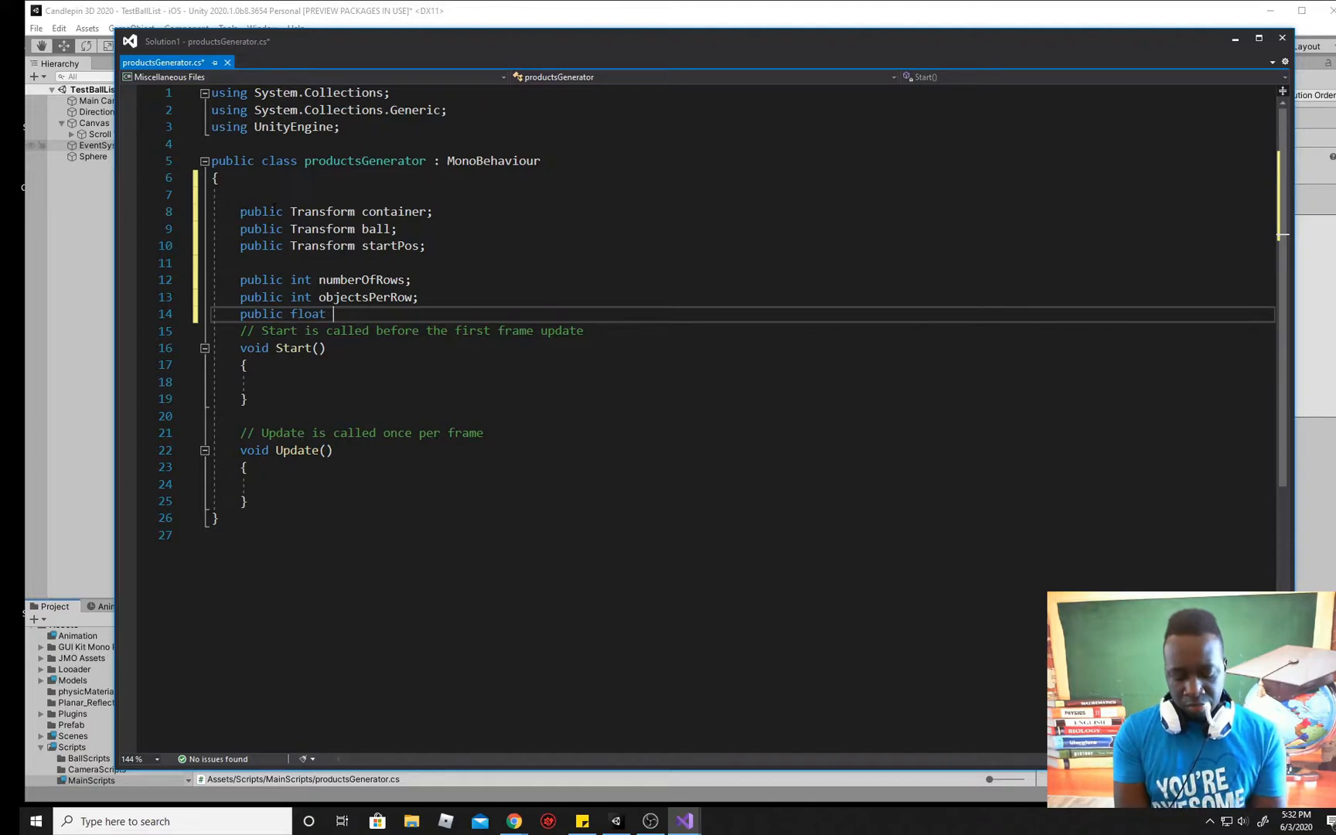
pyautogui.write('spacing;')
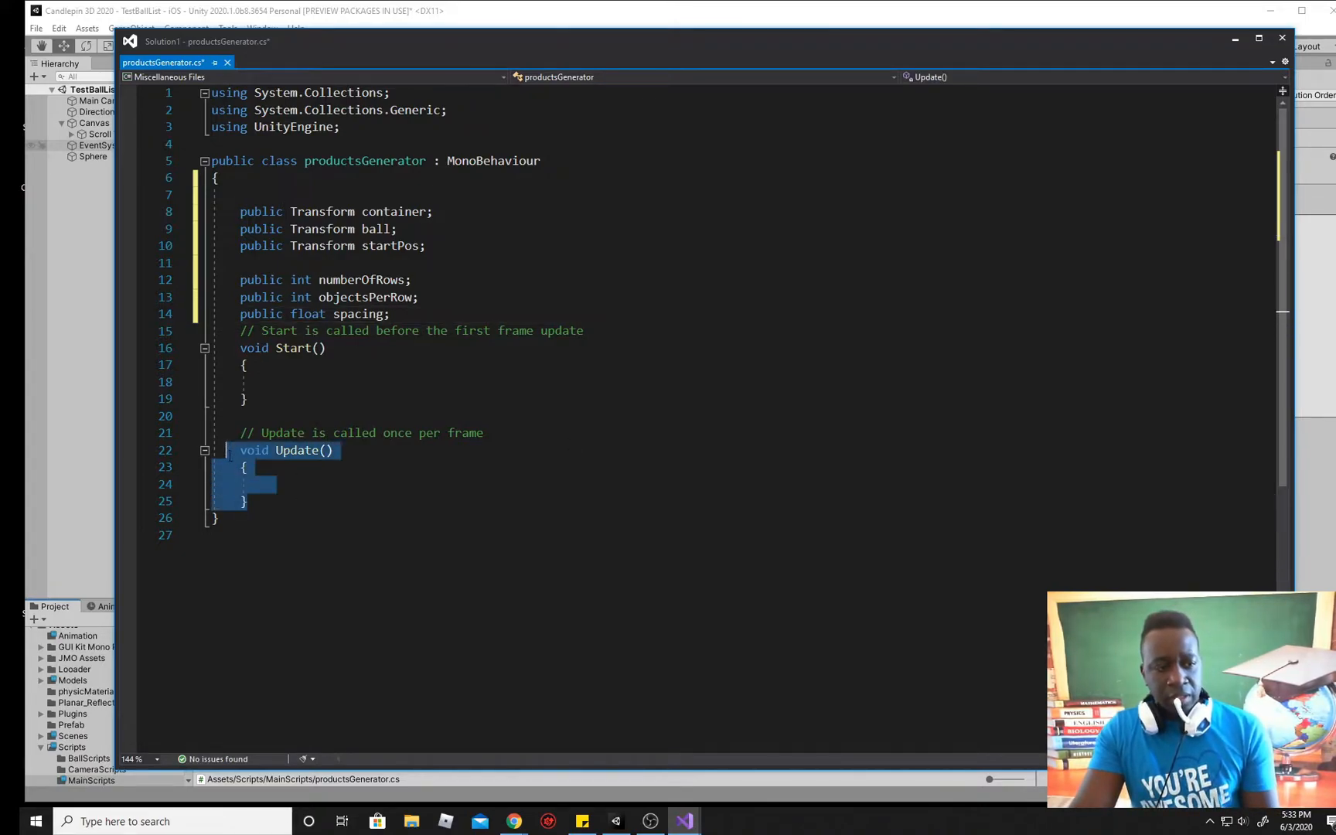
# Step: Delete the unused Update method and begin a for loop with int row = 0
pyautogui.press('Delete')
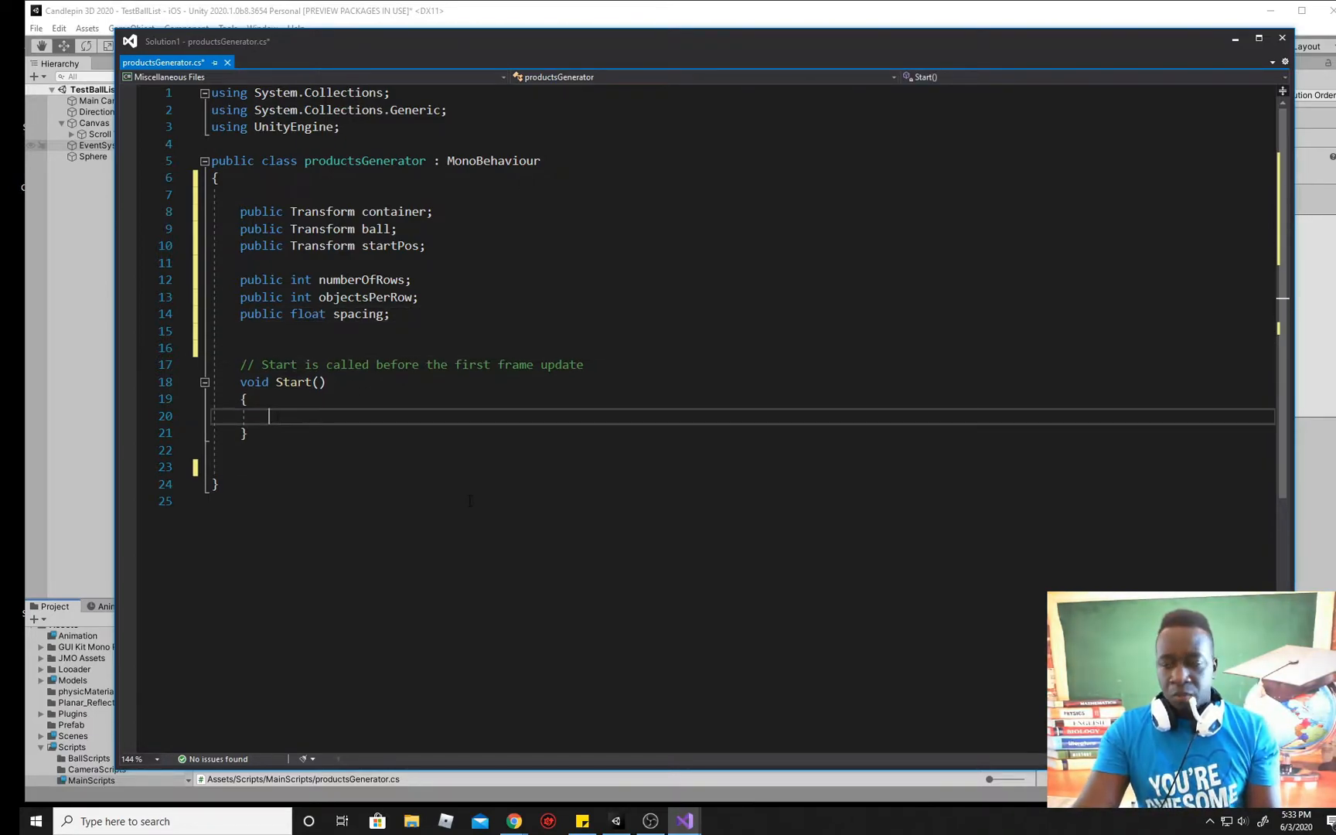
pyautogui.write('for')
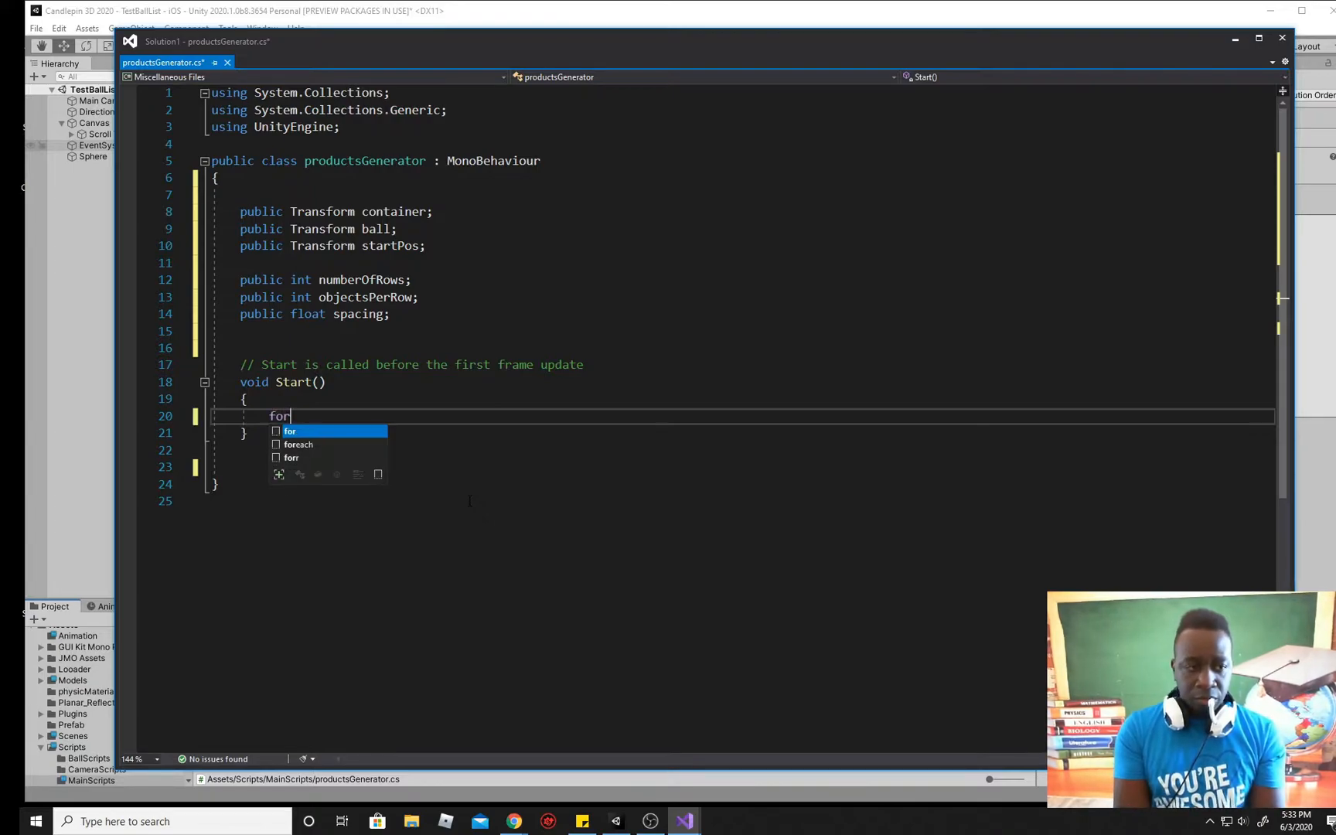
pyautogui.press('Tab')
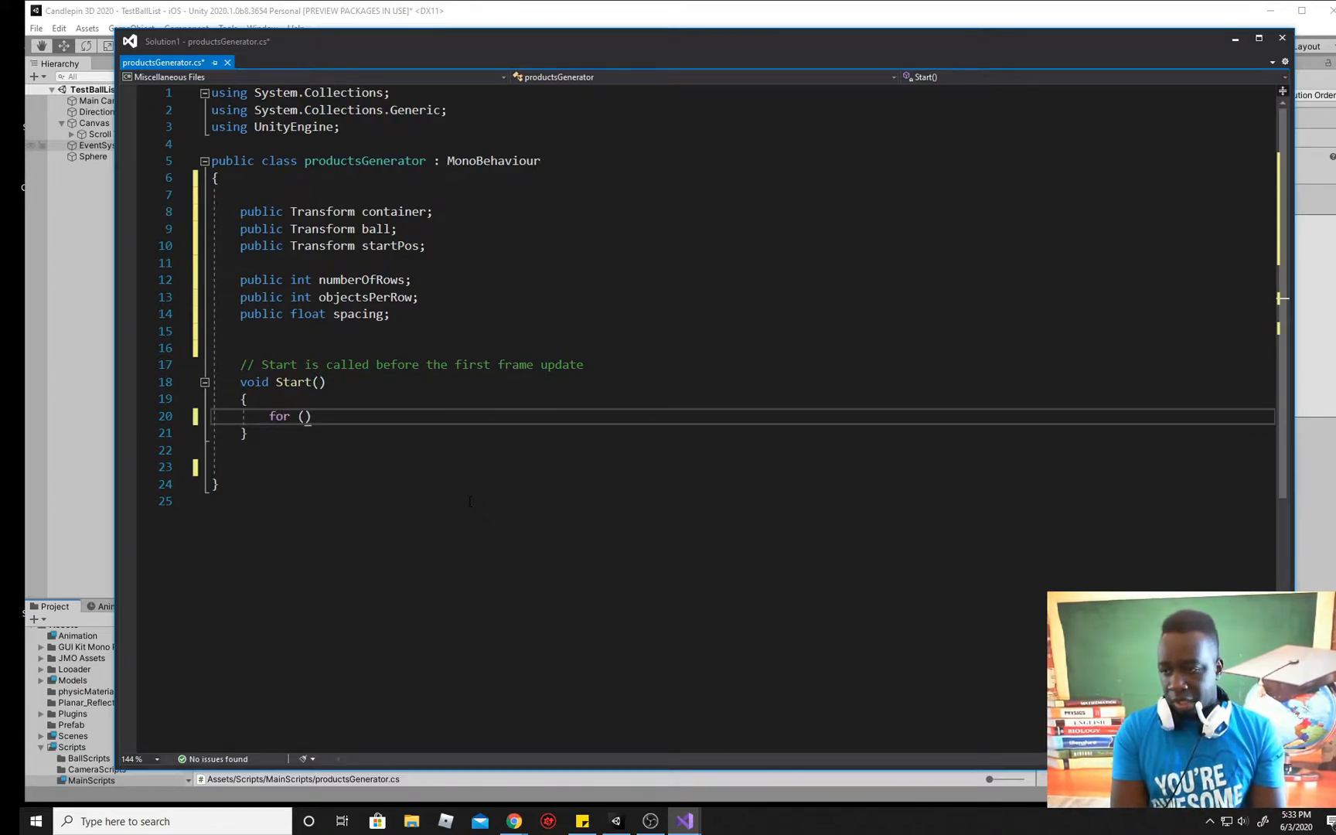
pyautogui.write('int r')
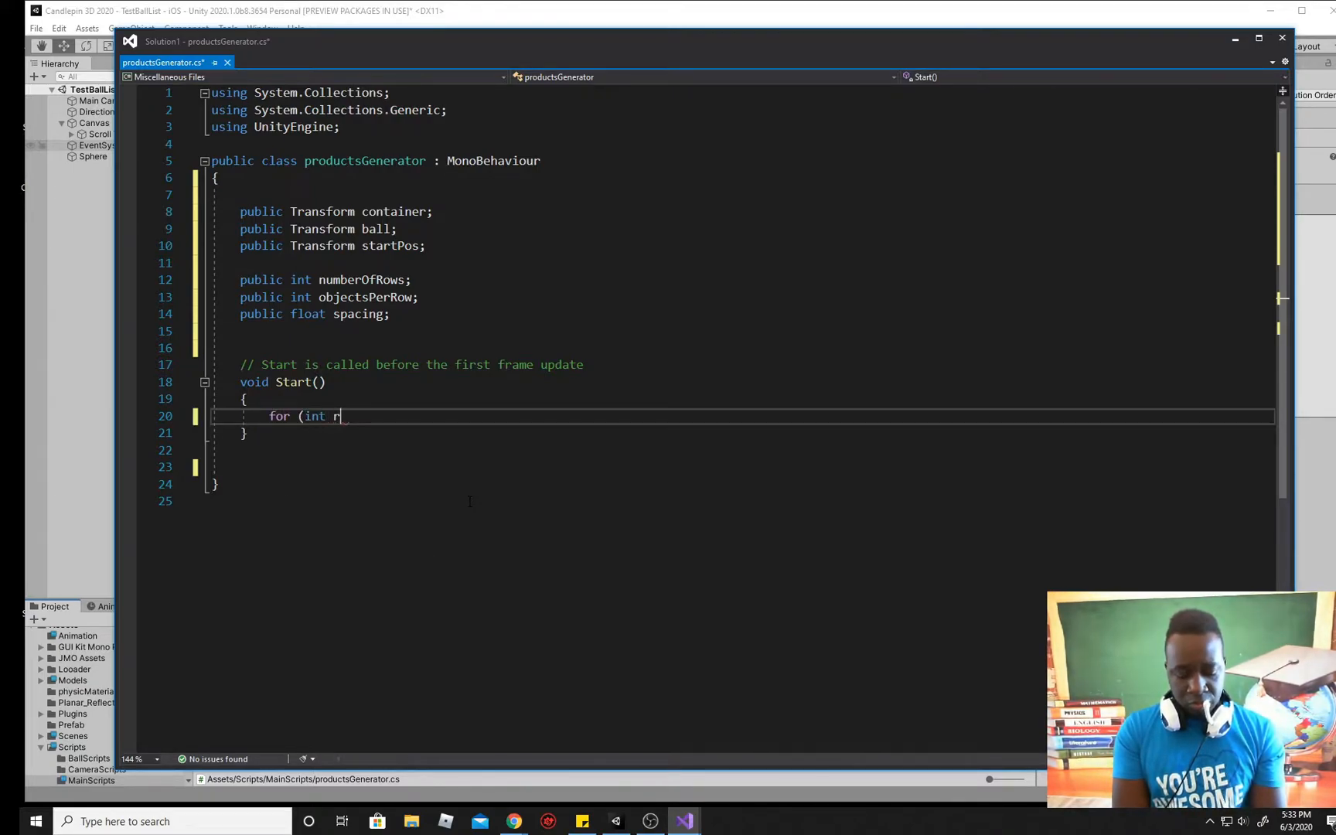
pyautogui.write('ow')
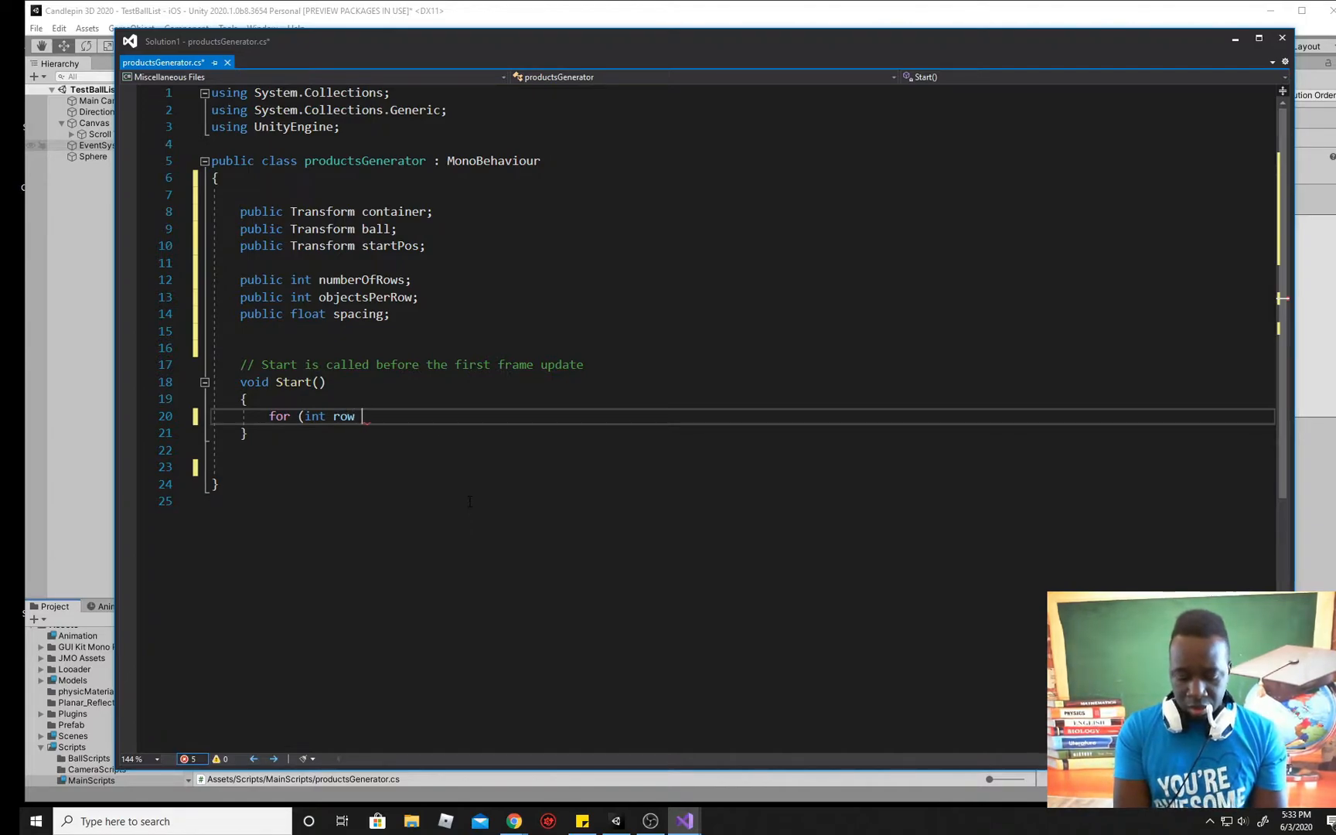
pyautogui.write('=')
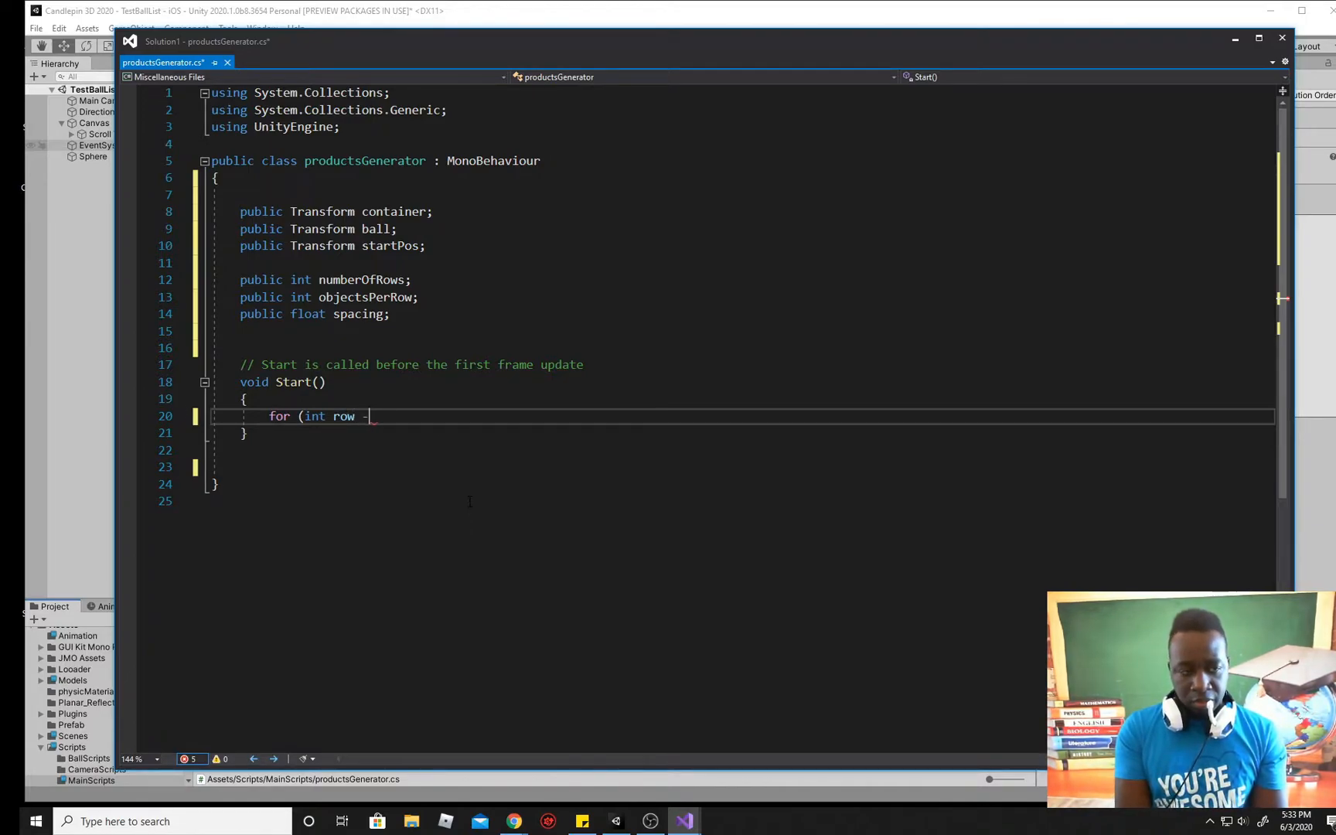
pyautogui.write('=')
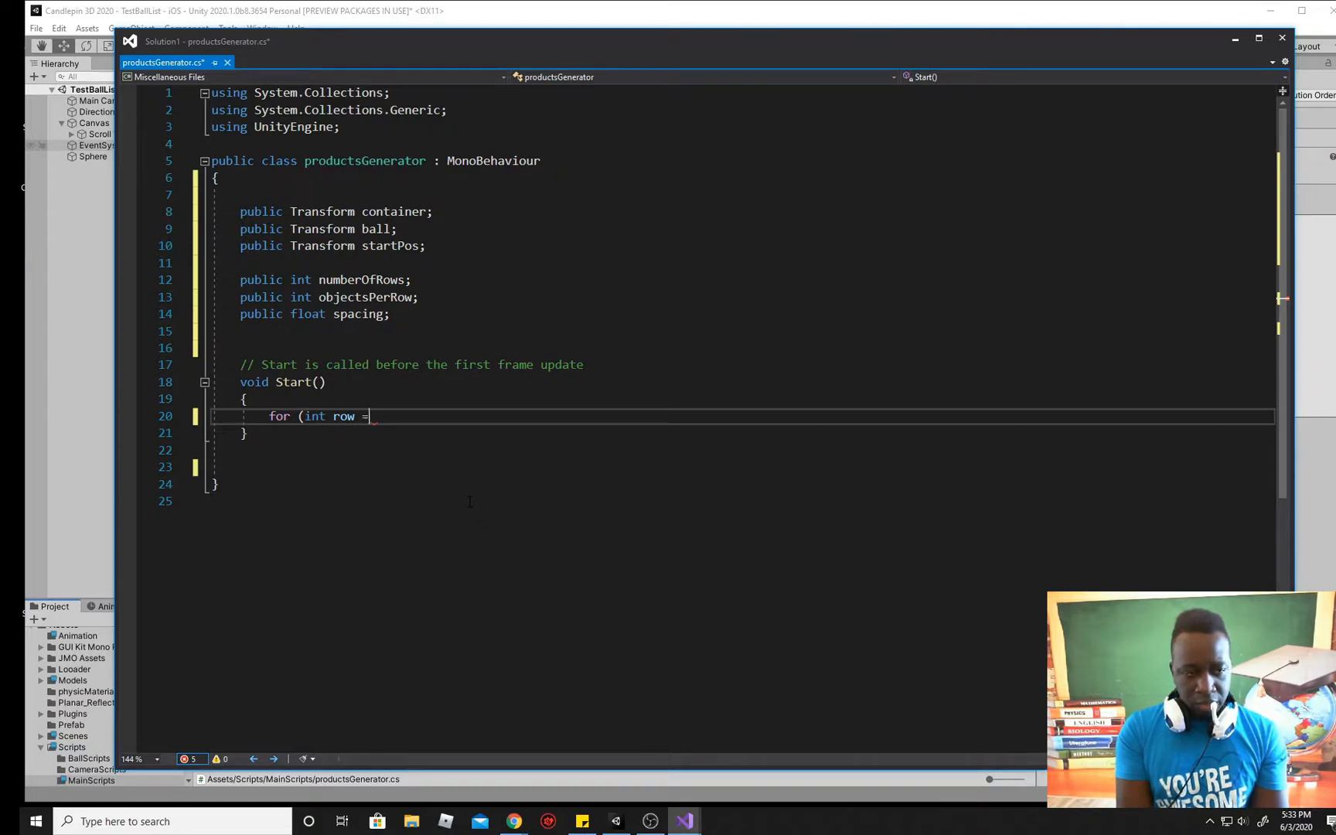
pyautogui.write('0;')
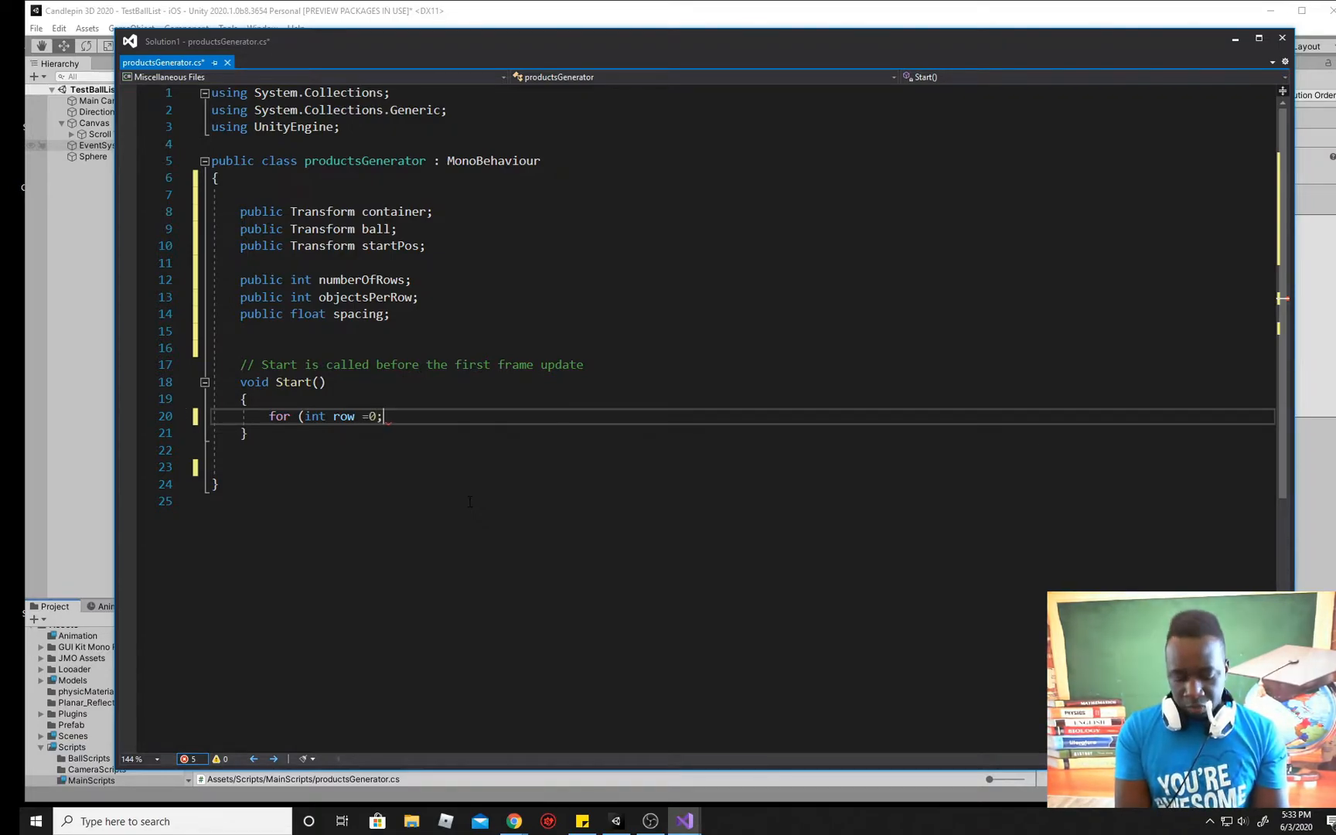
# Step: Complete the loop header with condition row < numberOfRows and increment row++
pyautogui.write('r')
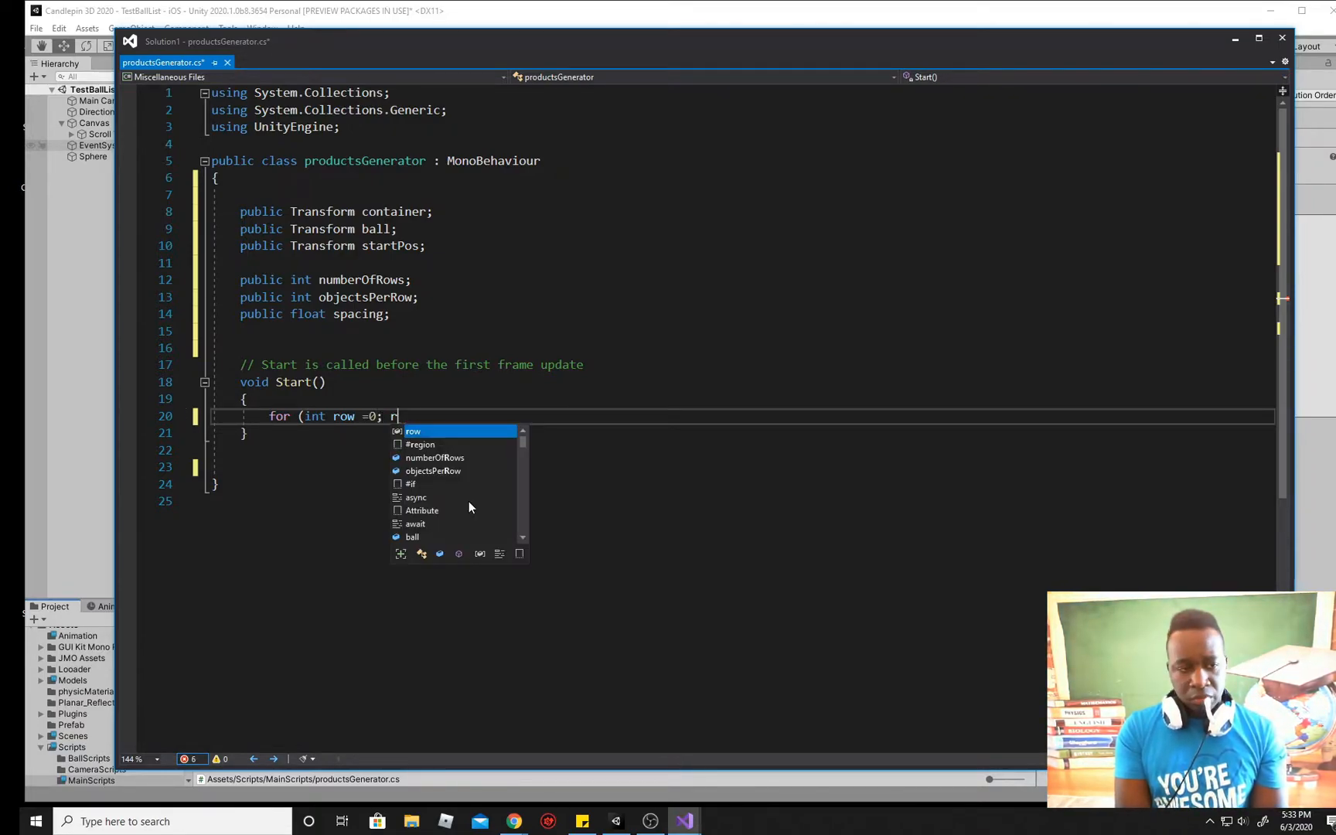
pyautogui.write('row')
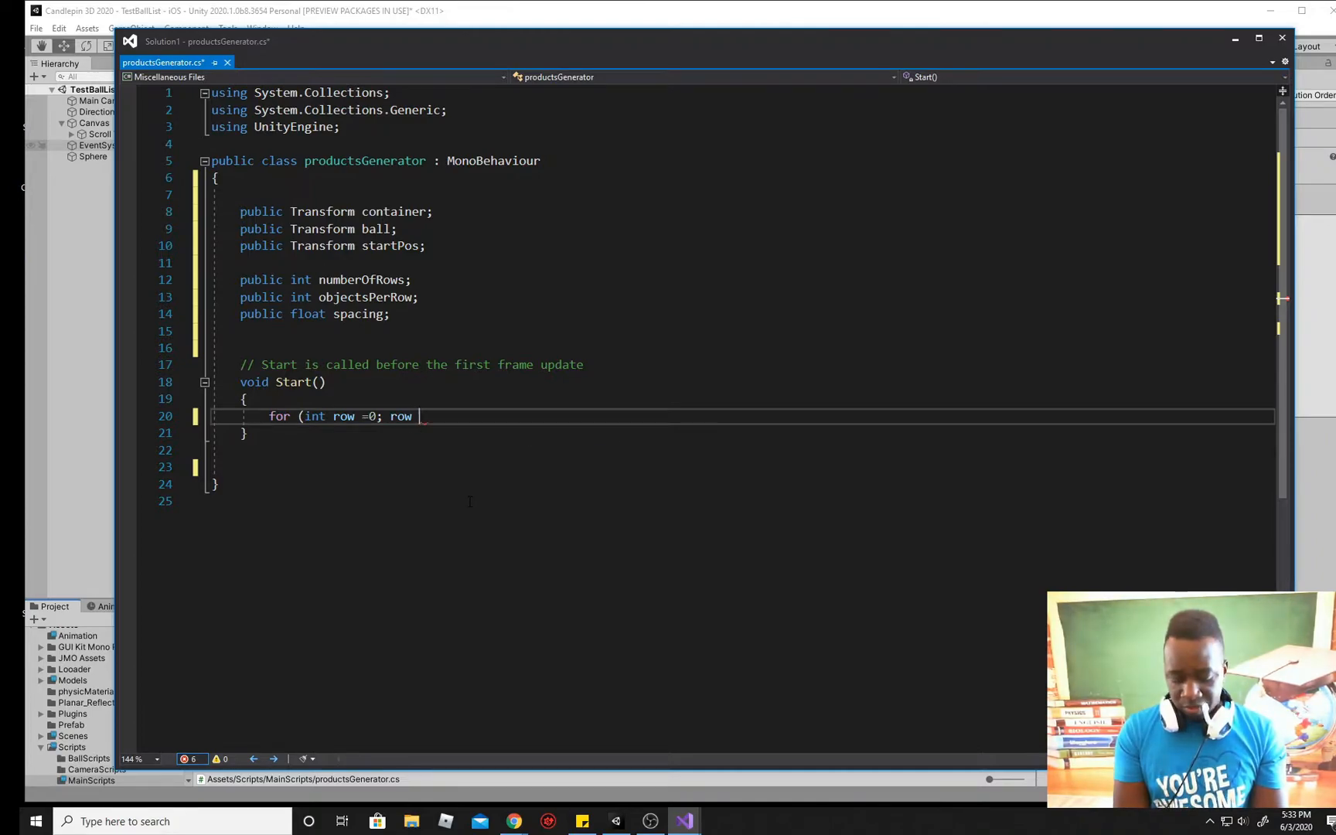
pyautogui.write('<')
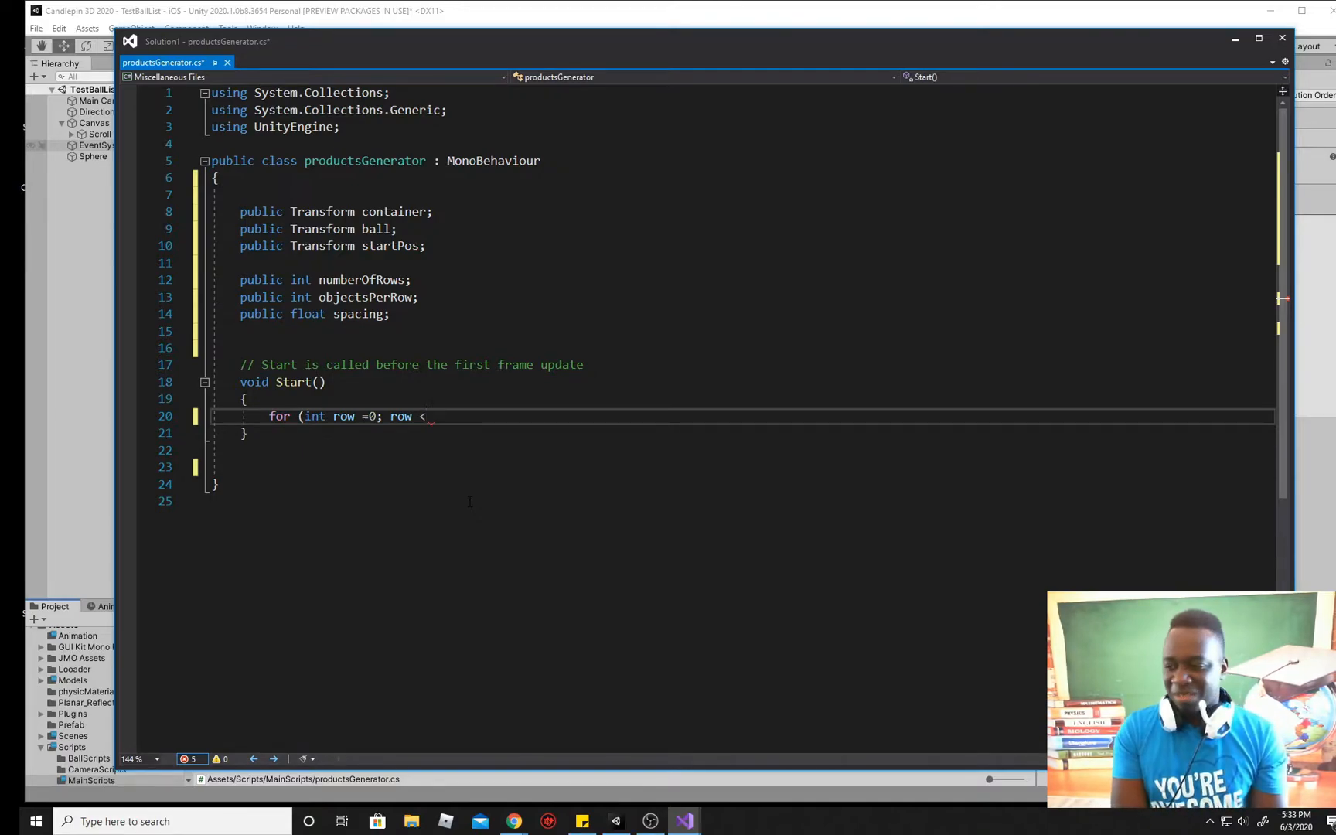
pyautogui.write('numberOfRows')
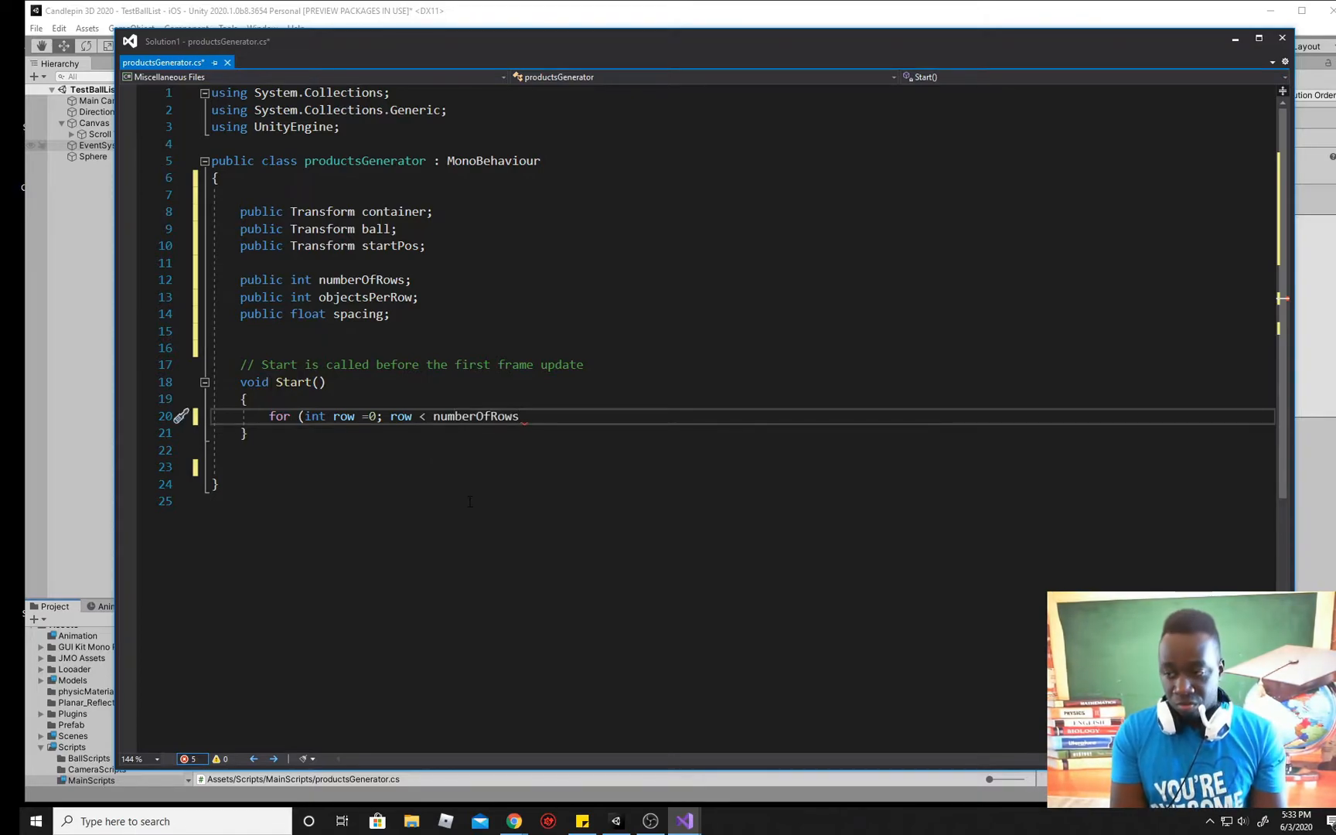
pyautogui.write(';')
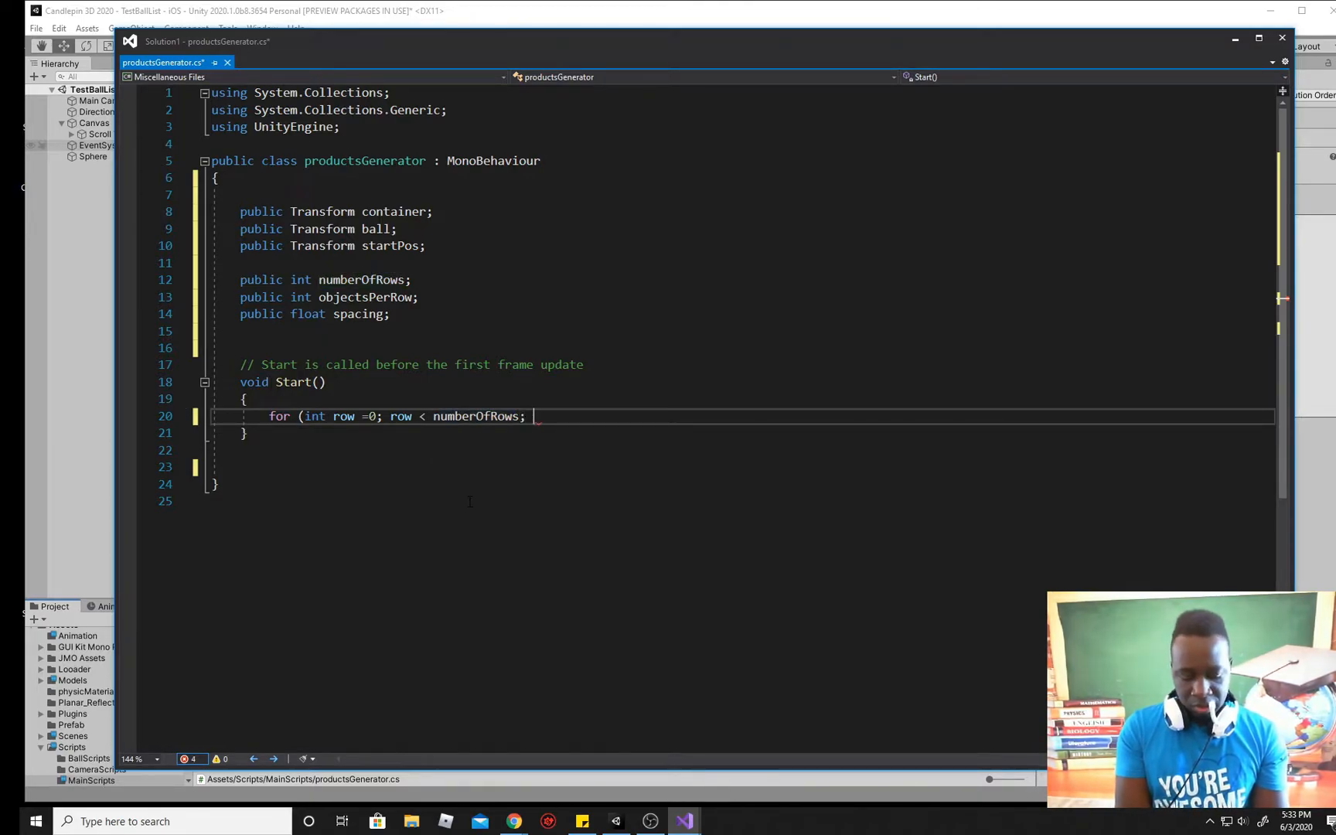
pyautogui.write('row')
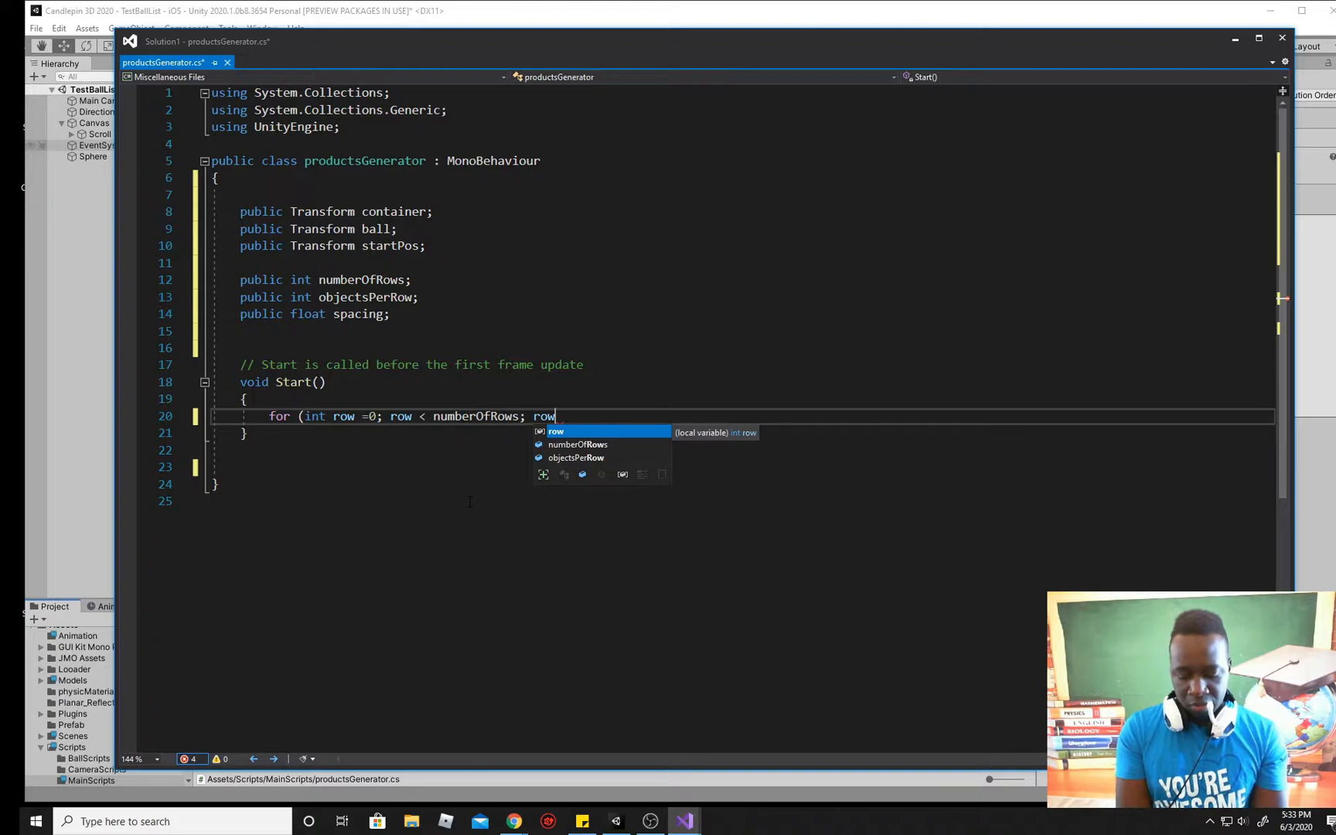
pyautogui.write('++)')
pyautogui.write('{')
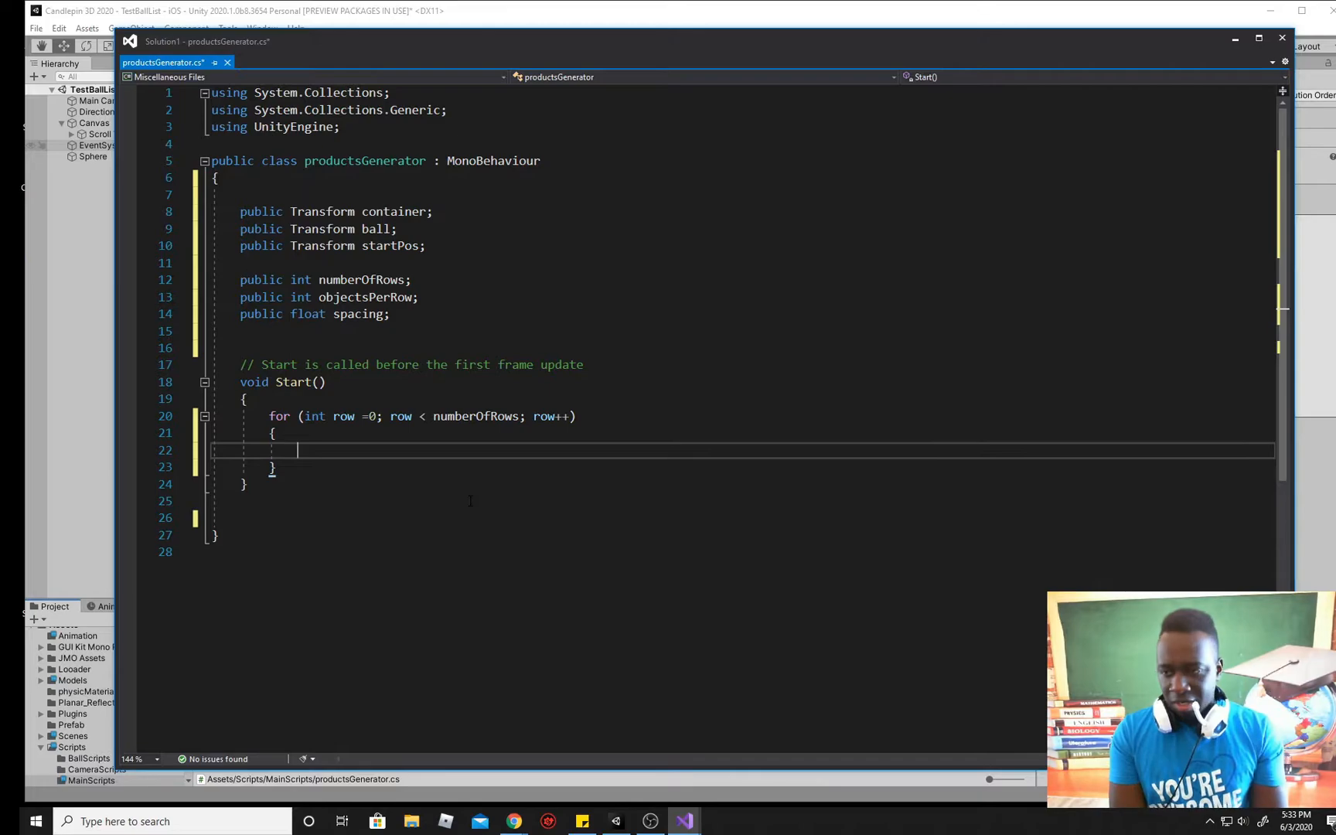
# Step: Inside the row loop, write 'for (int col = 0; col < objectsPerRow; col++)' with an empty body
pyautogui.write('for')
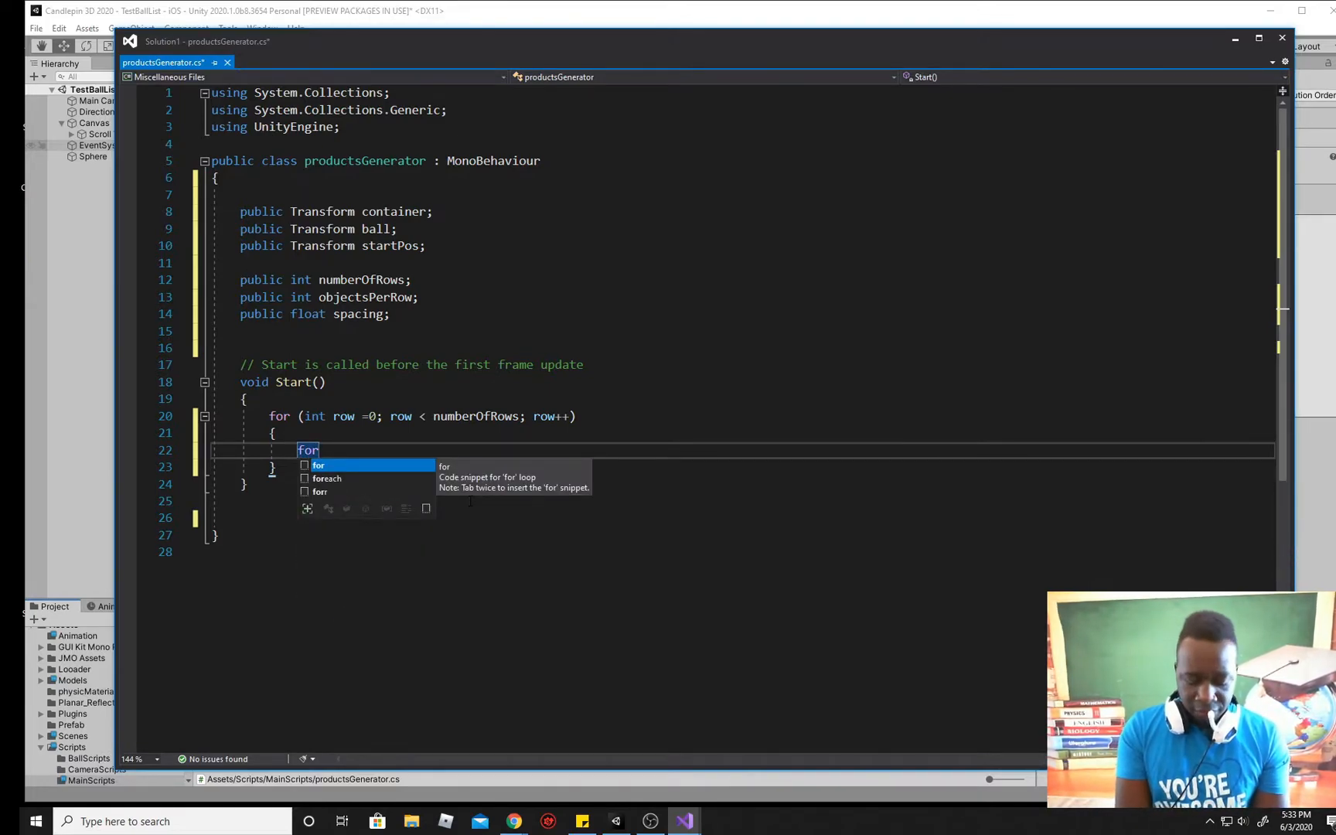
pyautogui.write('()')
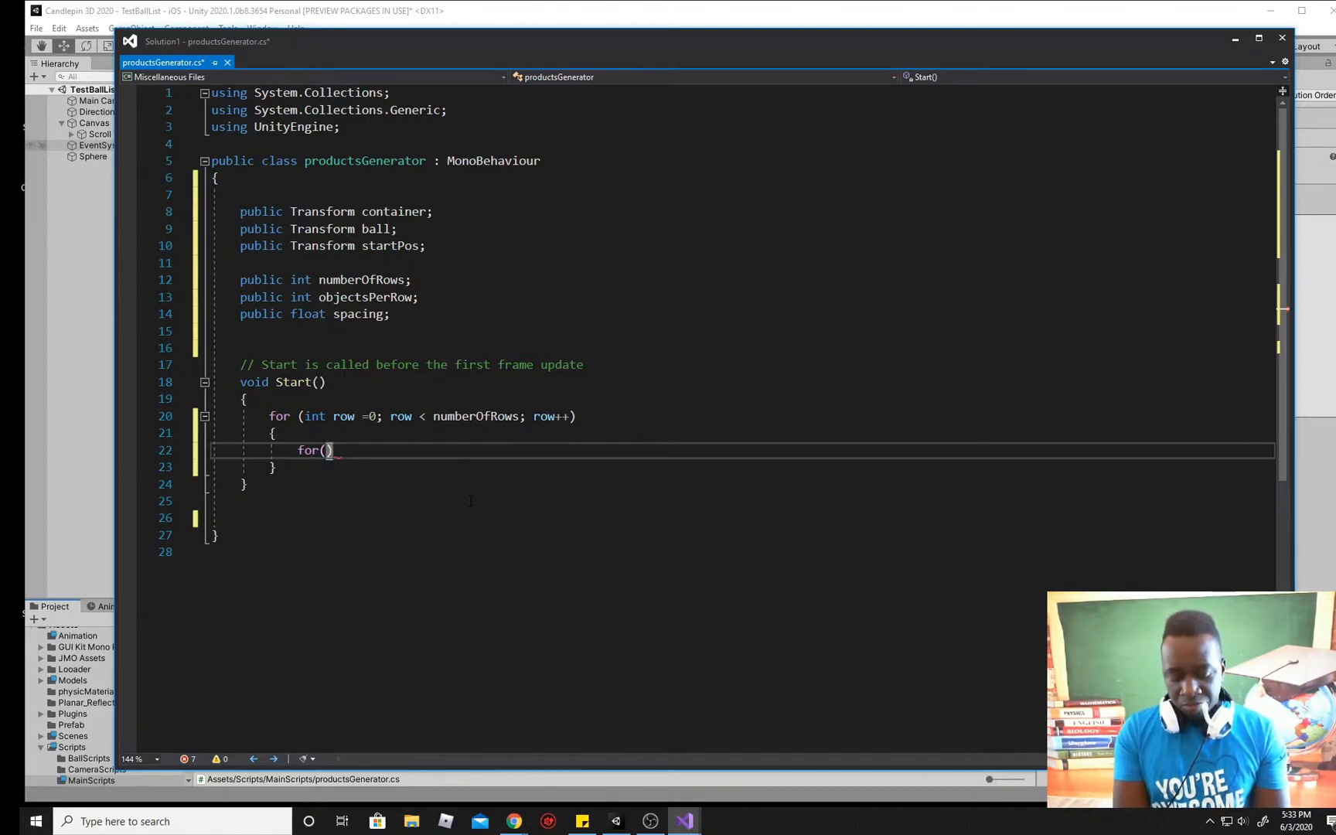
pyautogui.write('int clo')
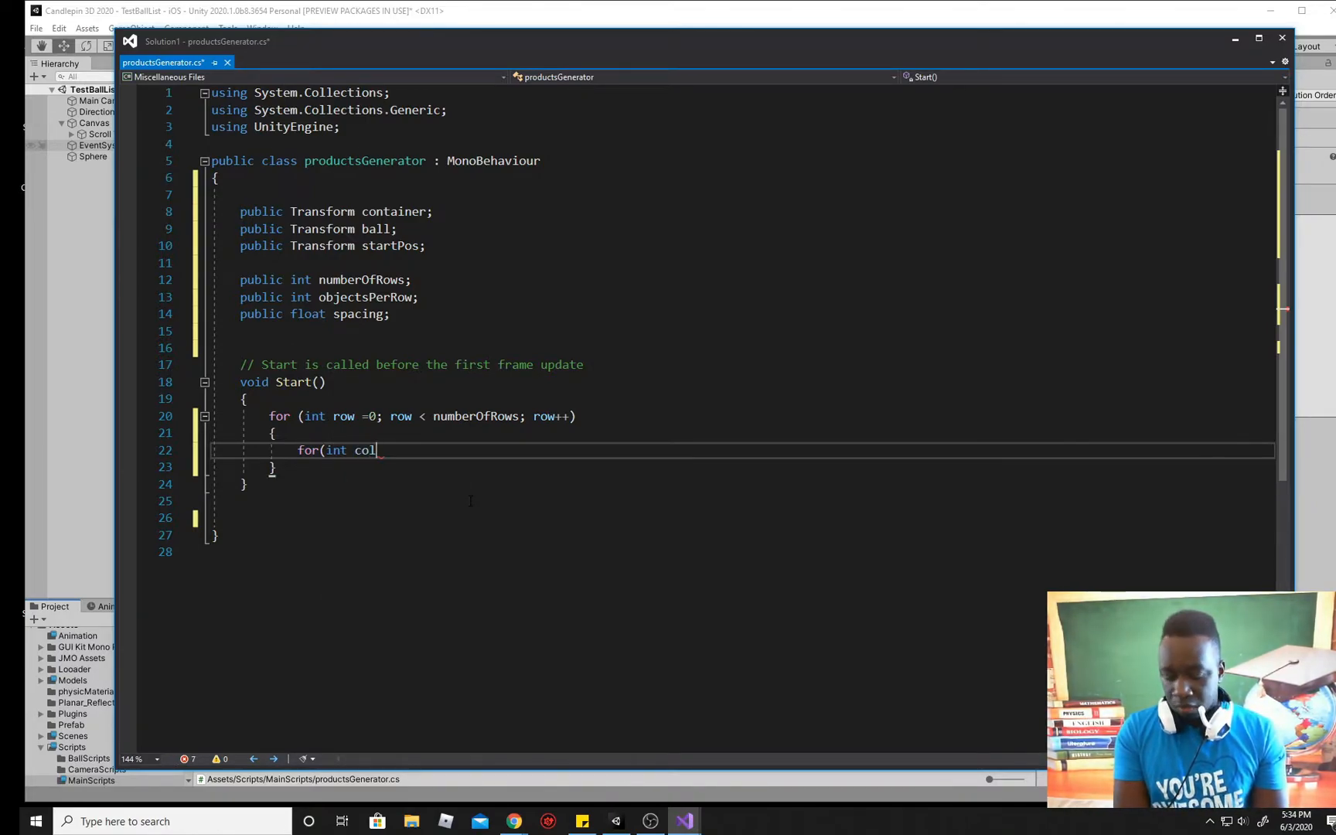
pyautogui.write('=')
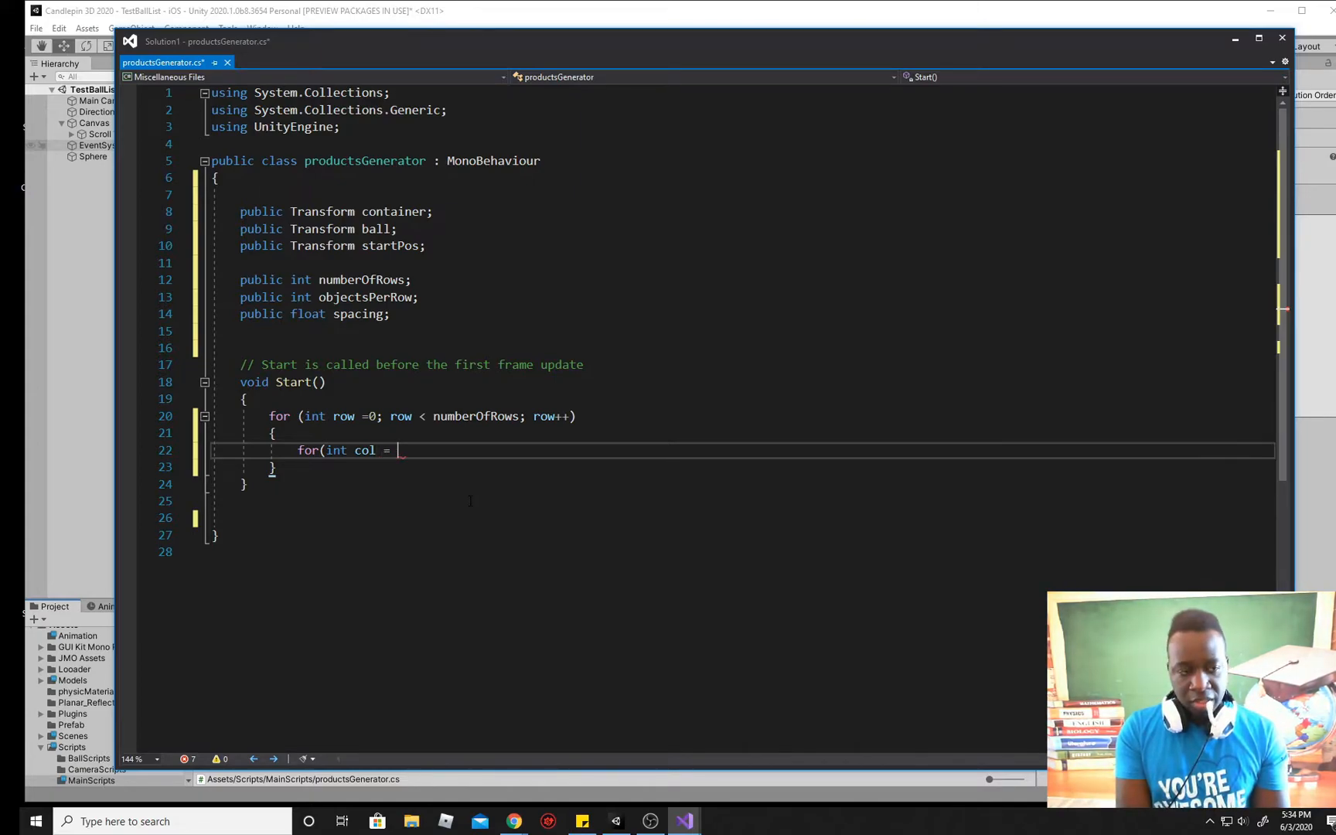
pyautogui.write('0;')
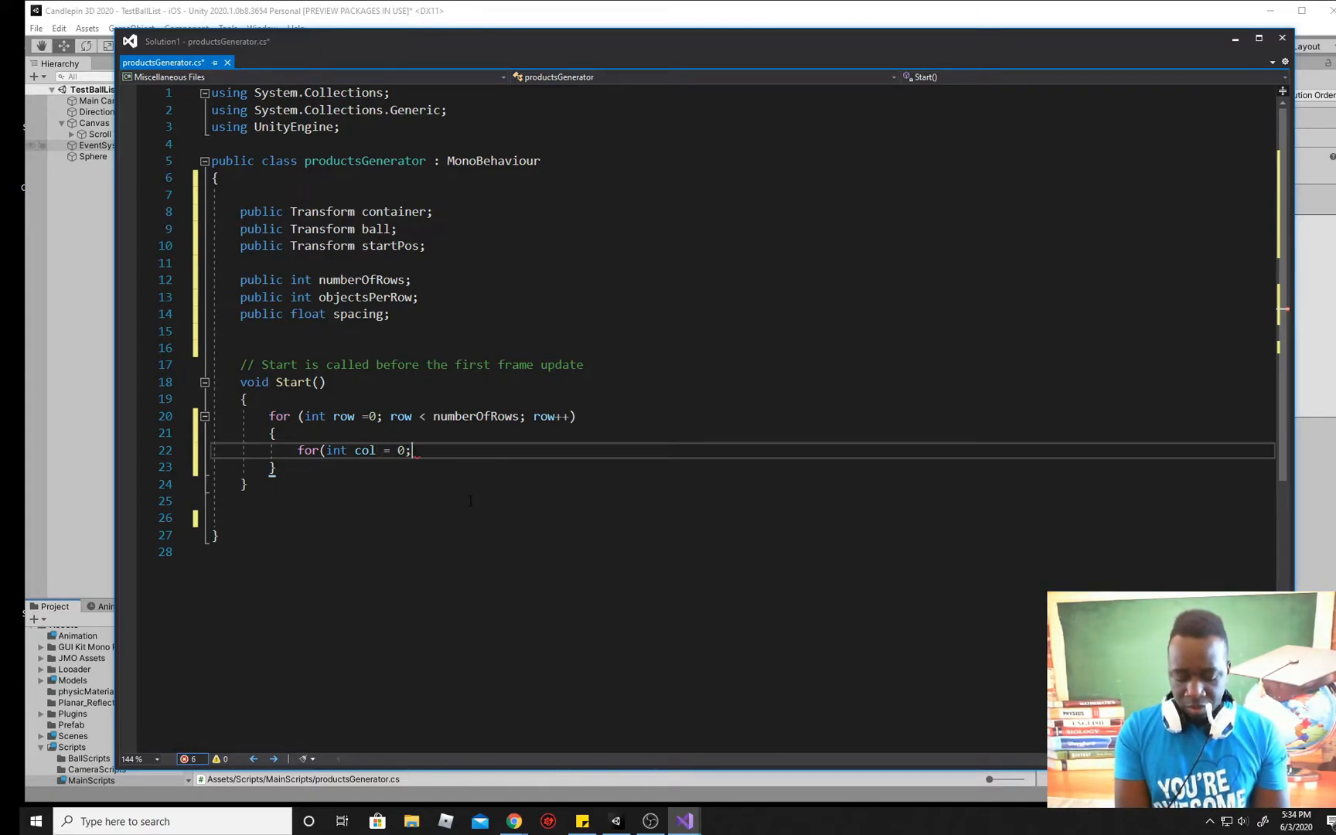
pyautogui.write('col')
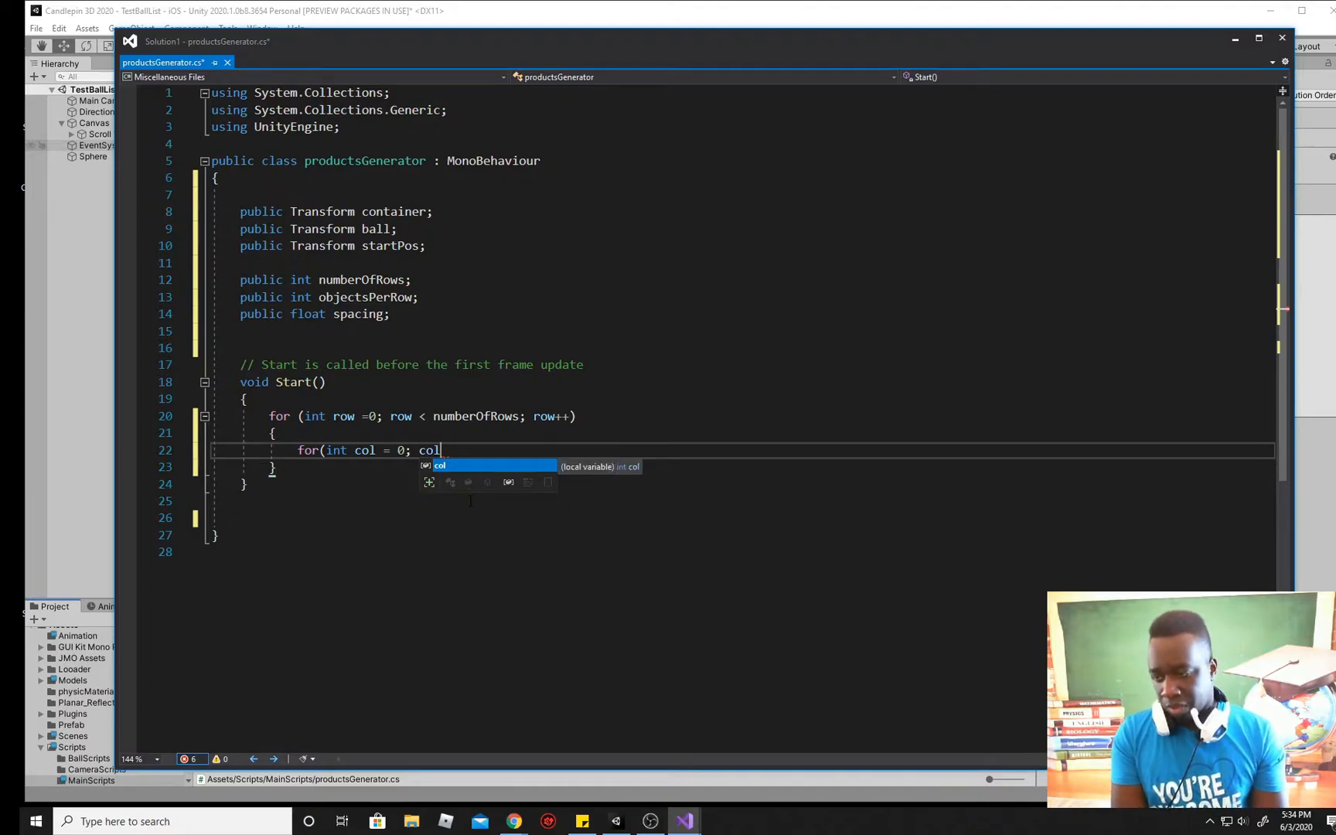
pyautogui.write('<')
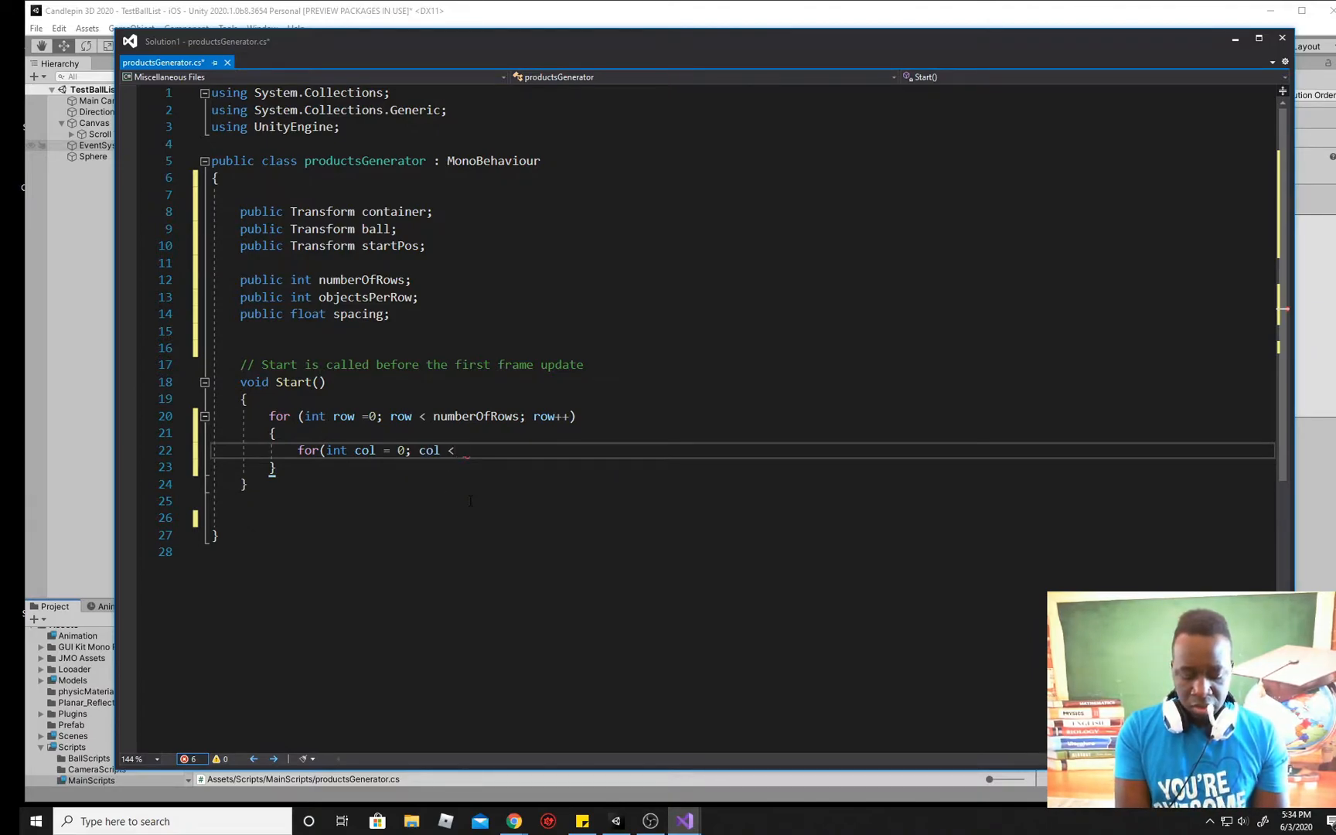
pyautogui.write('objectsPerRow')
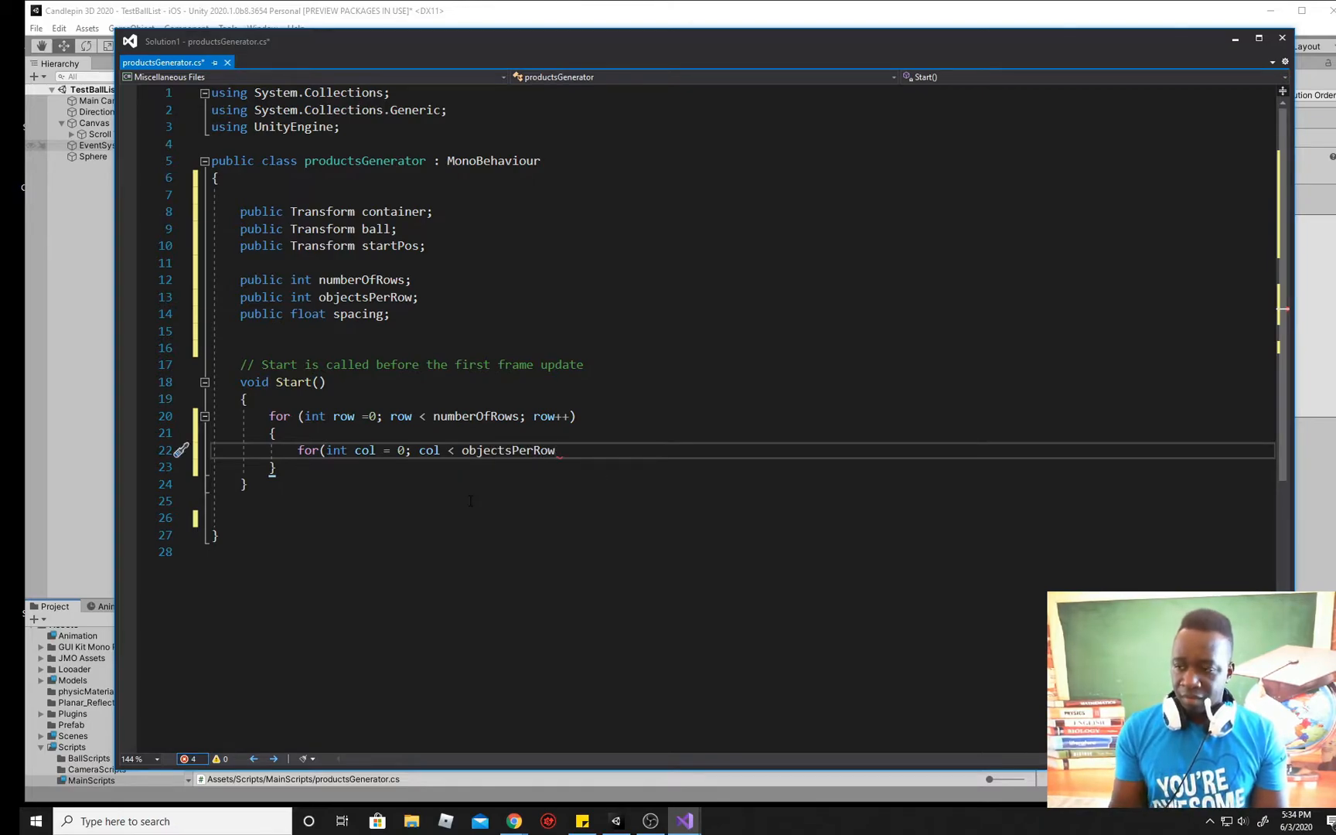
pyautogui.write(';')
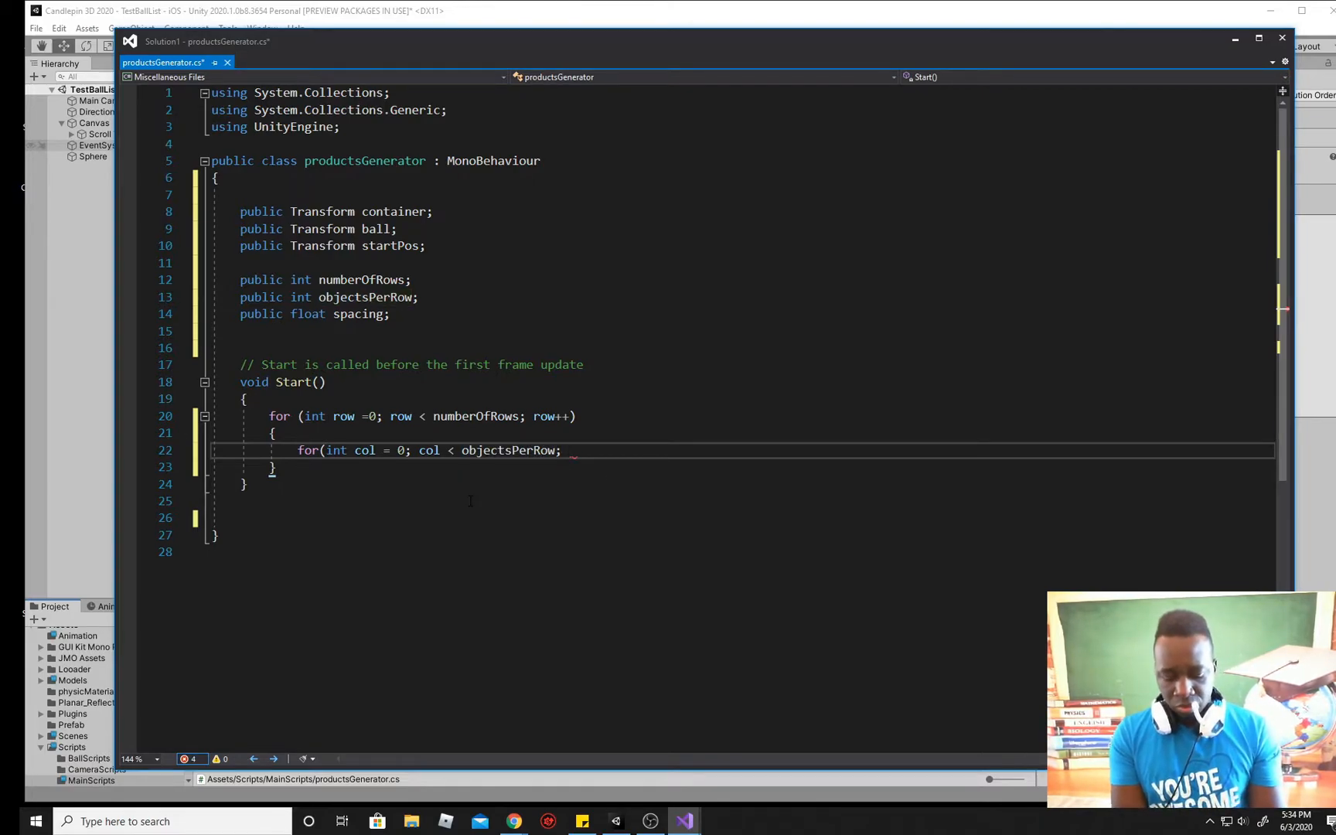
pyautogui.write('col')
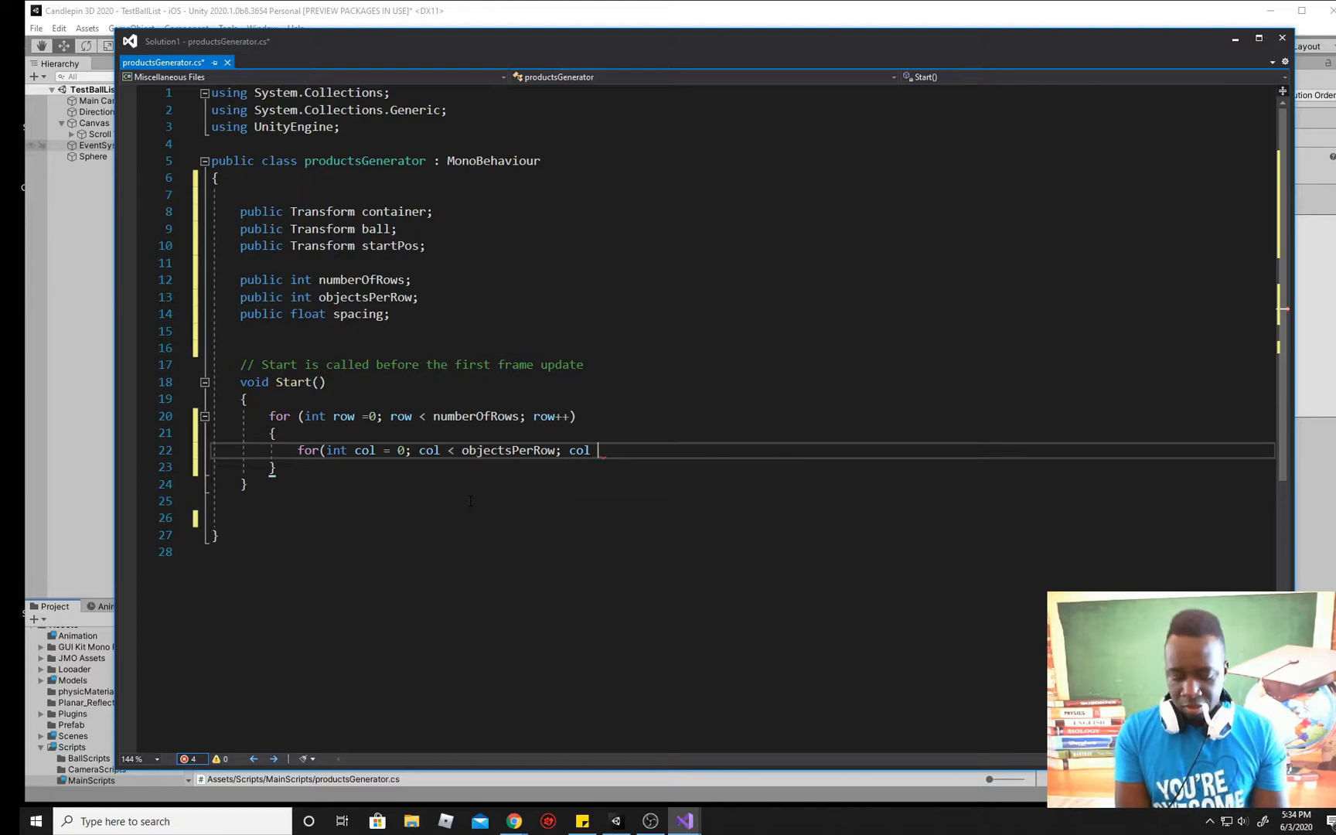
pyautogui.write('++')
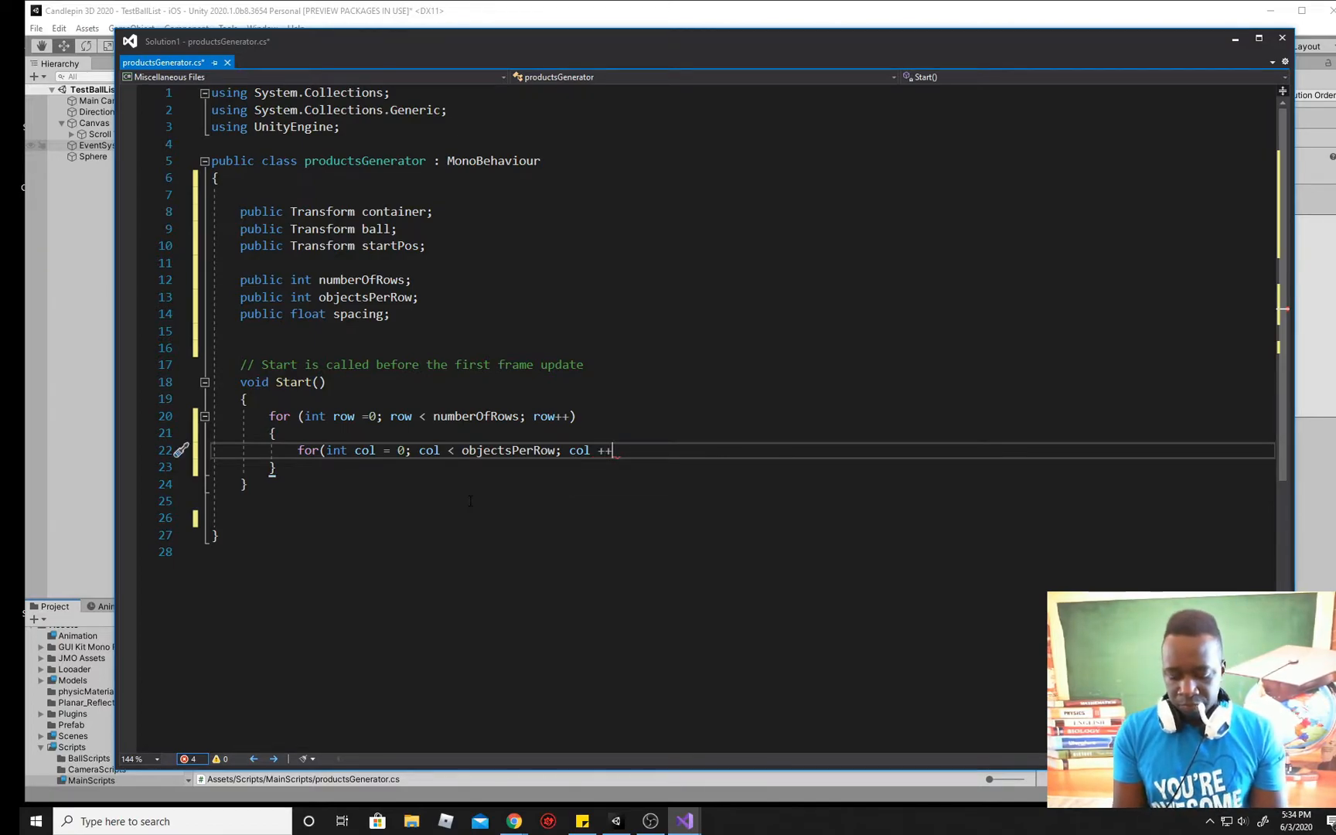
pyautogui.write(')')
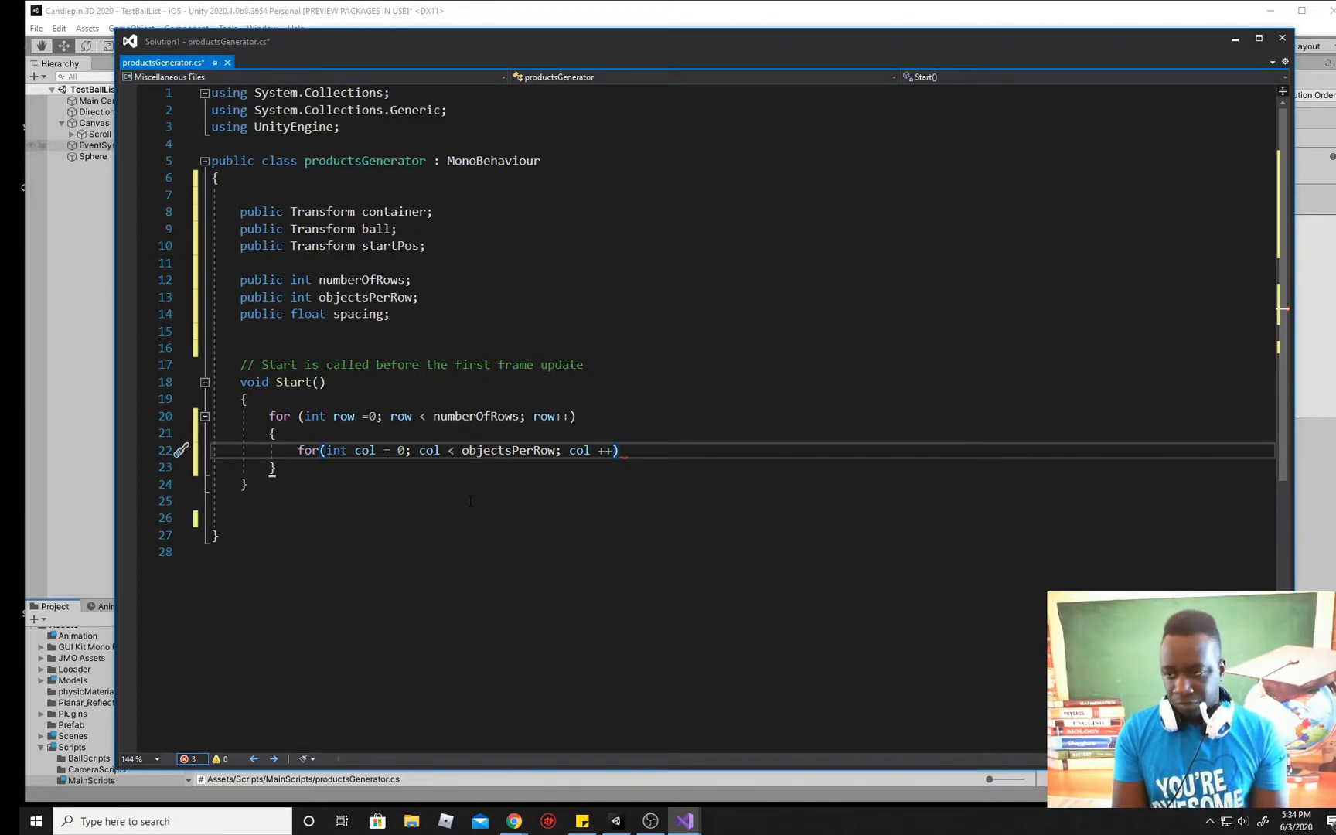
pyautogui.press('Enter')
pyautogui.write('{')
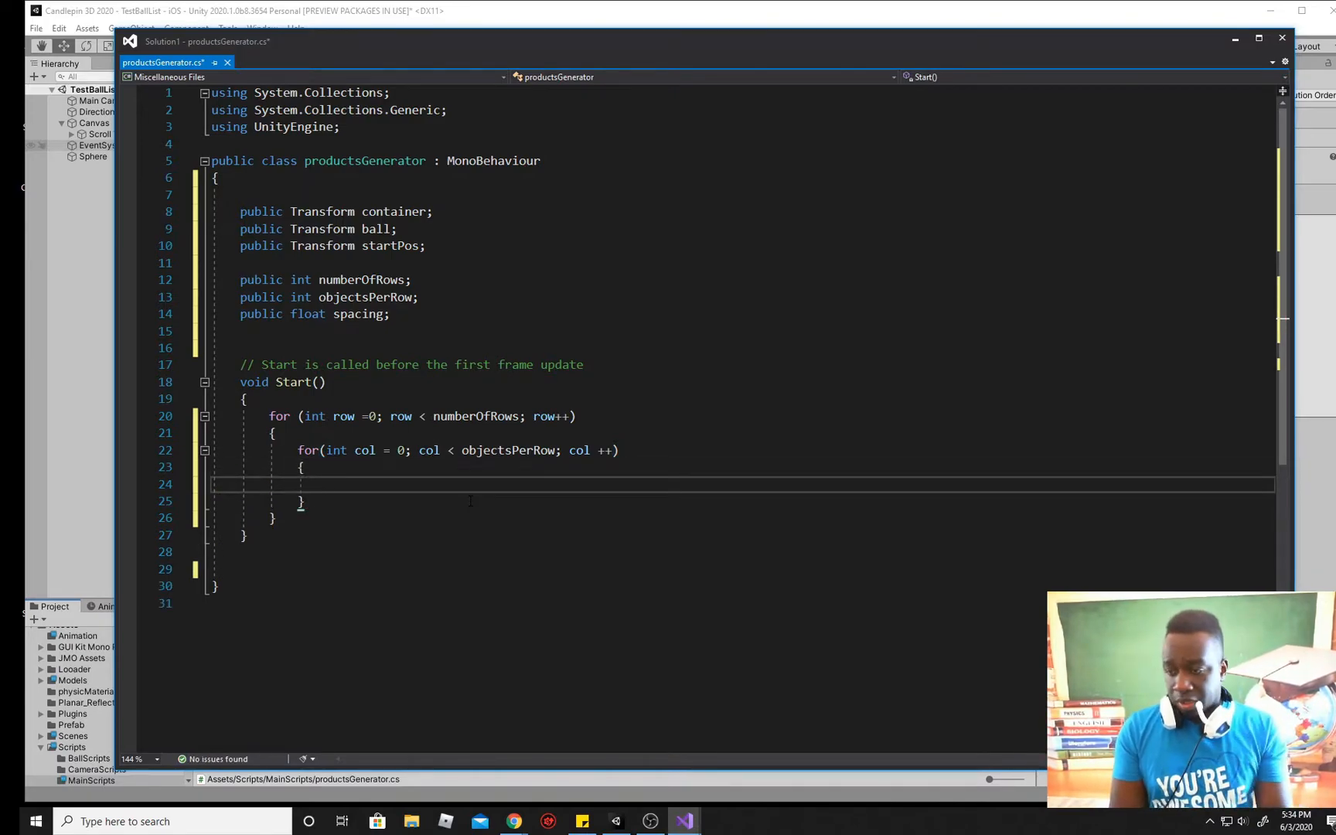
# Step: Declare Vector3 startingPos assigned to a new Vector3(...) in the col loop
pyautogui.write('Ve')
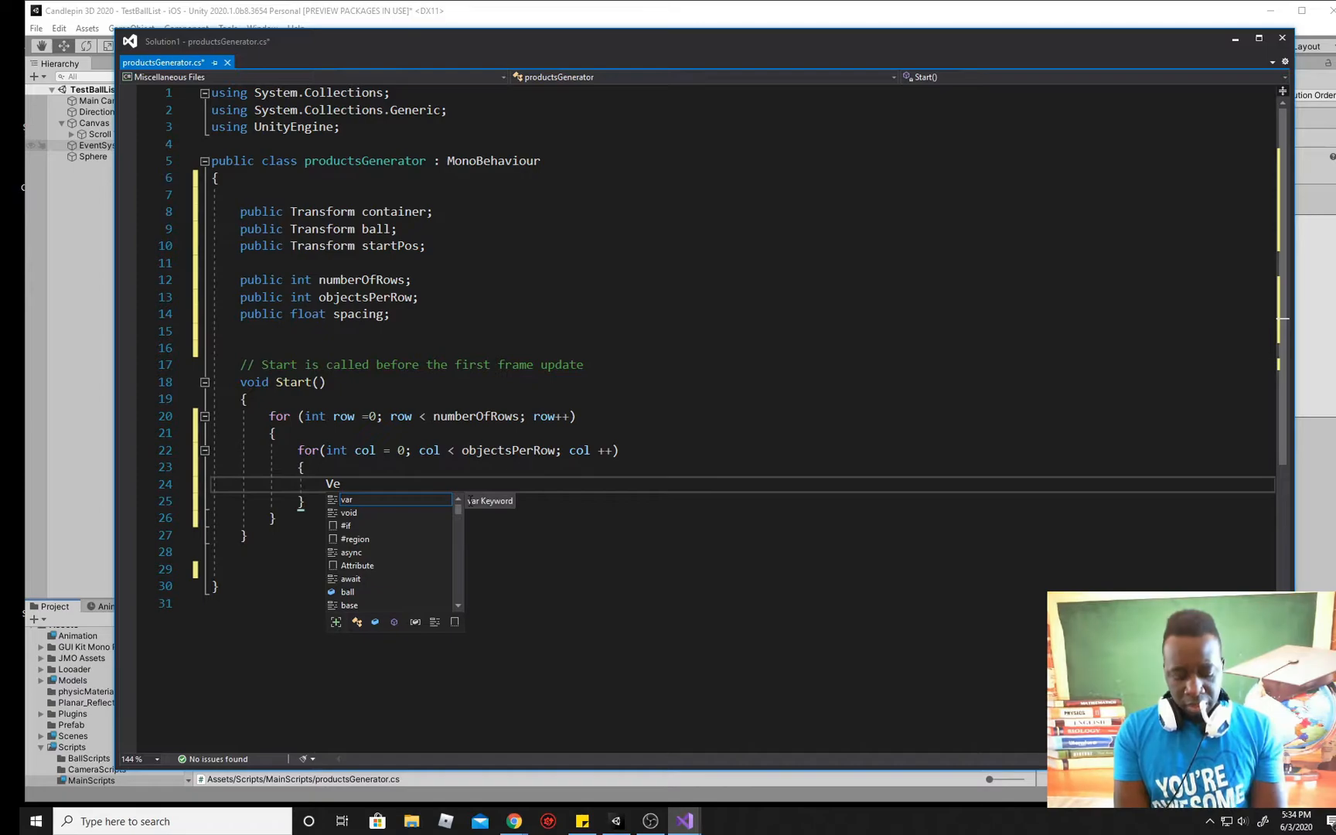
pyautogui.write('ctor')
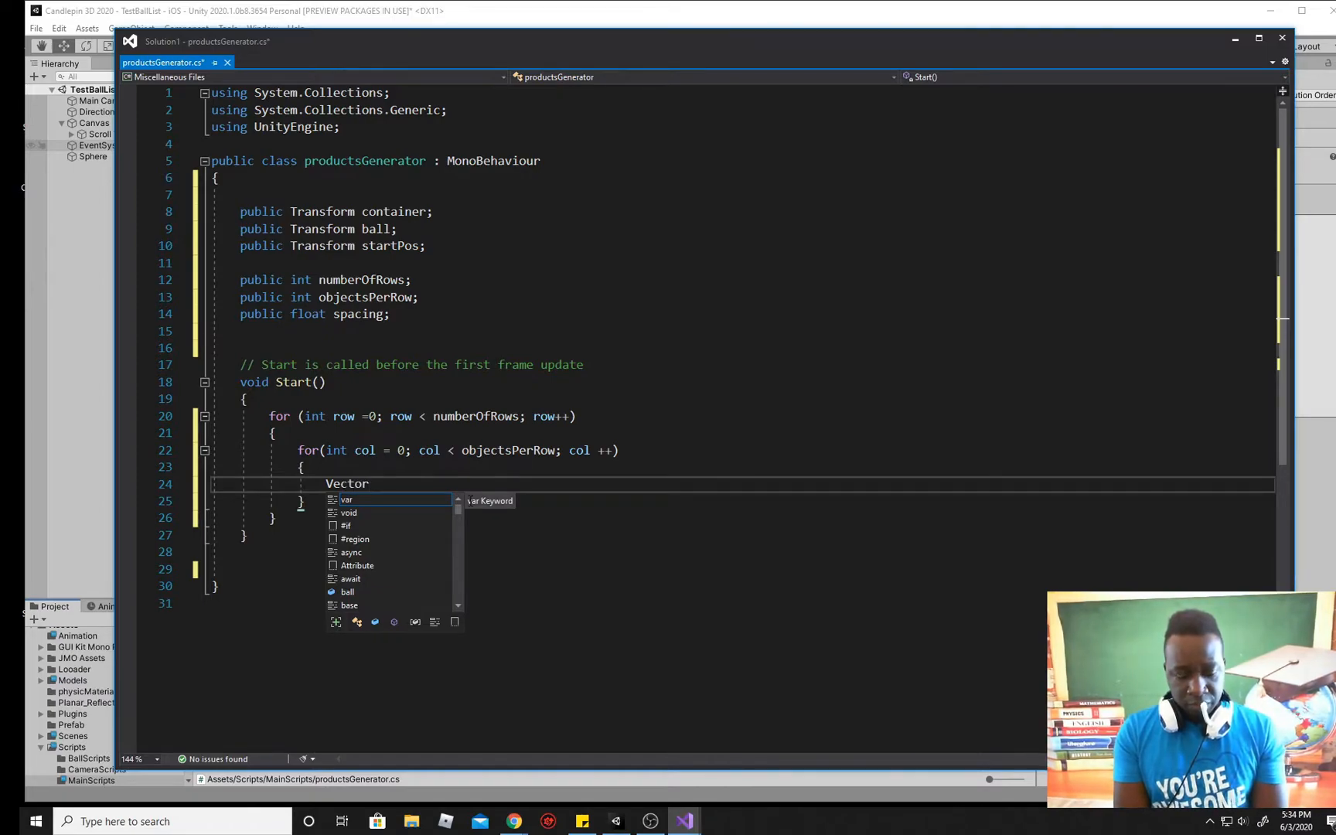
pyautogui.write('3 s')
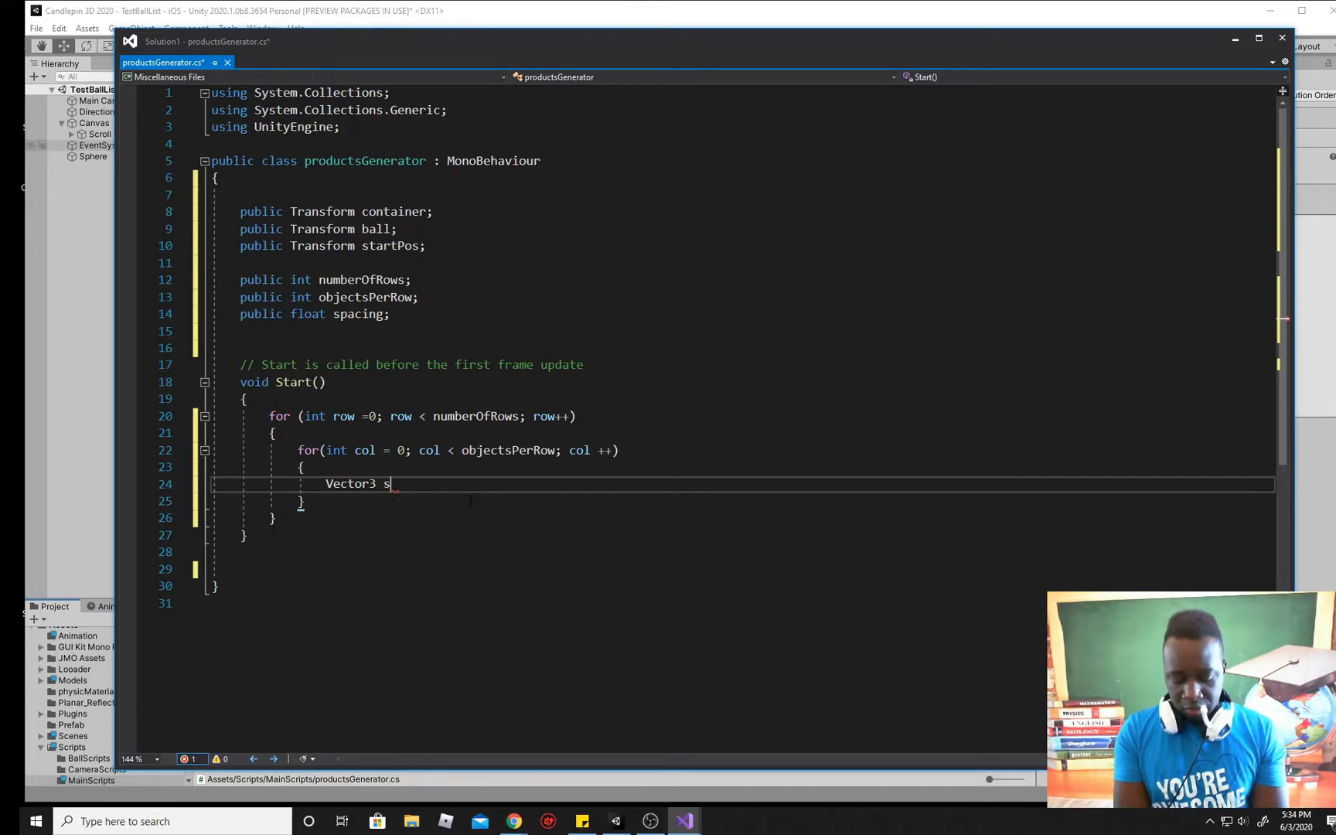
pyautogui.write('tar')
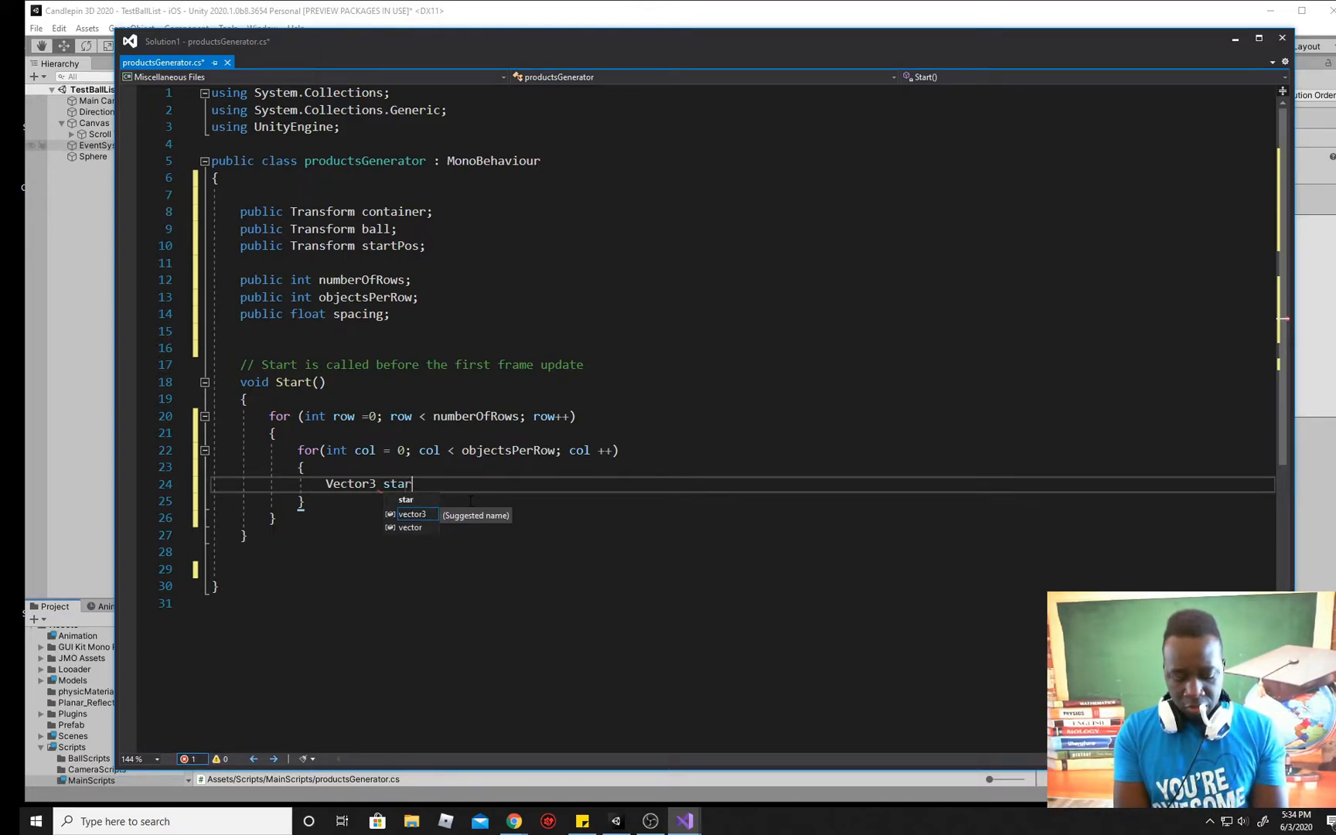
pyautogui.write('tingPos =')
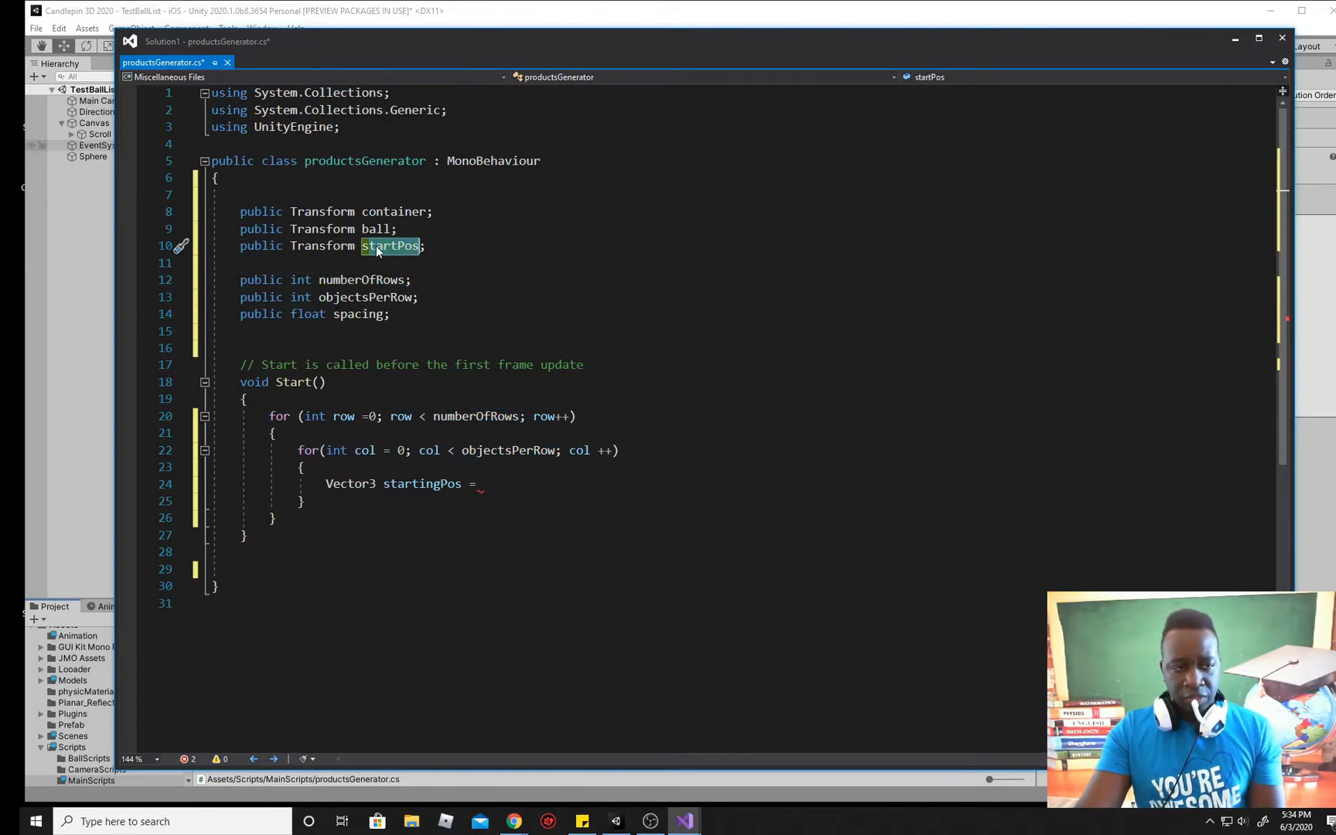
pyautogui.moveTo(389, 246)
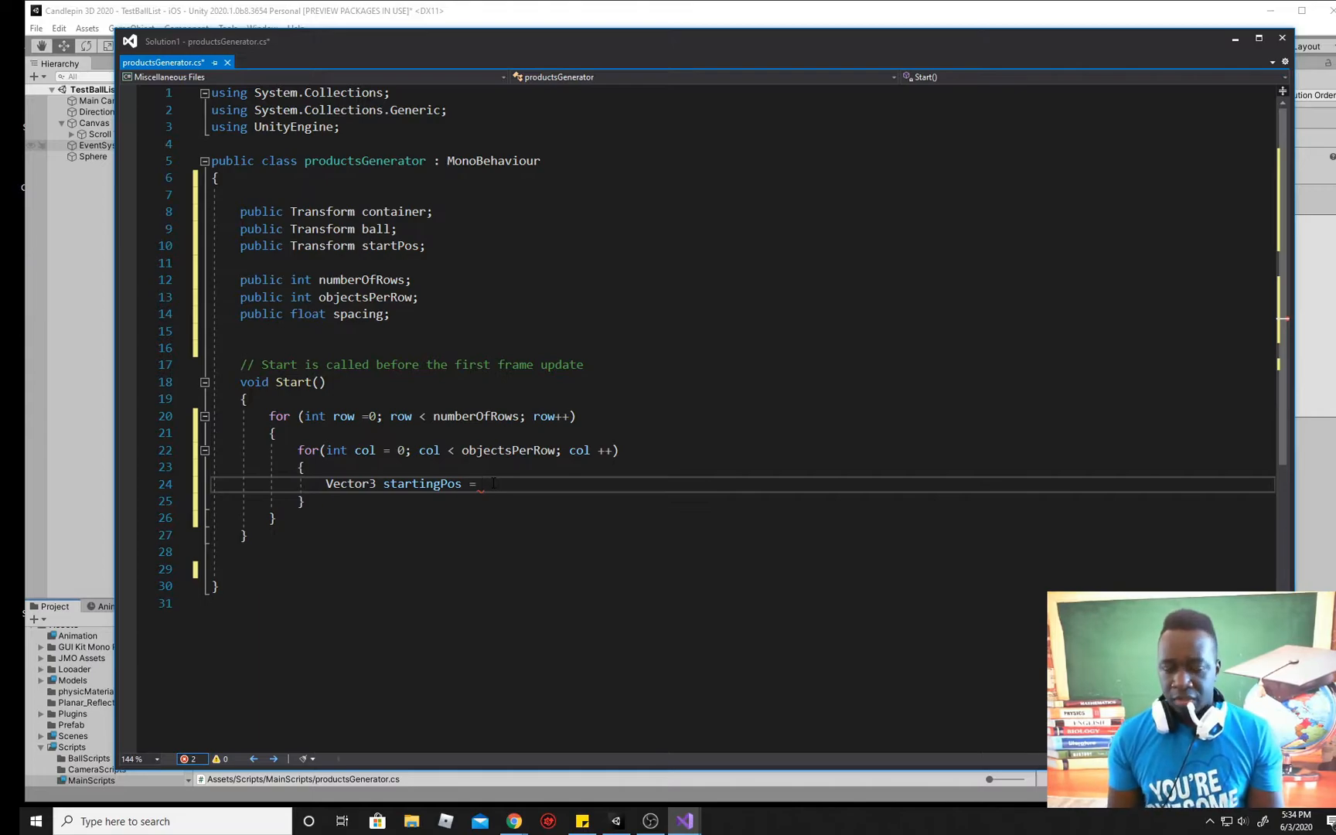
pyautogui.write('new')
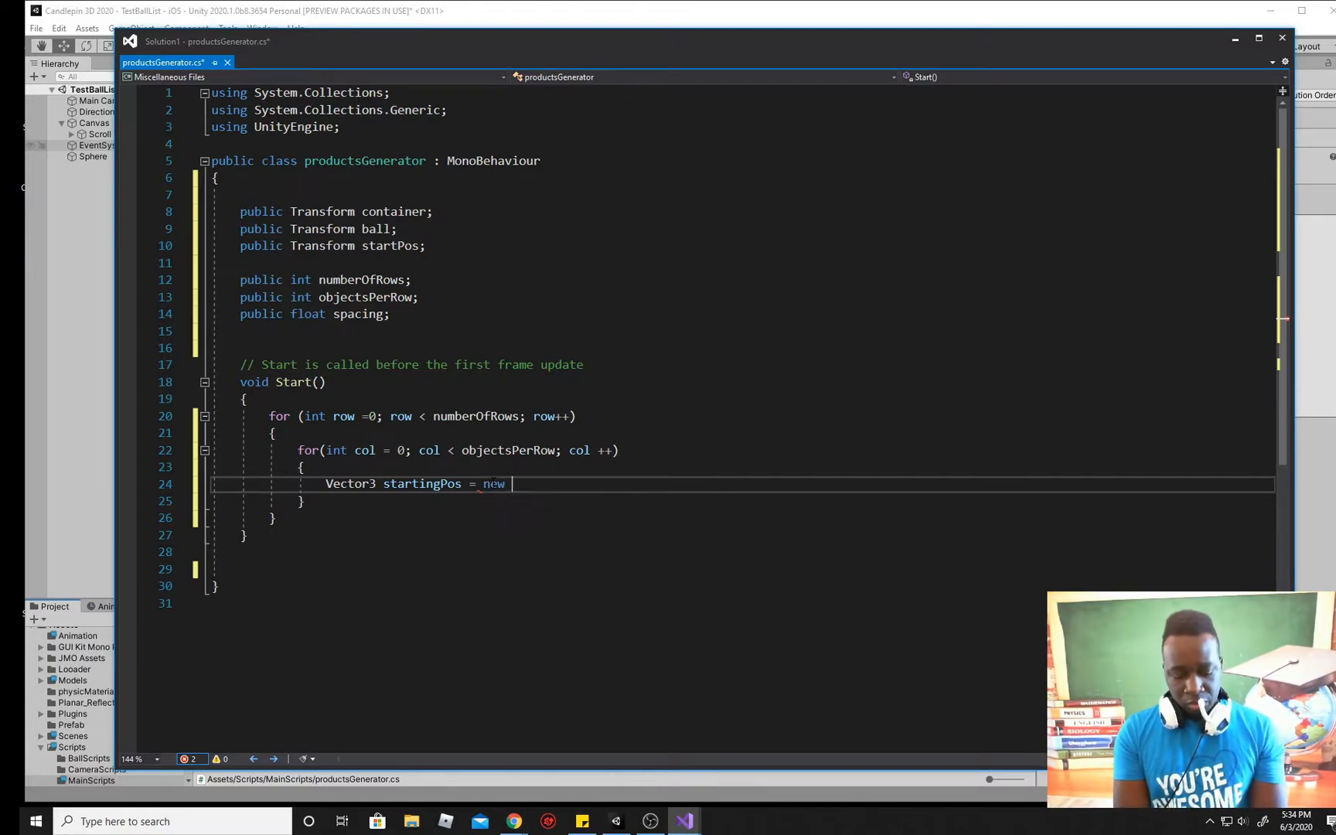
pyautogui.write('Vector3')
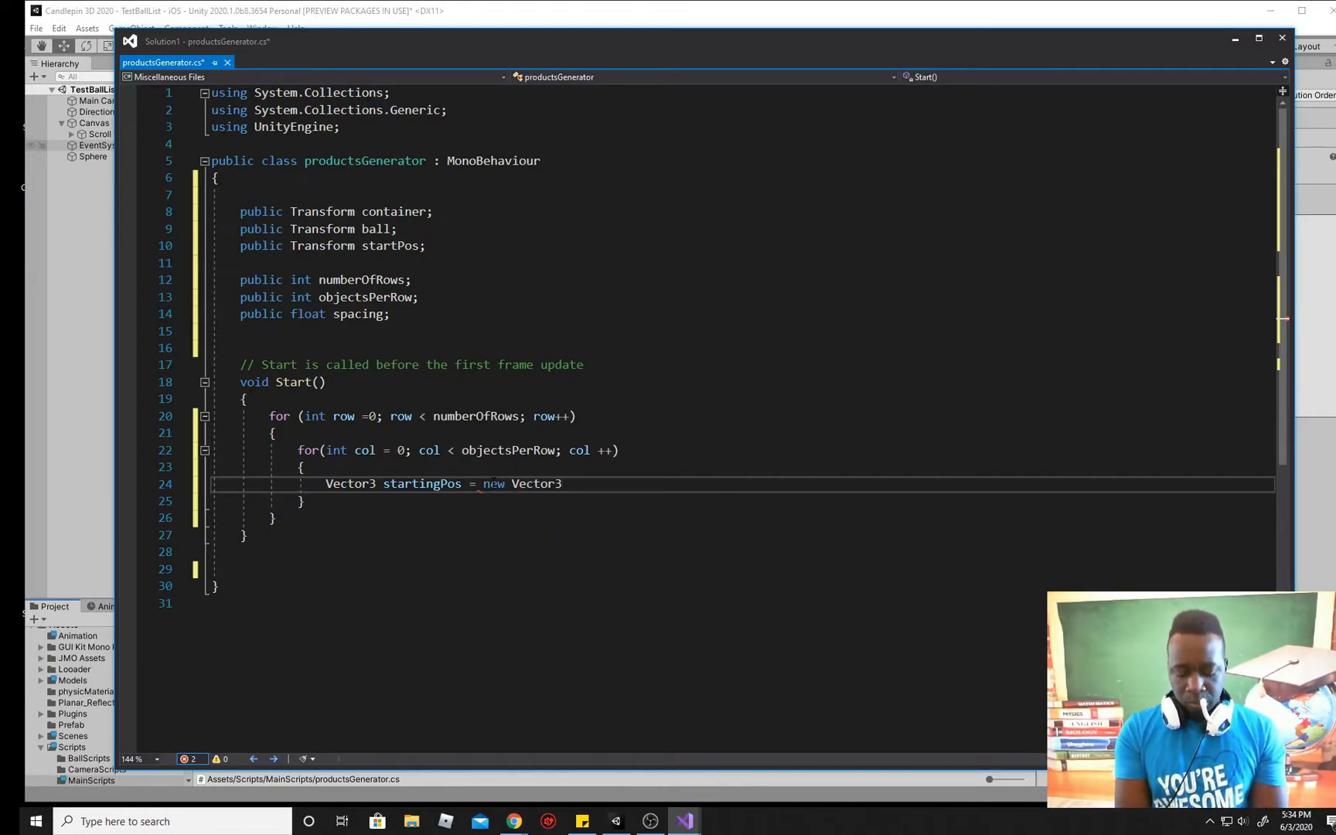
pyautogui.write('()')
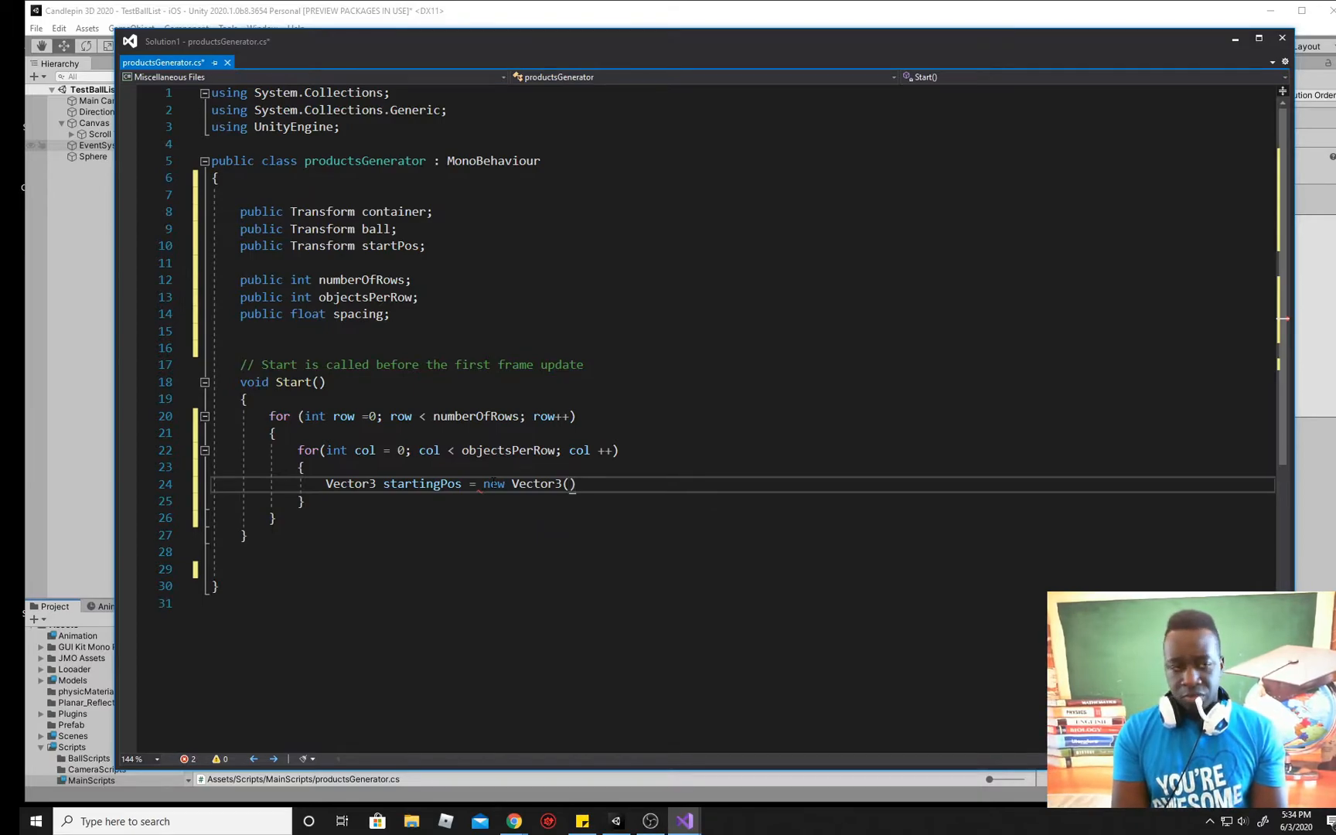
# Step: Set the x component to startPos.position.x plus col * spacing
pyautogui.doubleClick(387, 245)
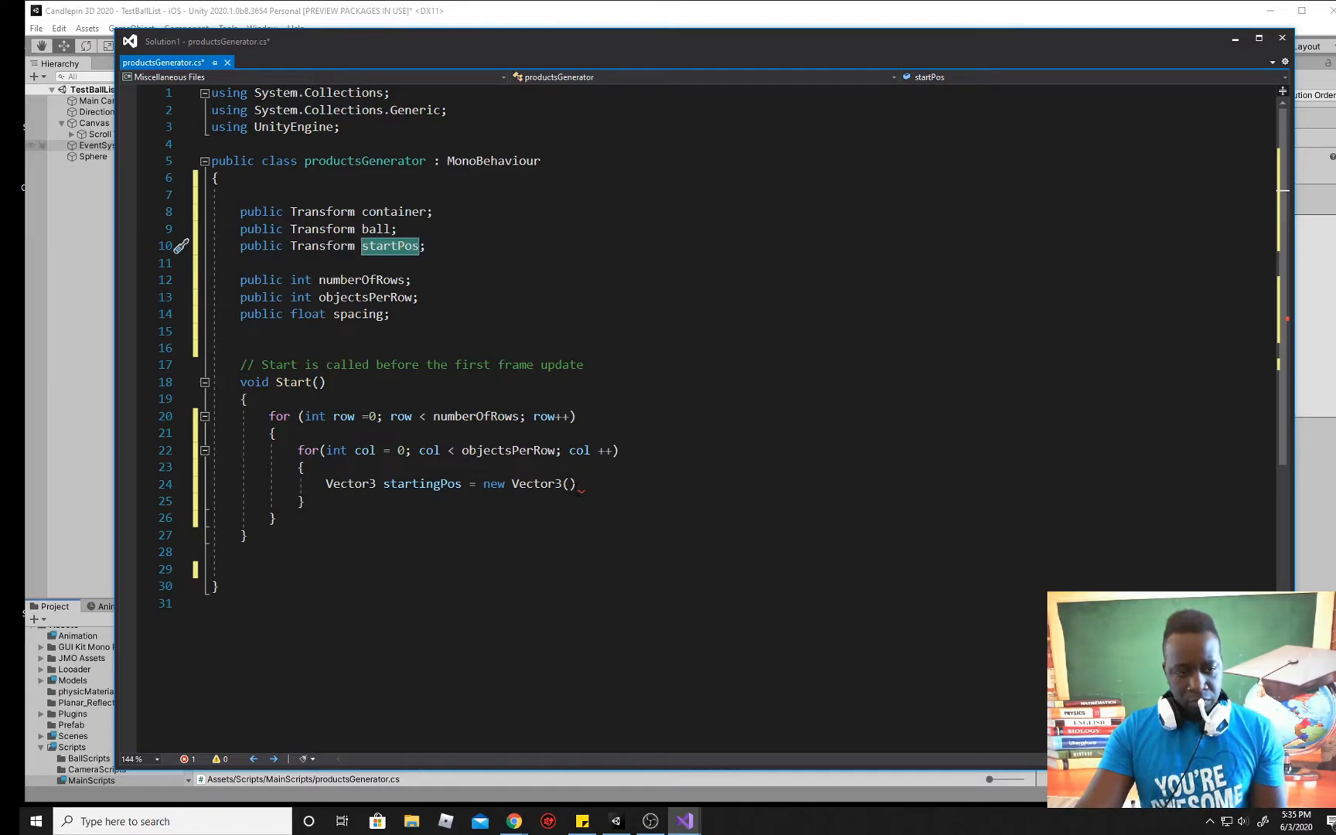
pyautogui.write('startPos')
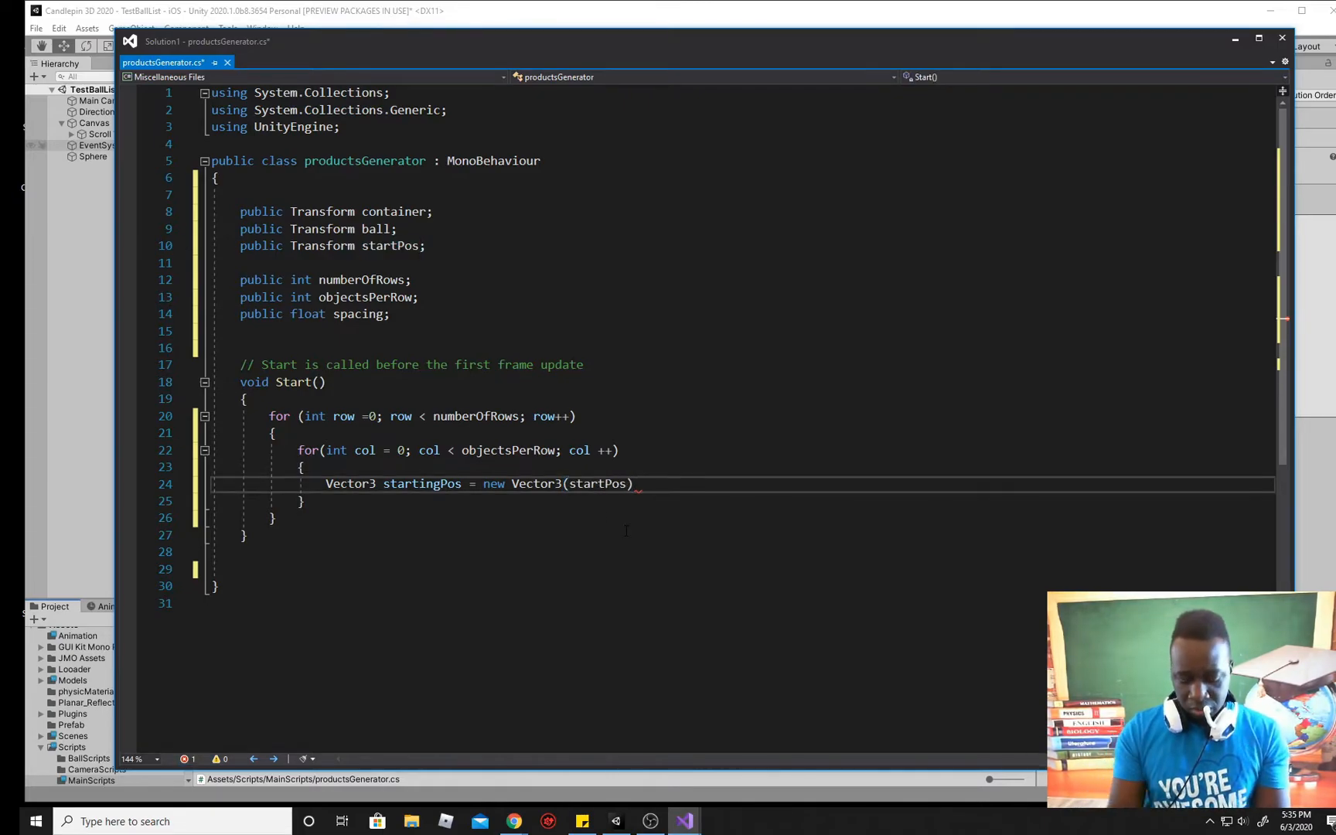
pyautogui.write('.p')
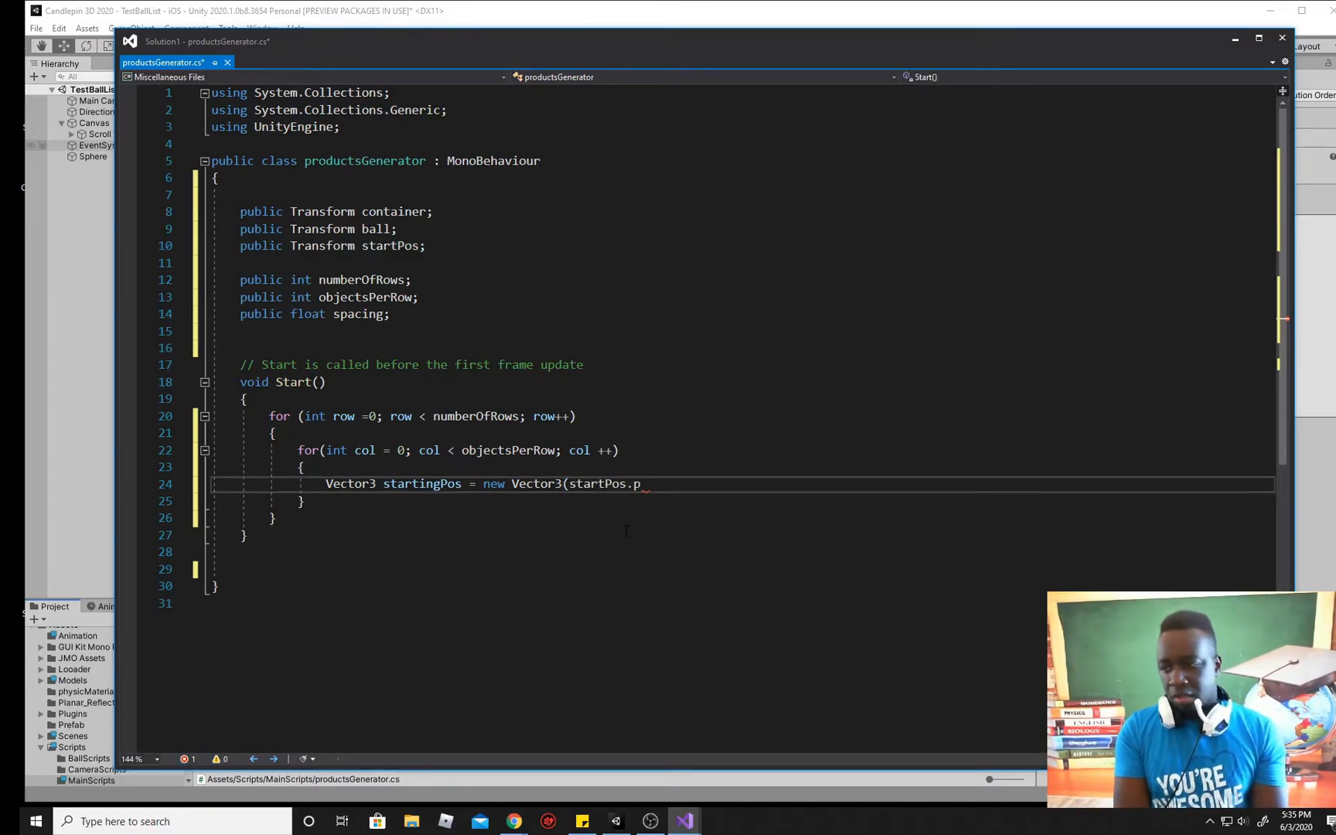
pyautogui.write('osi')
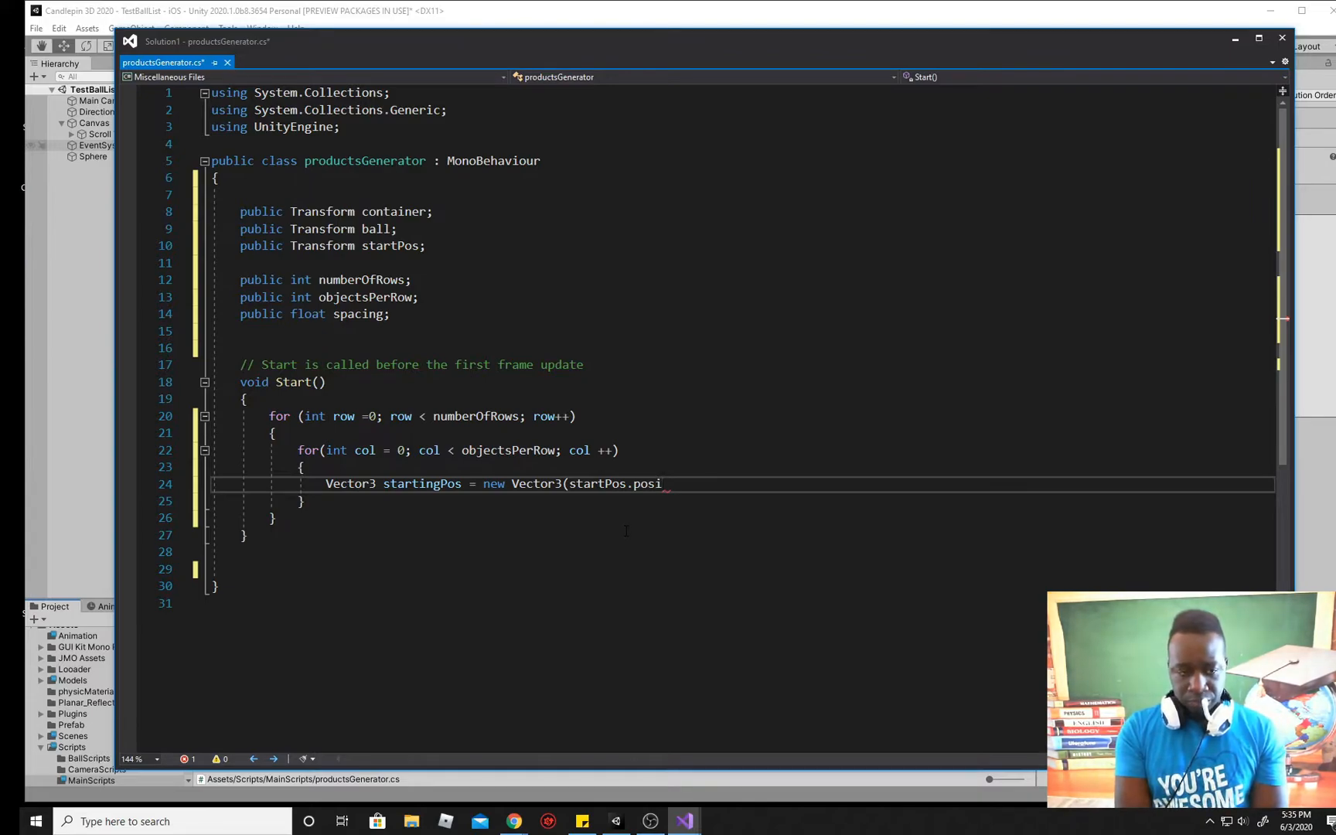
pyautogui.write('tion.')
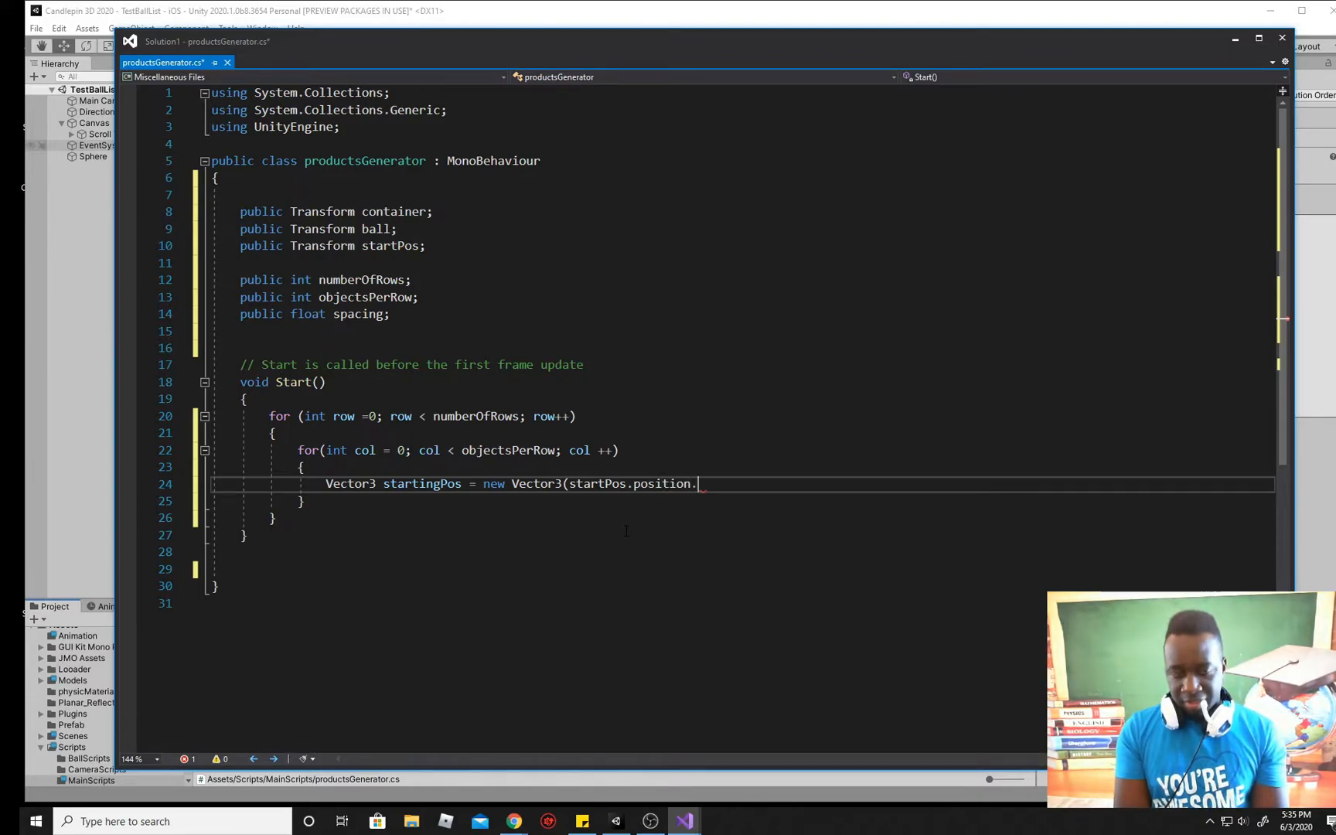
pyautogui.write('x + c')
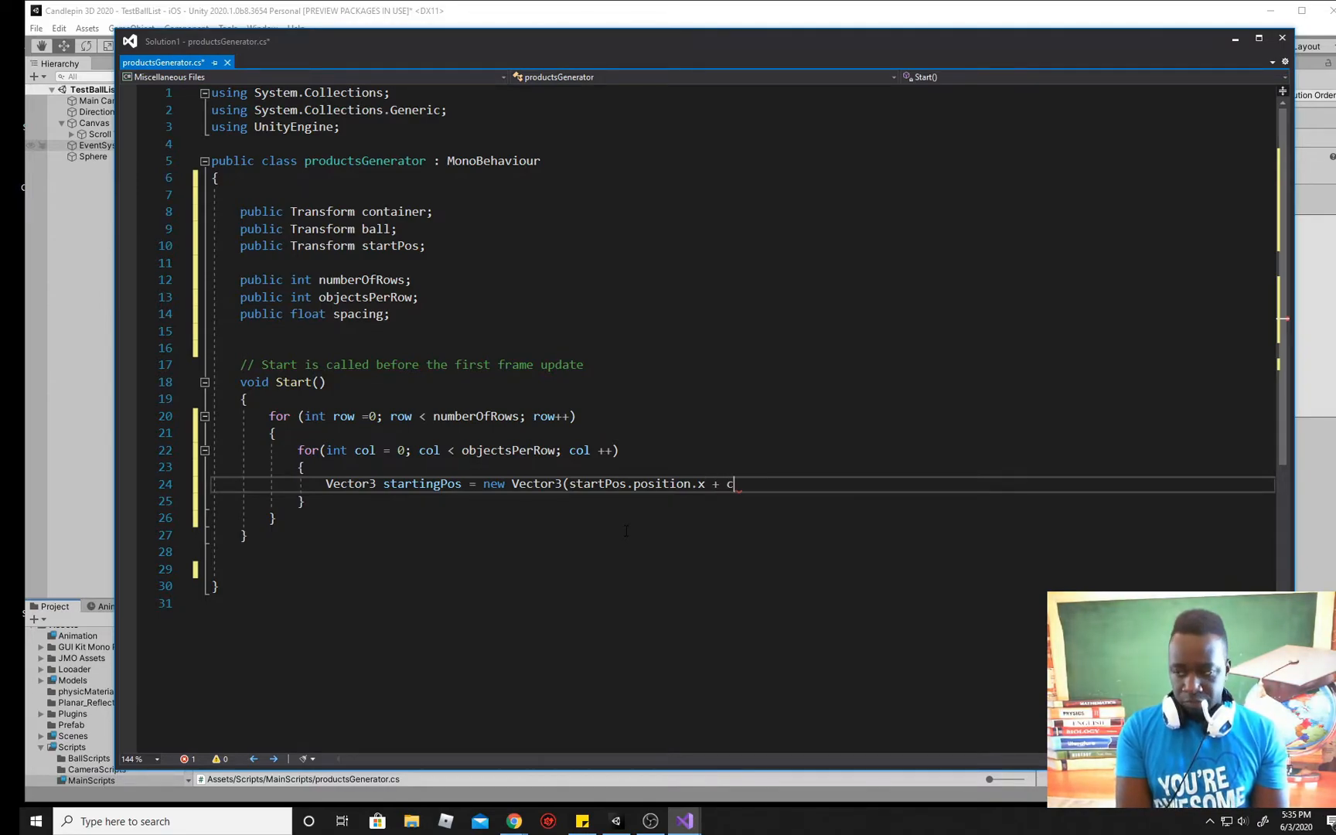
pyautogui.write('ol')
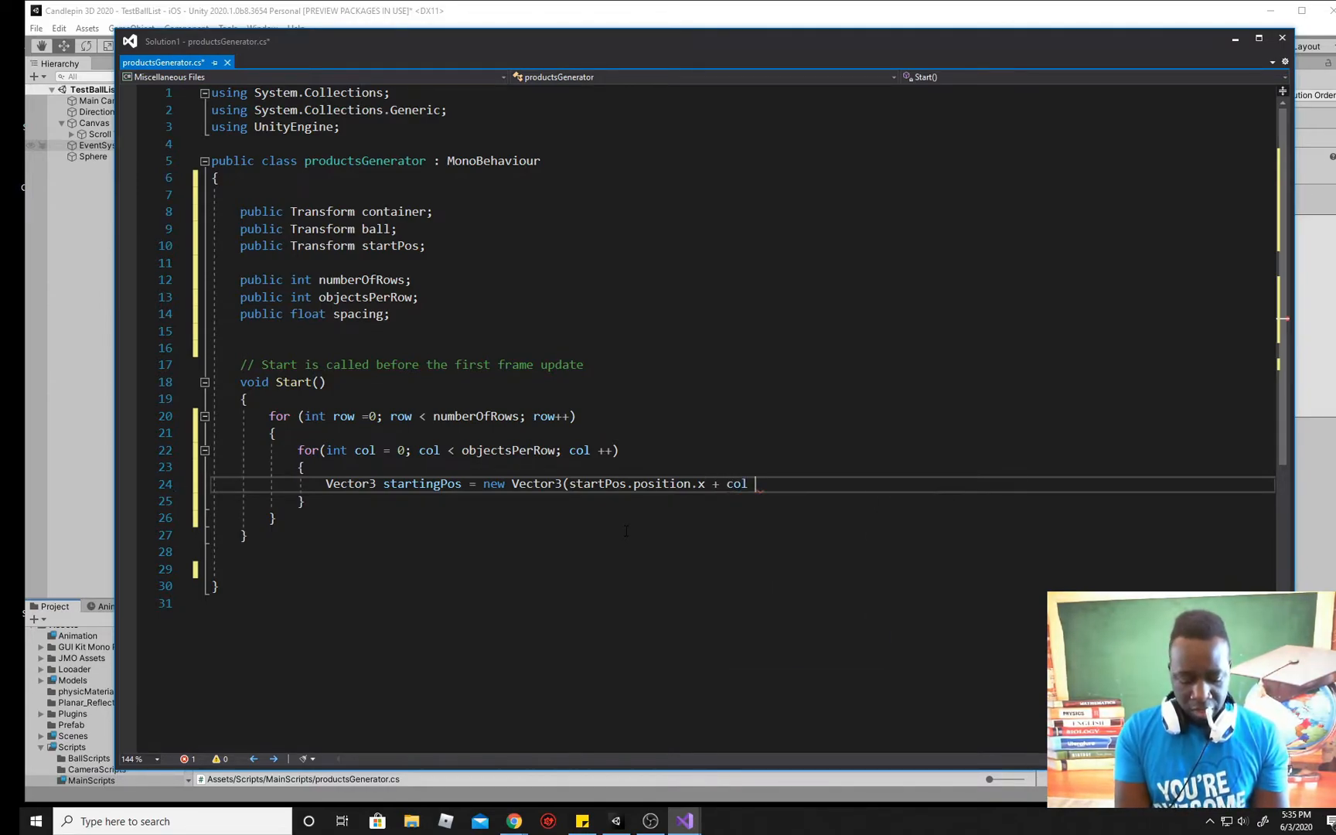
pyautogui.write('*')
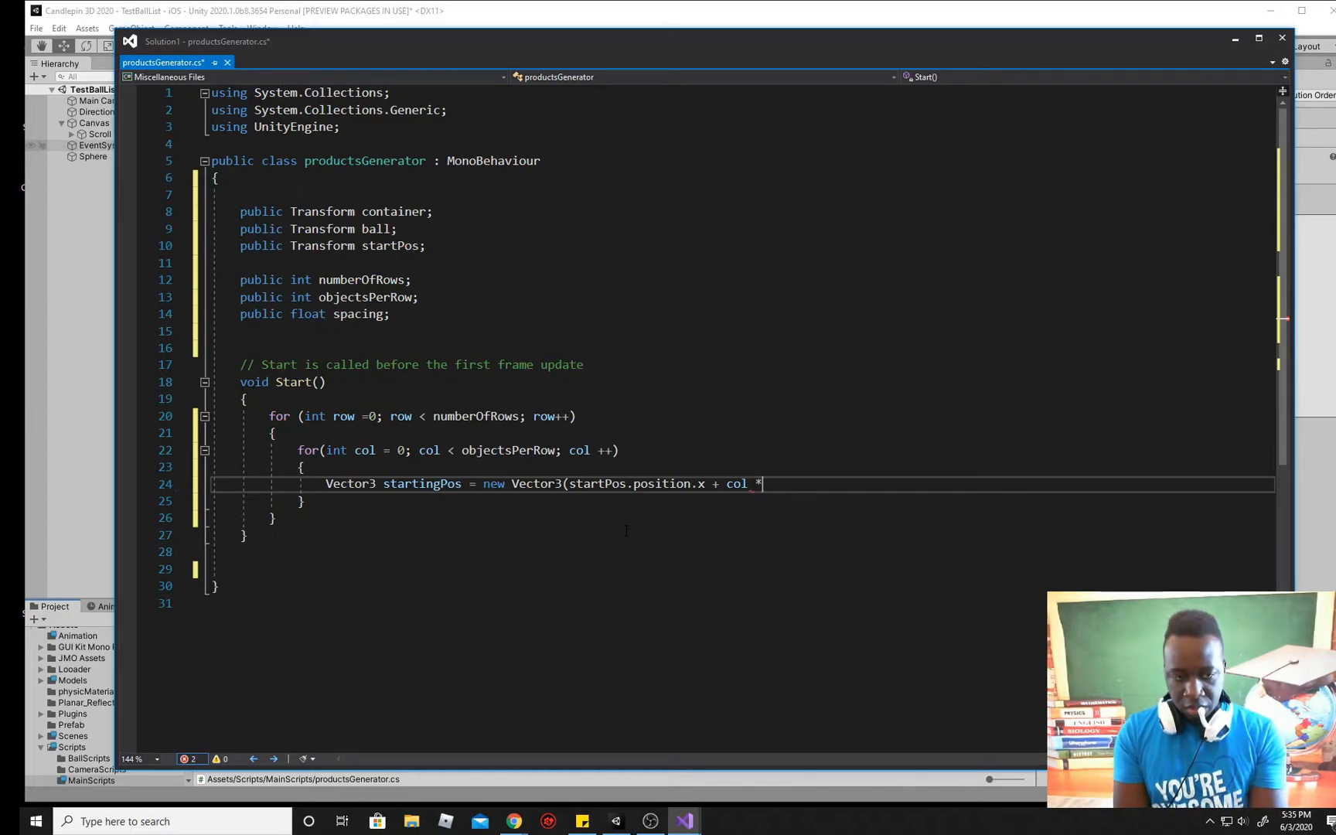
pyautogui.write('spa')
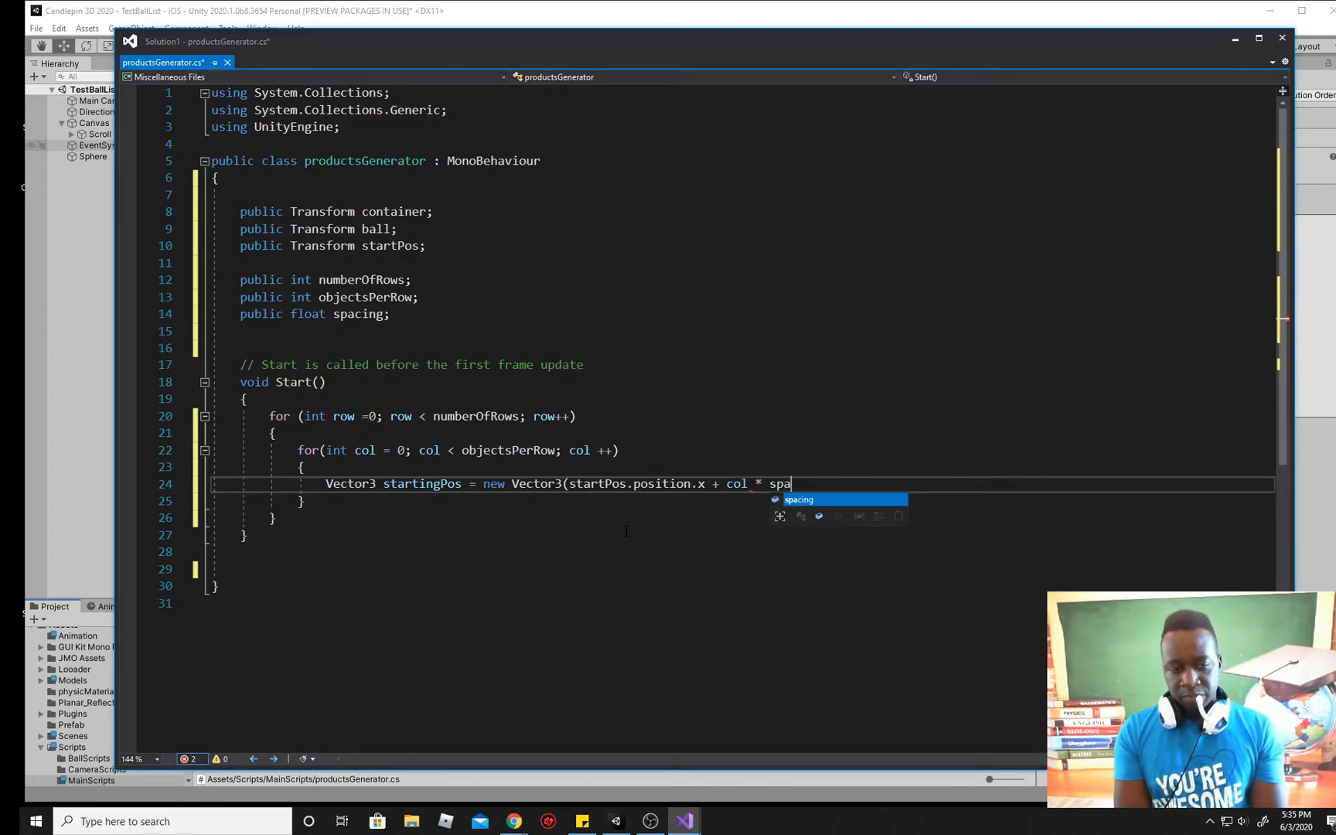
pyautogui.press('Tab')
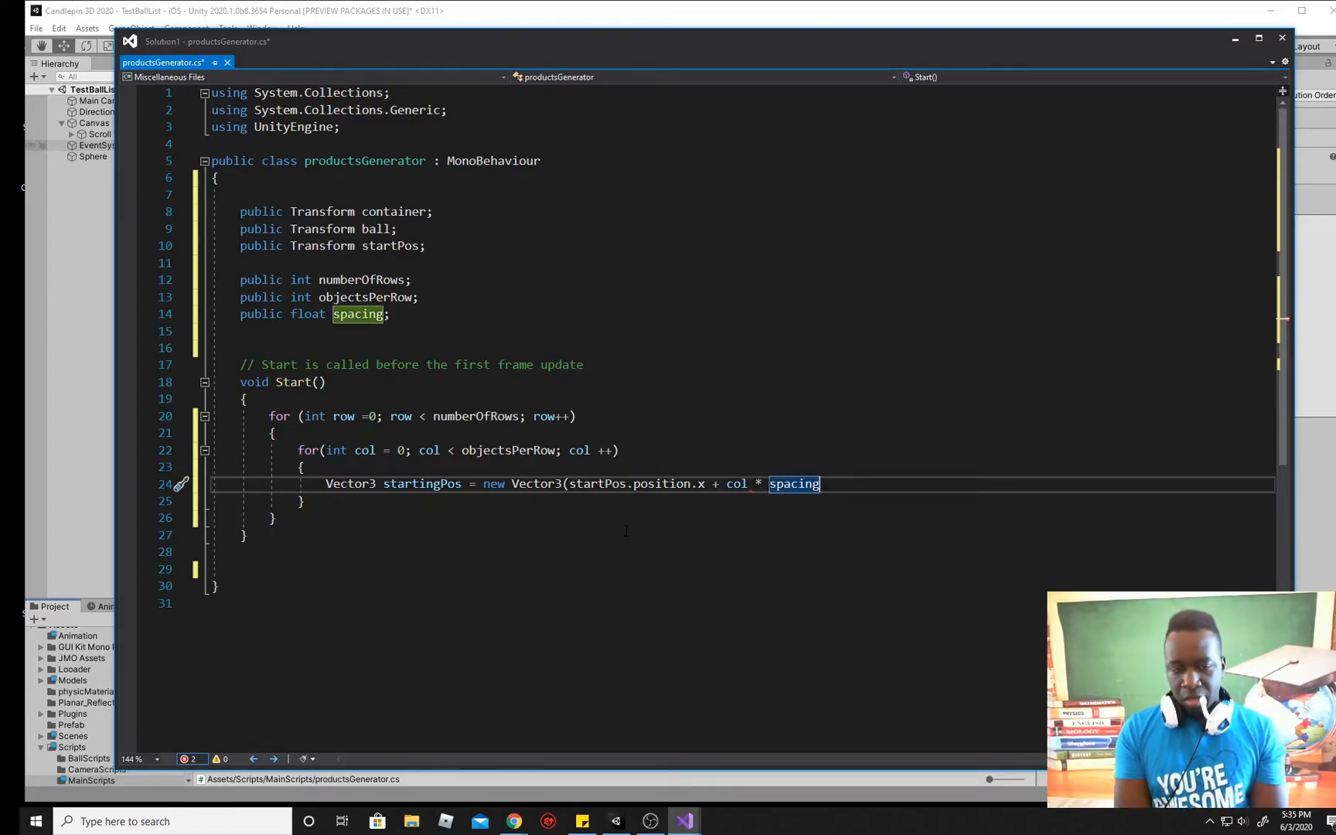
pyautogui.write(',')
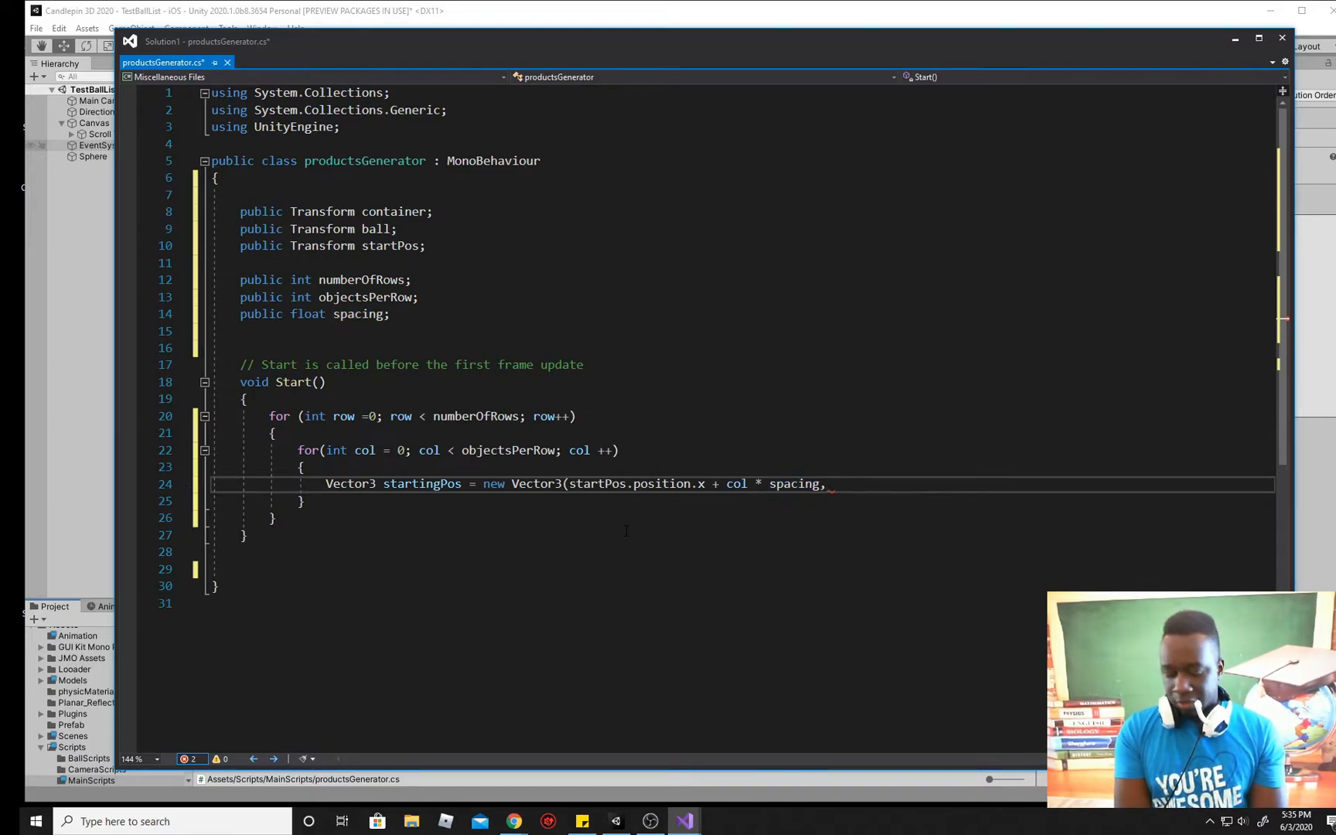
# Step: Set the y component to startPos.position.y minus row * spacing
pyautogui.write('st')
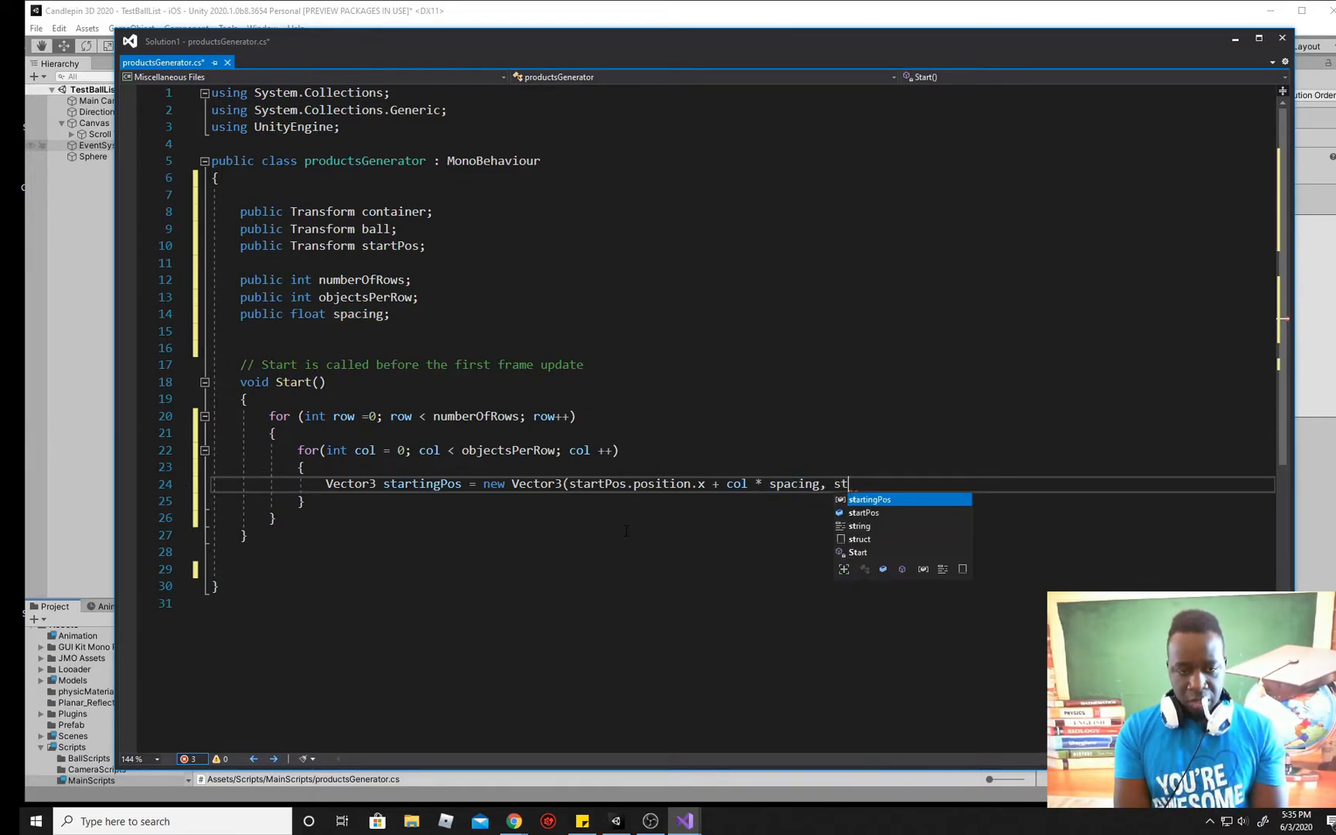
pyautogui.write('artingPos')
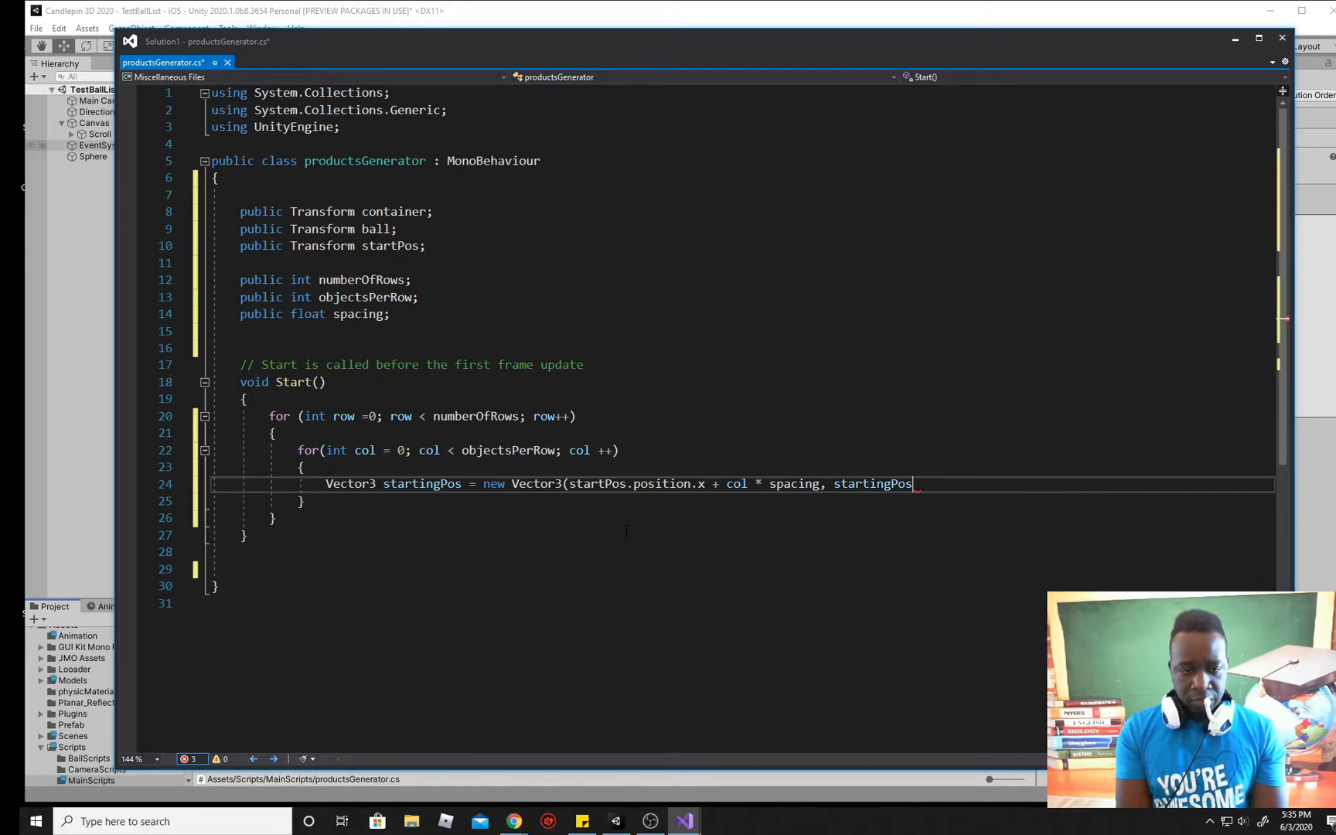
pyautogui.press('Backspace')
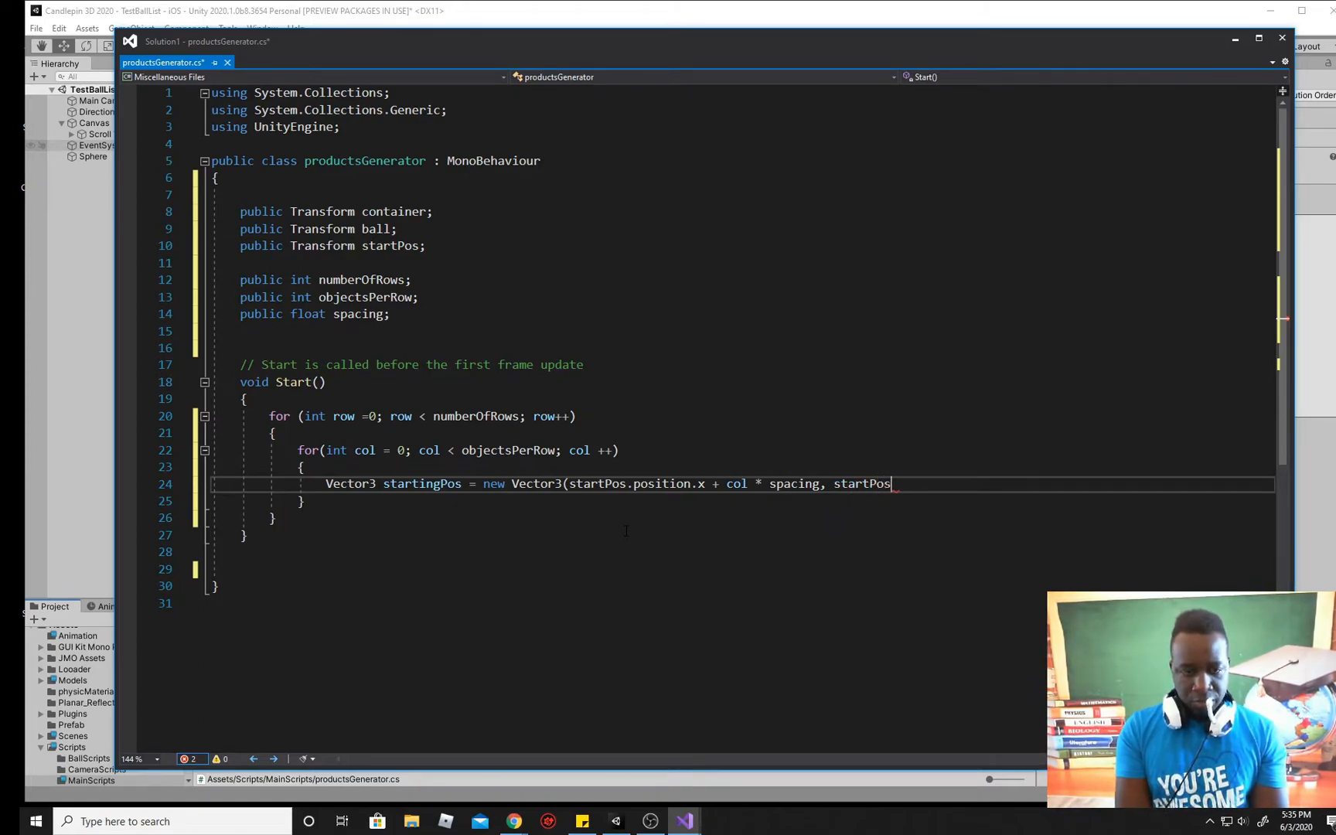
pyautogui.write('.position')
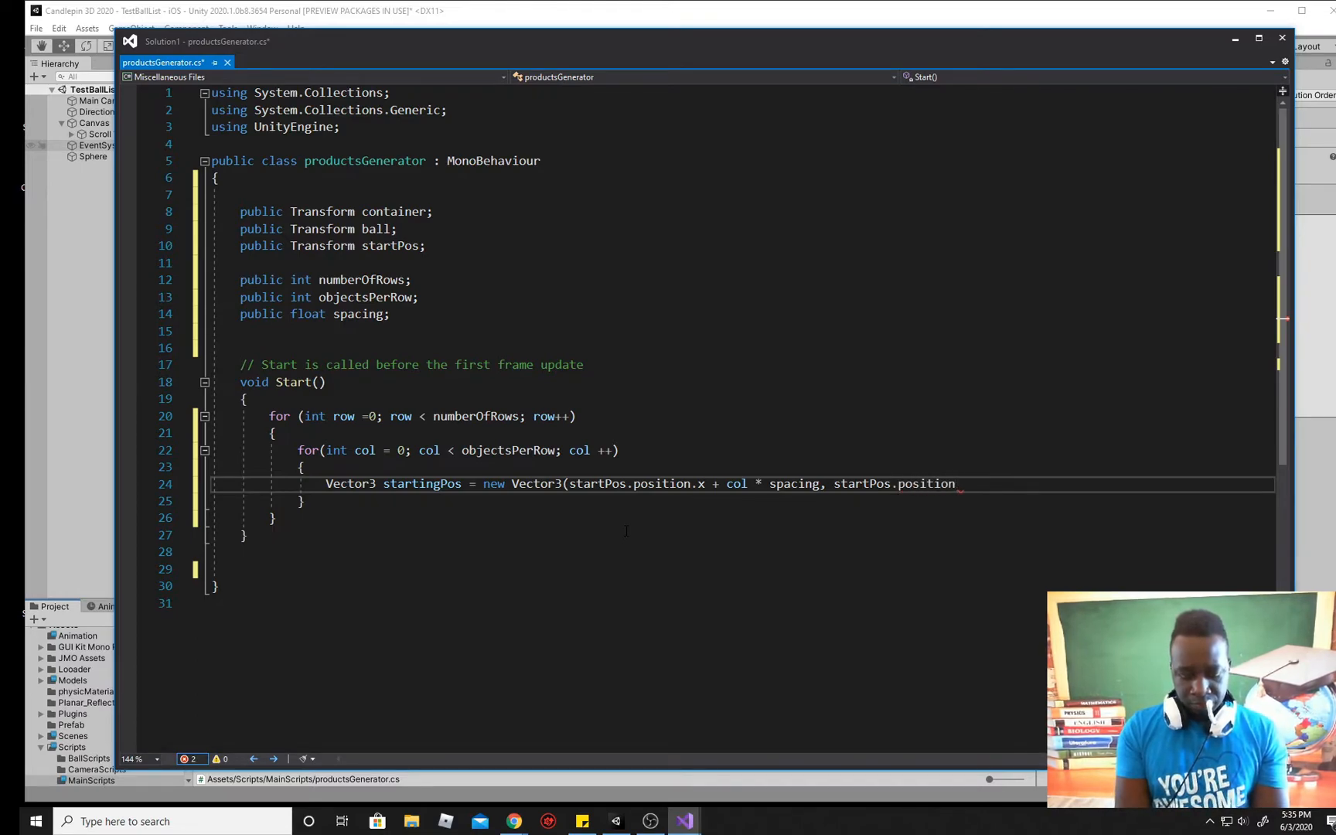
pyautogui.write('.y -')
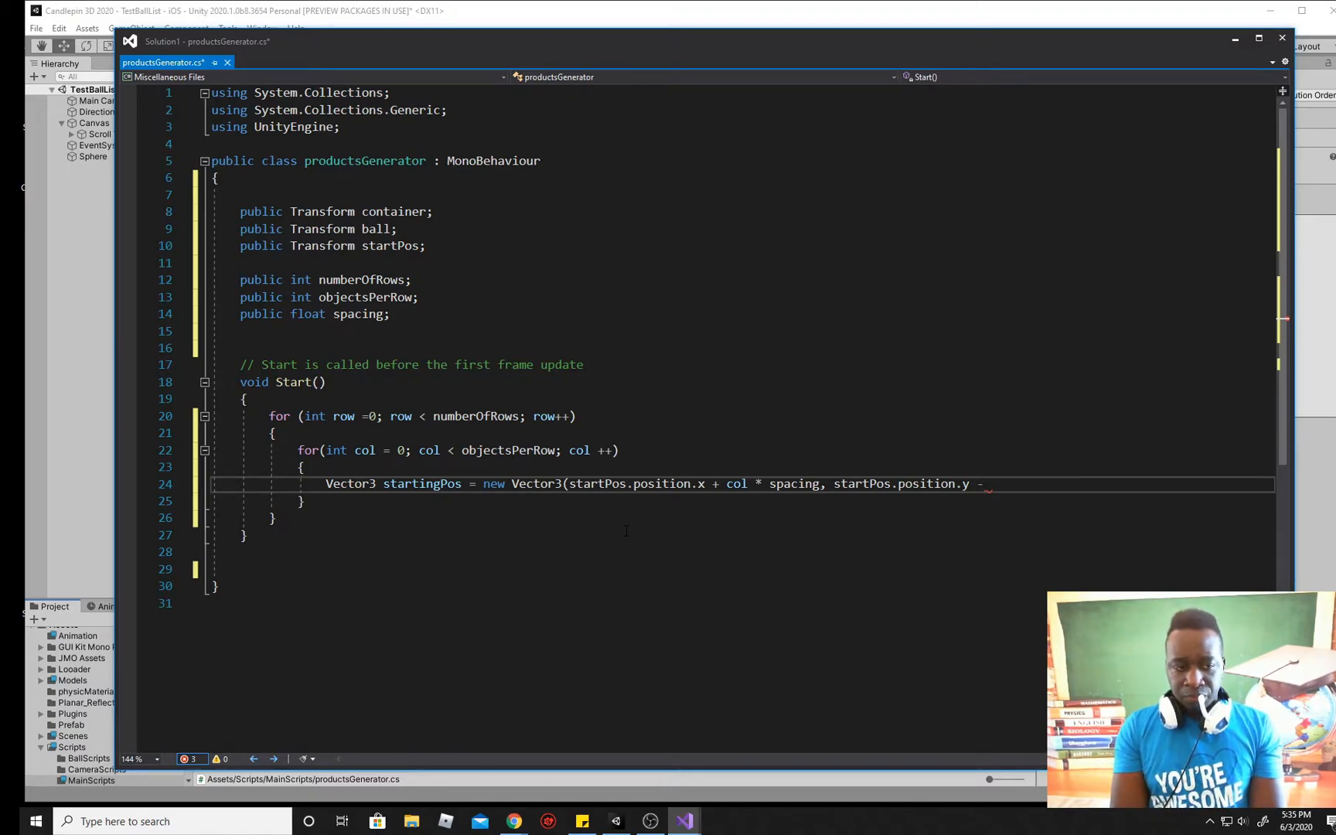
pyautogui.write('row')
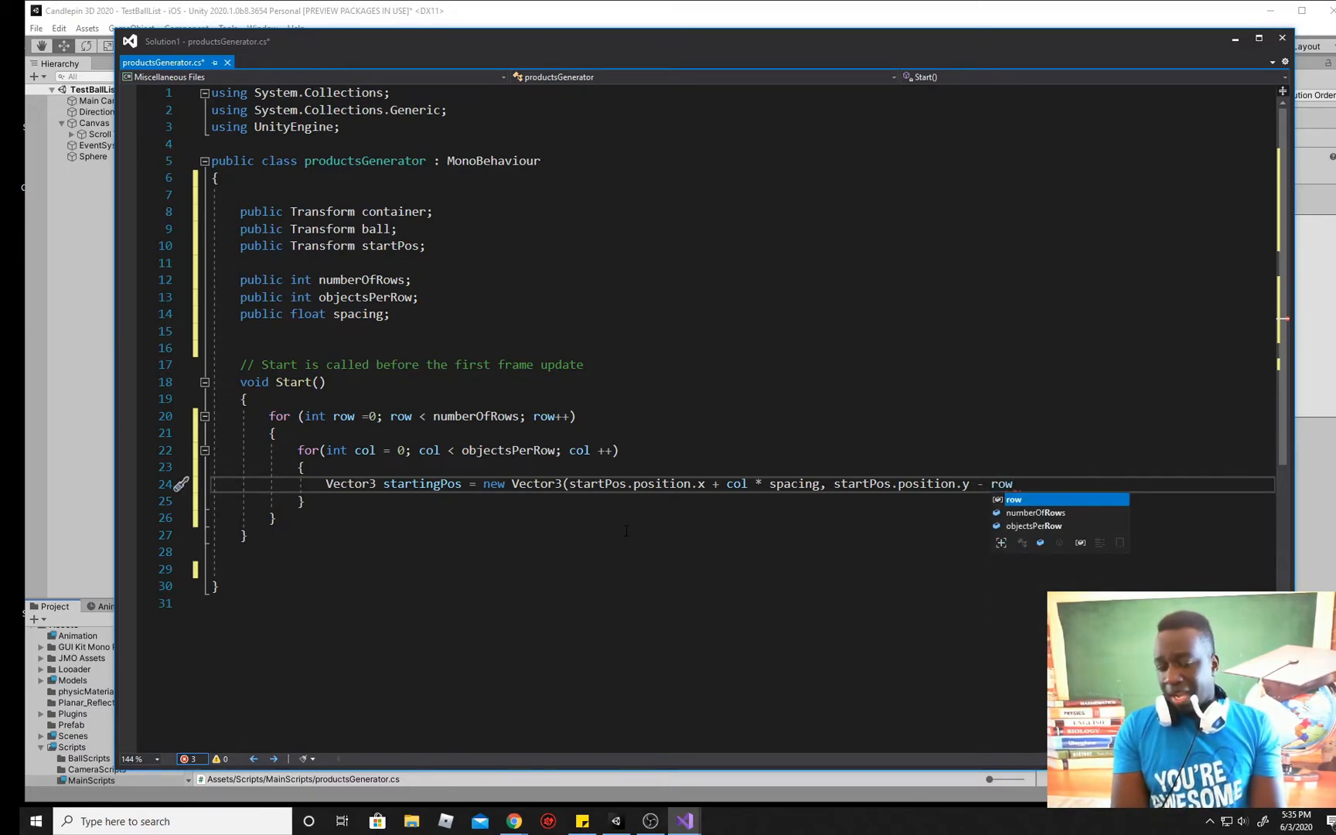
pyautogui.write('*')
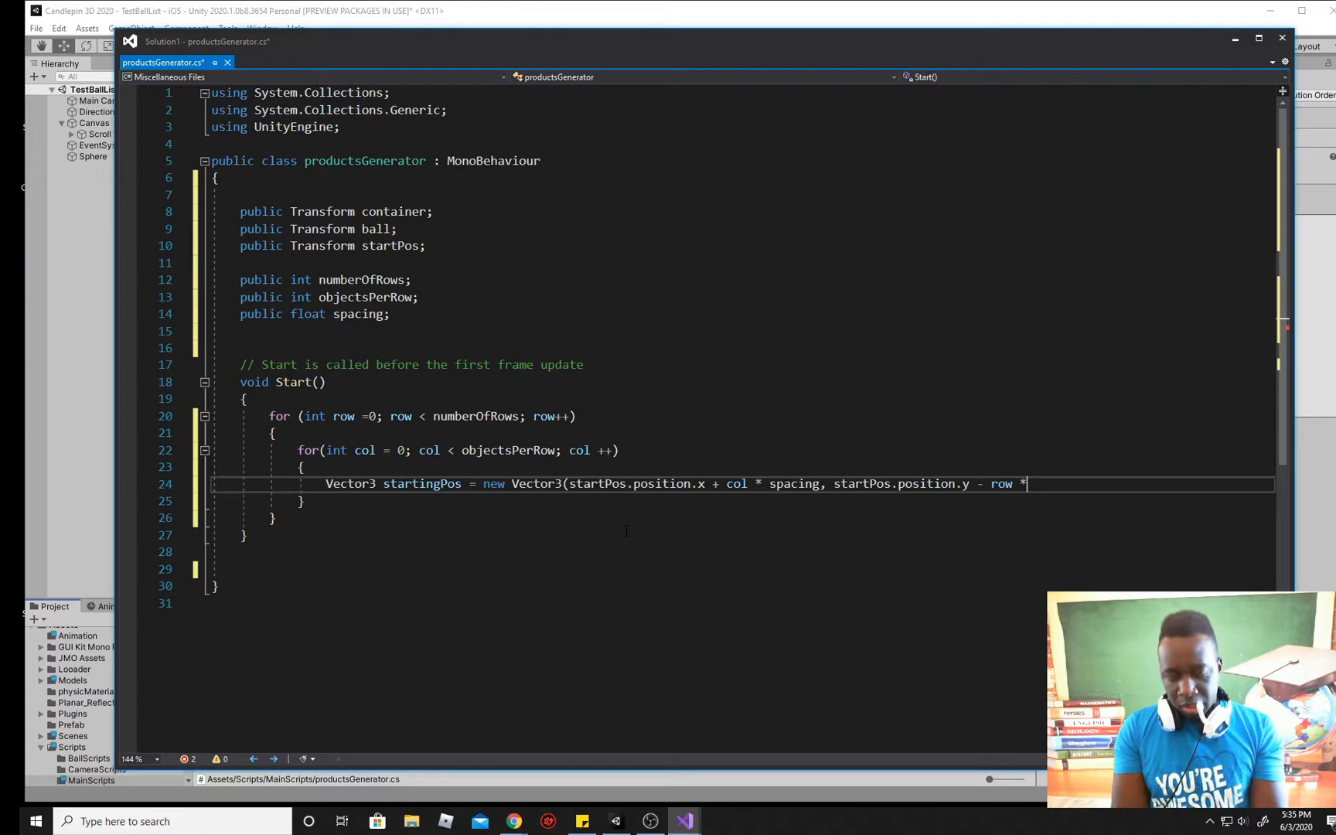
pyautogui.write('spe')
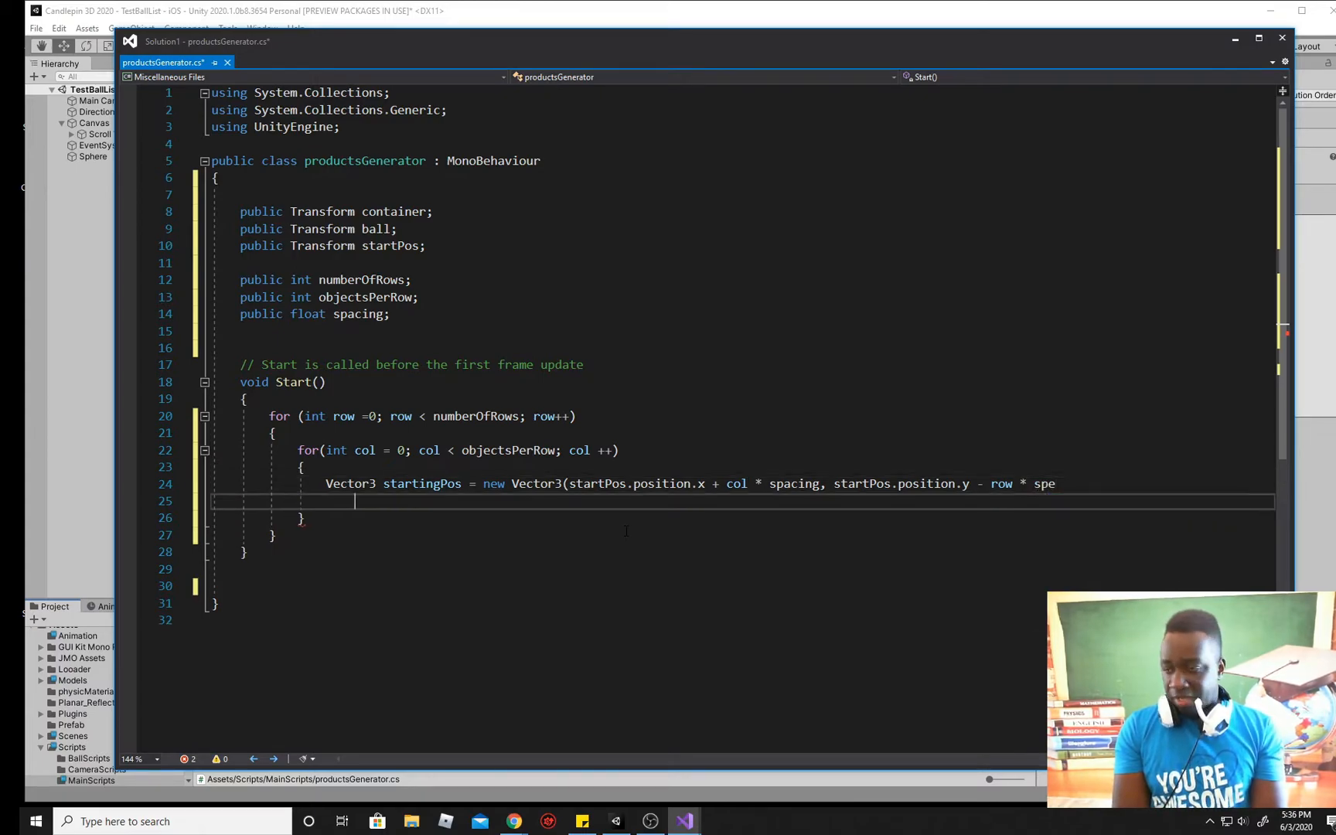
pyautogui.press('Backspace')
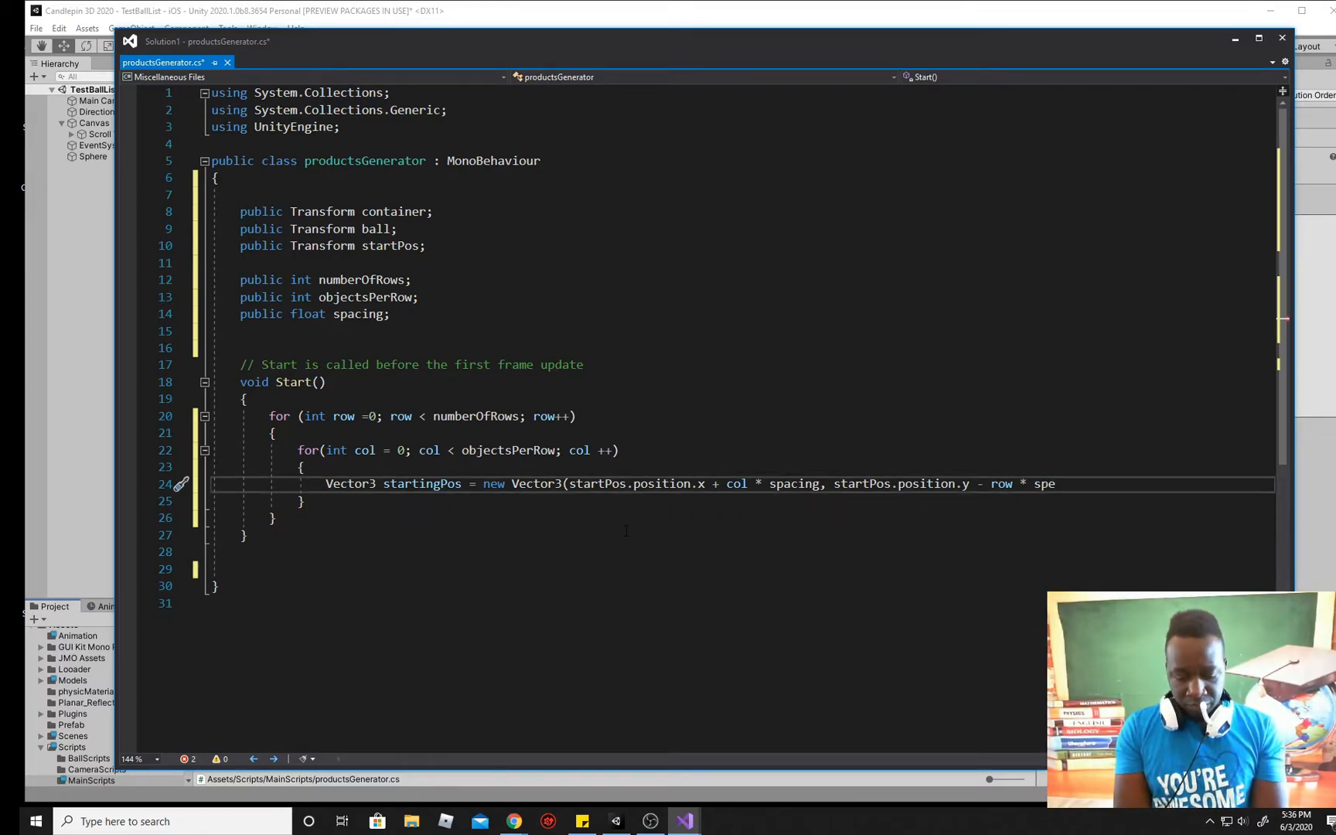
pyautogui.write('cing')
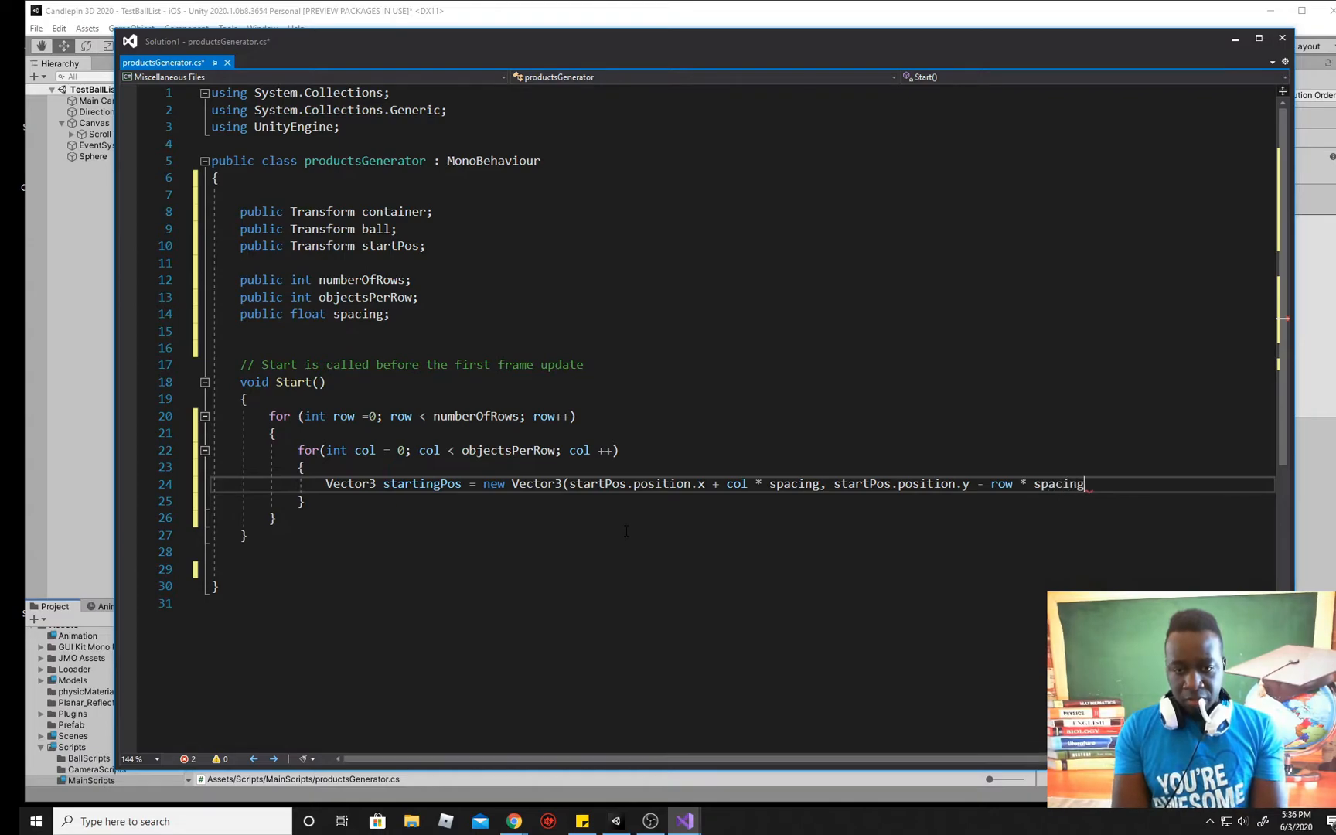
# Step: Use startPos.position.z as the z component and end the statement
pyautogui.write(',')
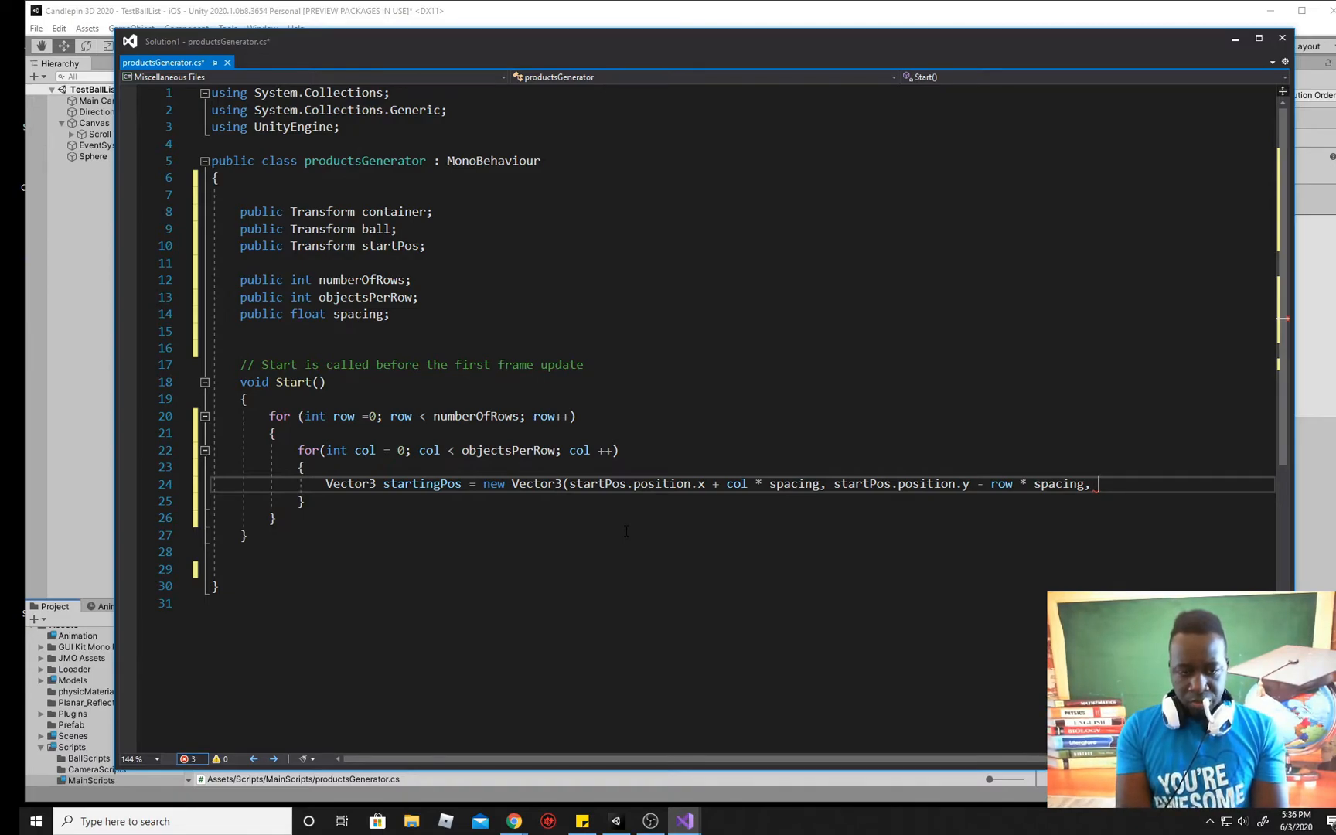
pyautogui.write('startPos.positio')
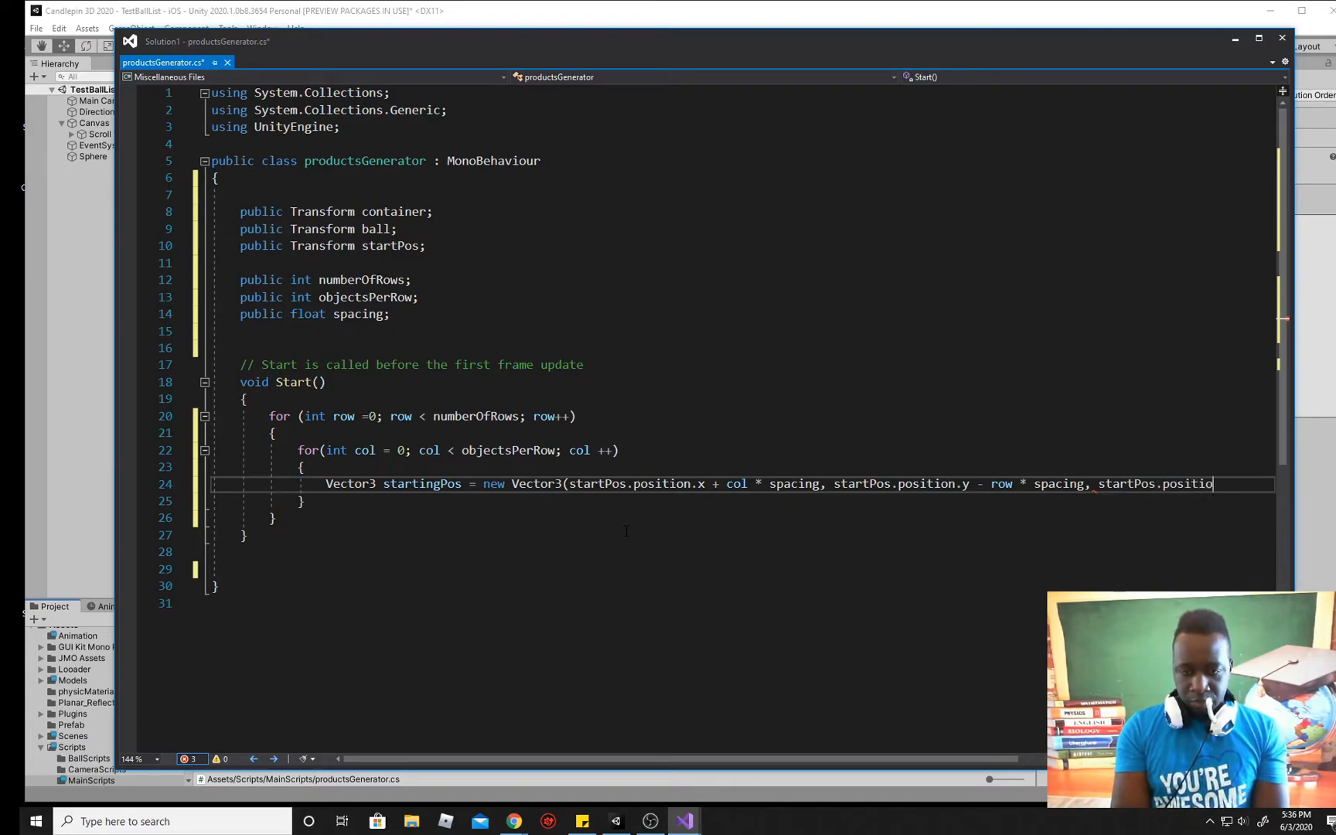
pyautogui.write('n.z)')
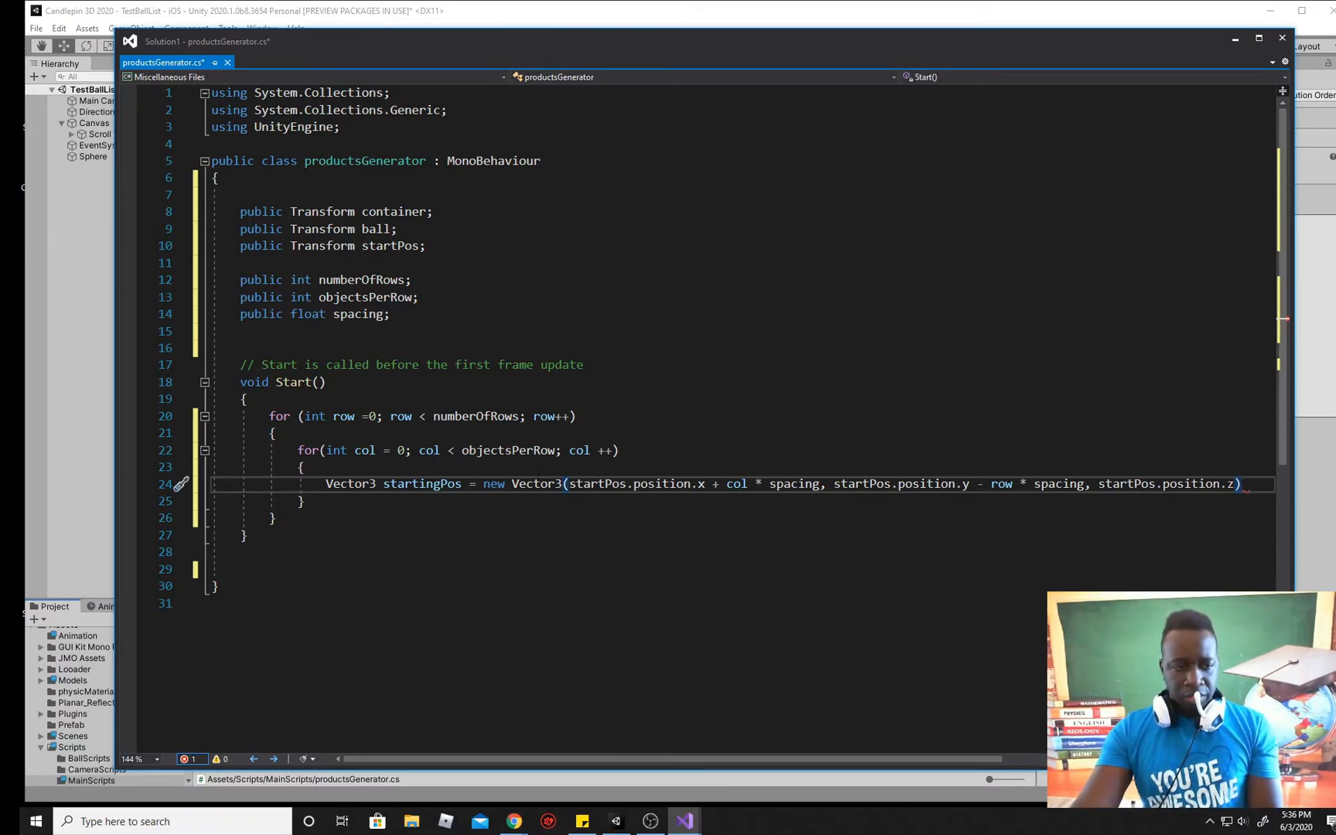
pyautogui.write(';')
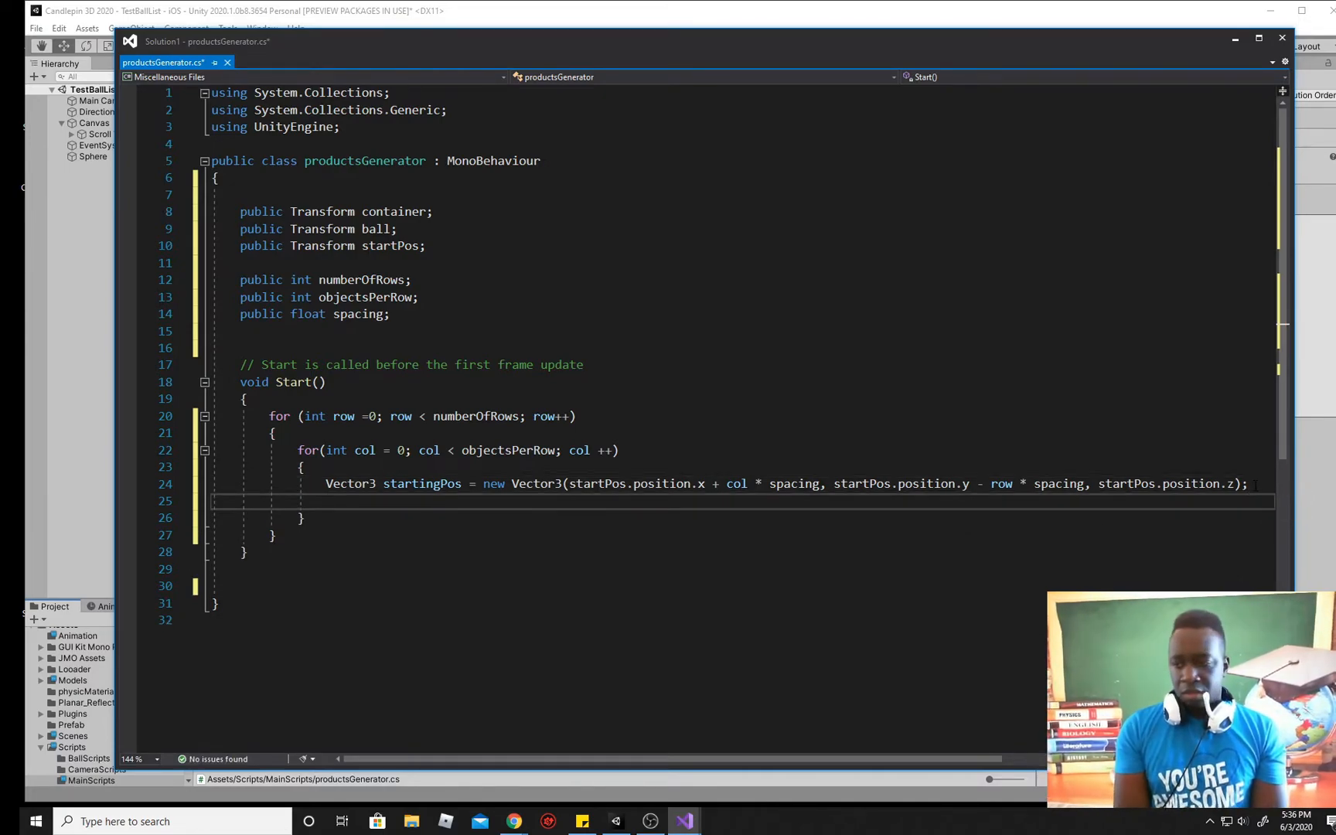
# Step: Declare 'Transform _ball = Instantiate' inside the col loop
pyautogui.write('tran')
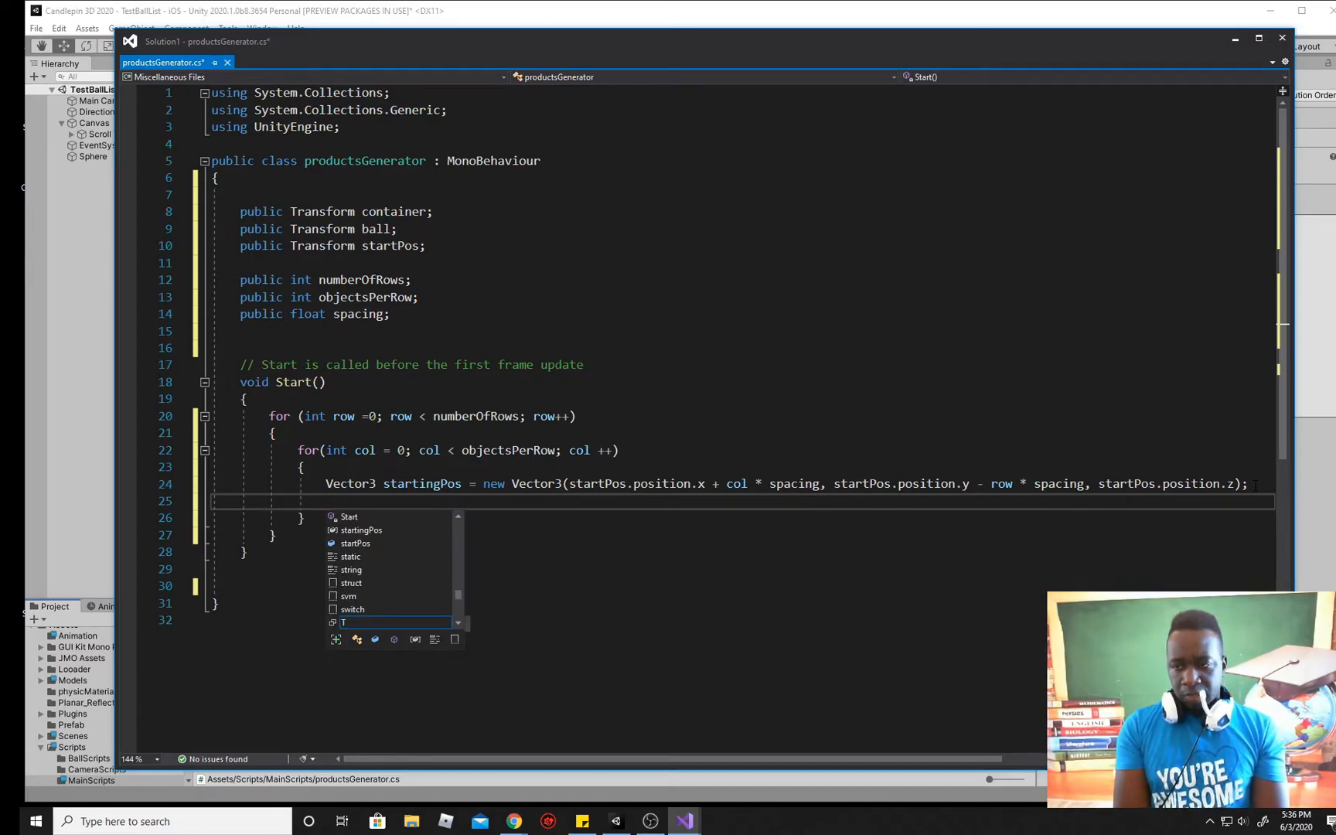
pyautogui.write('Tran')
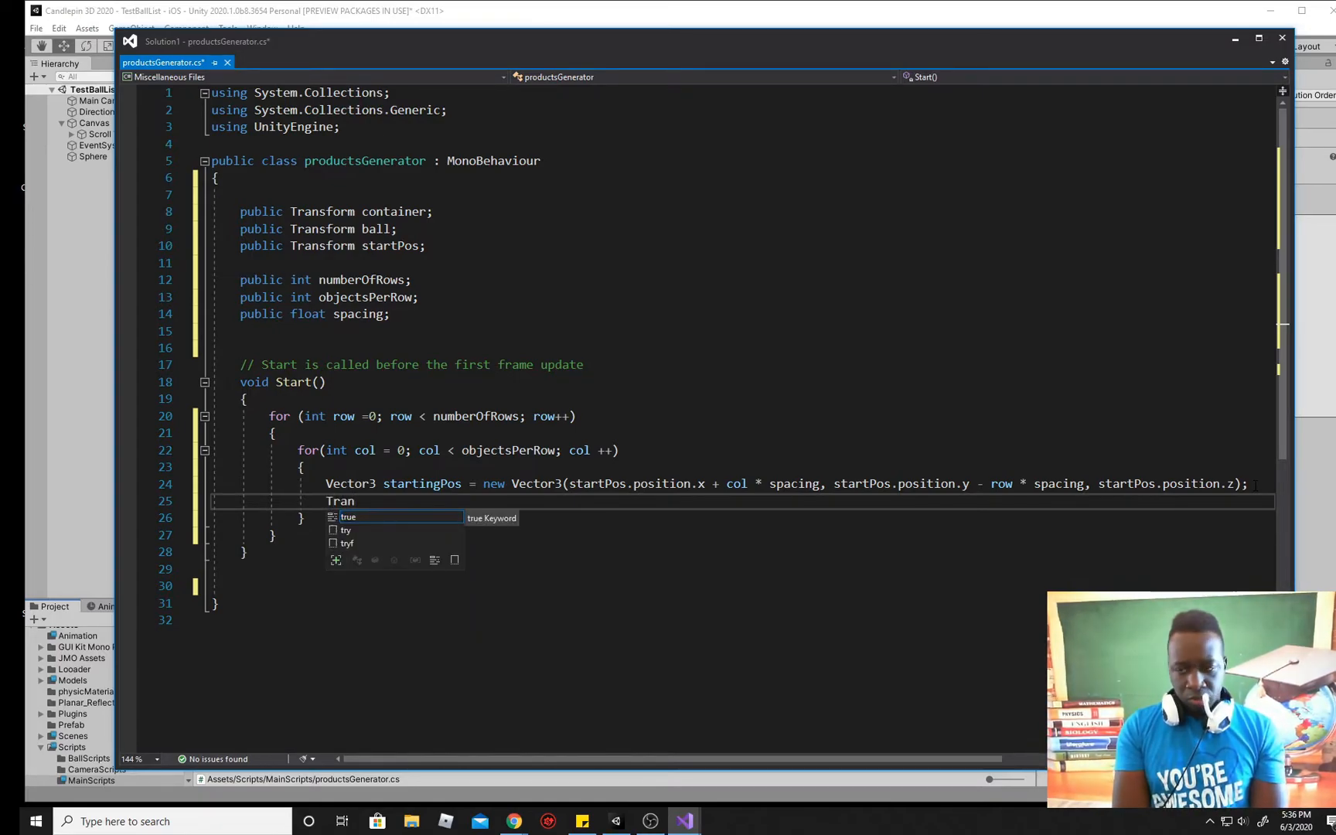
pyautogui.write('sform')
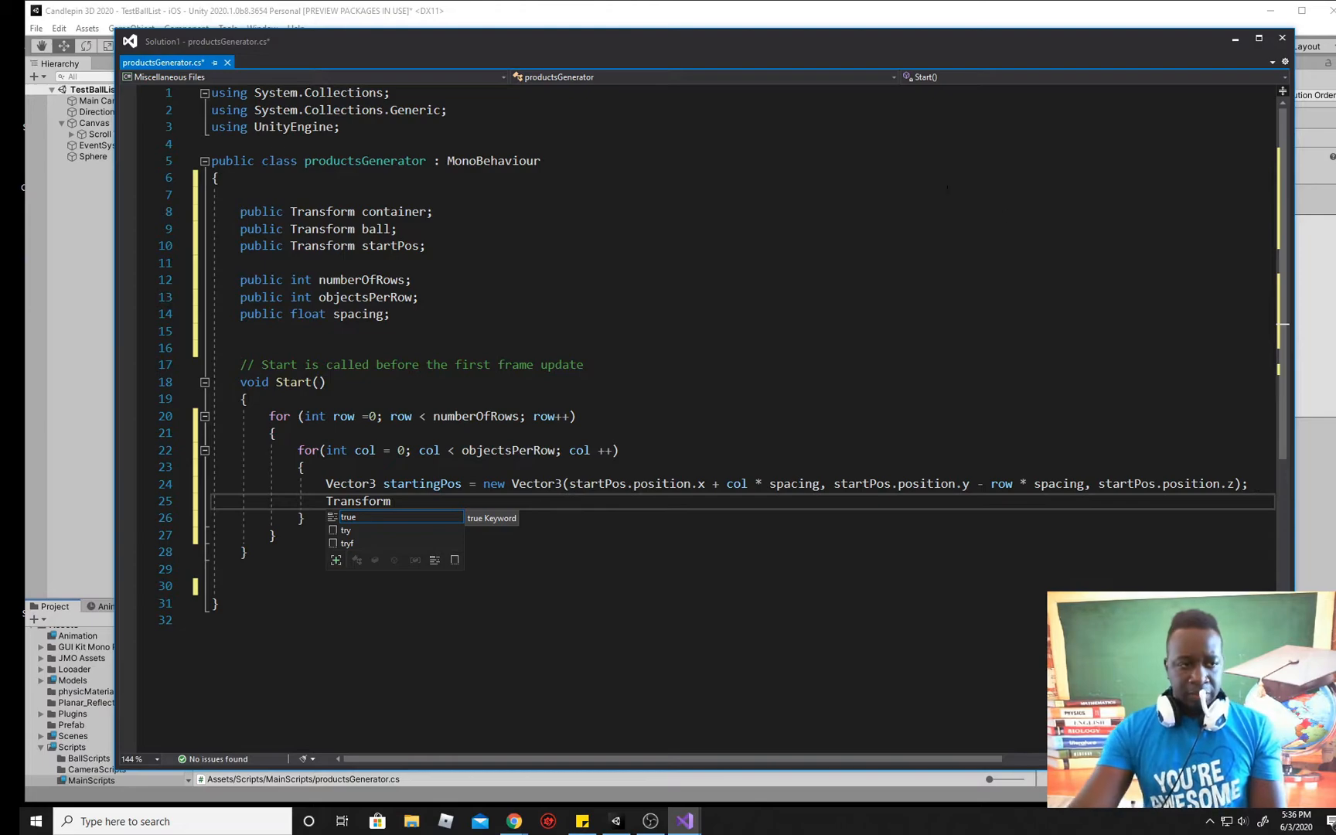
pyautogui.doubleClick(371, 228)
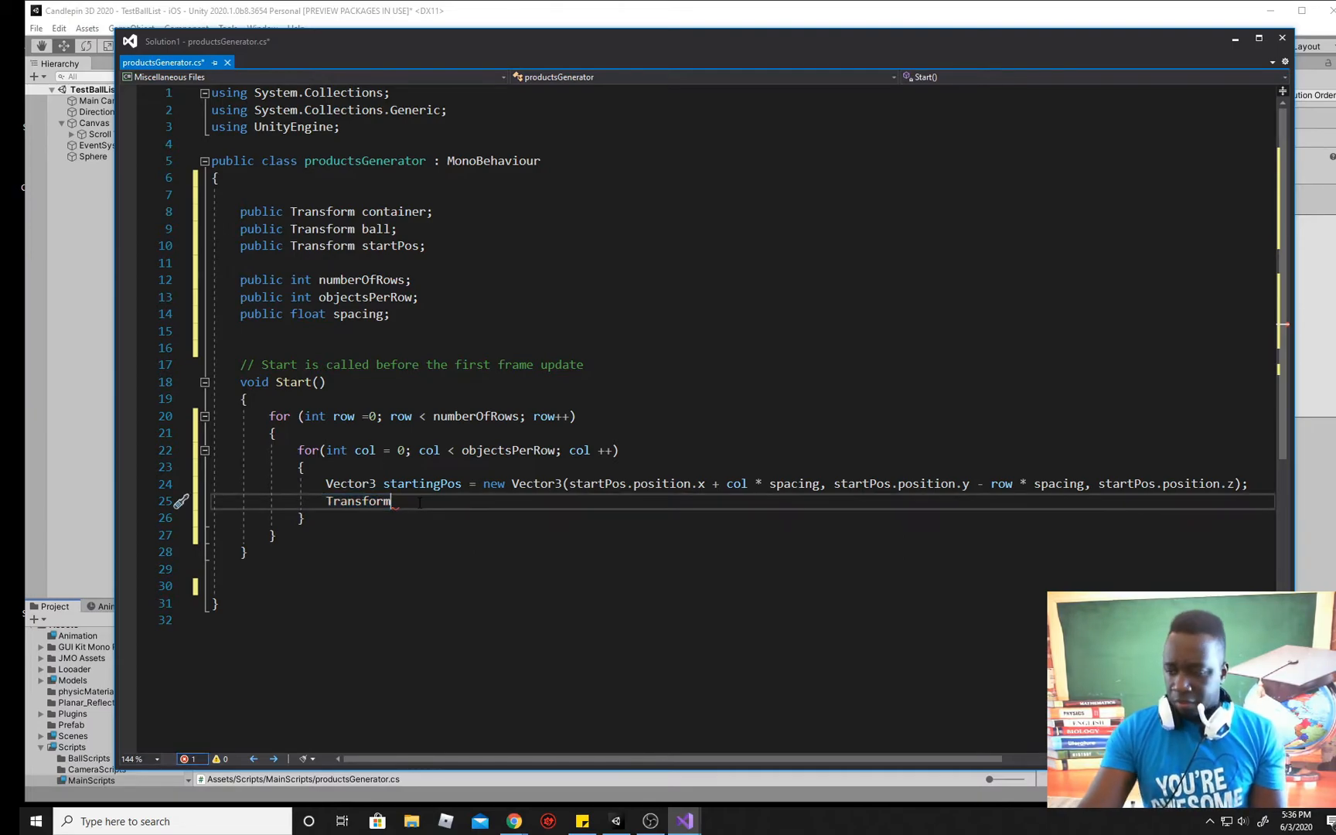
pyautogui.write('_ba')
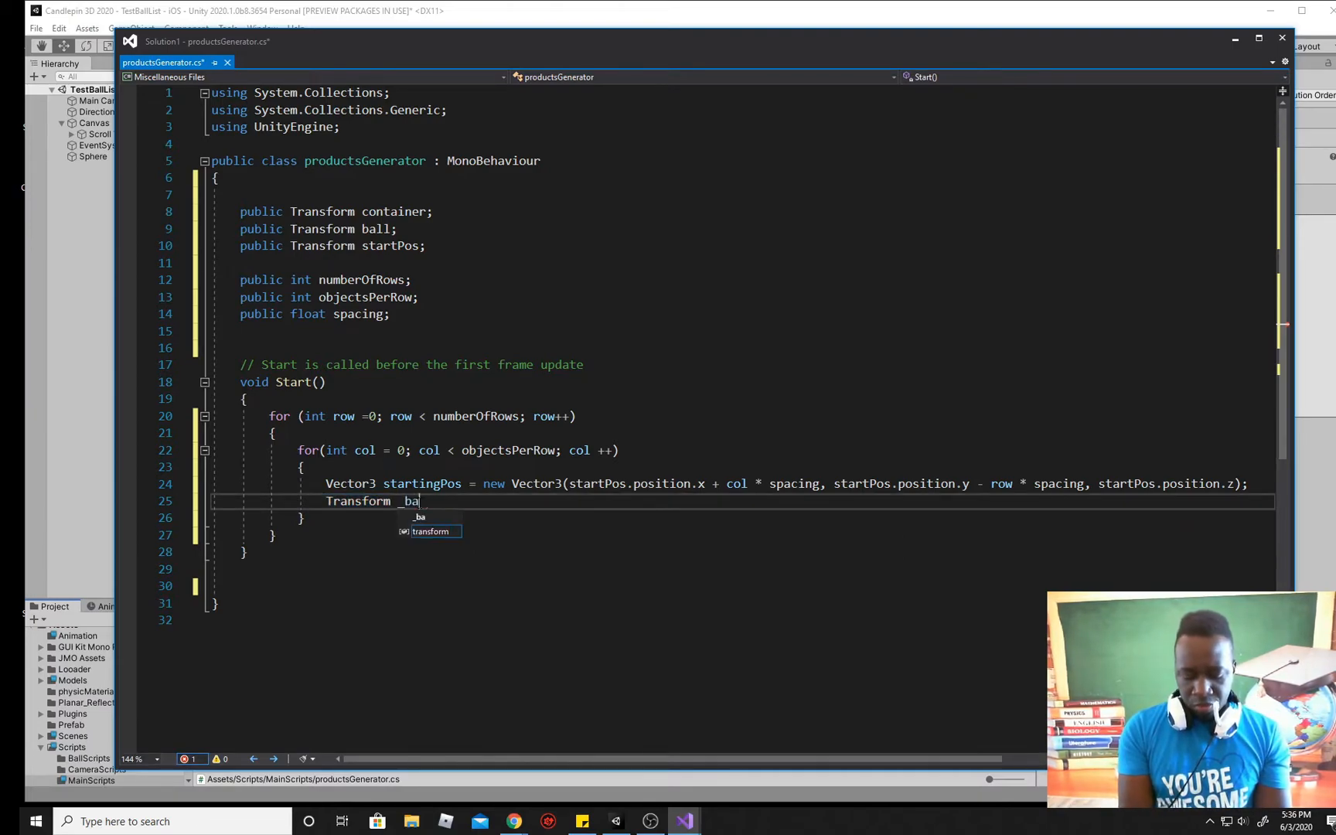
pyautogui.write('ll')
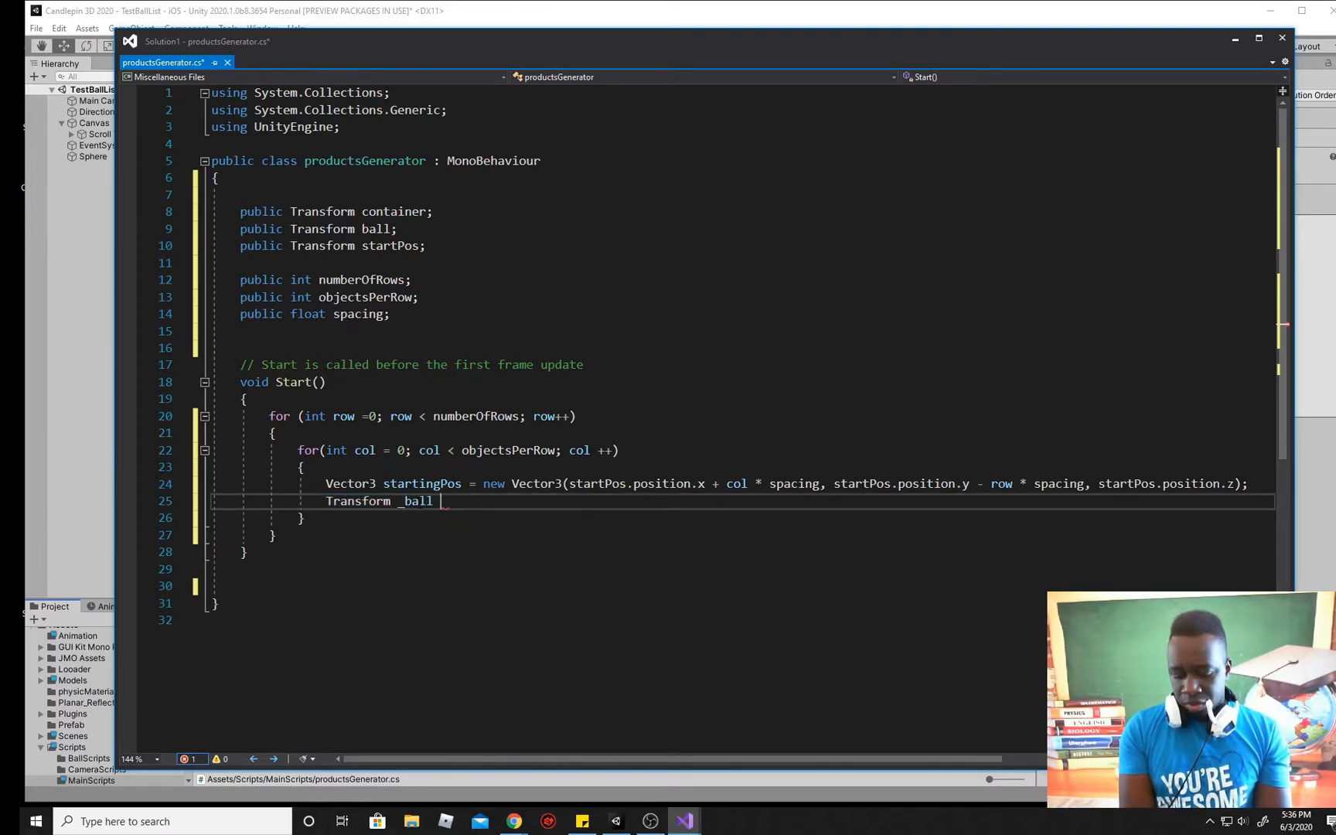
pyautogui.write('= Inst')
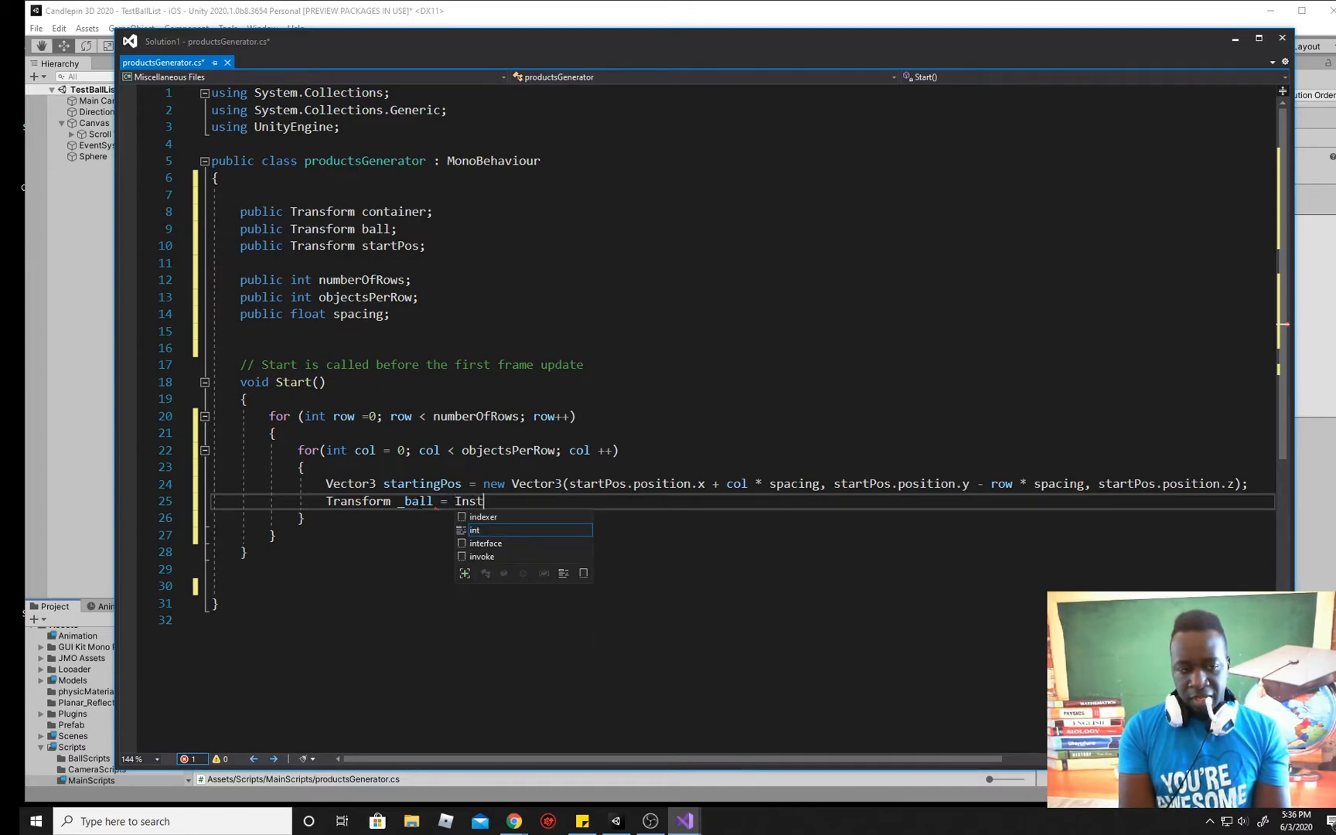
pyautogui.write('an')
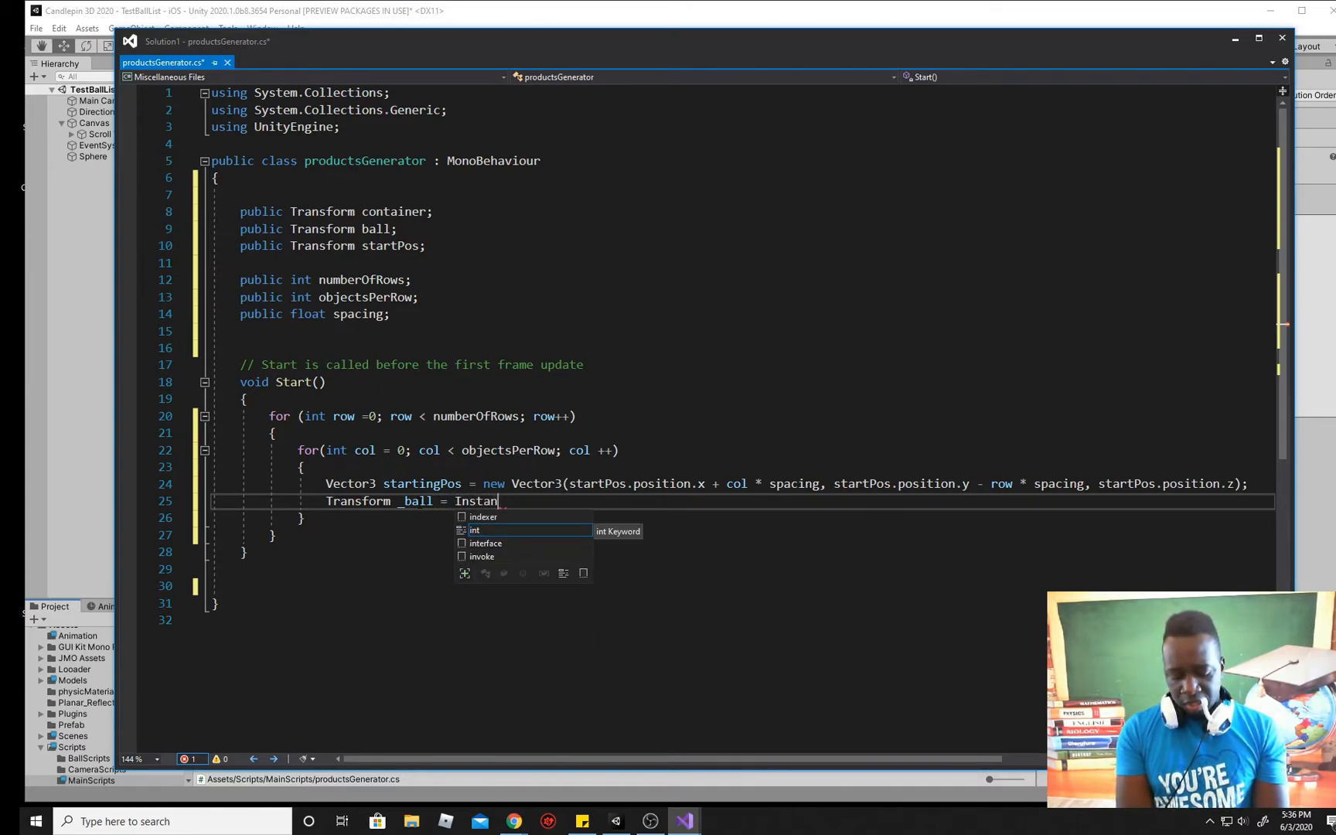
pyautogui.write('tiate(')
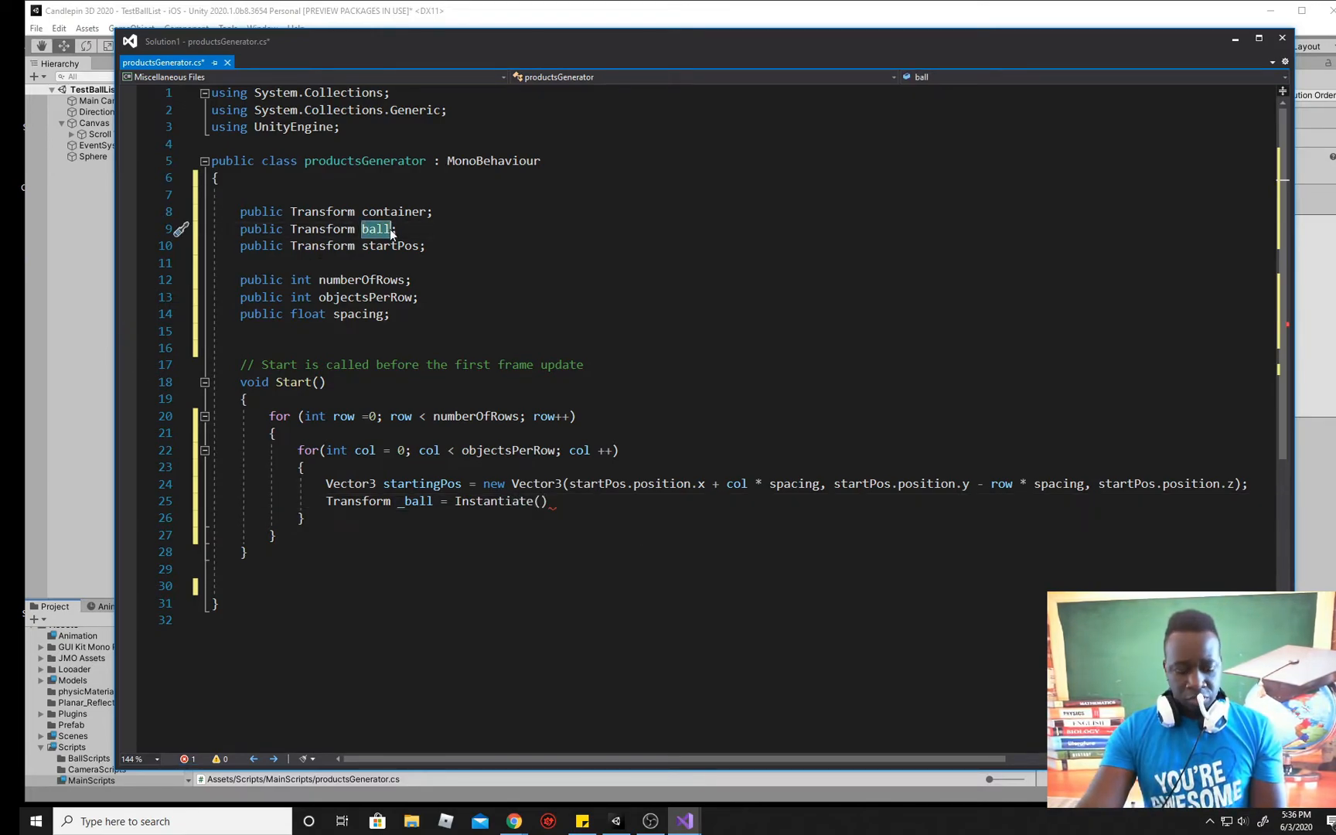
# Step: Pass ball, startingPos and Quaternion.identity as the Instantiate arguments
pyautogui.write('ball')
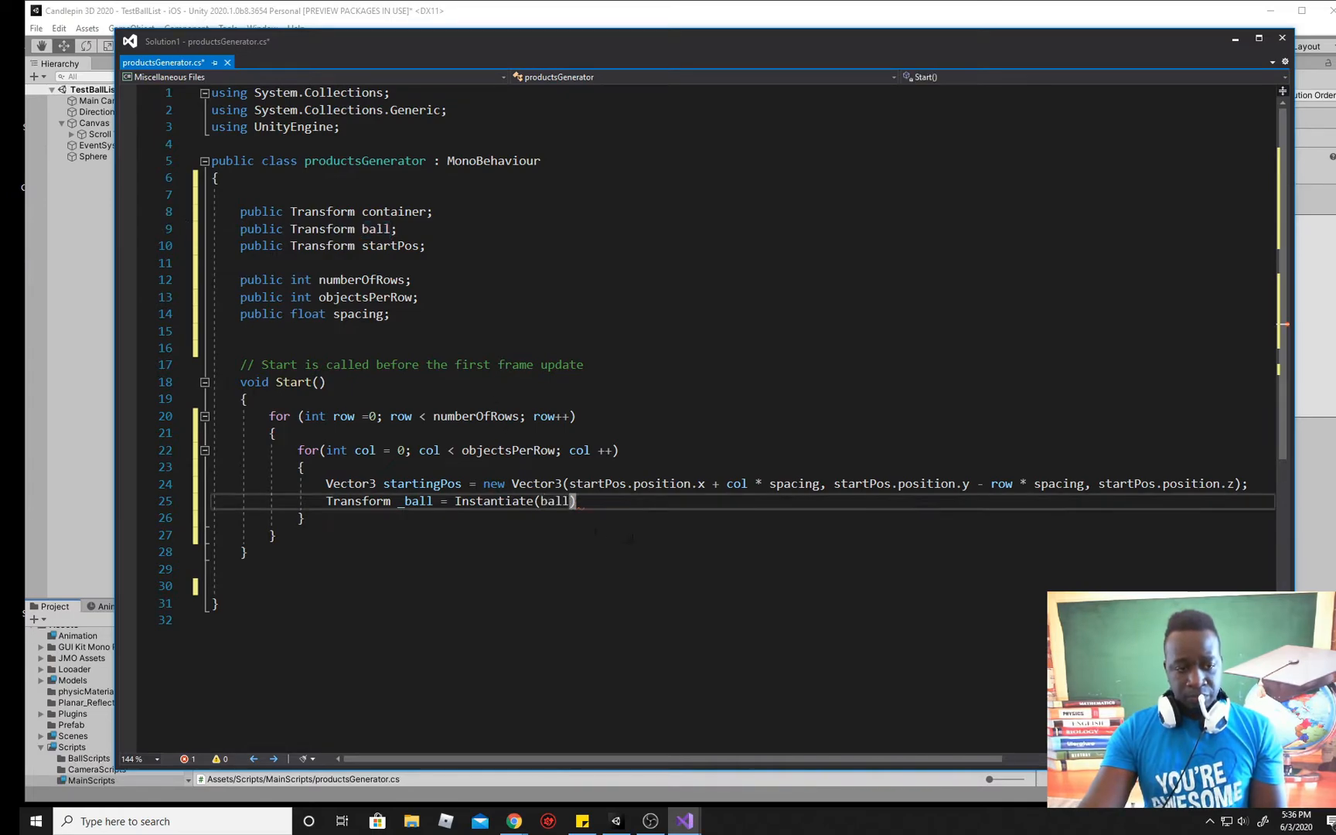
pyautogui.write(',')
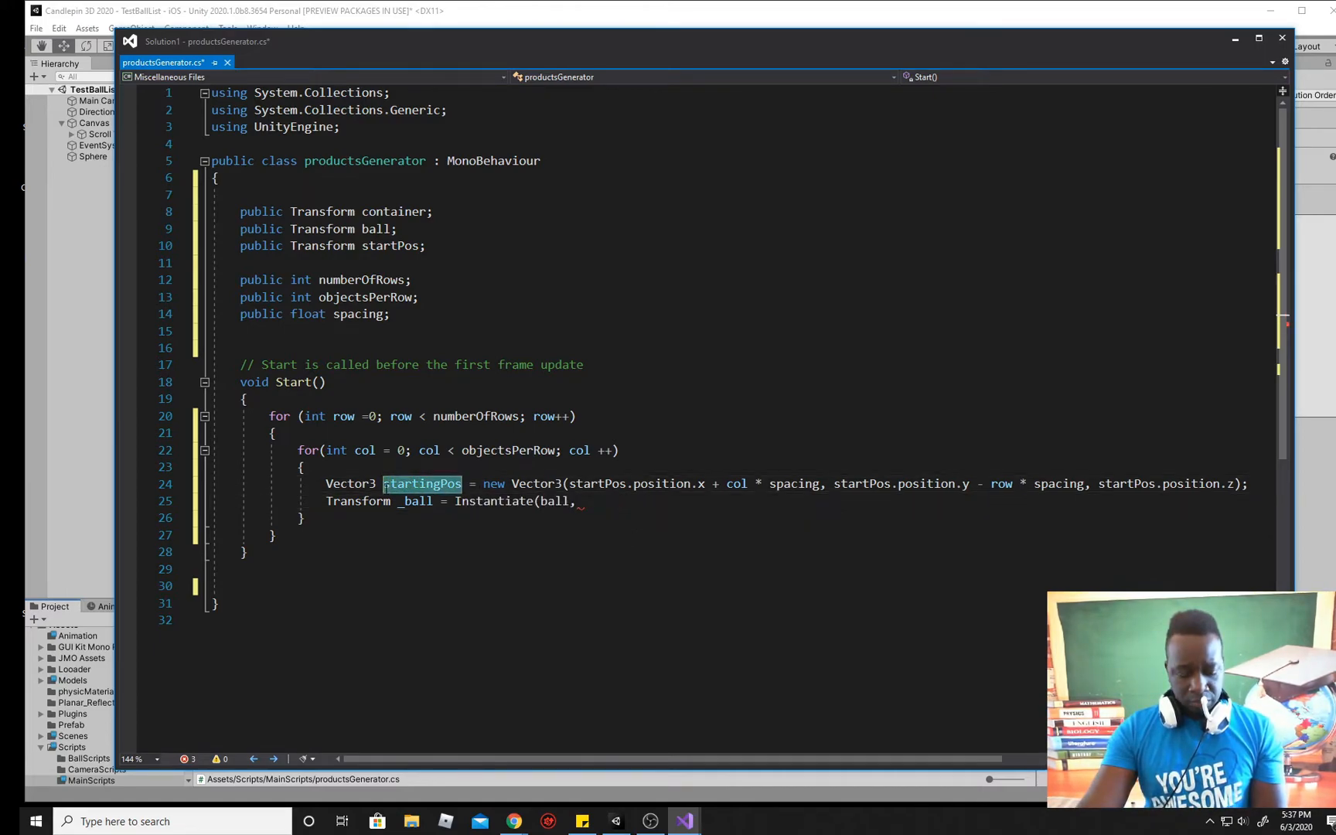
pyautogui.write('startingPos')
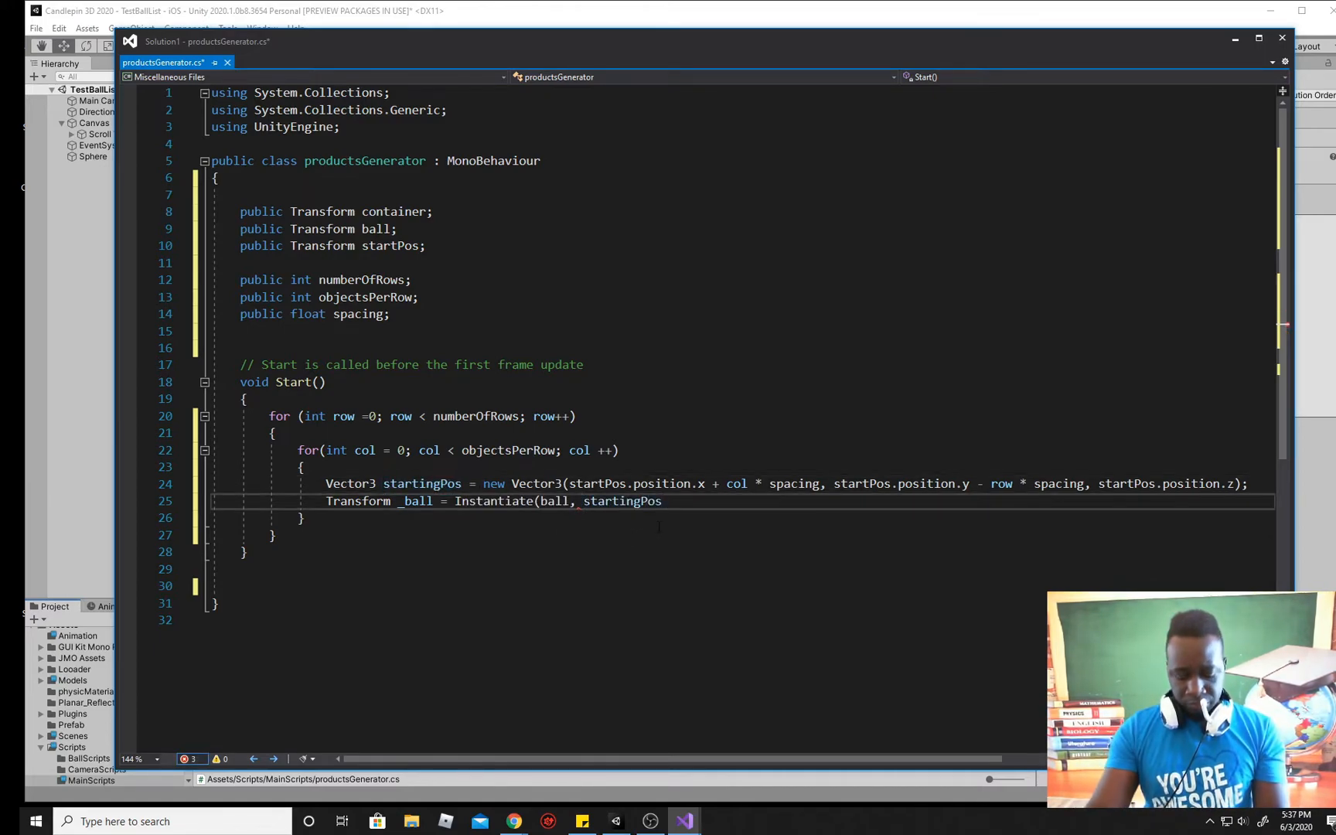
pyautogui.write(',')
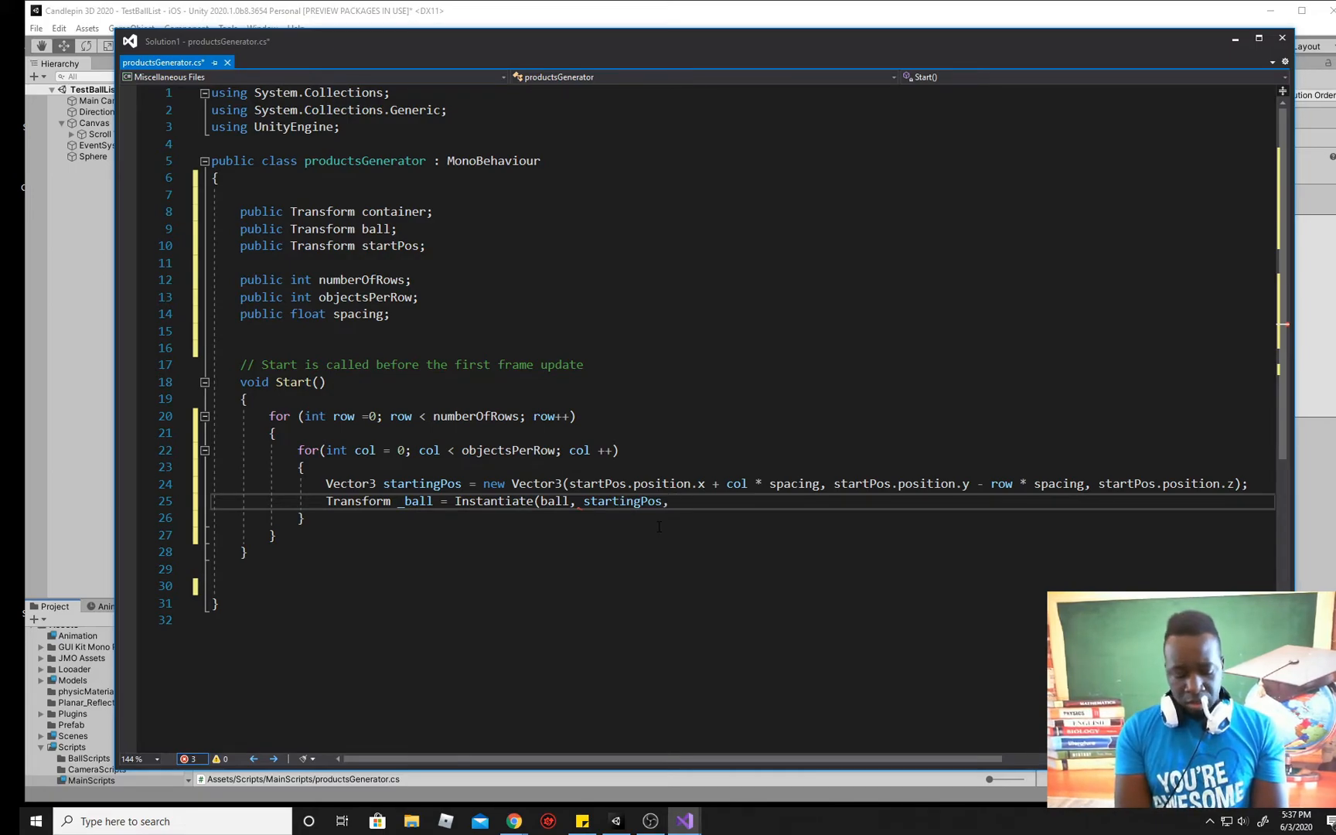
pyautogui.write('Qua')
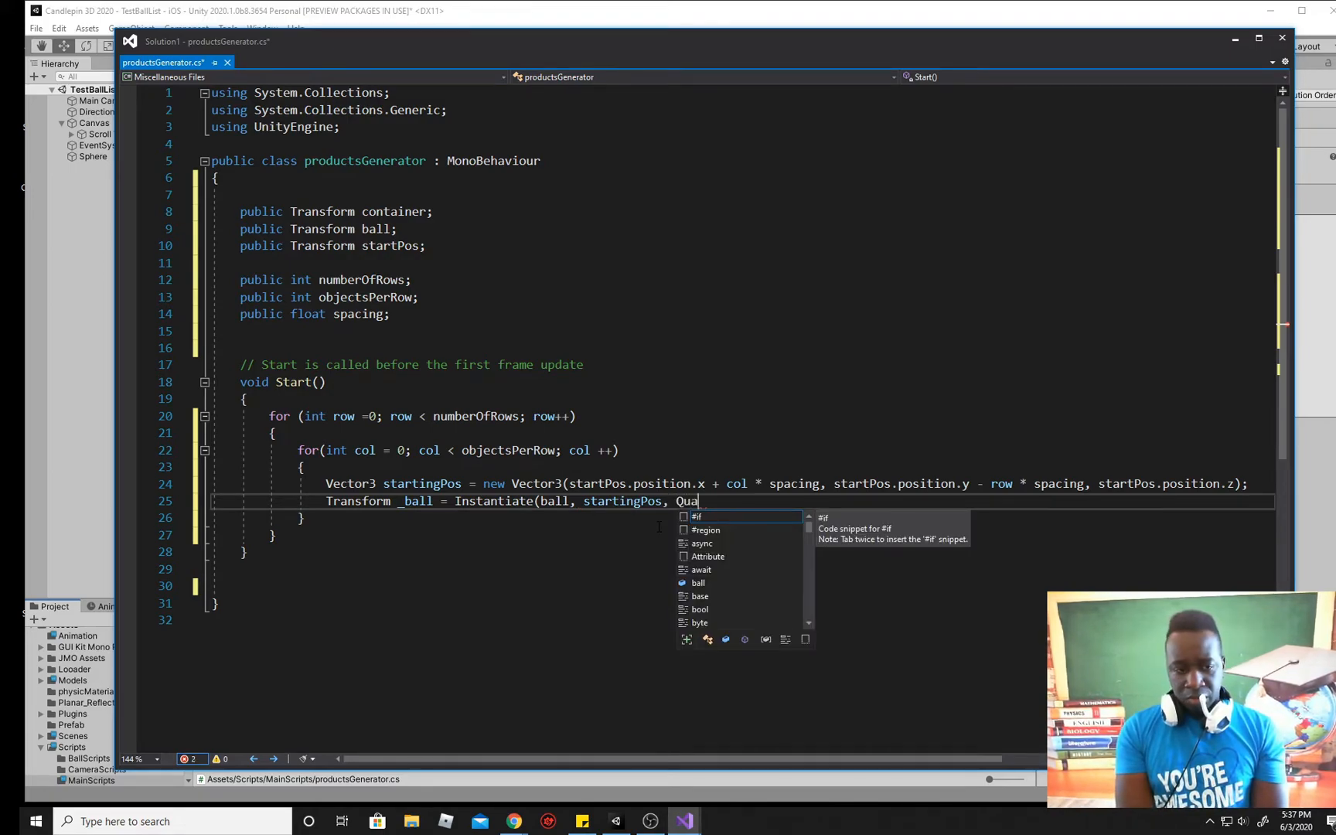
pyautogui.write('tern')
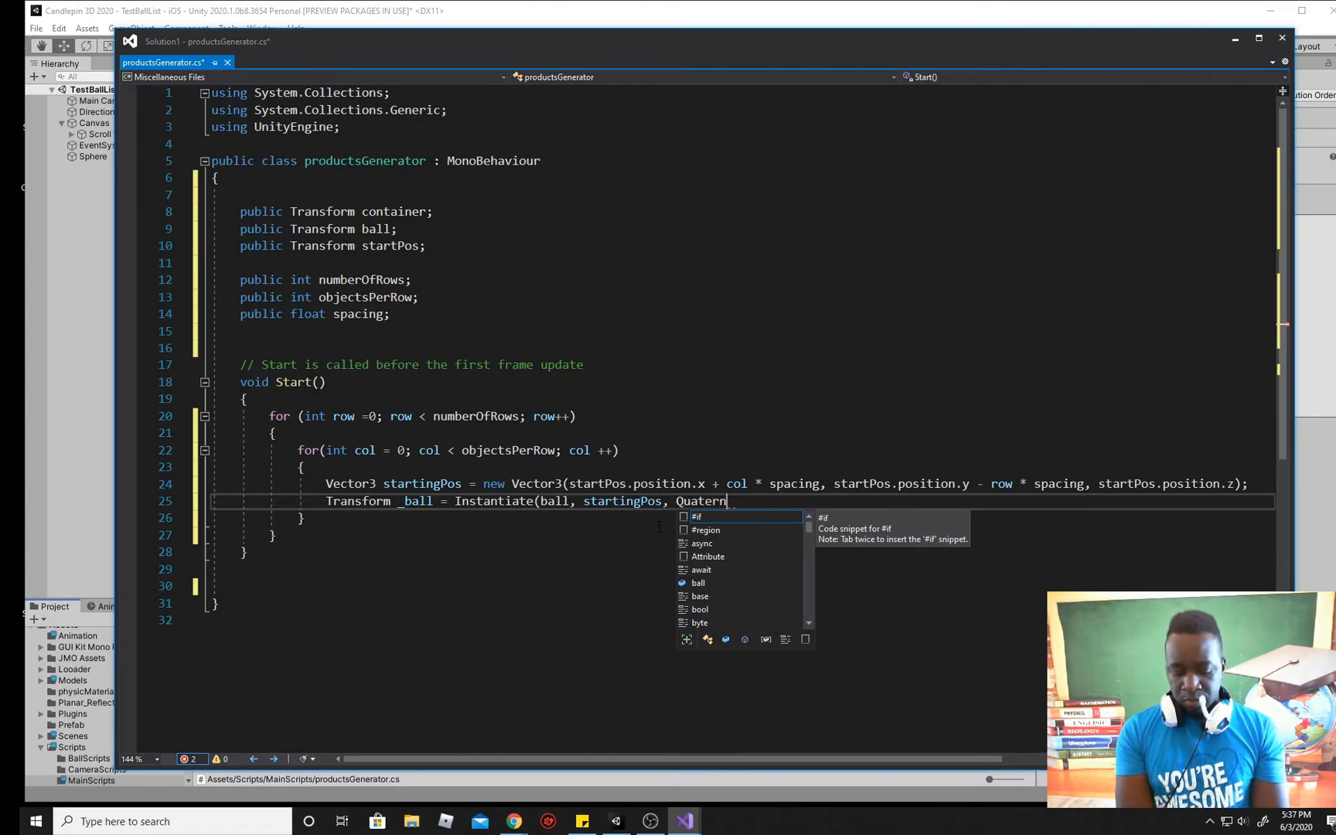
pyautogui.write('ion')
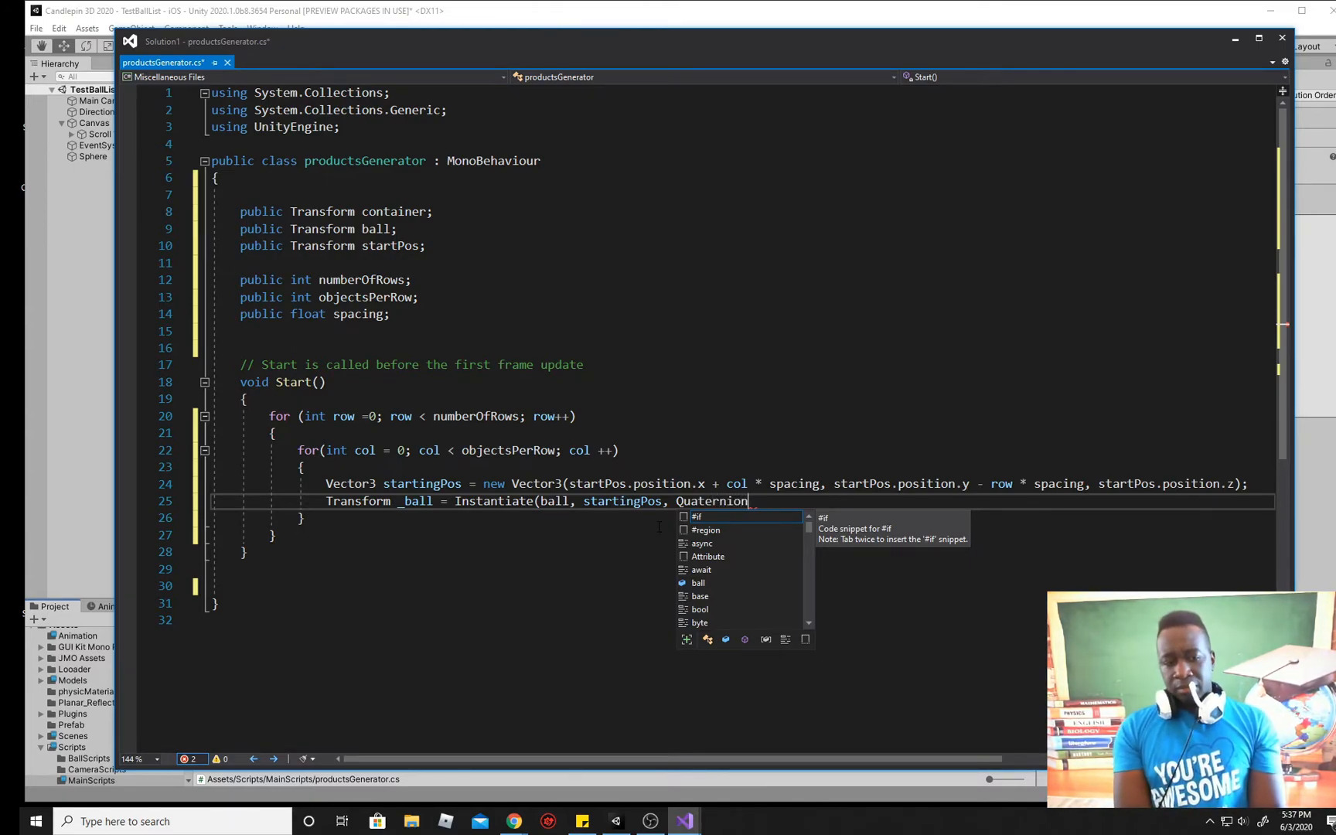
pyautogui.write('.')
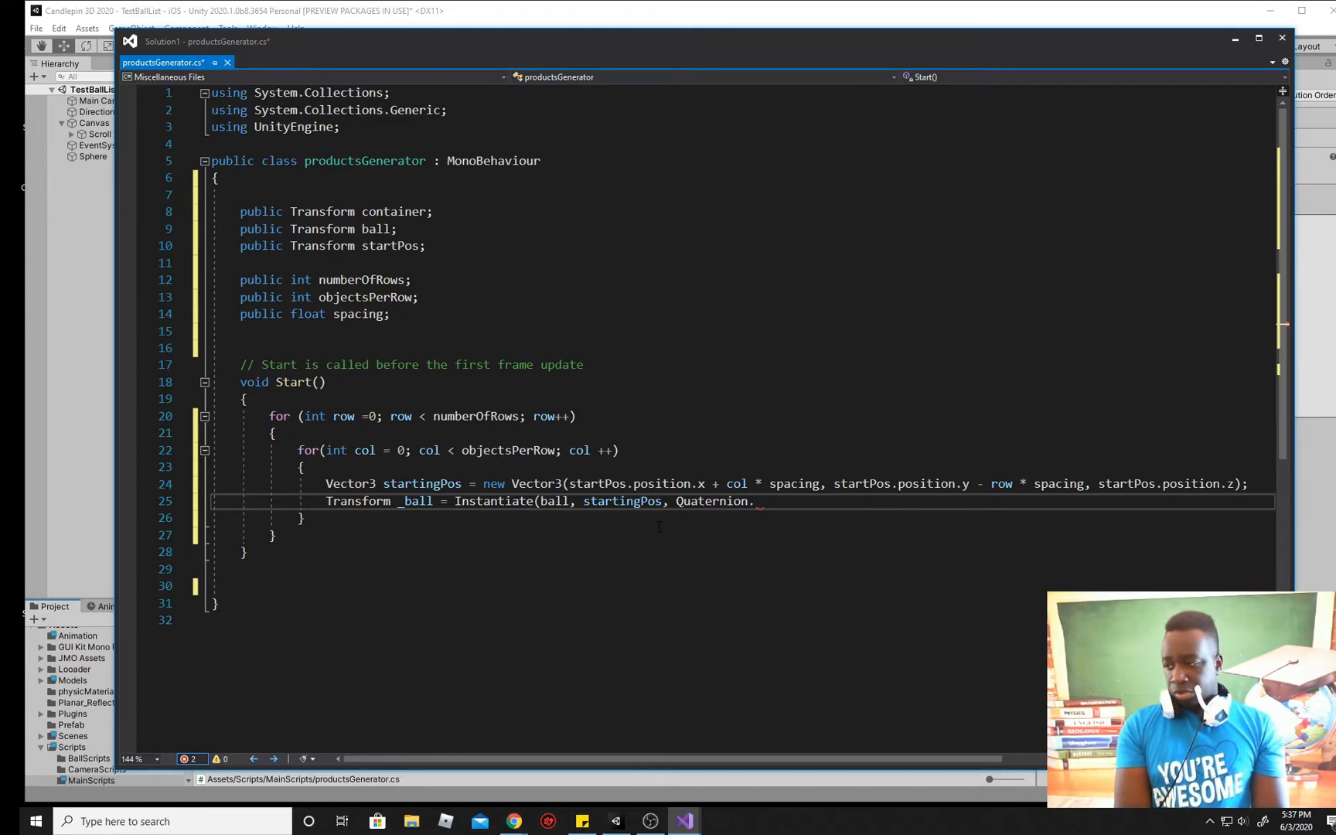
pyautogui.write('iden')
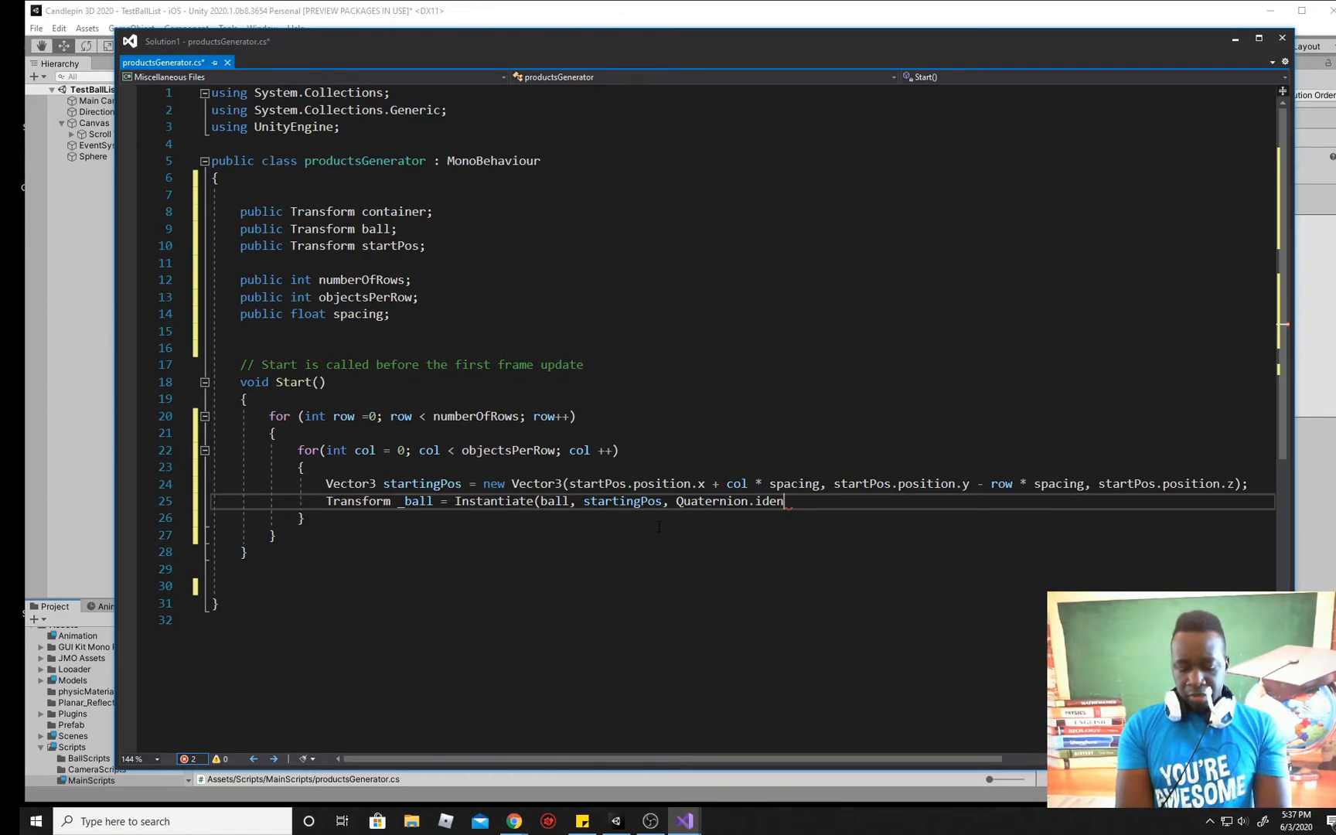
pyautogui.write('tity')
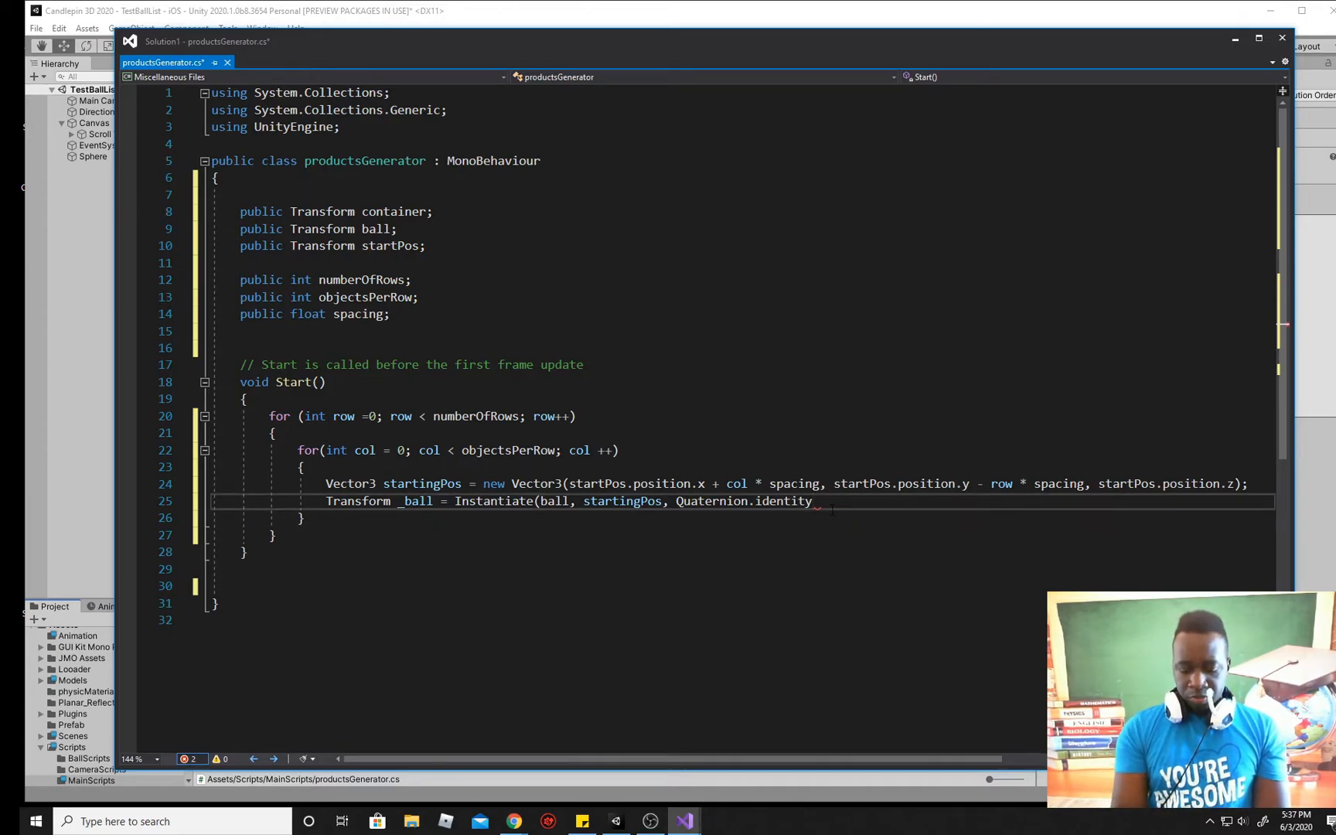
pyautogui.write(');')
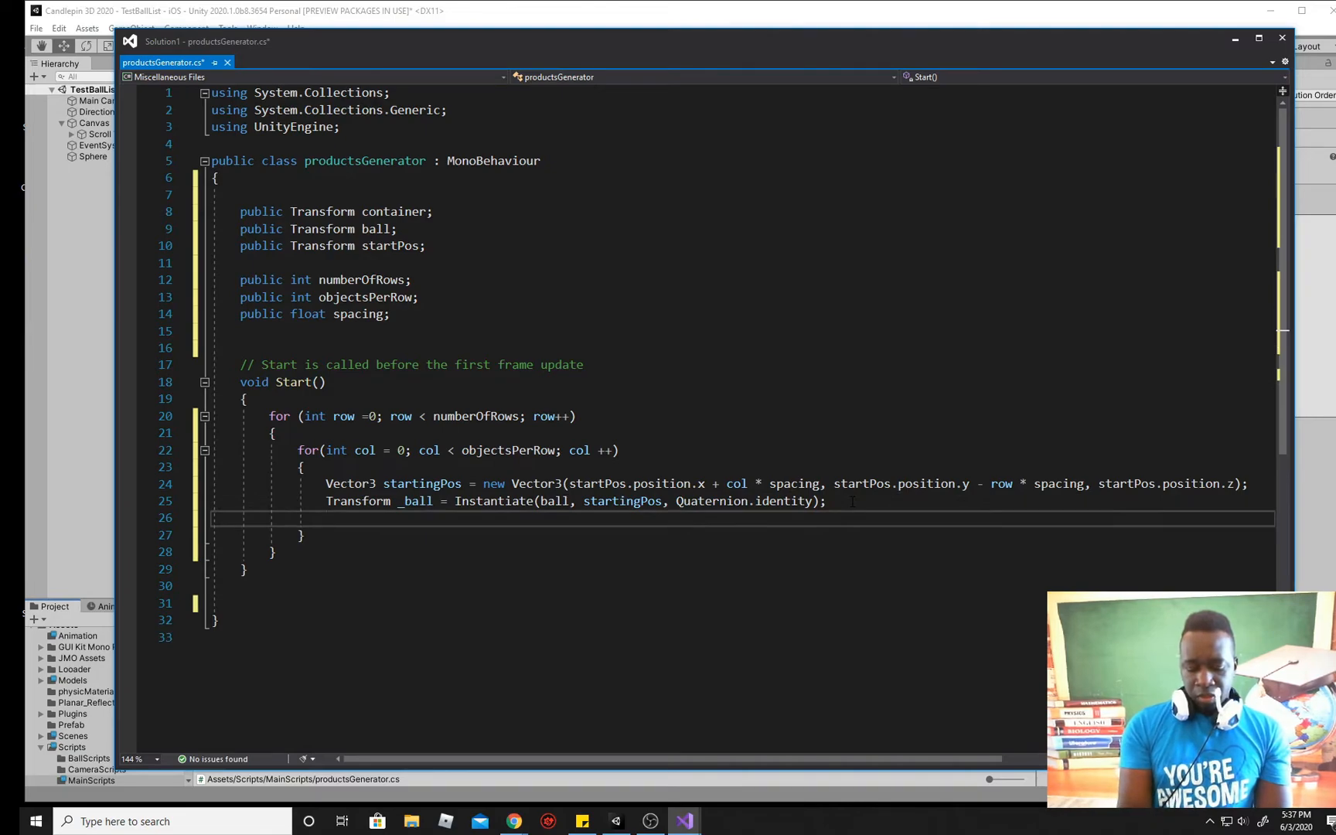
# Step: Add '_ball.SetParent(container);' below the Instantiate line
pyautogui.write('_ball')
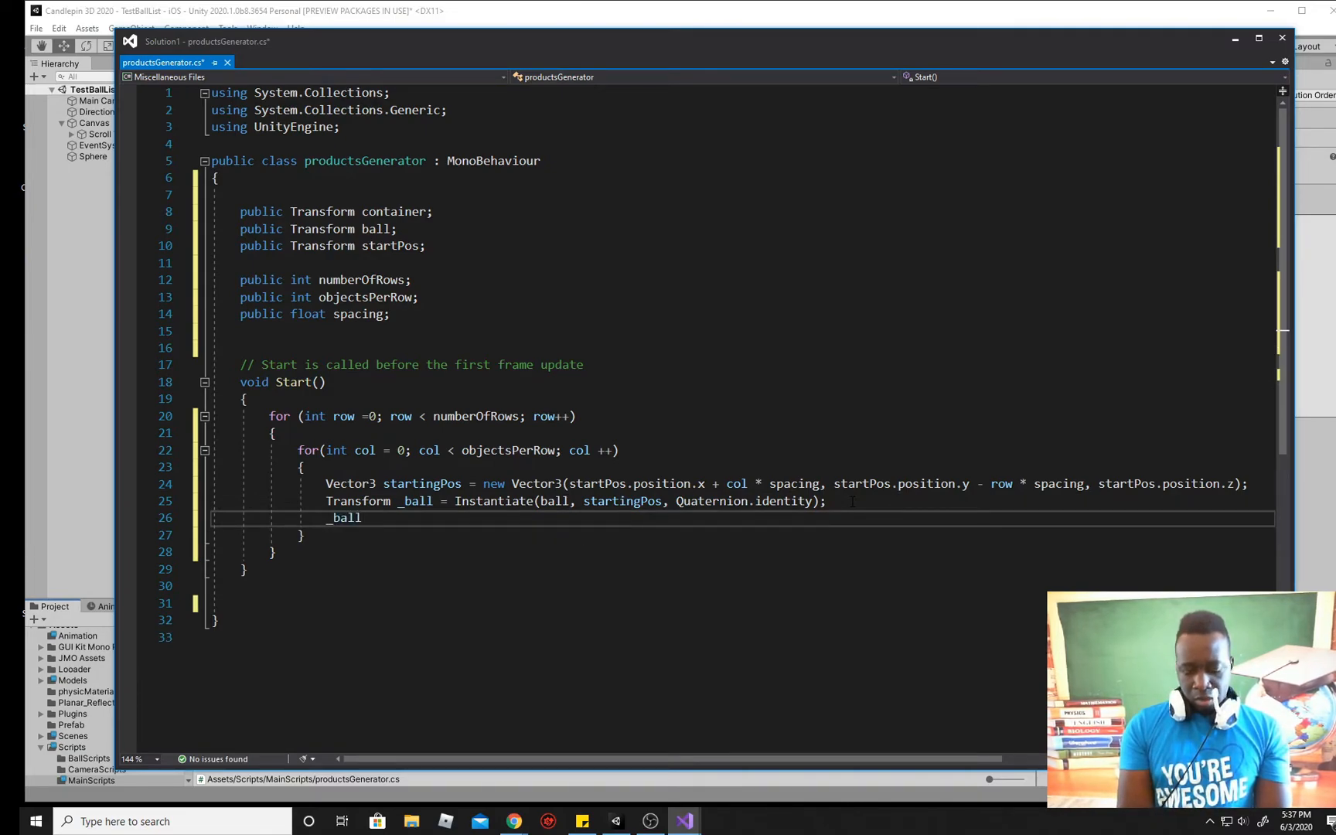
pyautogui.write('.Set')
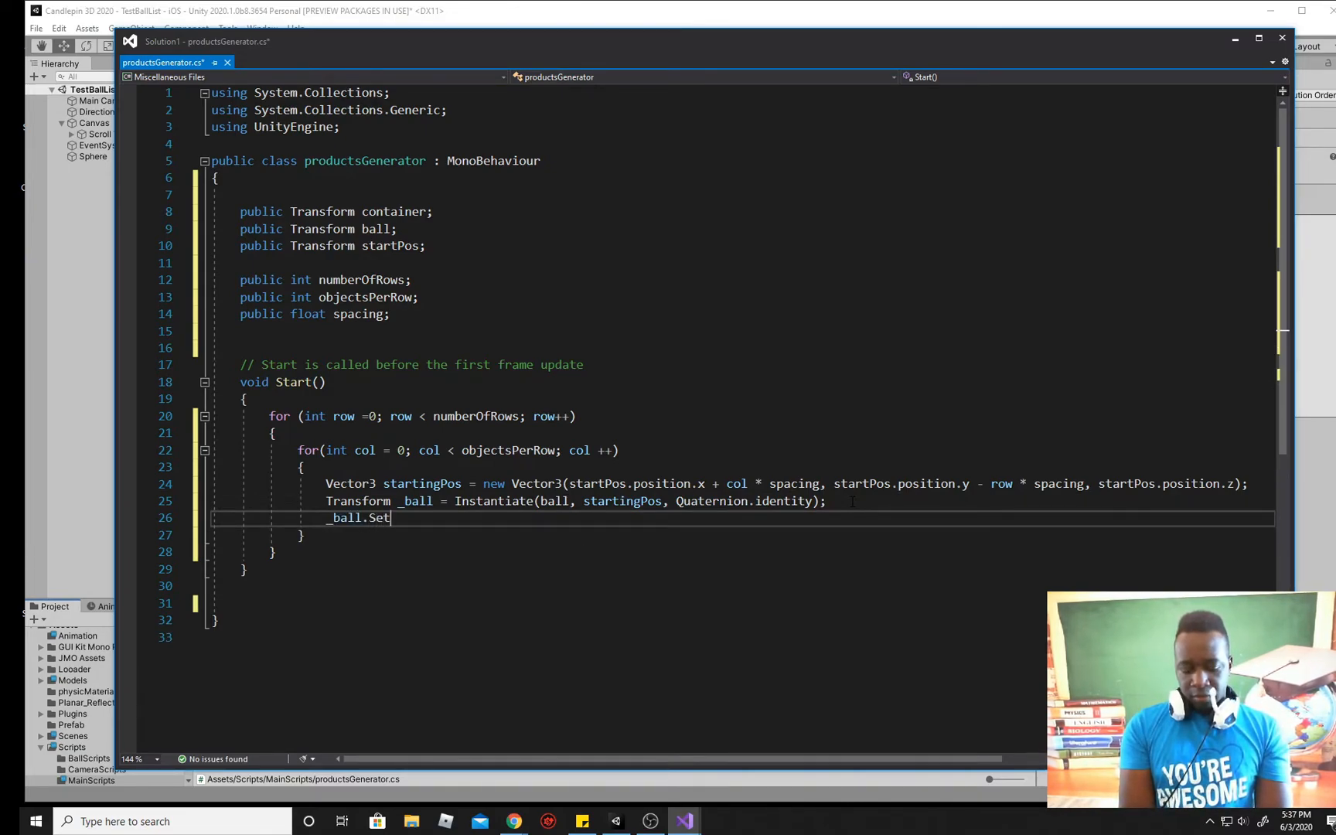
pyautogui.write('Parent()')
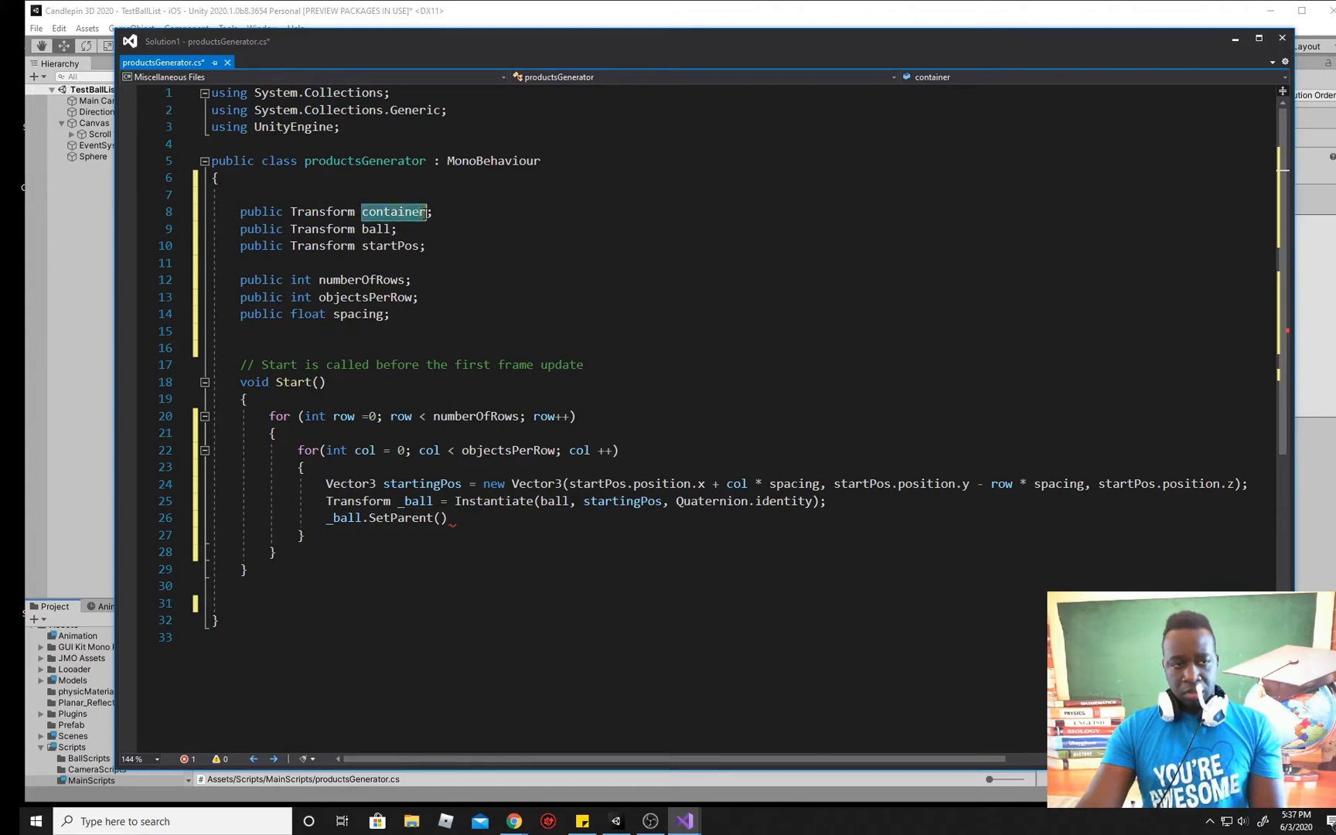
pyautogui.write('container')
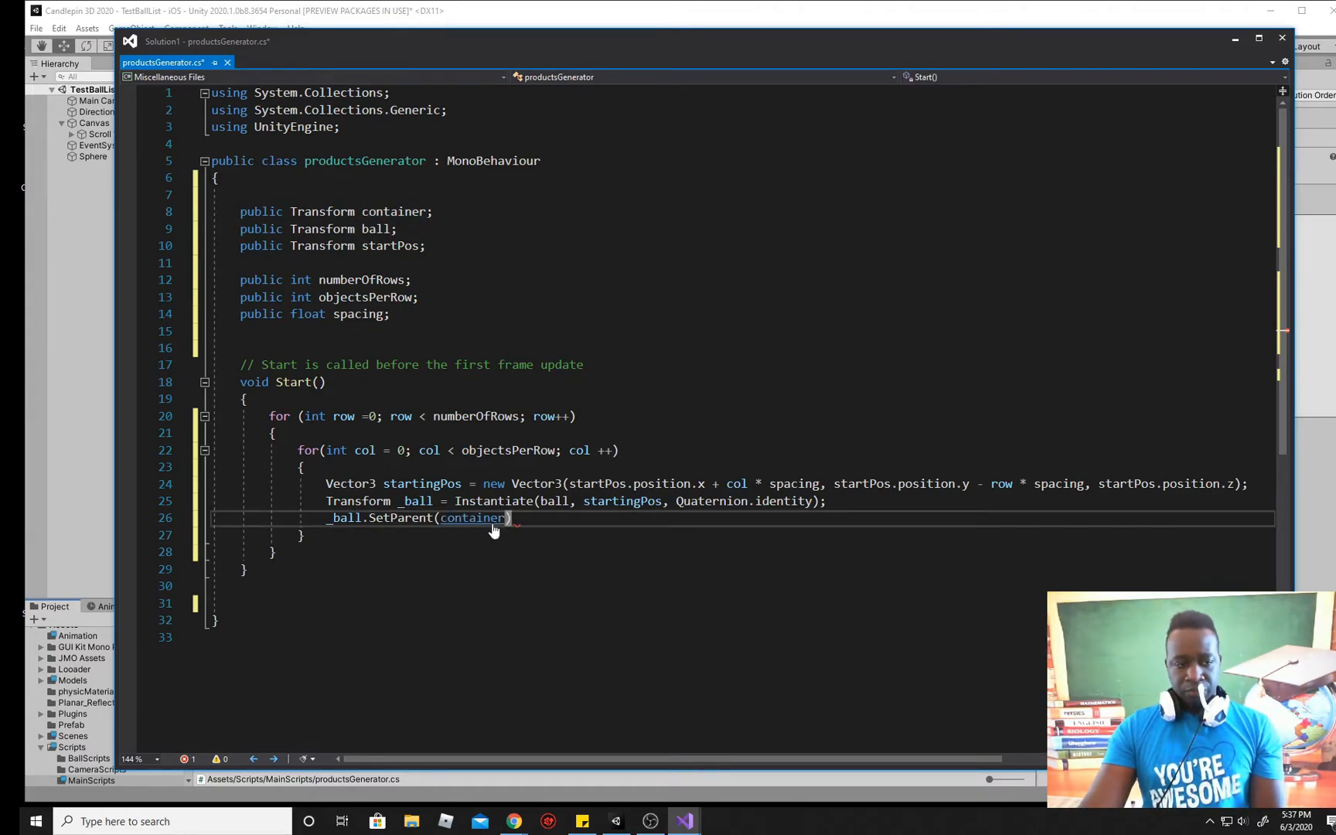
pyautogui.write(';')
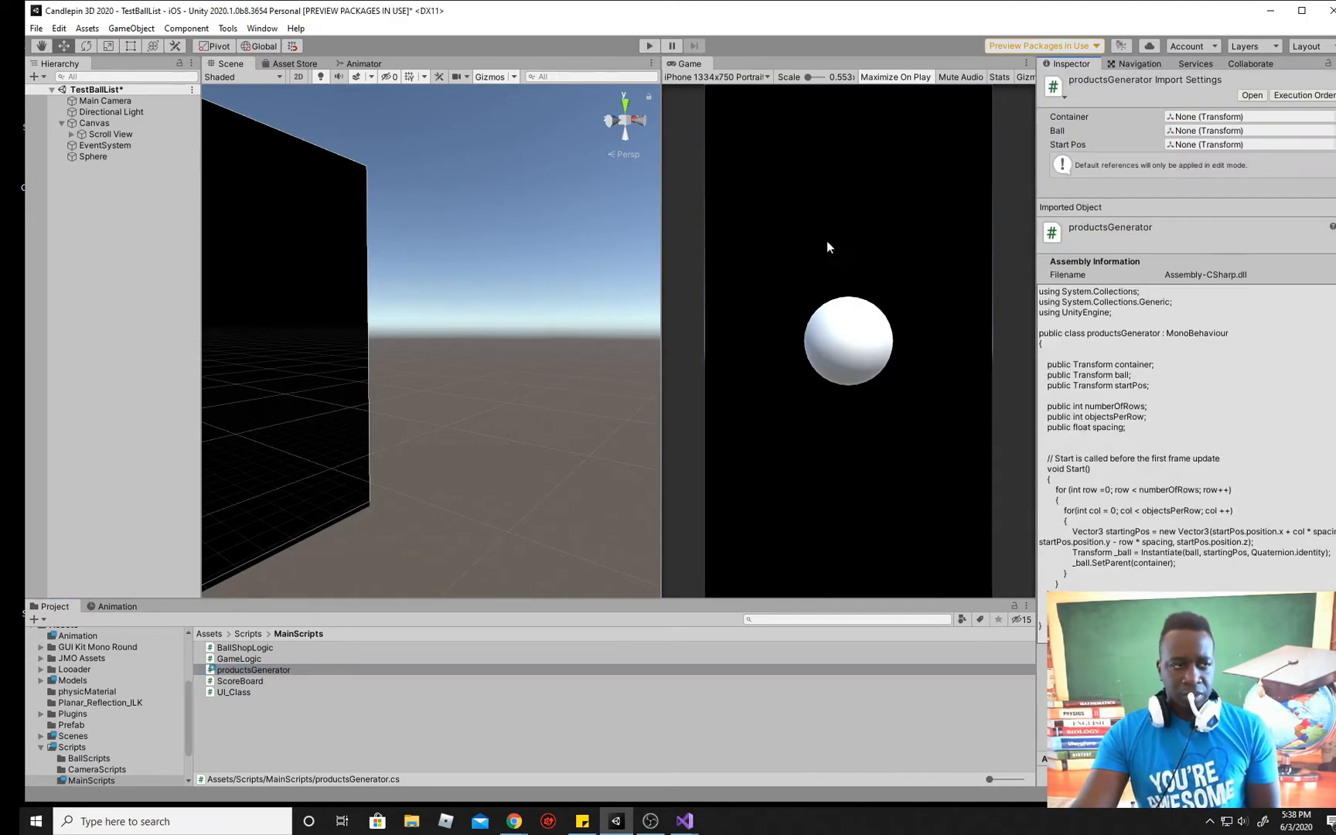
pyautogui.moveTo(787, 236)
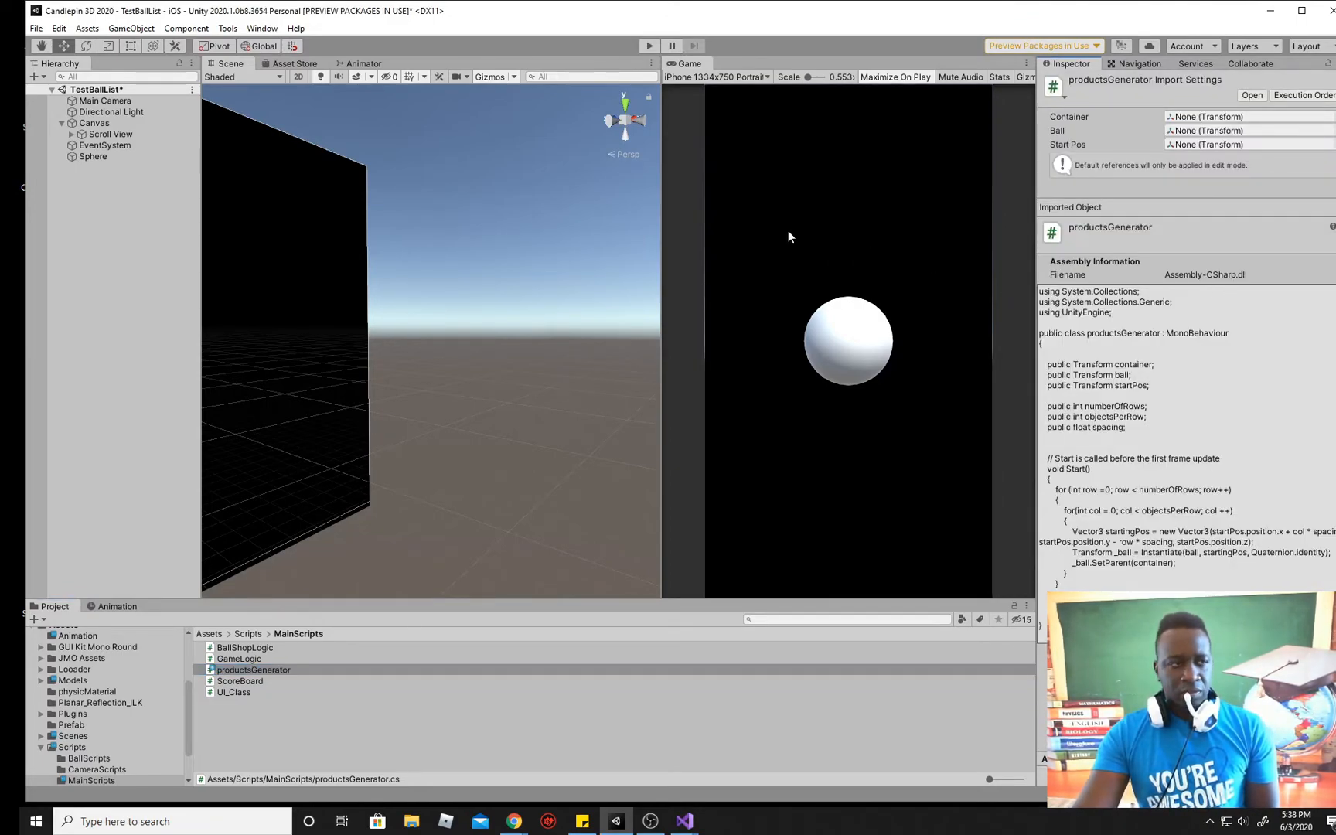
# Step: Select Scroll View and attach productsGenerator.cs, showing its Container, Ball and spacing fields
pyautogui.click(109, 134)
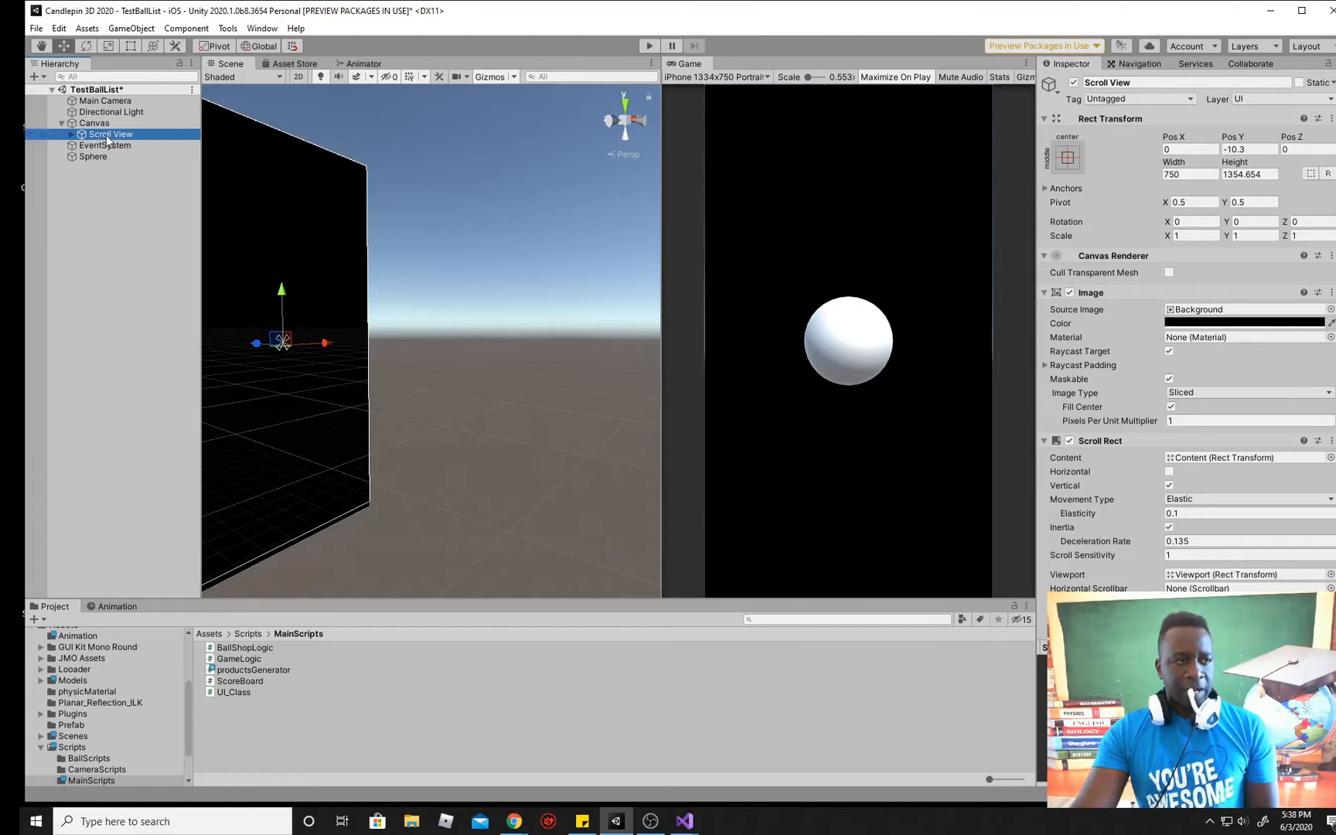
pyautogui.scroll(-3)
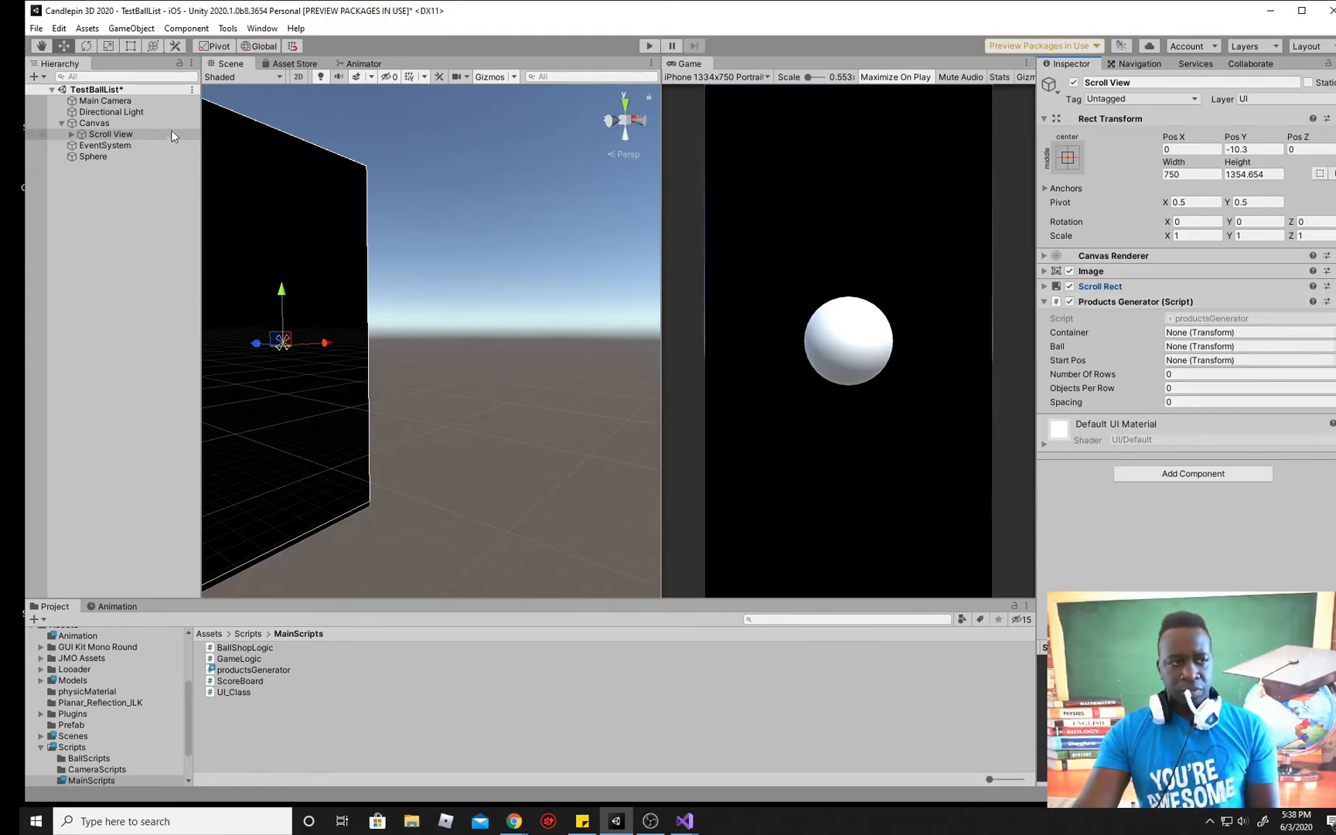
# Step: Expand Scroll View's children to assign Content as Container, and save the Sphere as a prefab
pyautogui.click(61, 134)
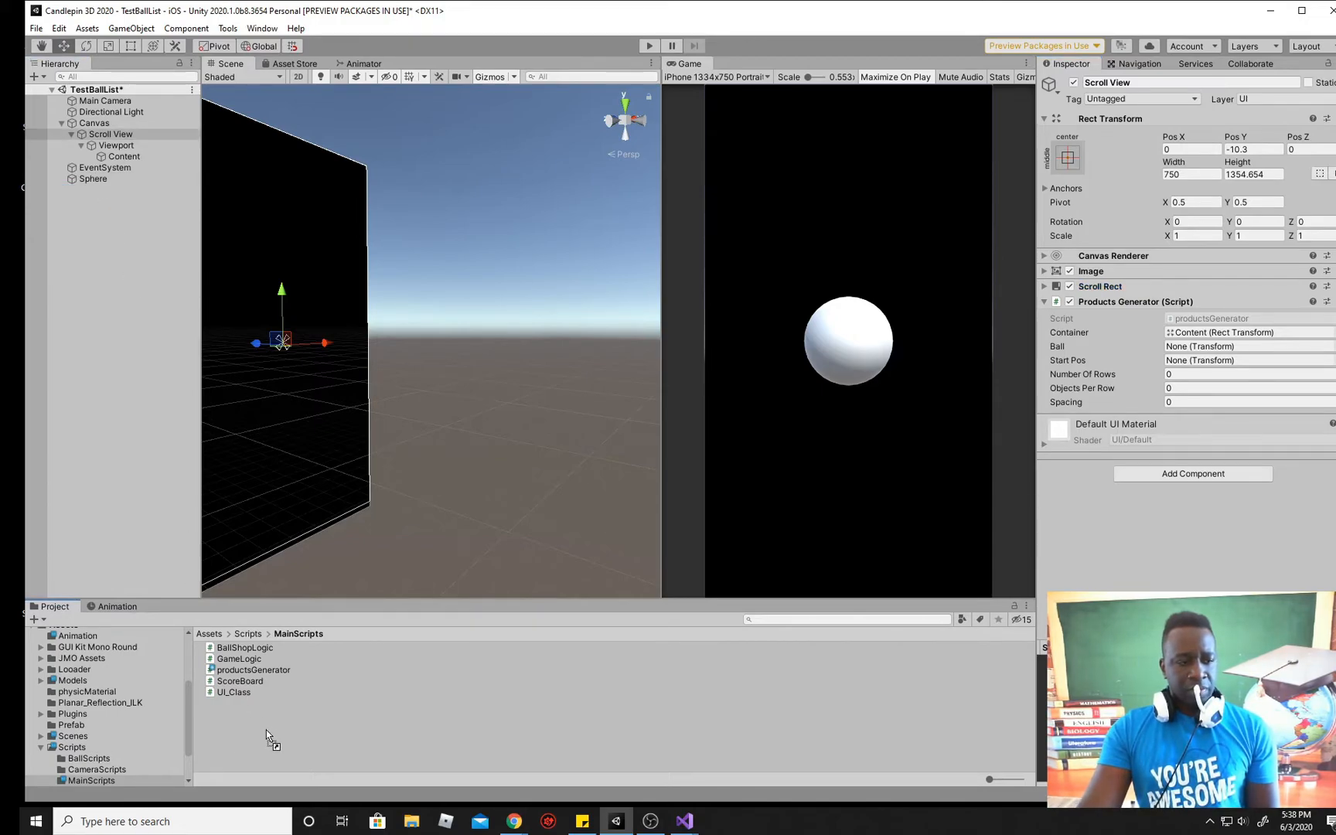
pyautogui.click(230, 691)
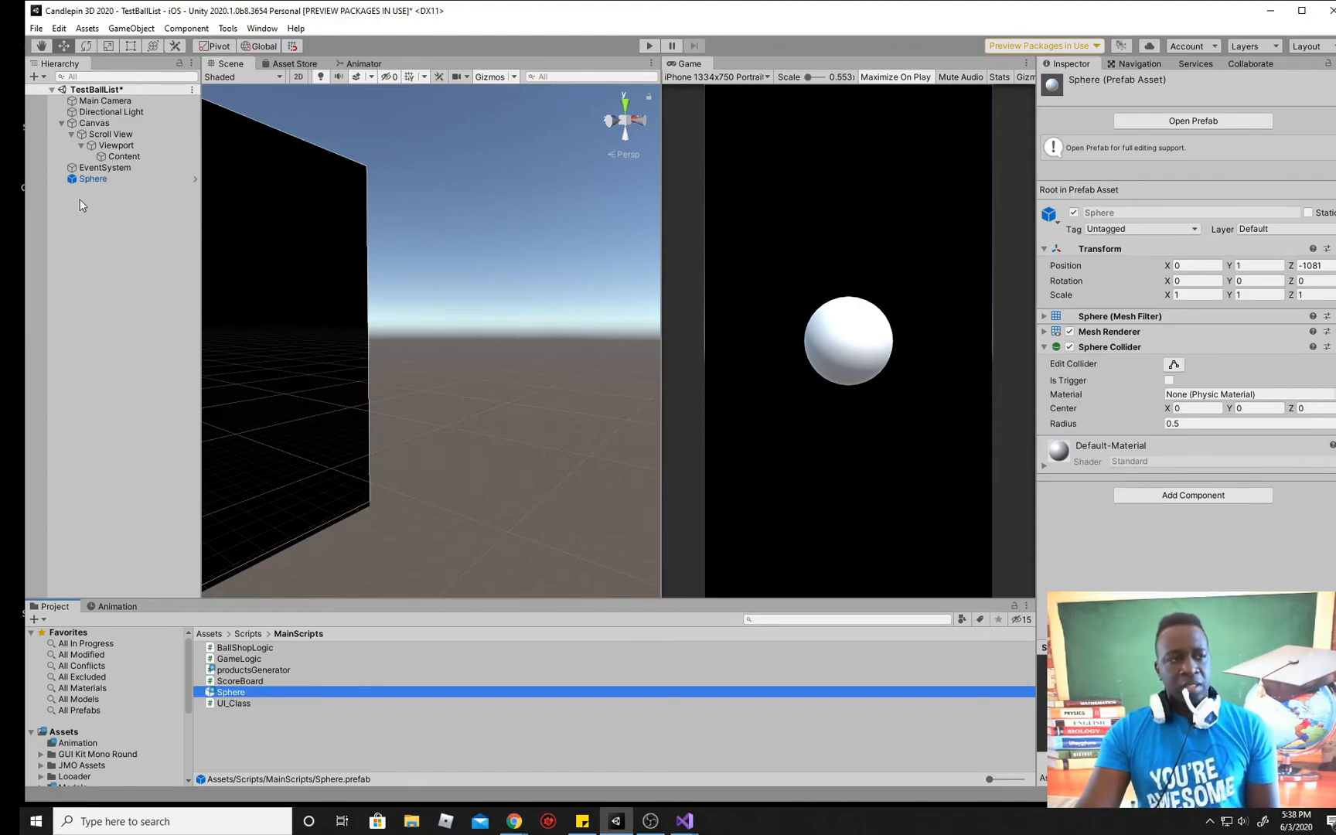
# Step: Delete the scene Sphere and drag the Sphere prefab into Scroll View's Ball field
pyautogui.click(93, 122)
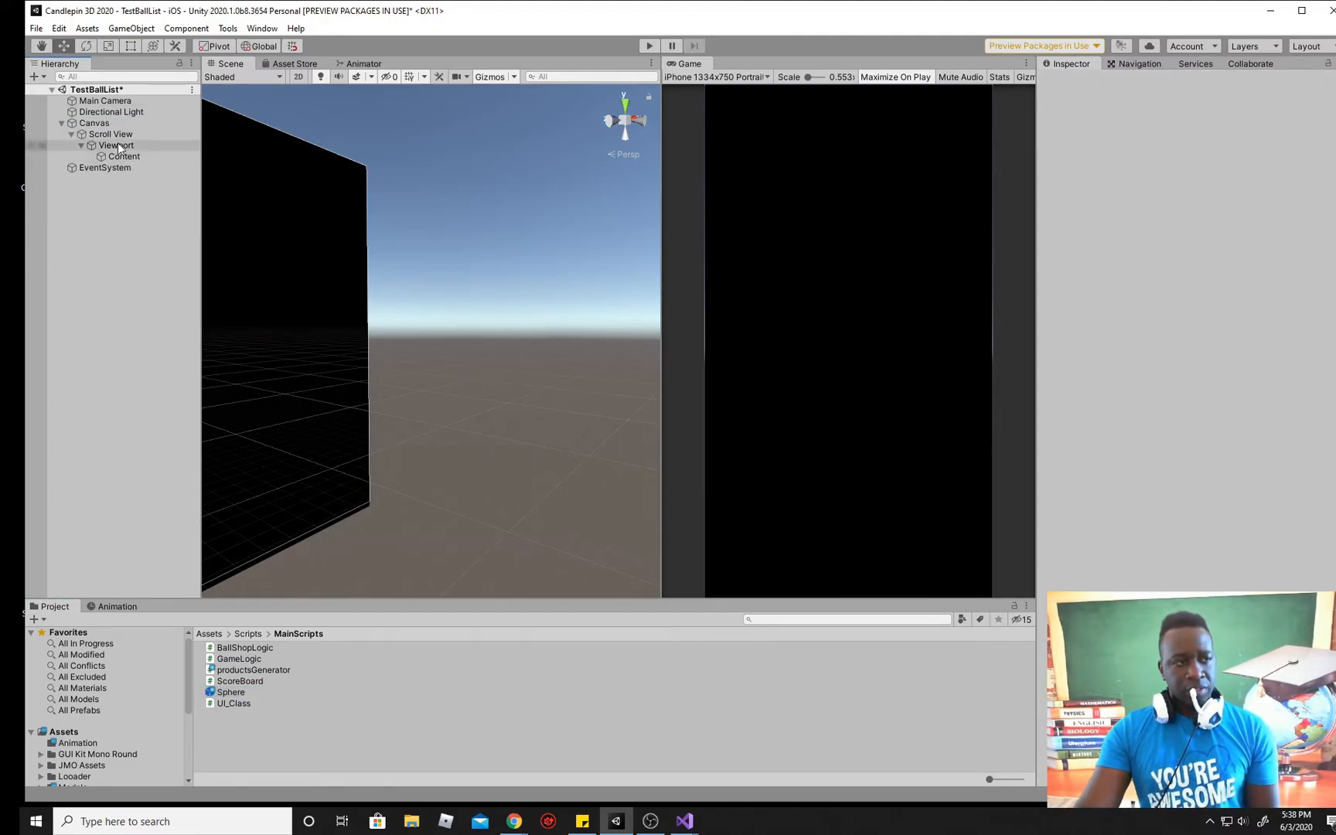
pyautogui.click(110, 134)
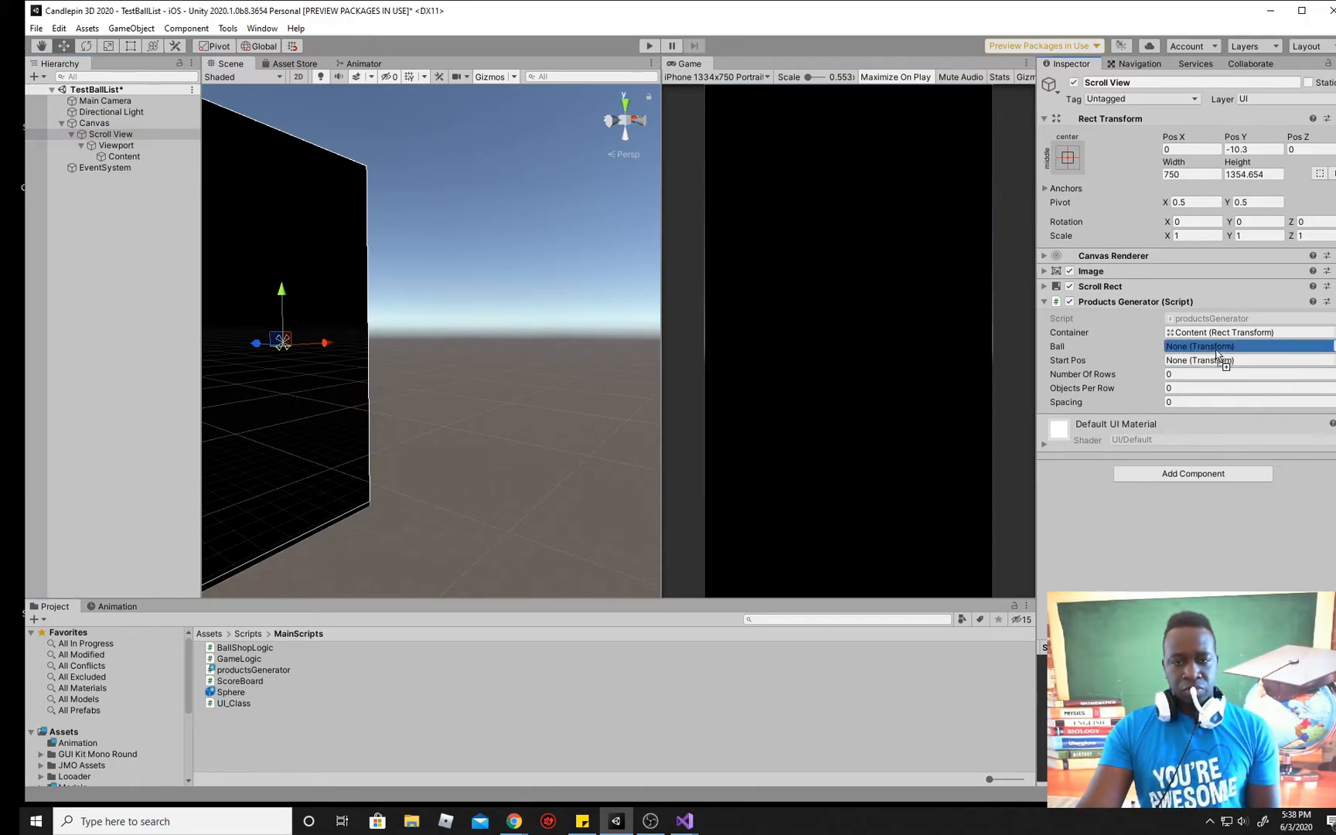
pyautogui.moveTo(230, 692); pyautogui.dragTo(1218, 345)
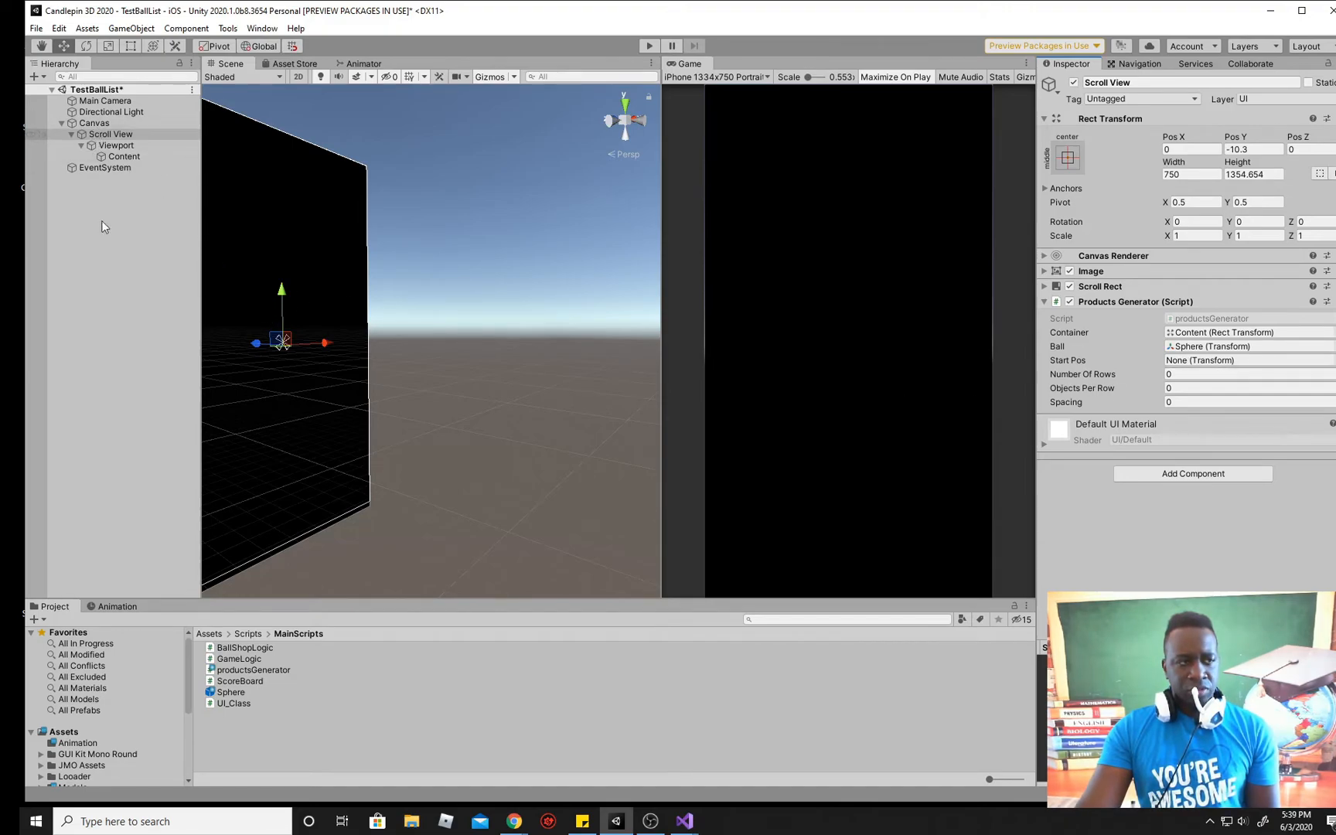
# Step: Create a 3D Sphere and move it to position X -1.18, Y 3.6
pyautogui.rightClick(110, 133)
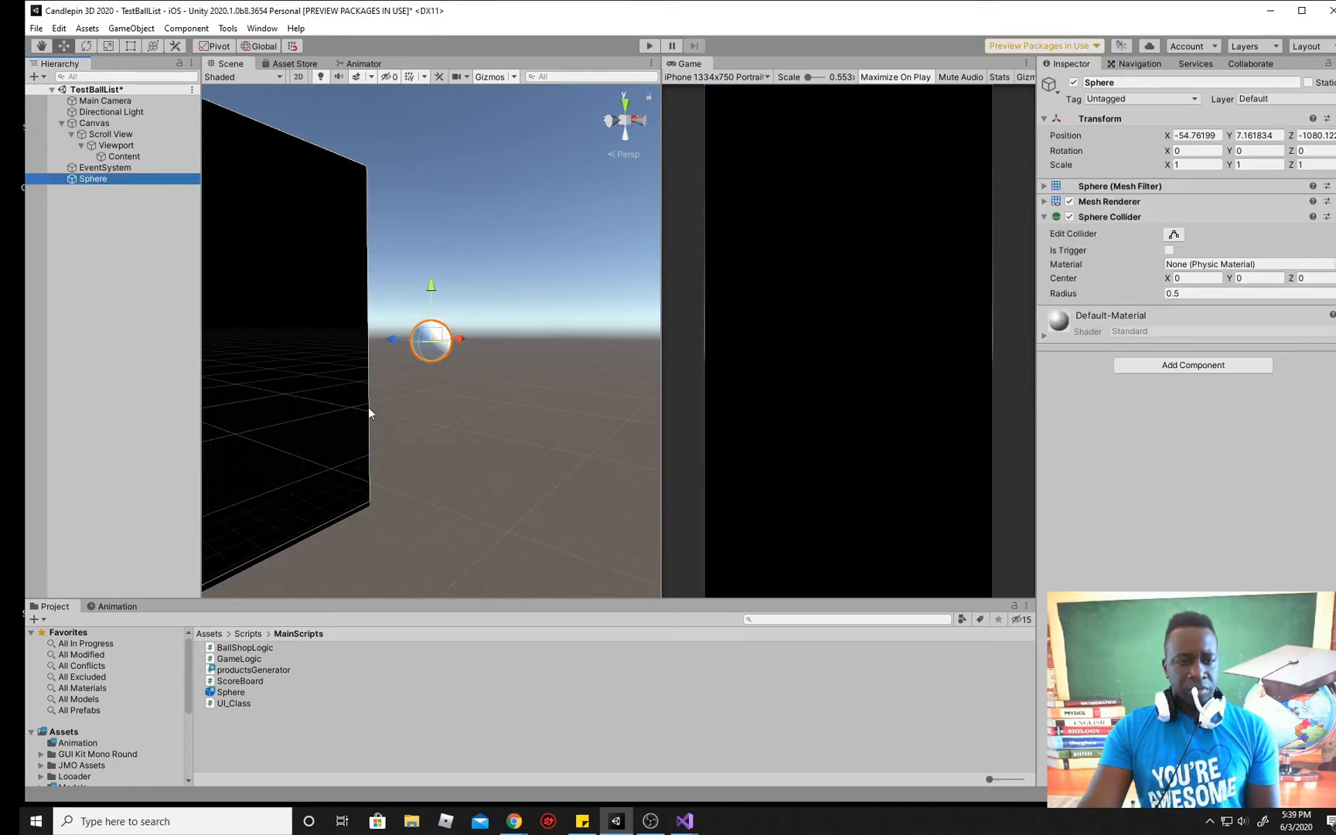
pyautogui.write('0')
pyautogui.click(1260, 135)
pyautogui.write('3.6')
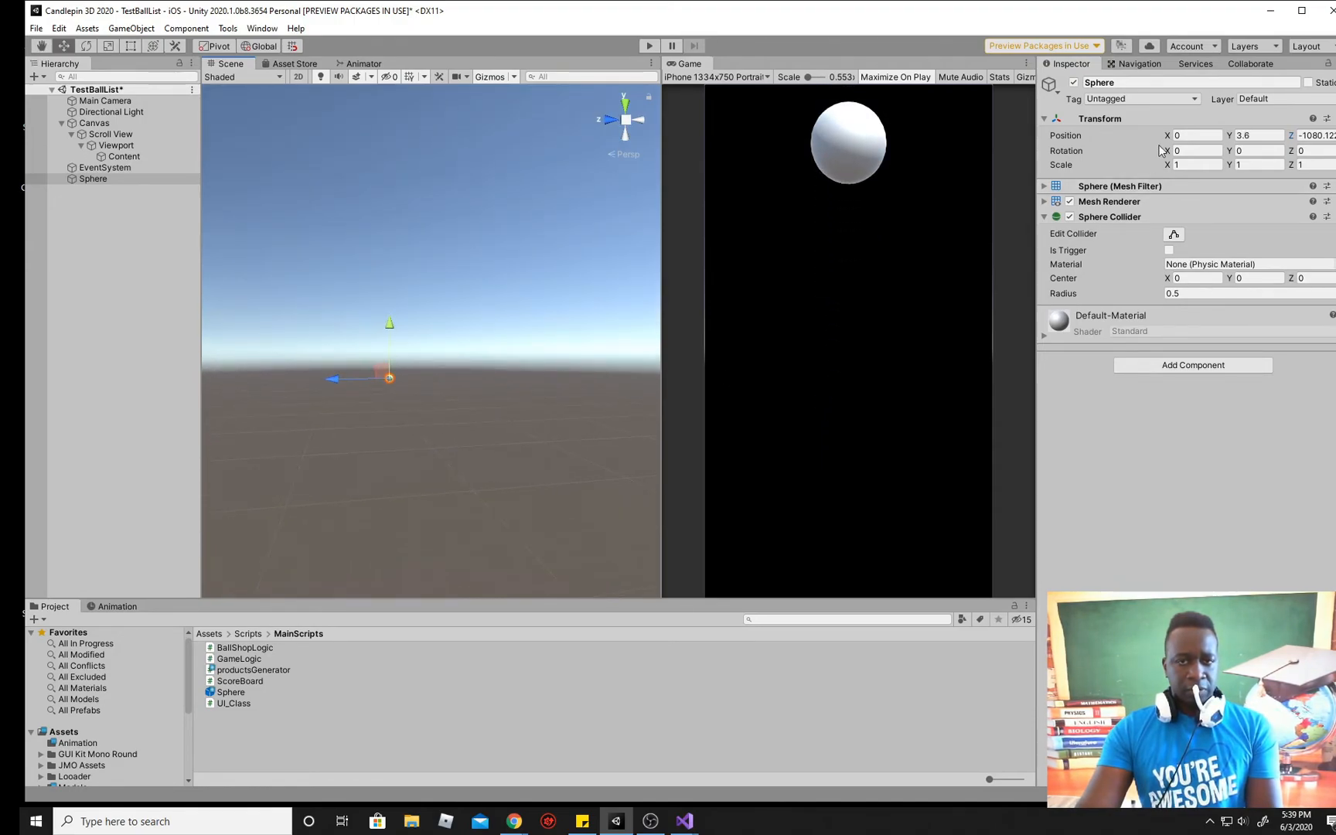
pyautogui.write('-1.18')
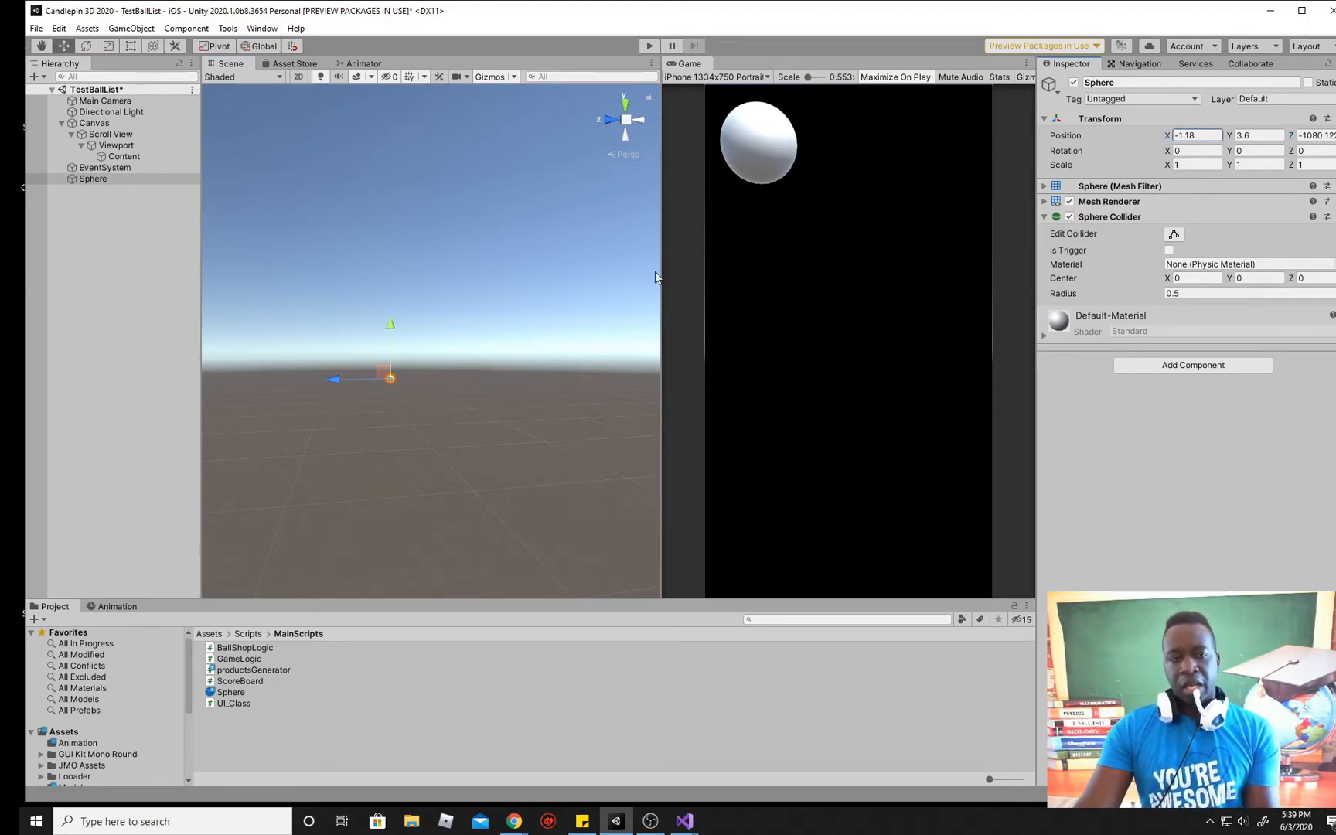
pyautogui.moveTo(731, 185)
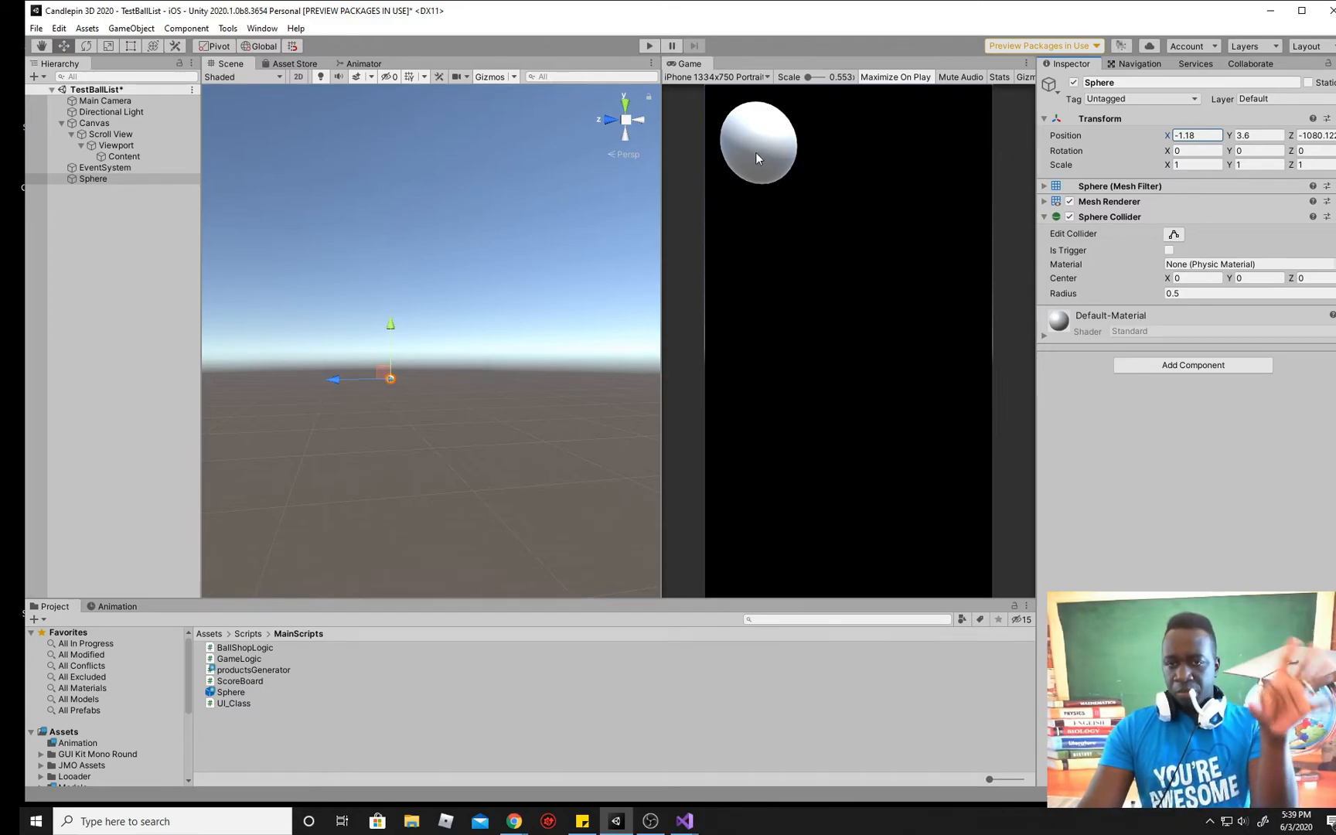
# Step: Remove the sphere's Sphere Collider and Mesh Renderer, and rename it startingpost
pyautogui.click(1257, 135)
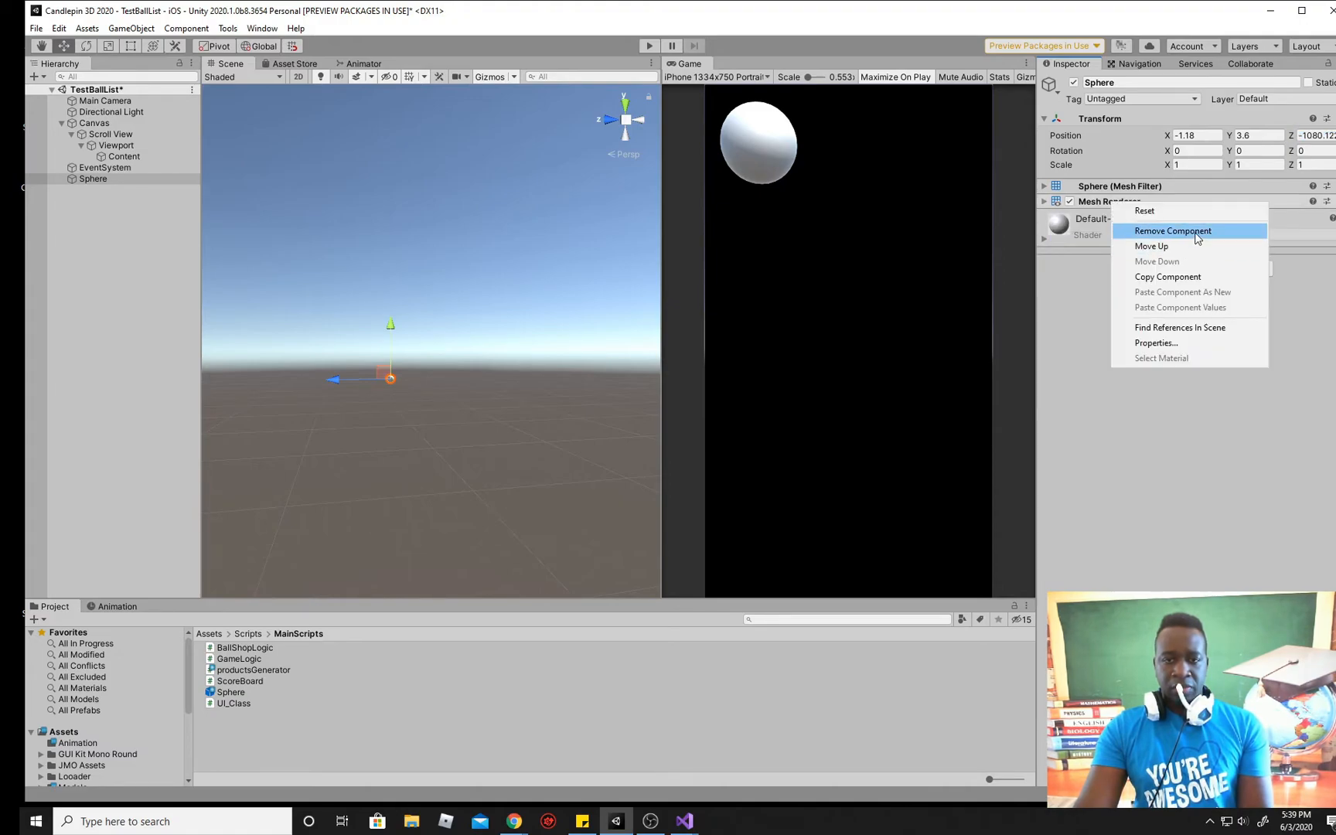
pyautogui.click(1171, 231)
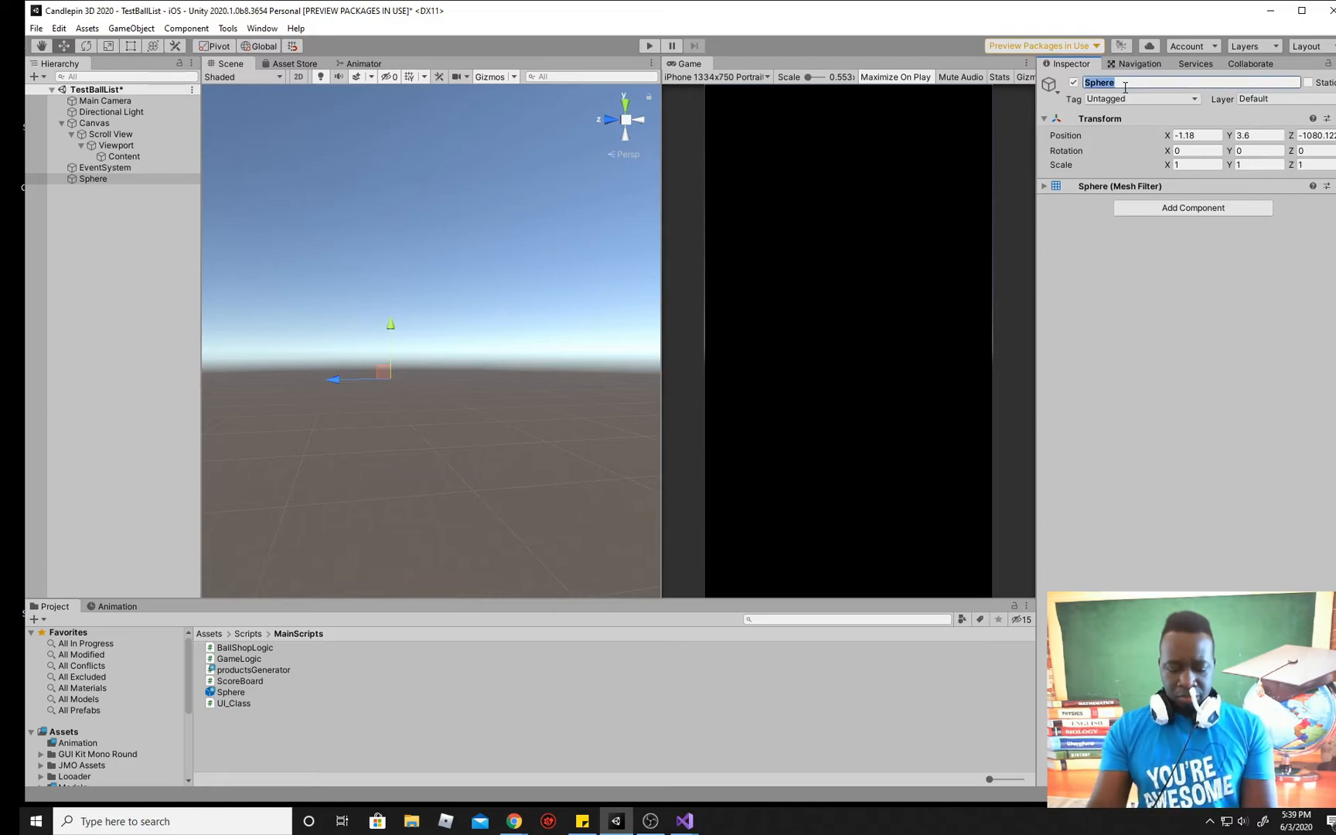
pyautogui.write('startingpost')
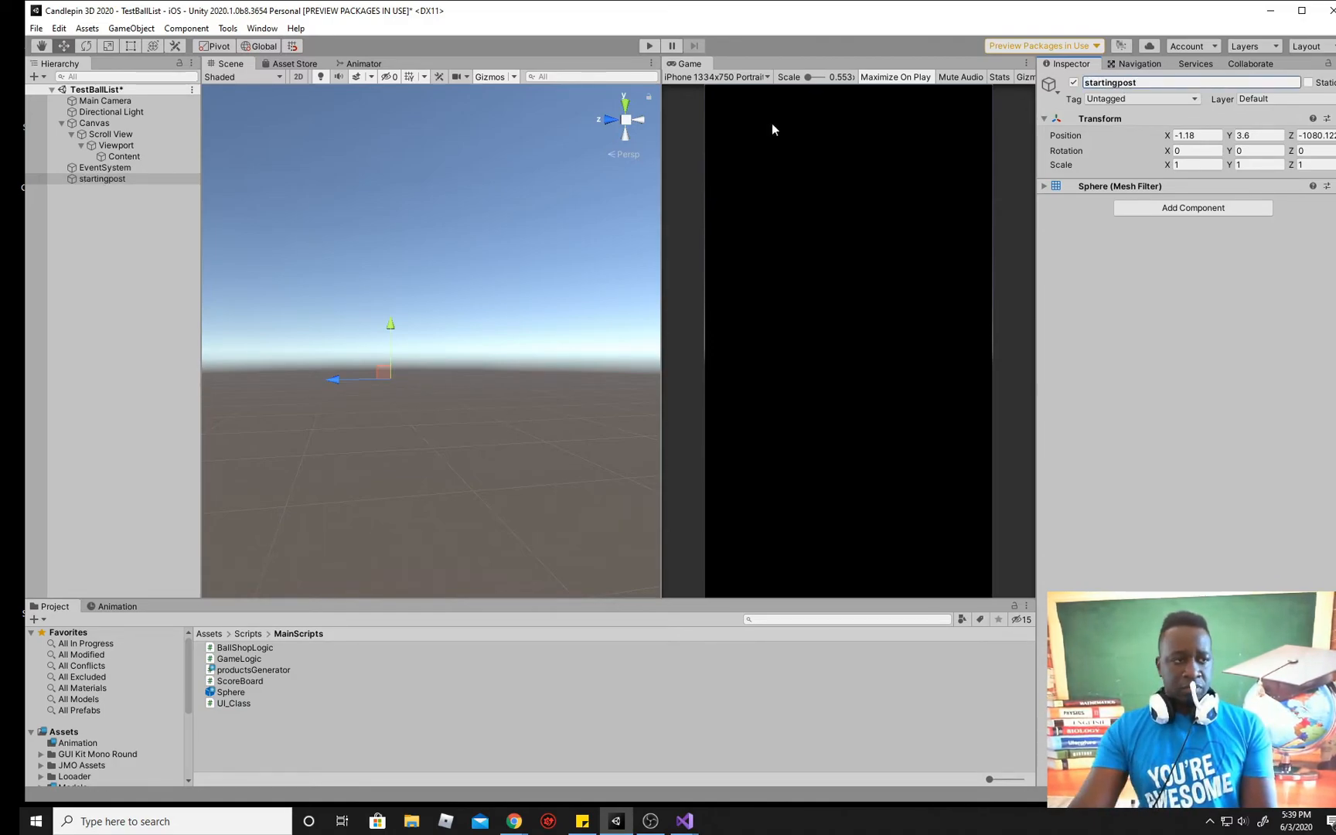
pyautogui.click(110, 134)
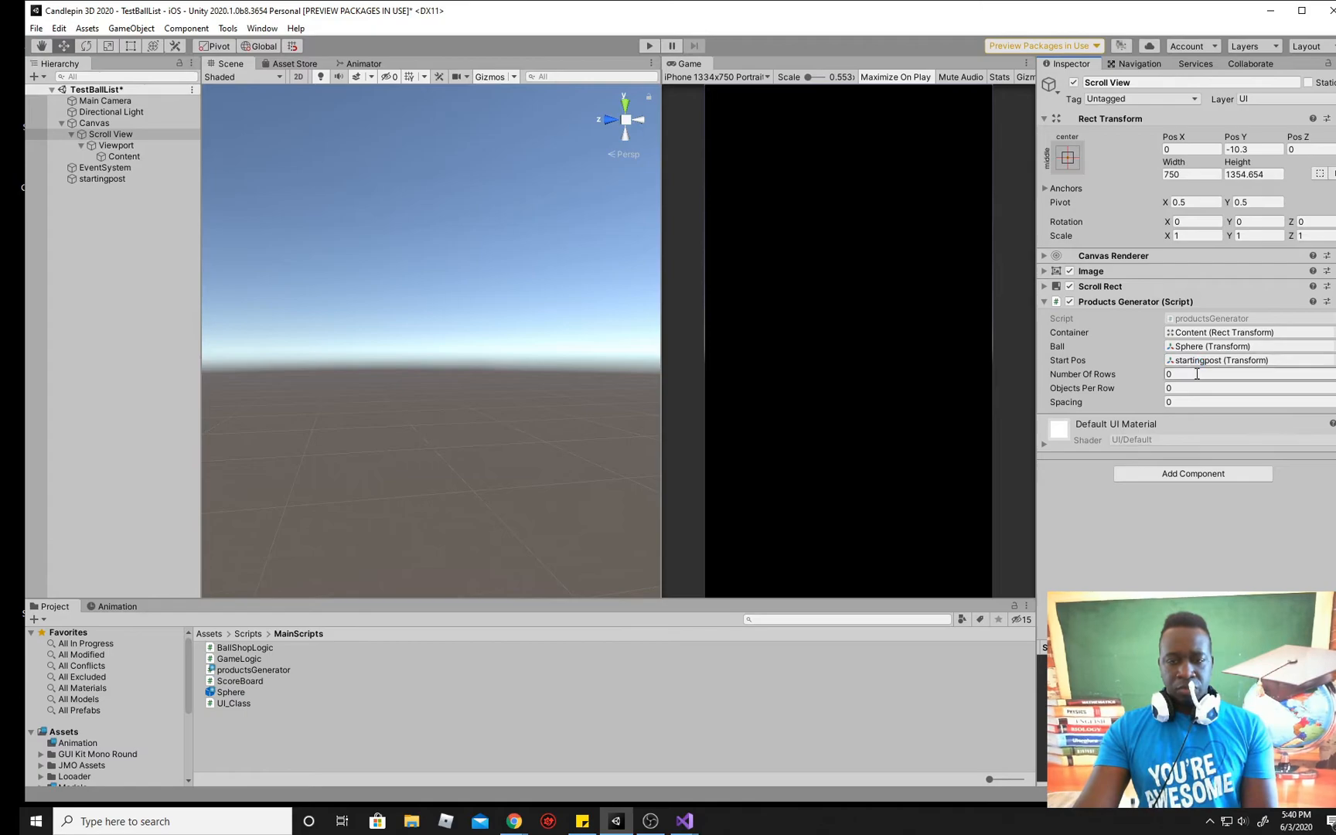
# Step: Enter Number Of Rows 4, Objects Per Row 3 and Spacing 1.5 in Products Generator
pyautogui.click(1235, 374)
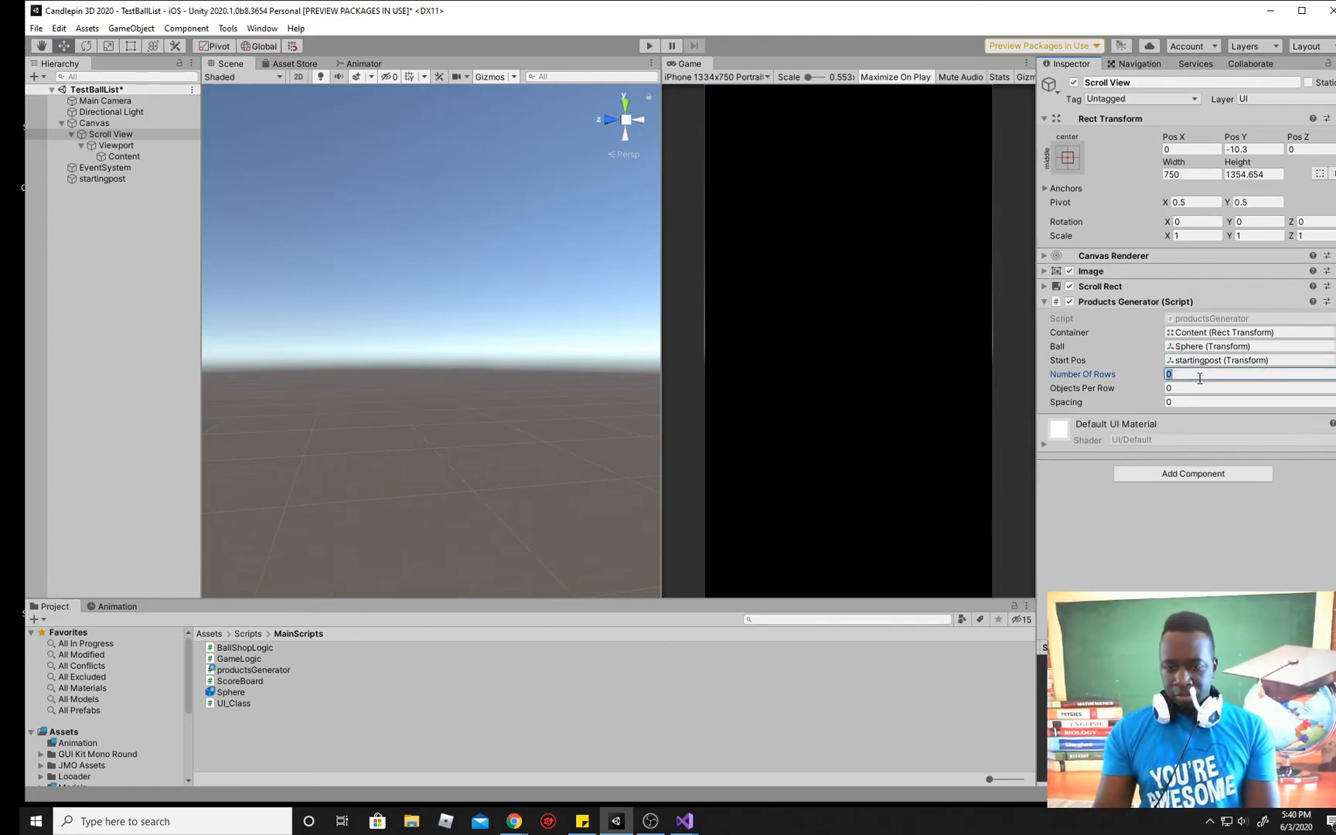
pyautogui.write('3')
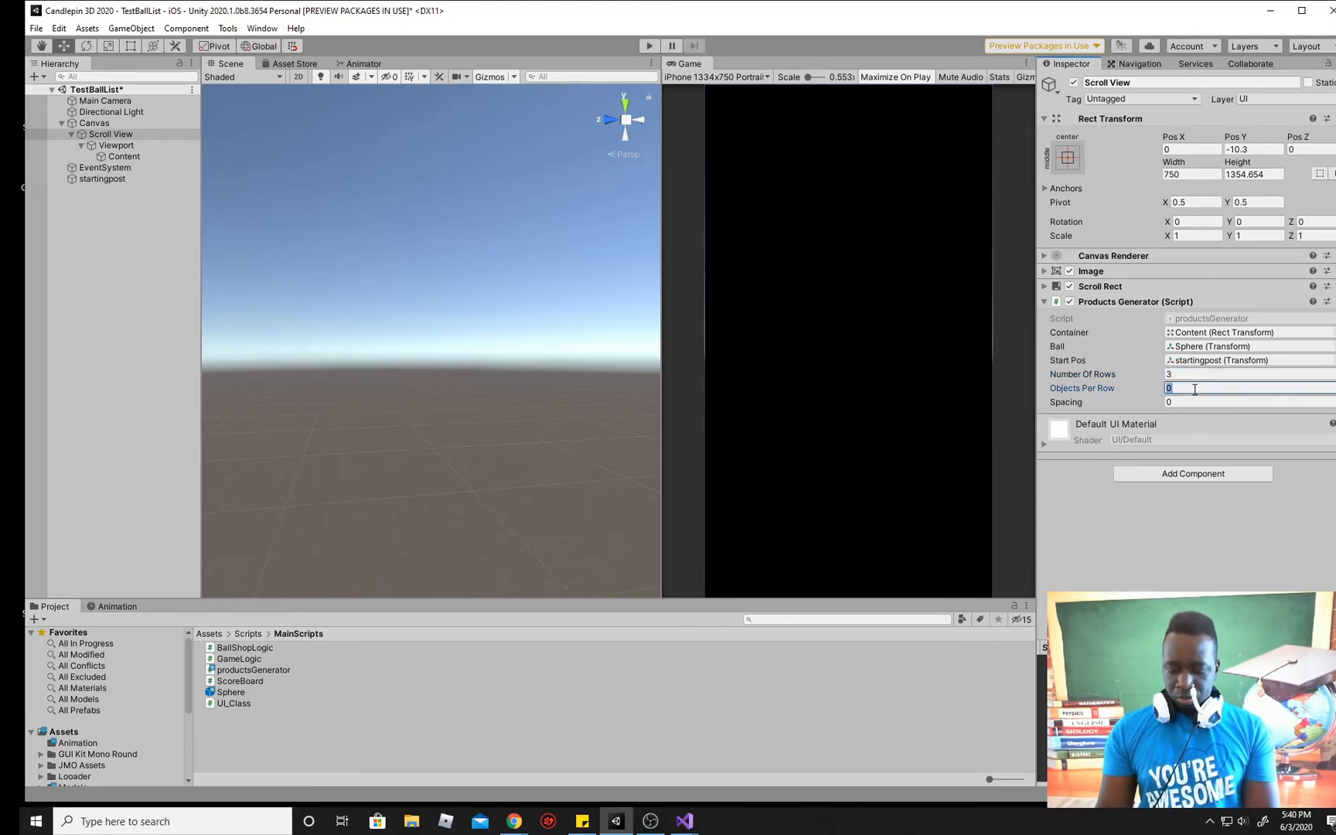
pyautogui.write('3')
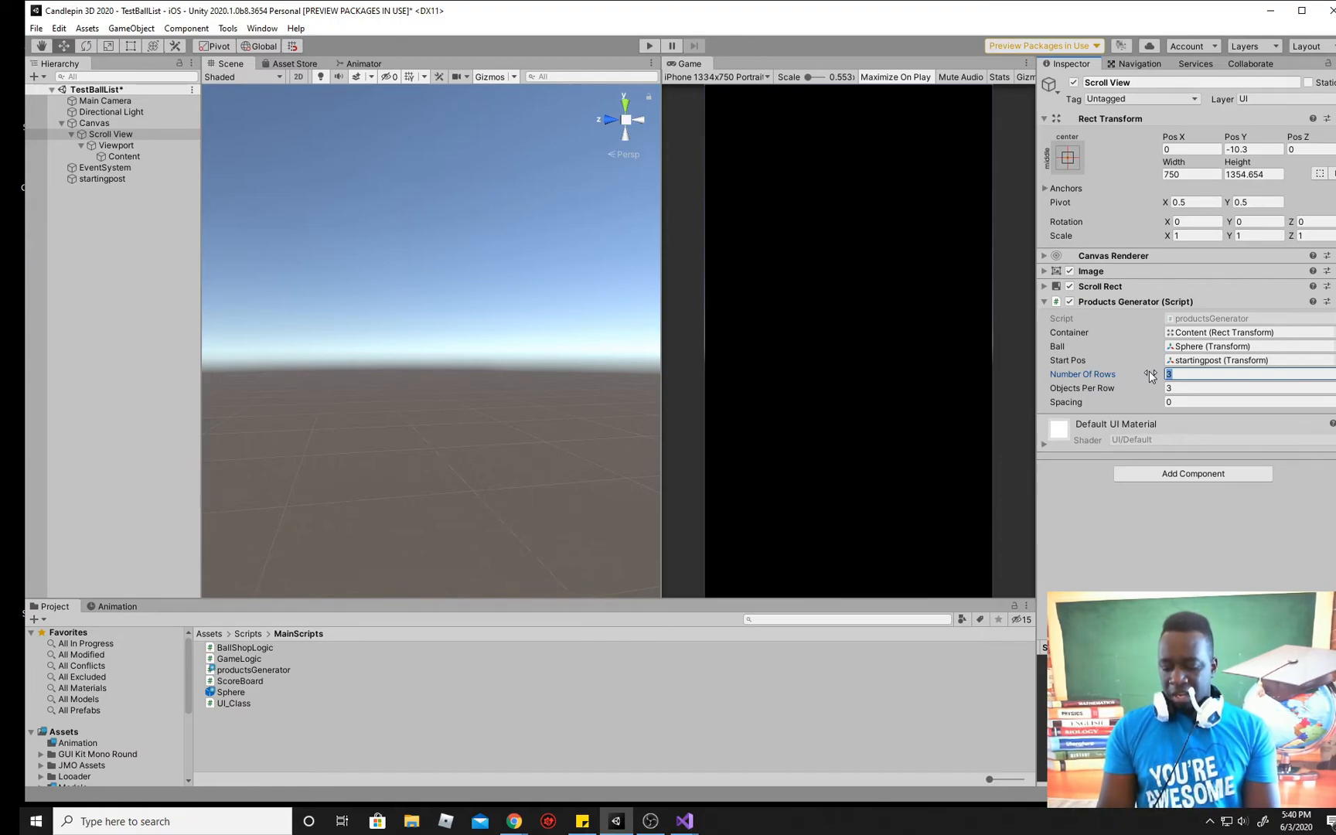
pyautogui.write('4')
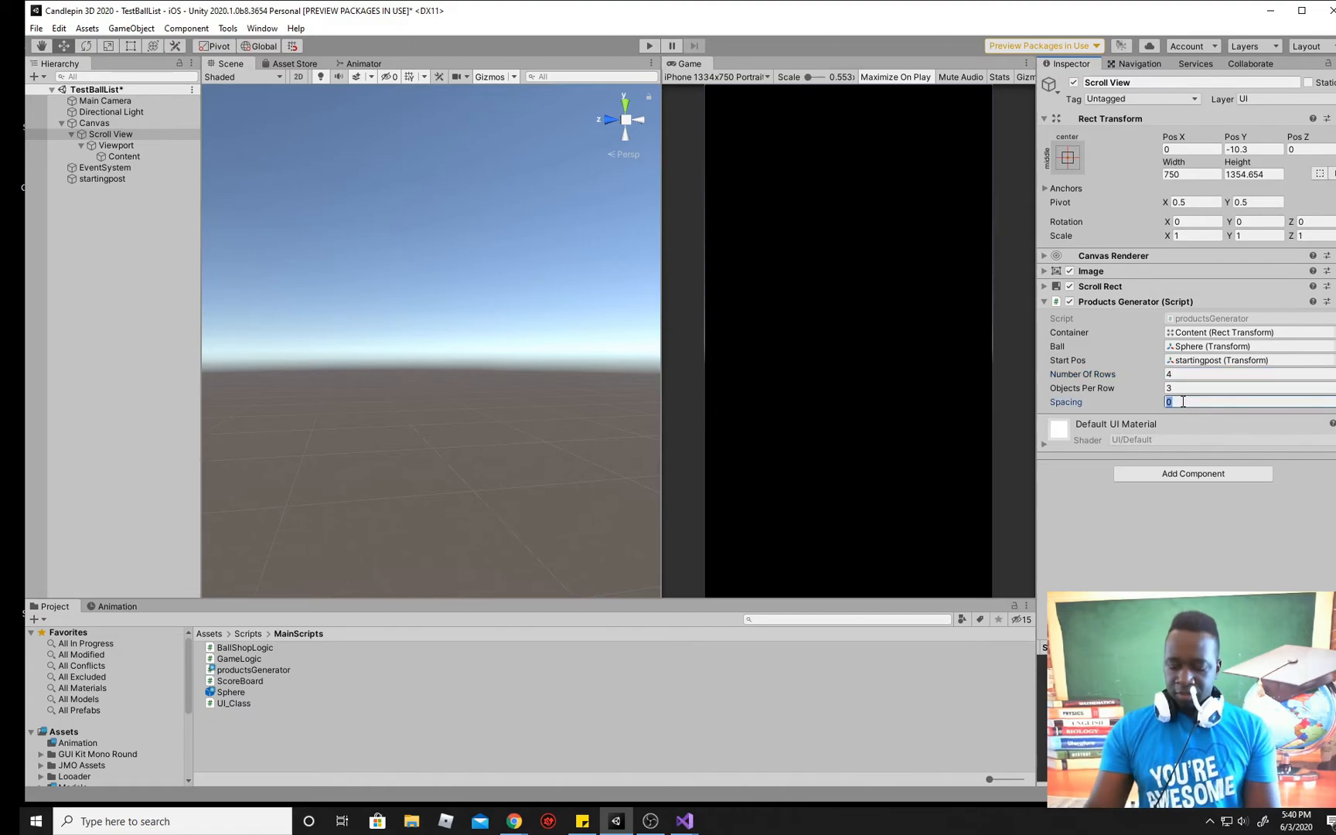
pyautogui.write('1')
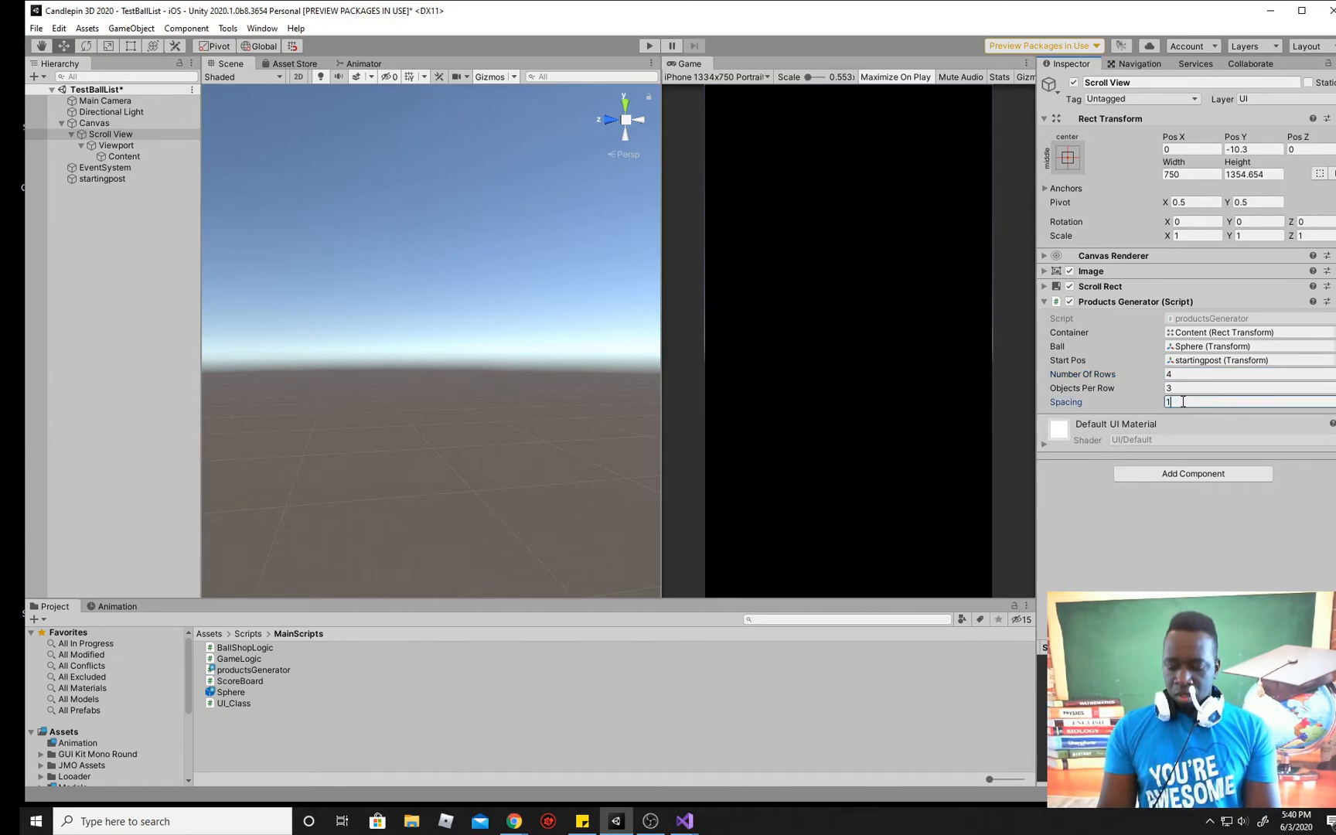
pyautogui.write('.5')
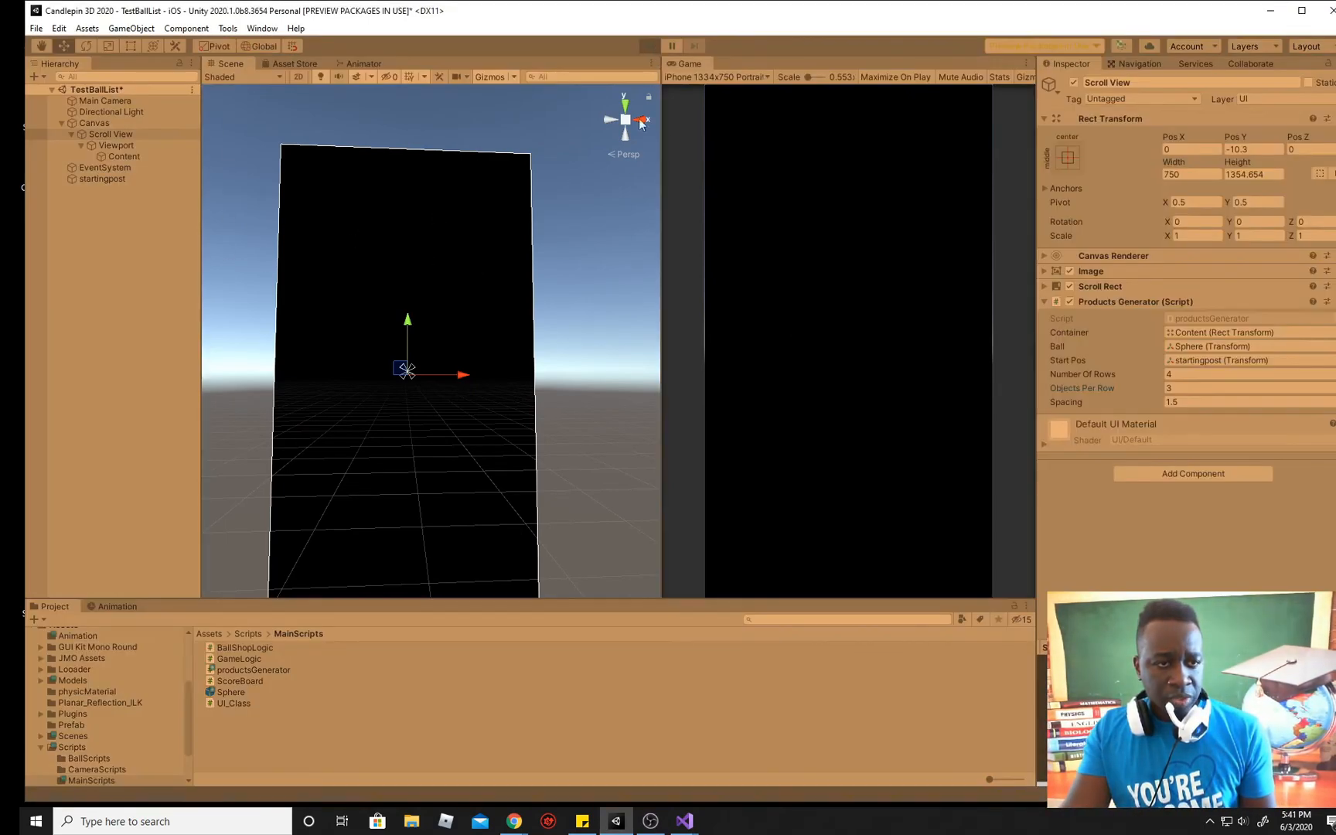
pyautogui.moveTo(587, 349)
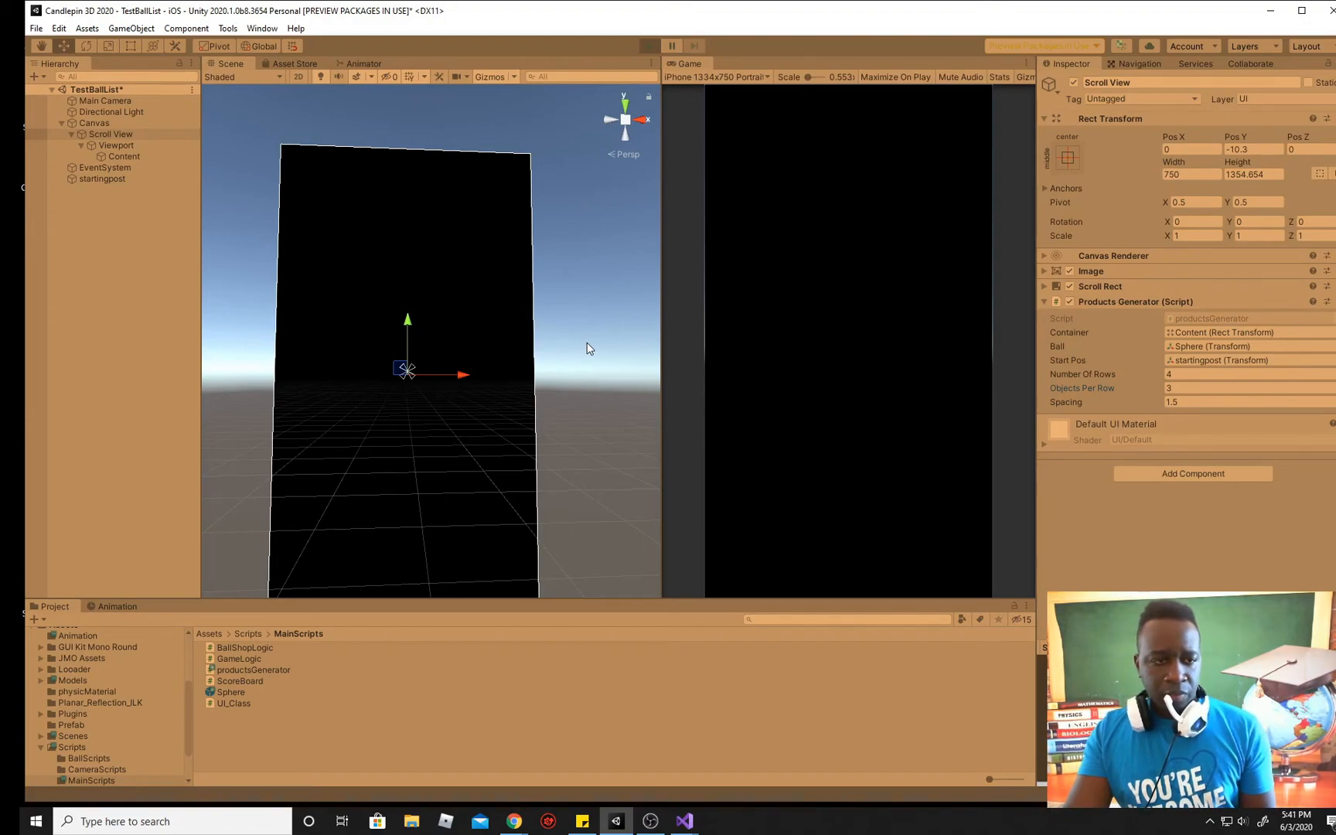
# Step: Run the game to spawn the four-row, three-column Sphere(Clone) grid, then stop Play mode
pyautogui.click(648, 46)
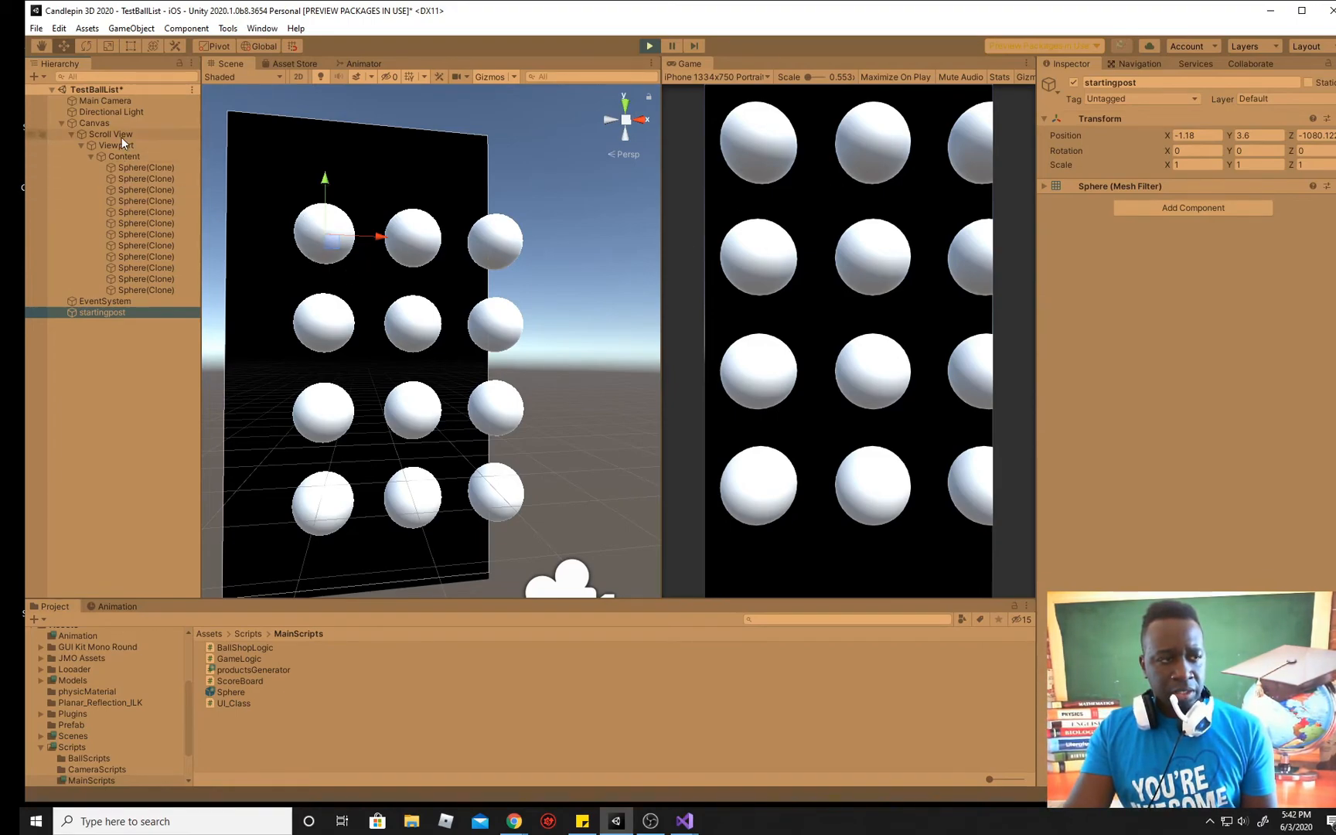
pyautogui.click(110, 134)
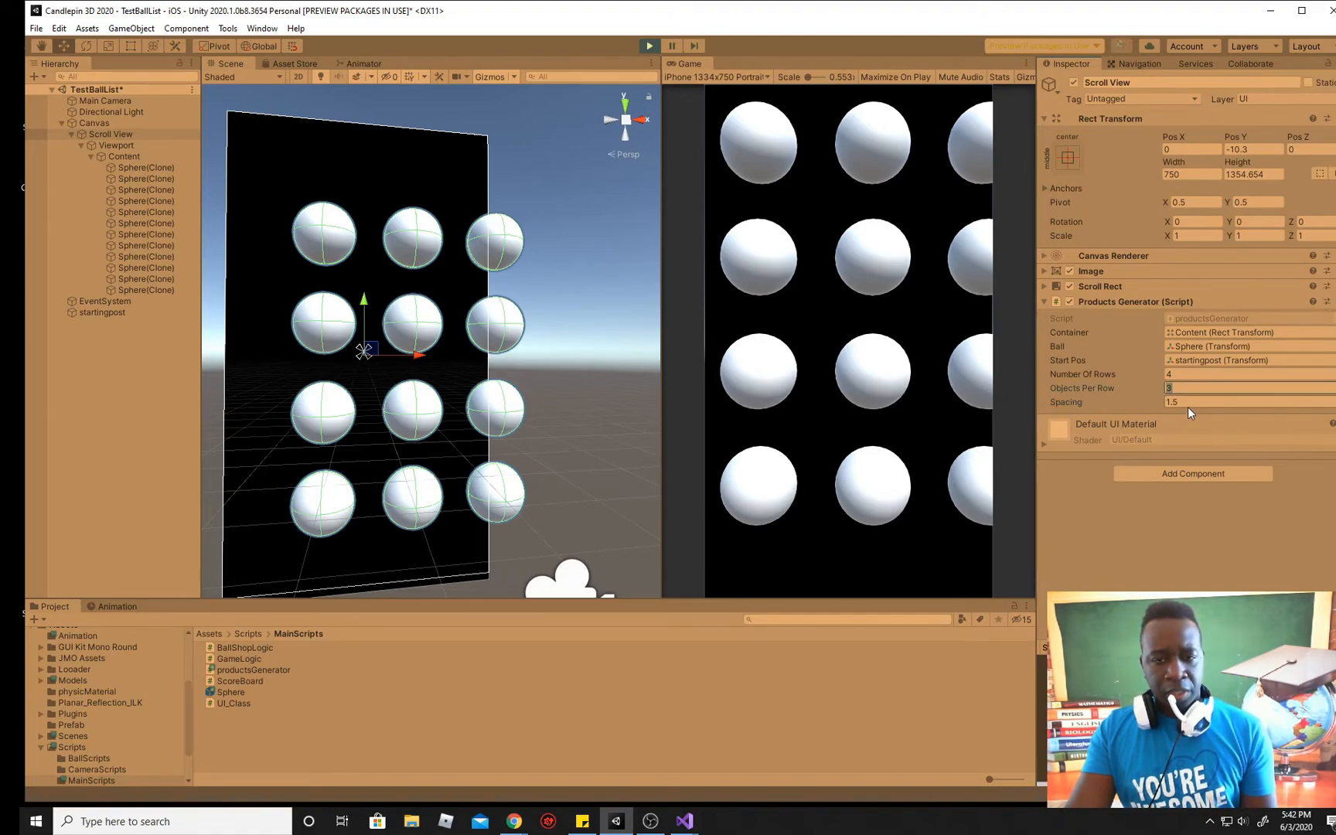
pyautogui.click(1235, 374)
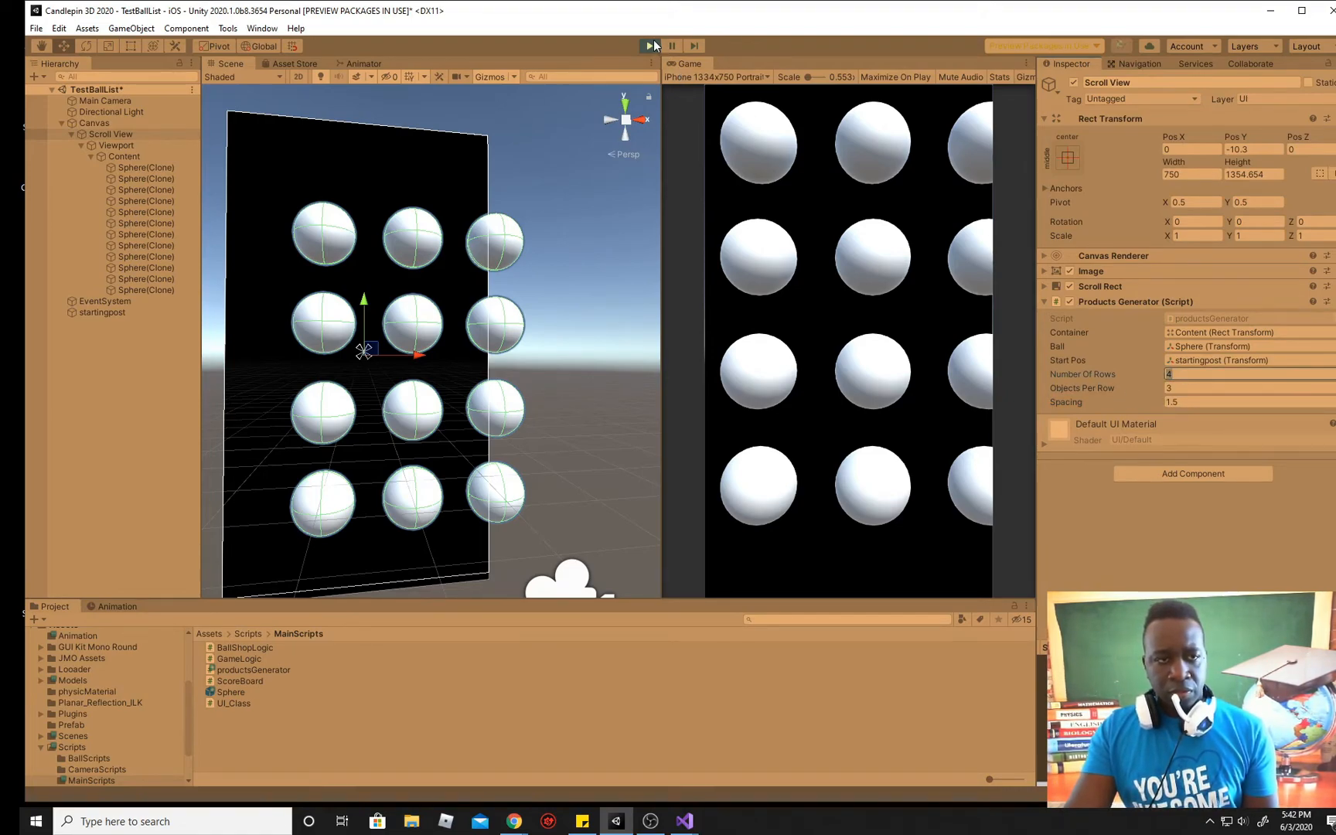
pyautogui.click(650, 44)
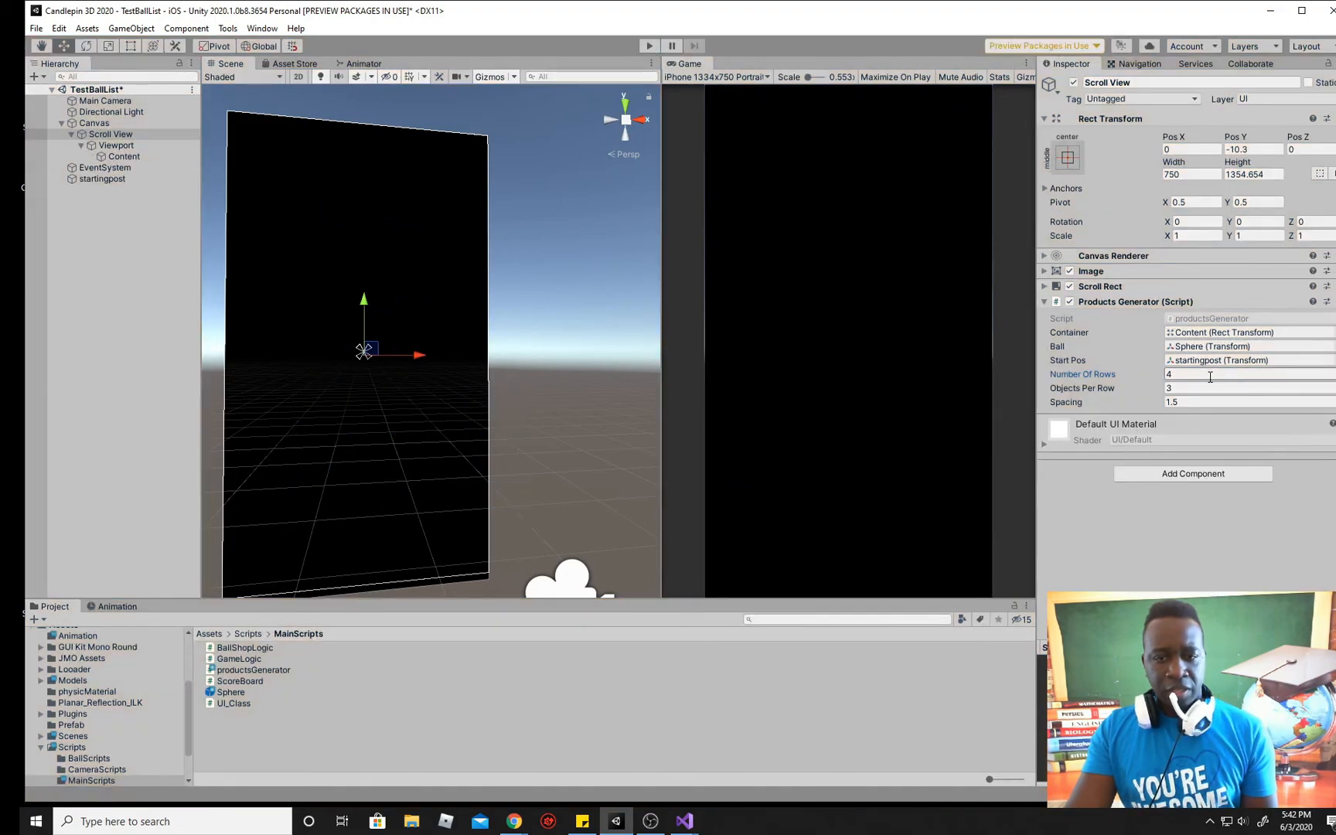
# Step: Set 6 rows at 1.2 spacing, run to view Content's two-column clones, then stop
pyautogui.click(1209, 375)
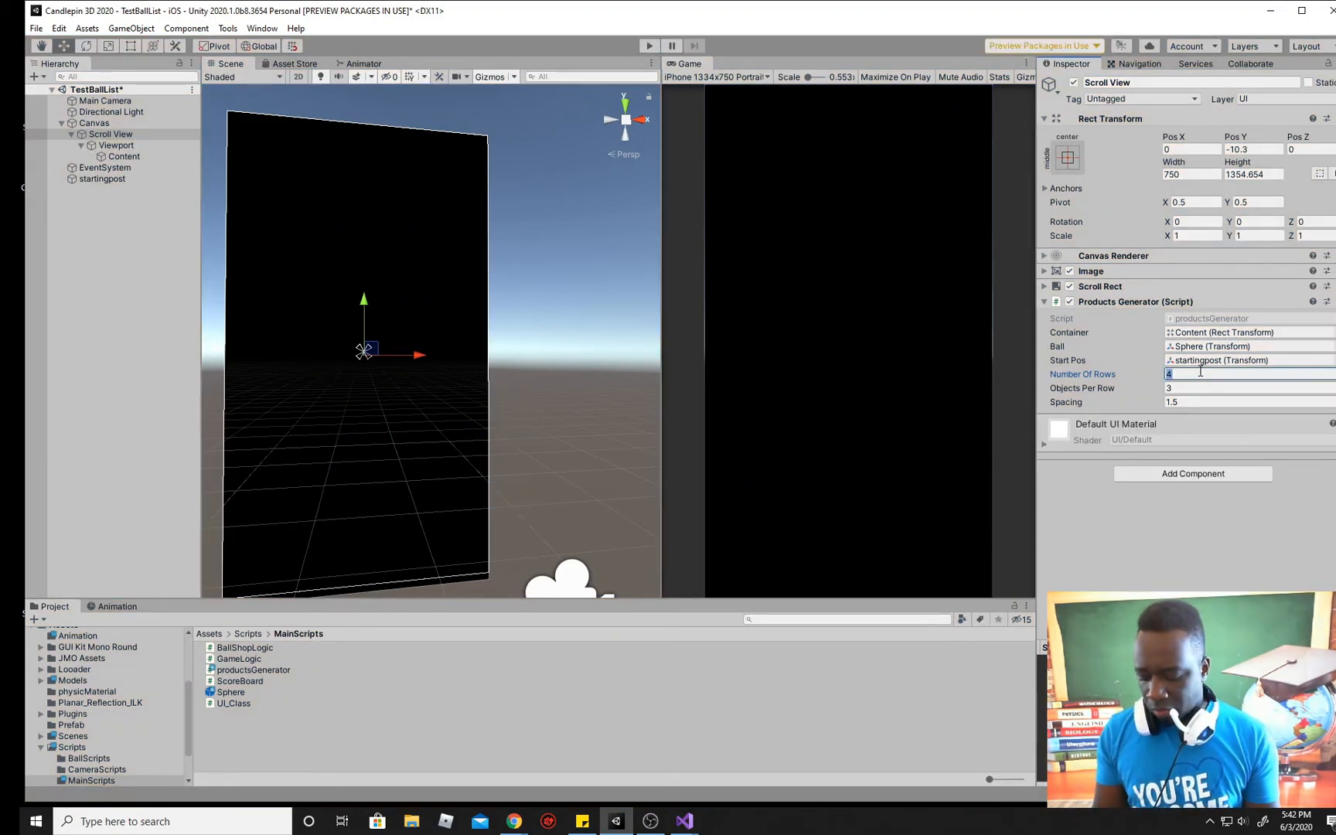
pyautogui.write('6')
pyautogui.click(1249, 387)
pyautogui.write('2')
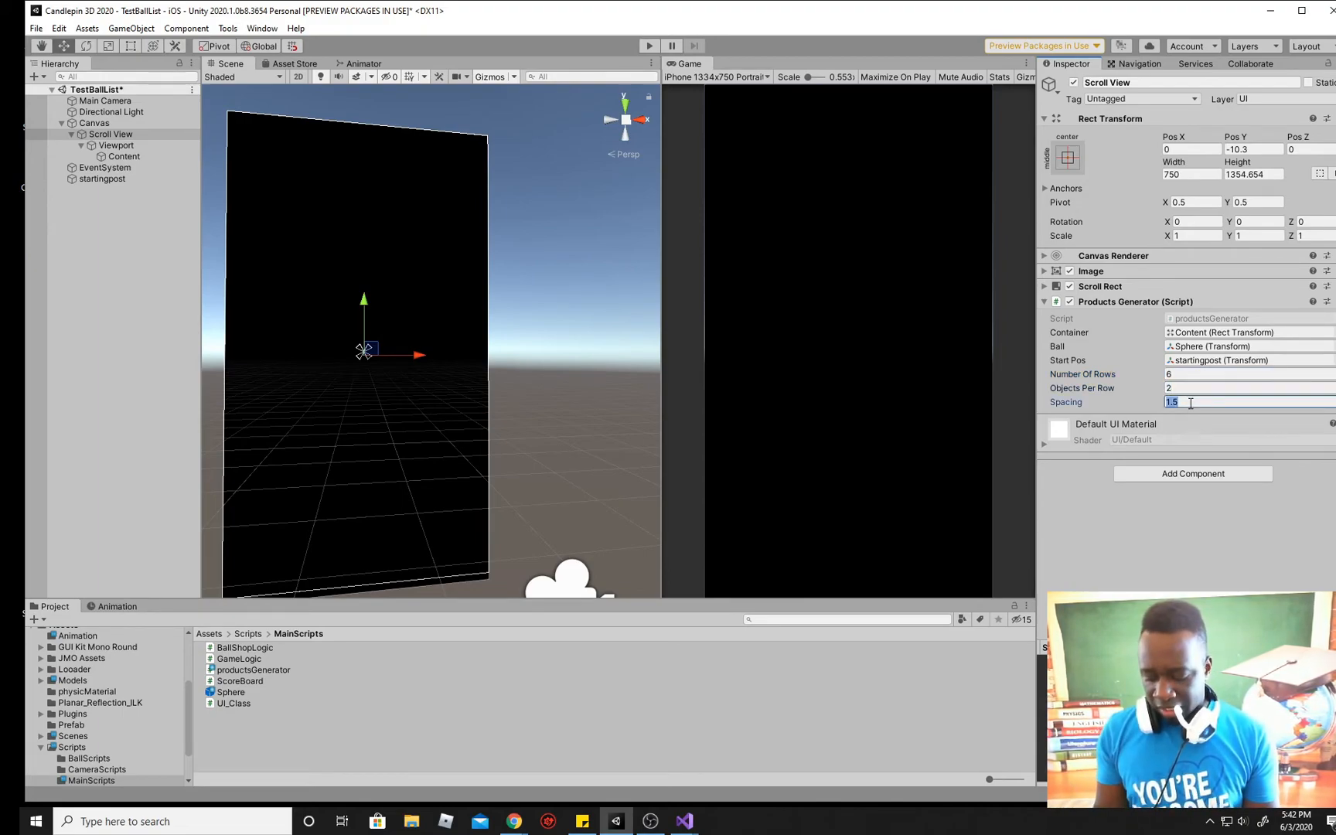
pyautogui.write('1.2')
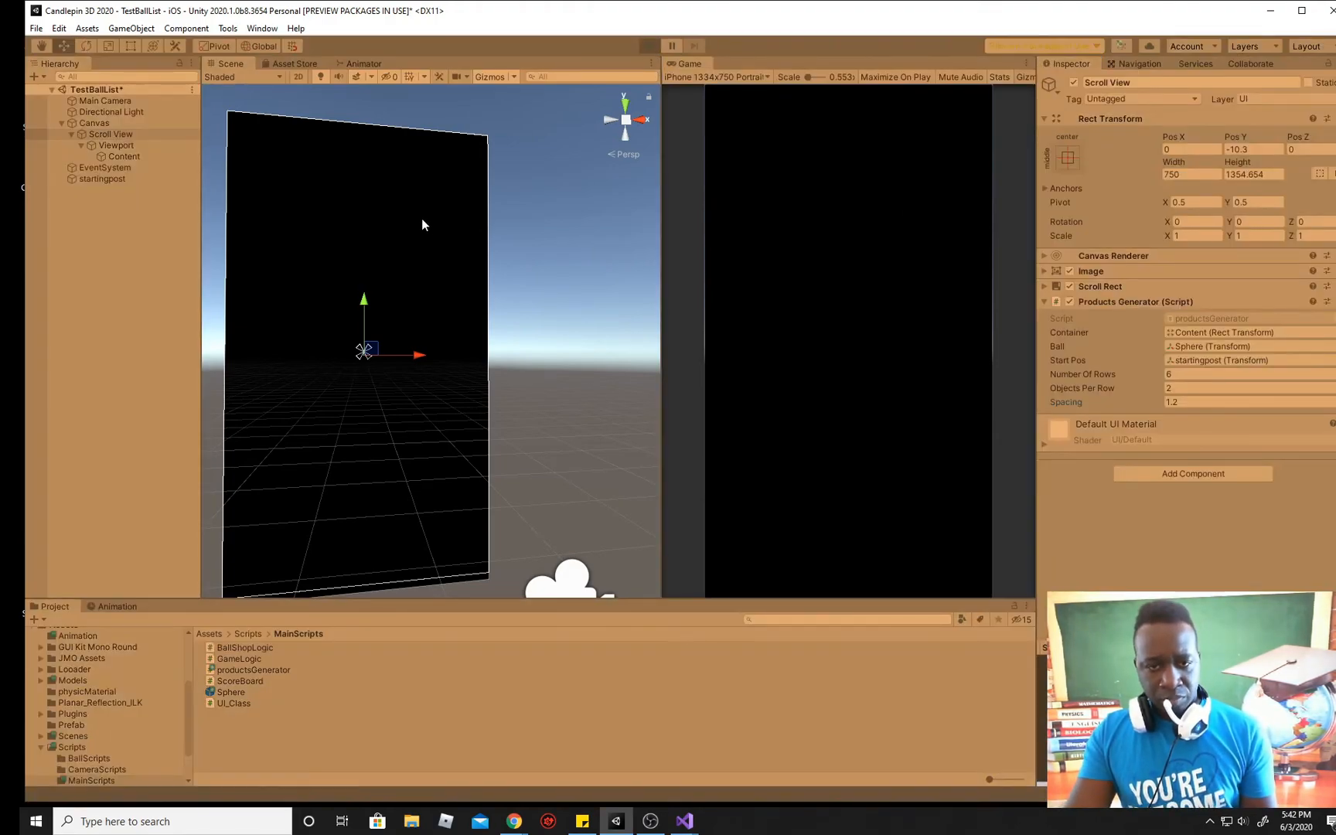
pyautogui.click(649, 45)
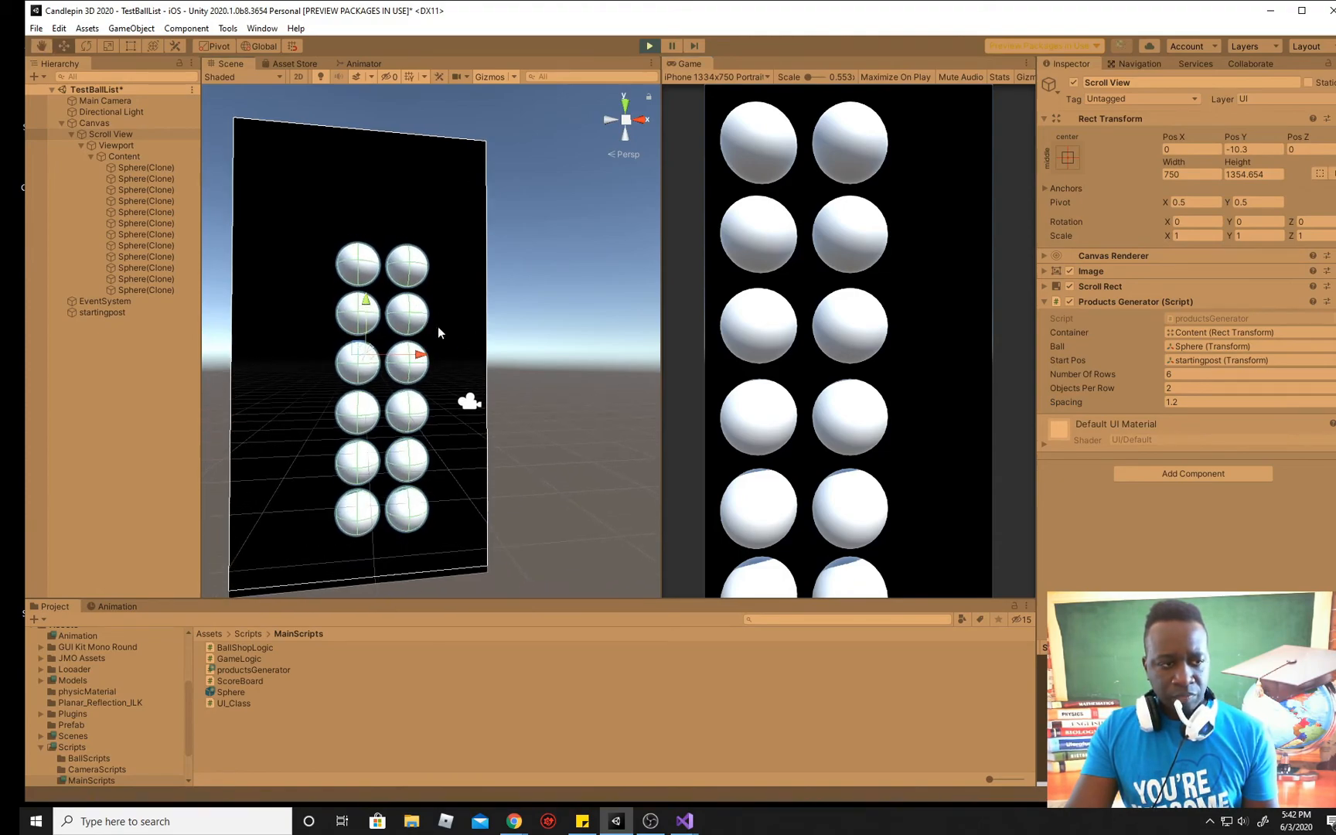
pyautogui.click(123, 157)
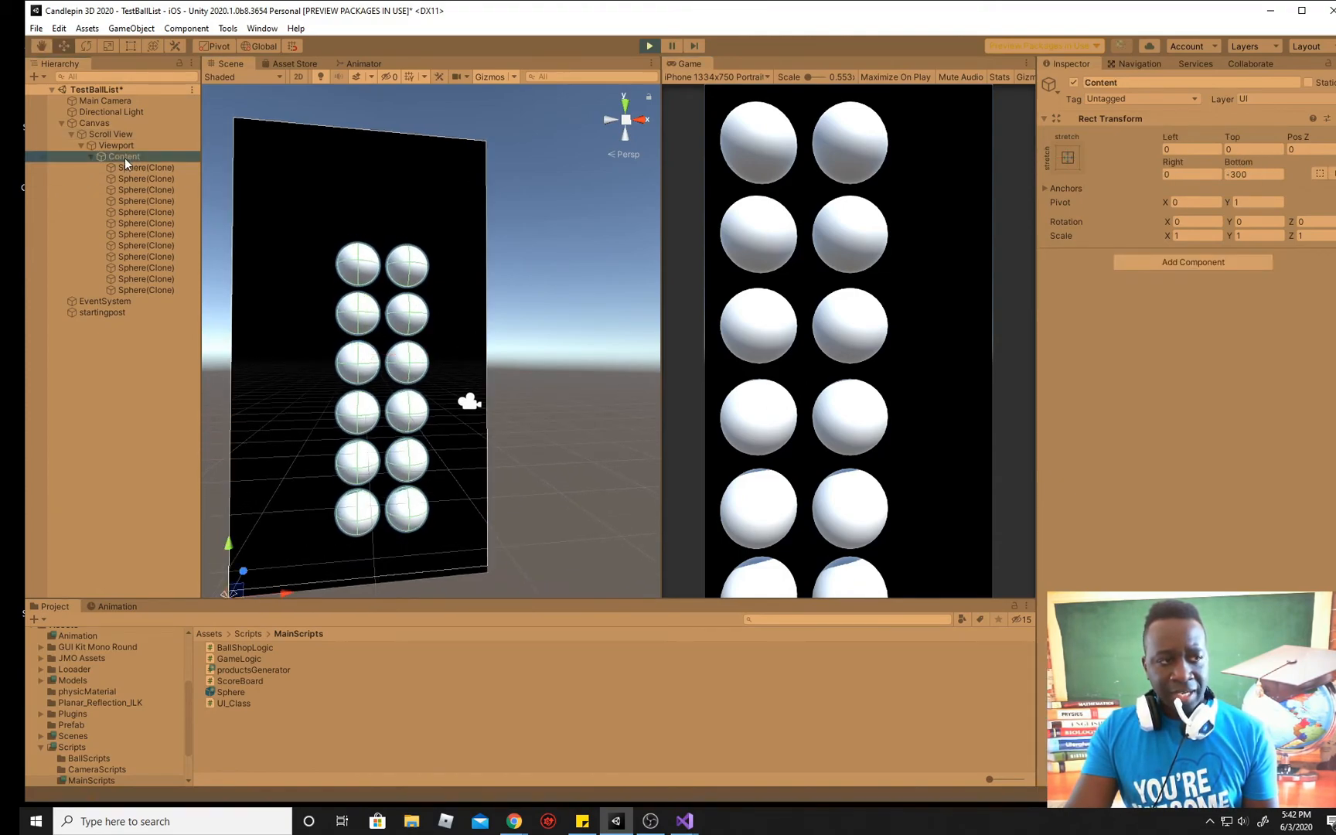
pyautogui.click(110, 133)
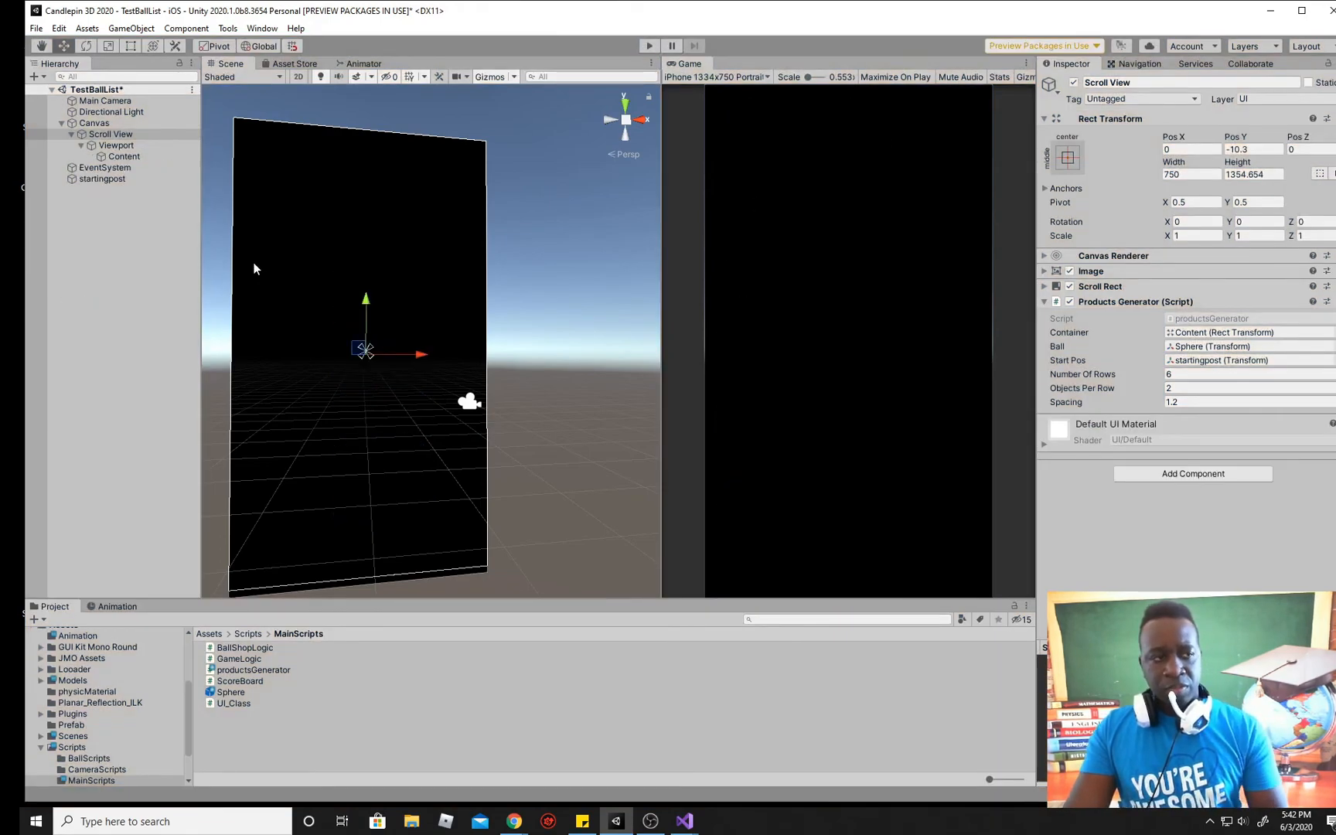
# Step: Check startingpost and Scroll View, then delete the Sphere prefab and productsGenerator script
pyautogui.click(102, 178)
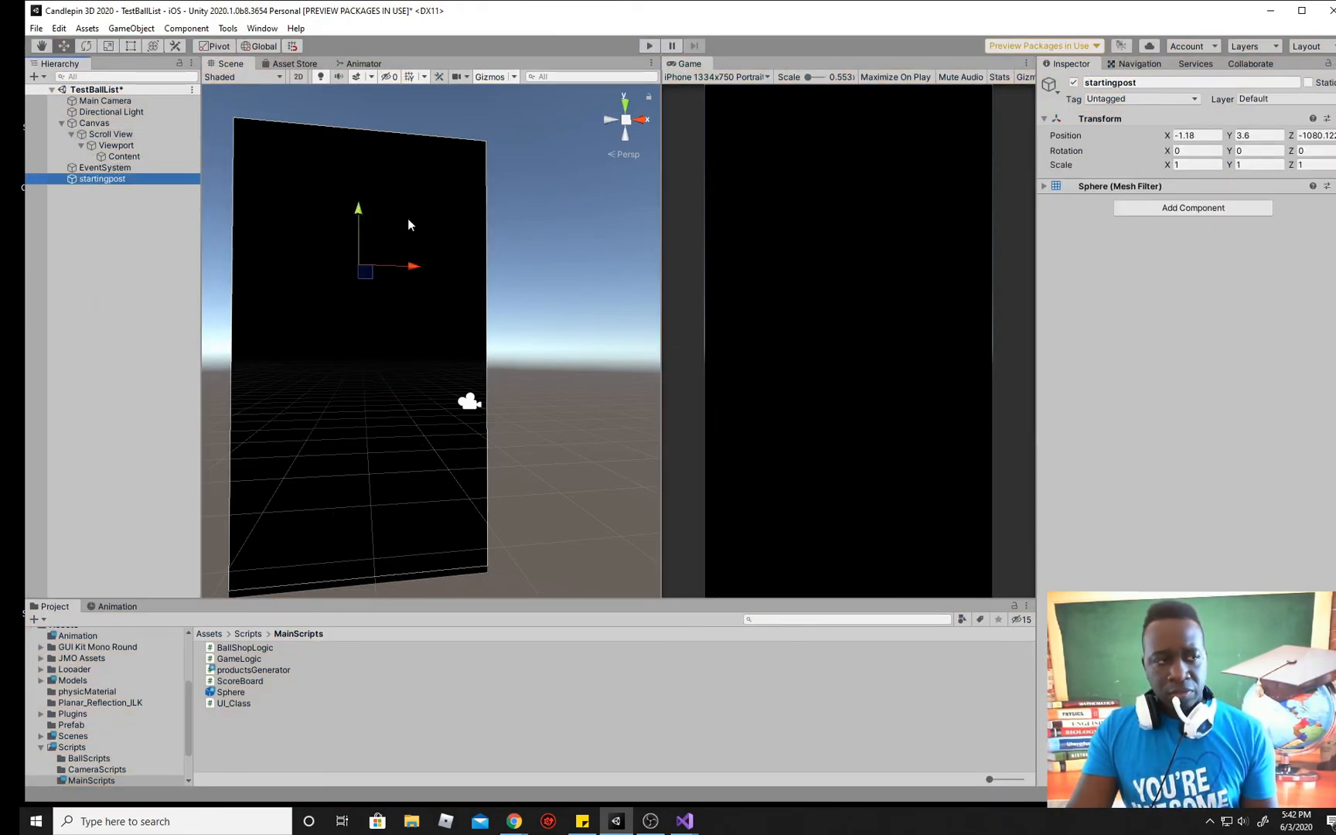
pyautogui.click(110, 134)
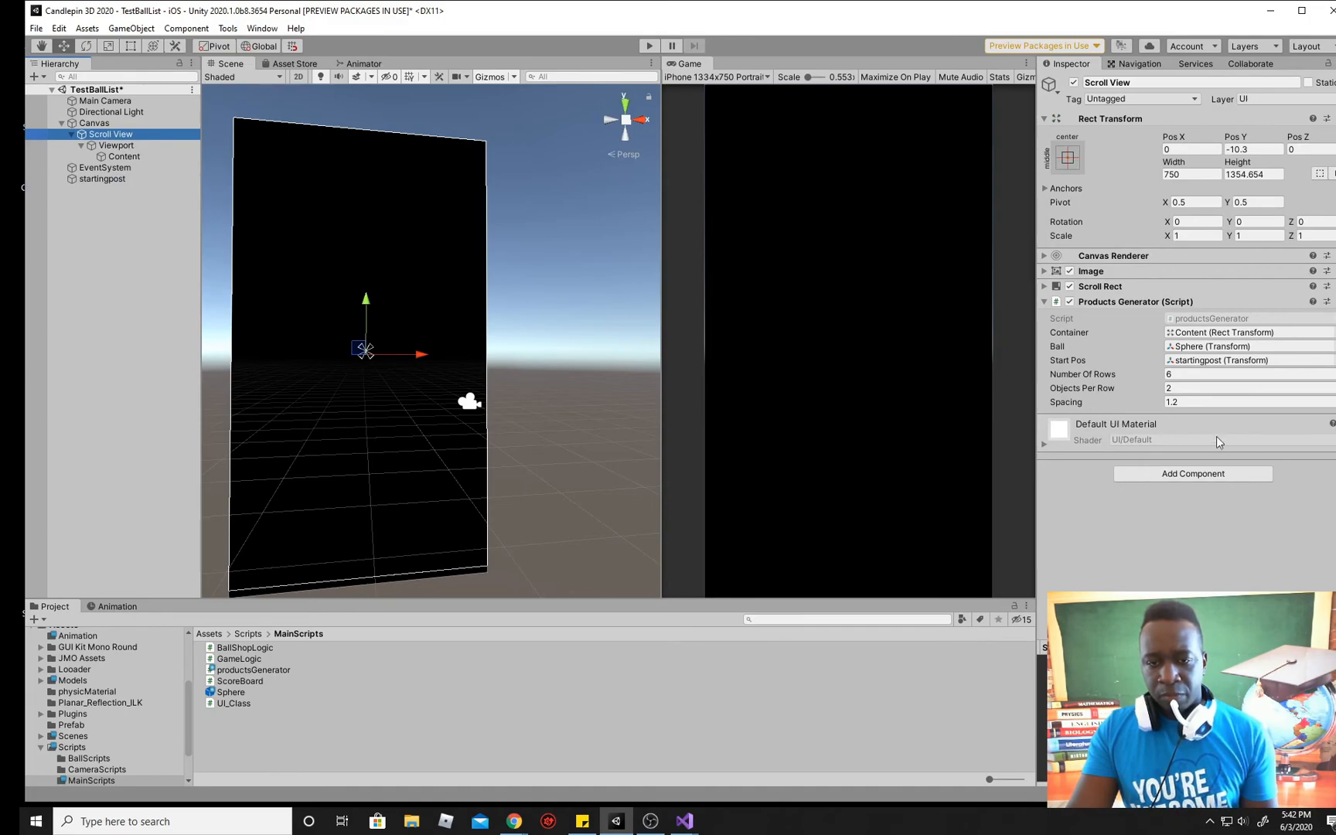
pyautogui.moveTo(1243, 424)
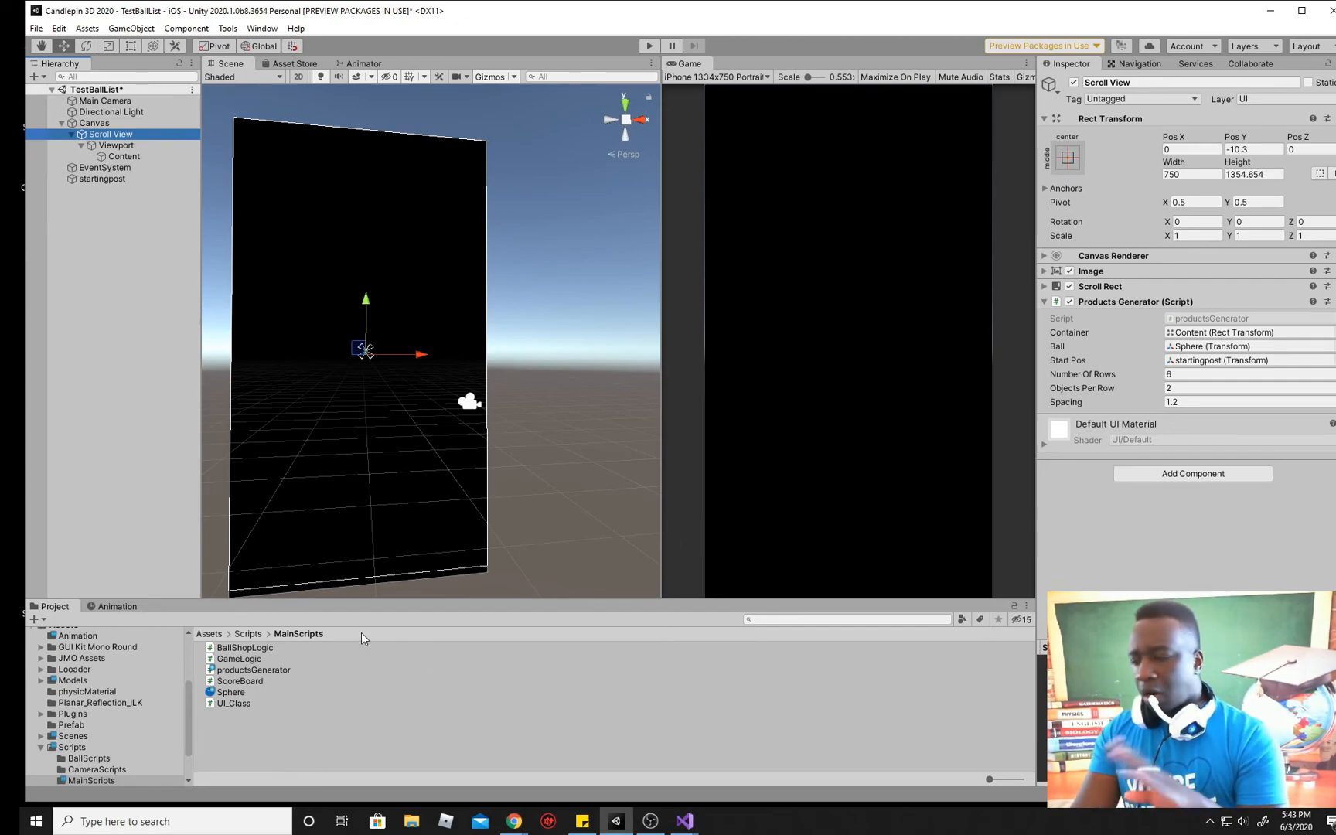
pyautogui.click(232, 703)
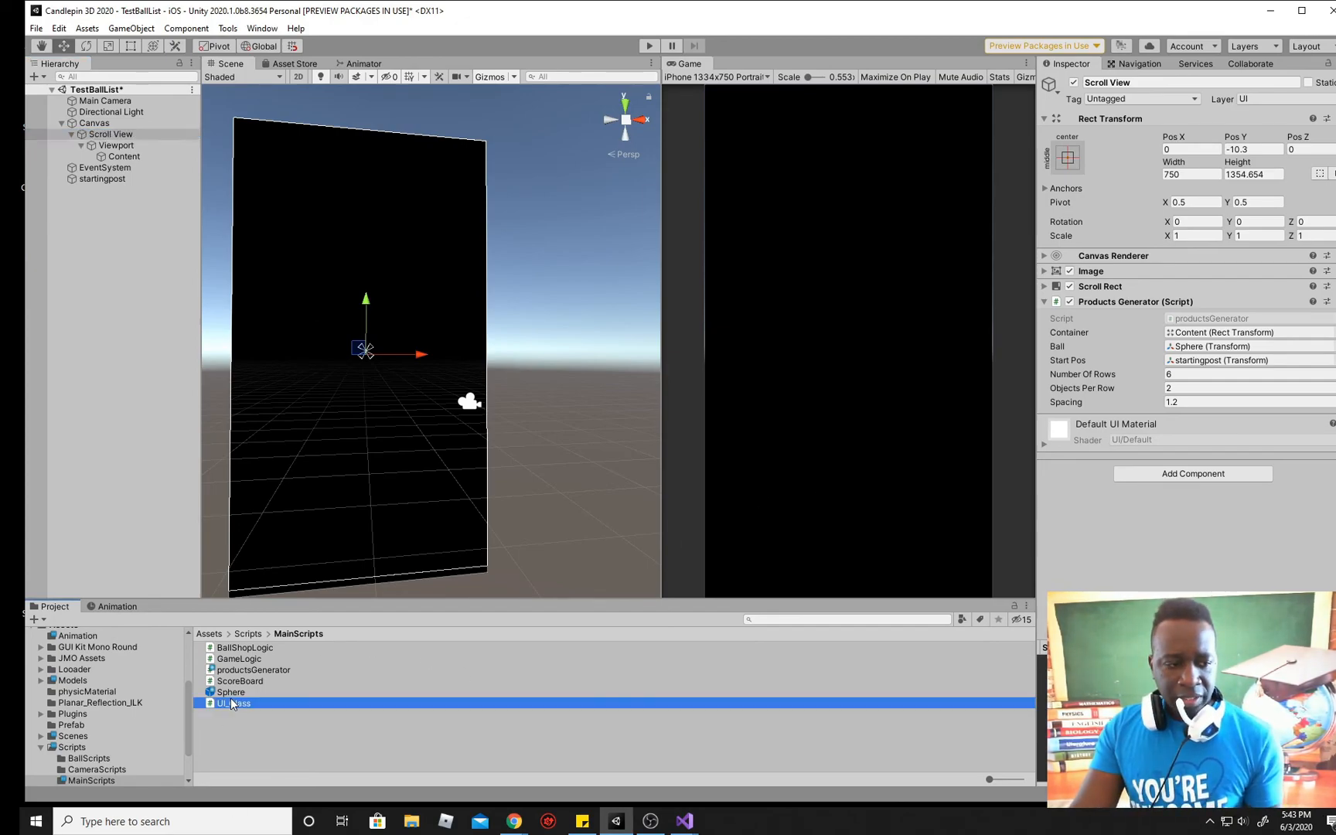
pyautogui.rightClick(230, 692)
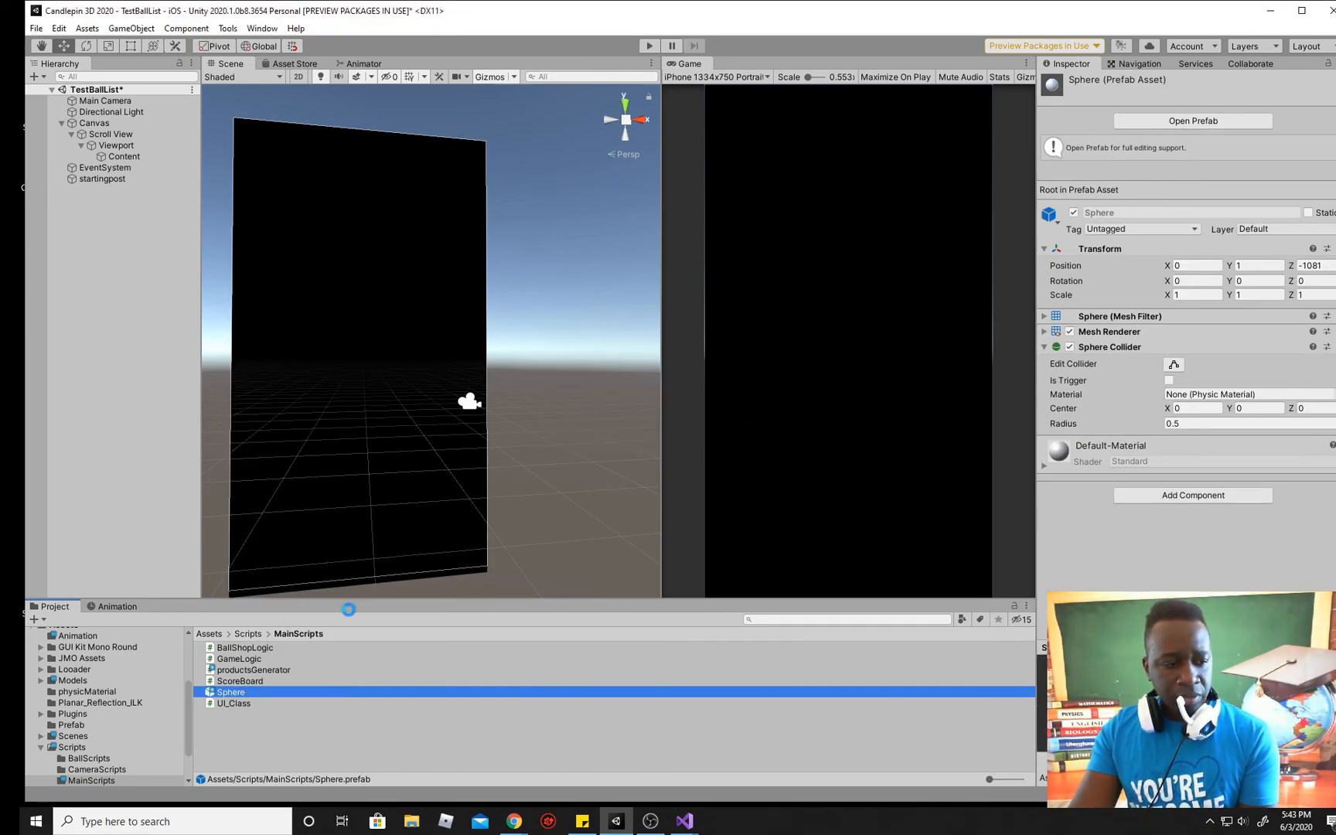
pyautogui.rightClick(253, 669)
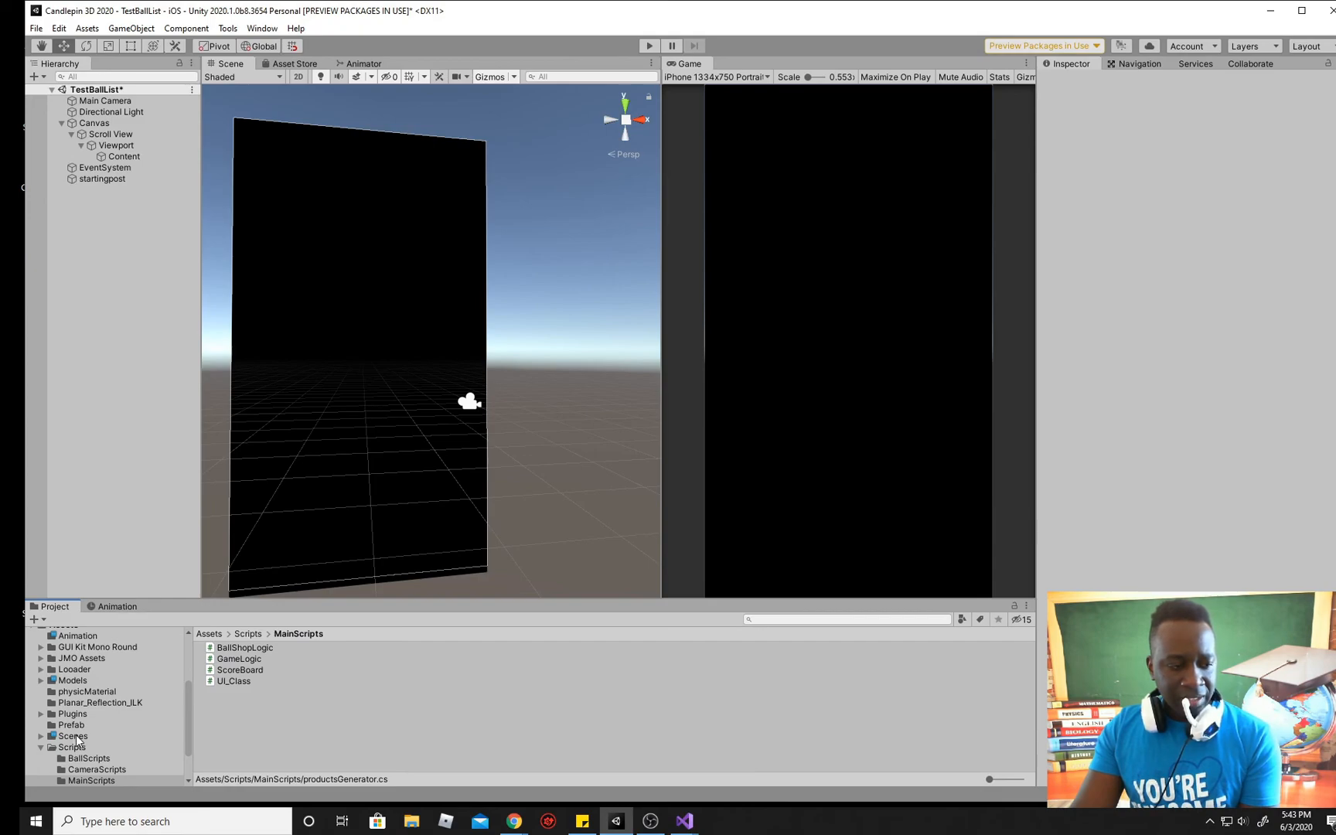
# Step: Open the bow1 scene from Scenes, choosing Don't Save for TestBallList's changes
pyautogui.click(72, 735)
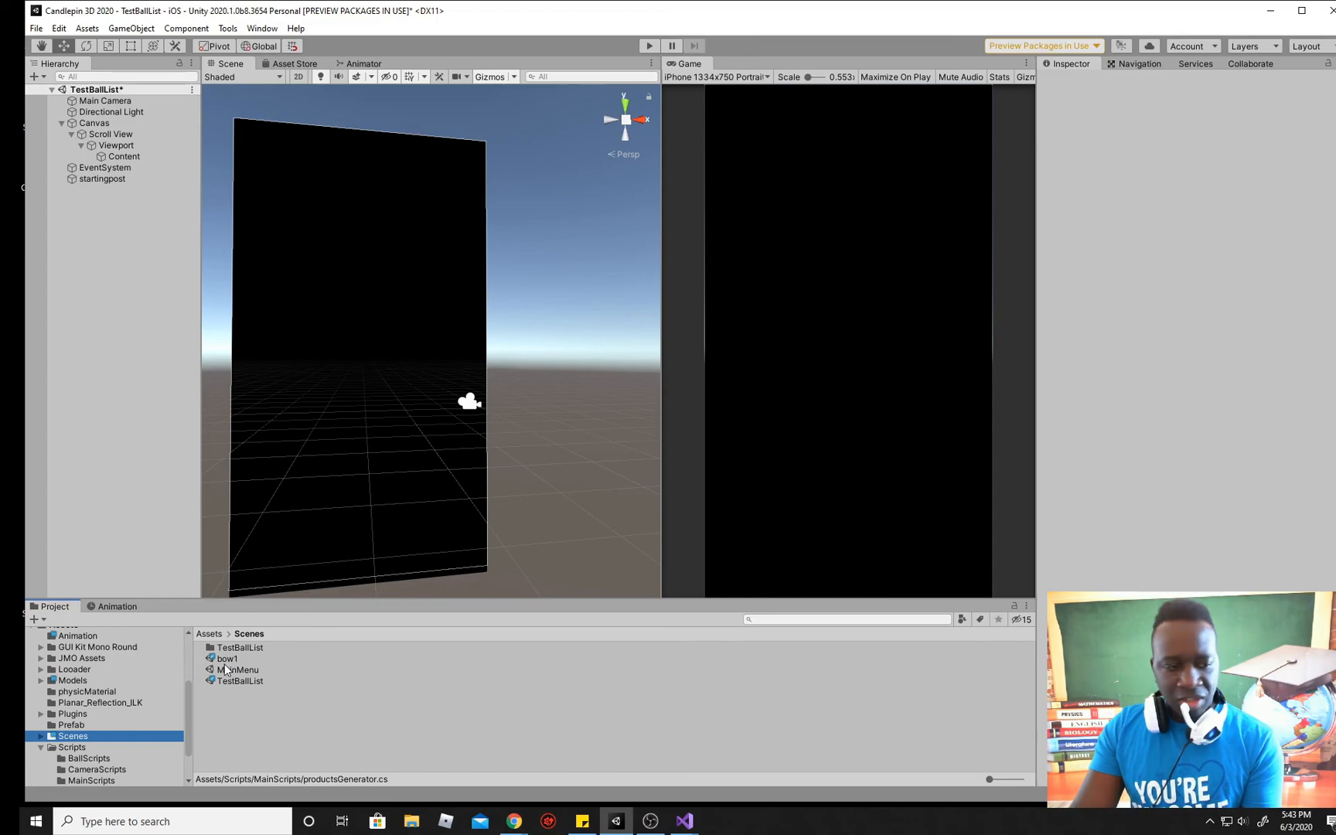
pyautogui.doubleClick(227, 658)
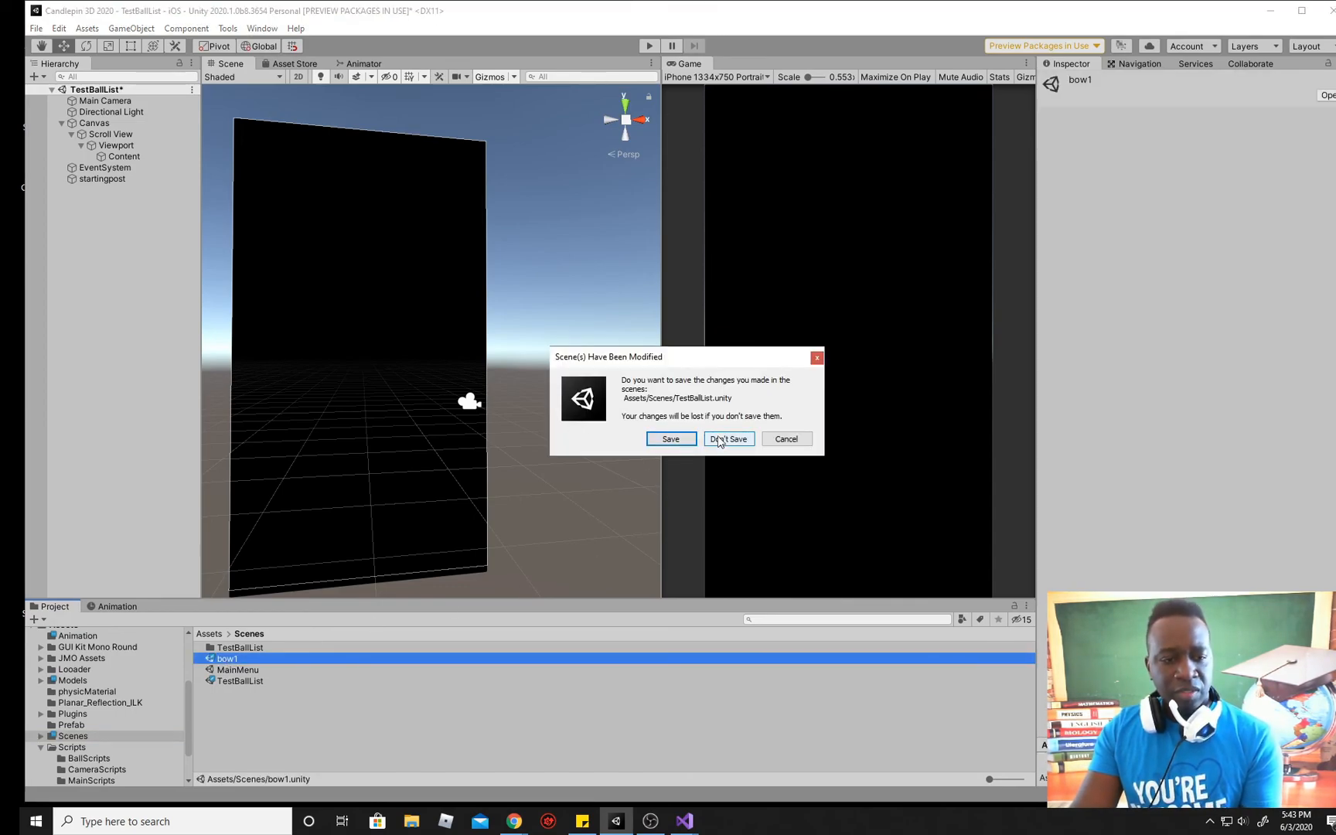
pyautogui.click(728, 439)
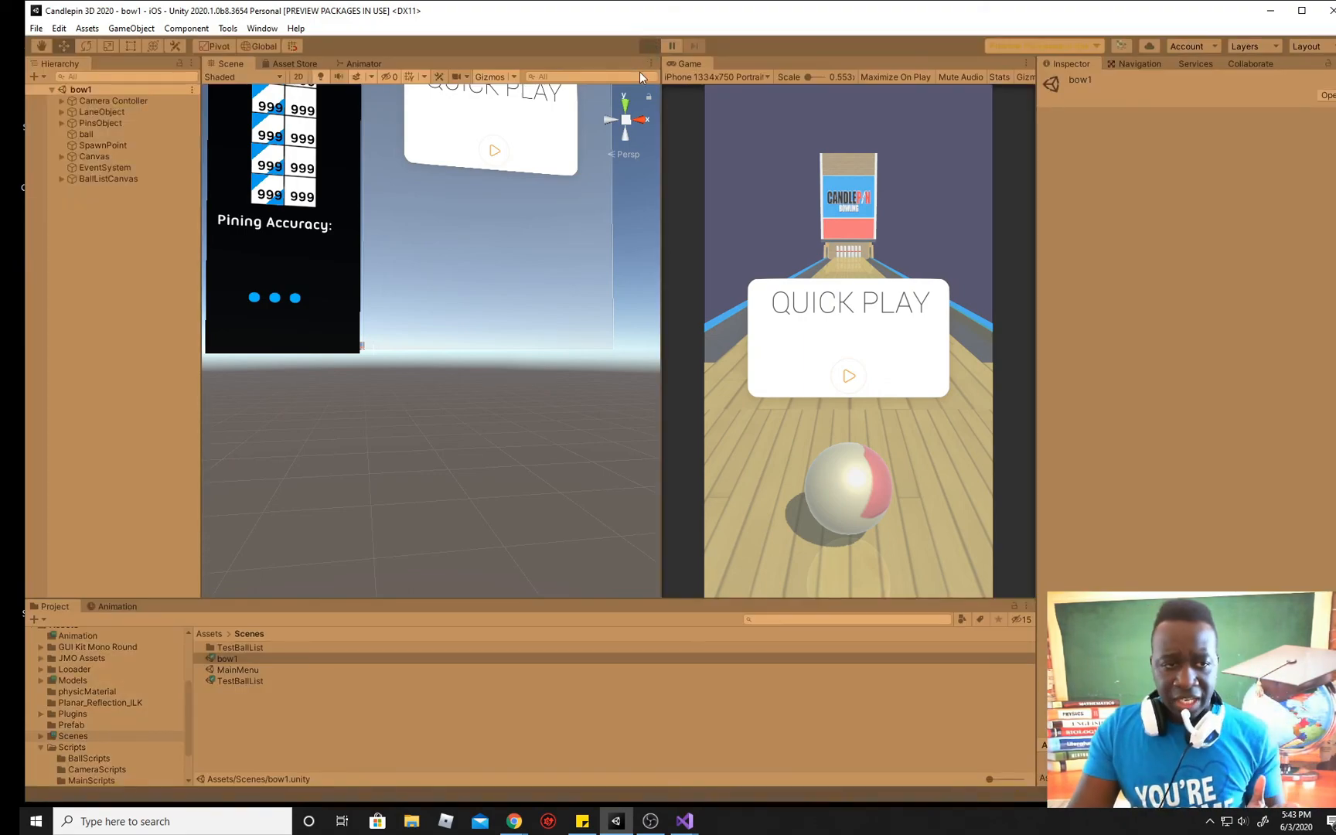
# Step: Play bow1, start a Quick Play game, and show the fallen candlepin photo
pyautogui.click(648, 47)
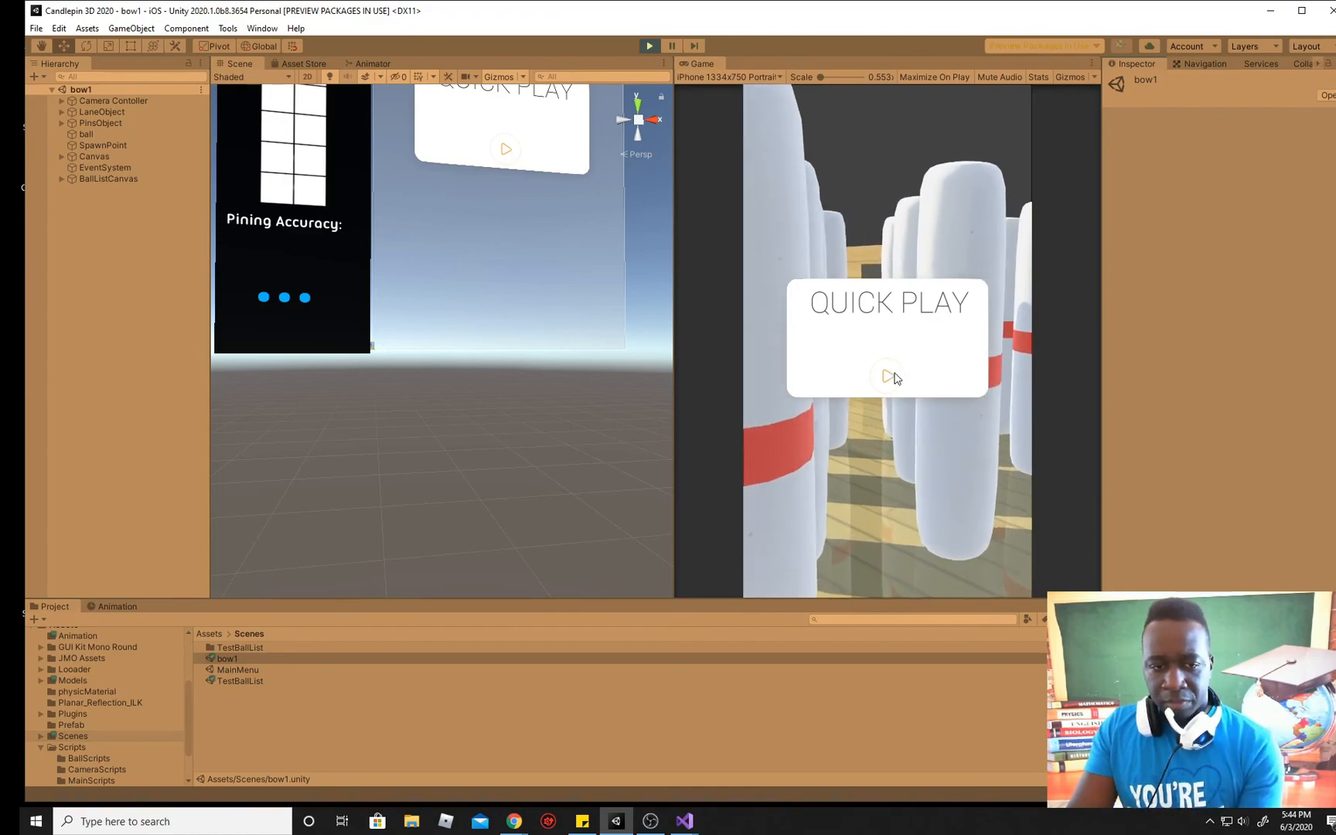
pyautogui.click(886, 378)
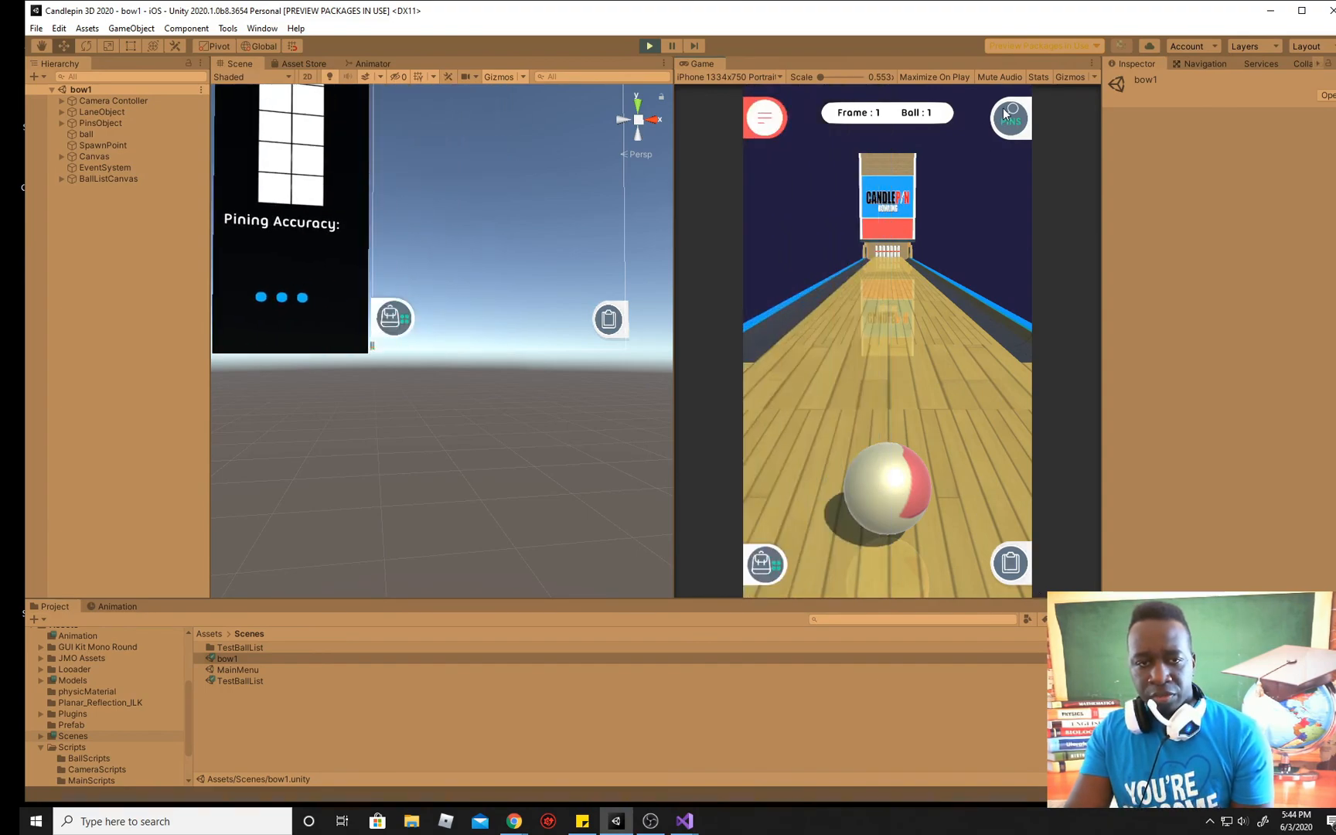
pyautogui.click(1009, 117)
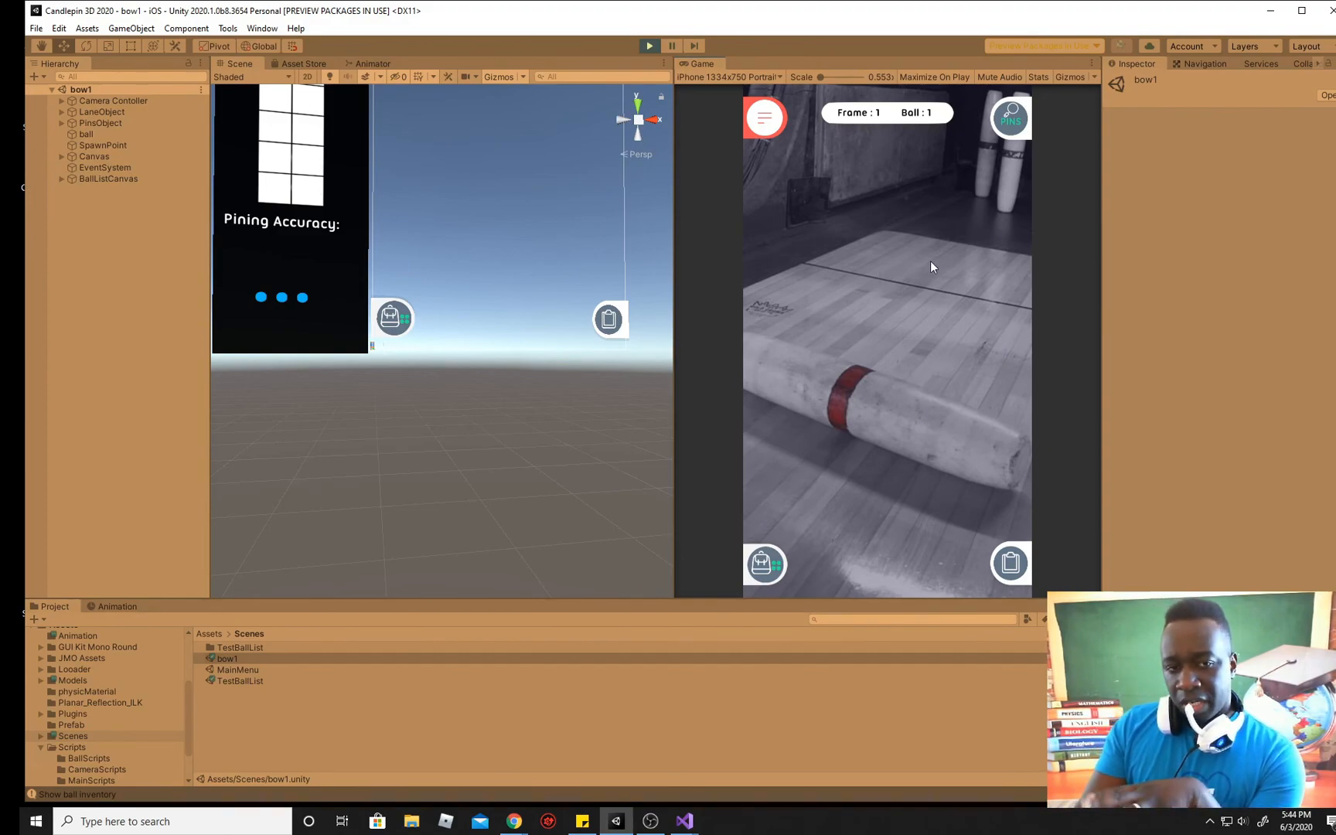
pyautogui.moveTo(903, 421)
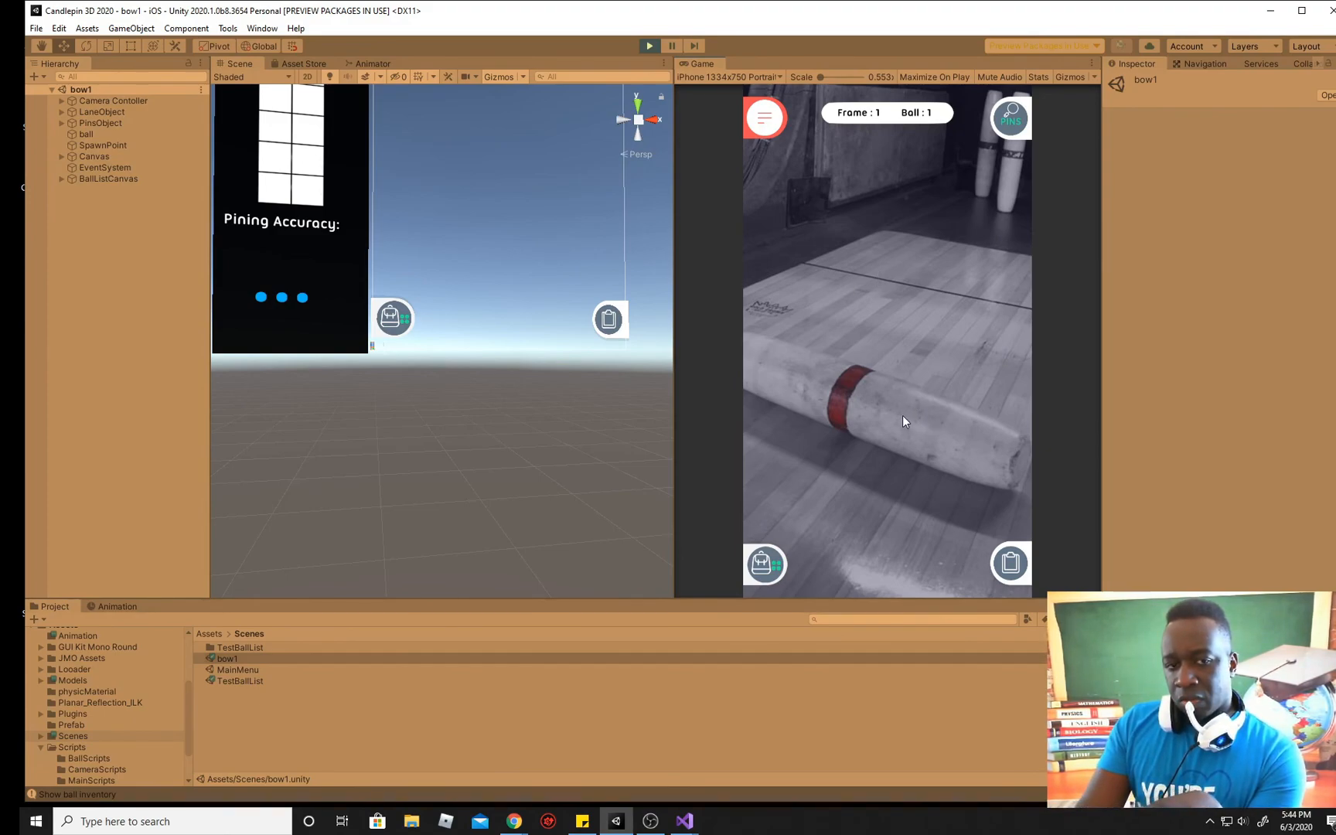